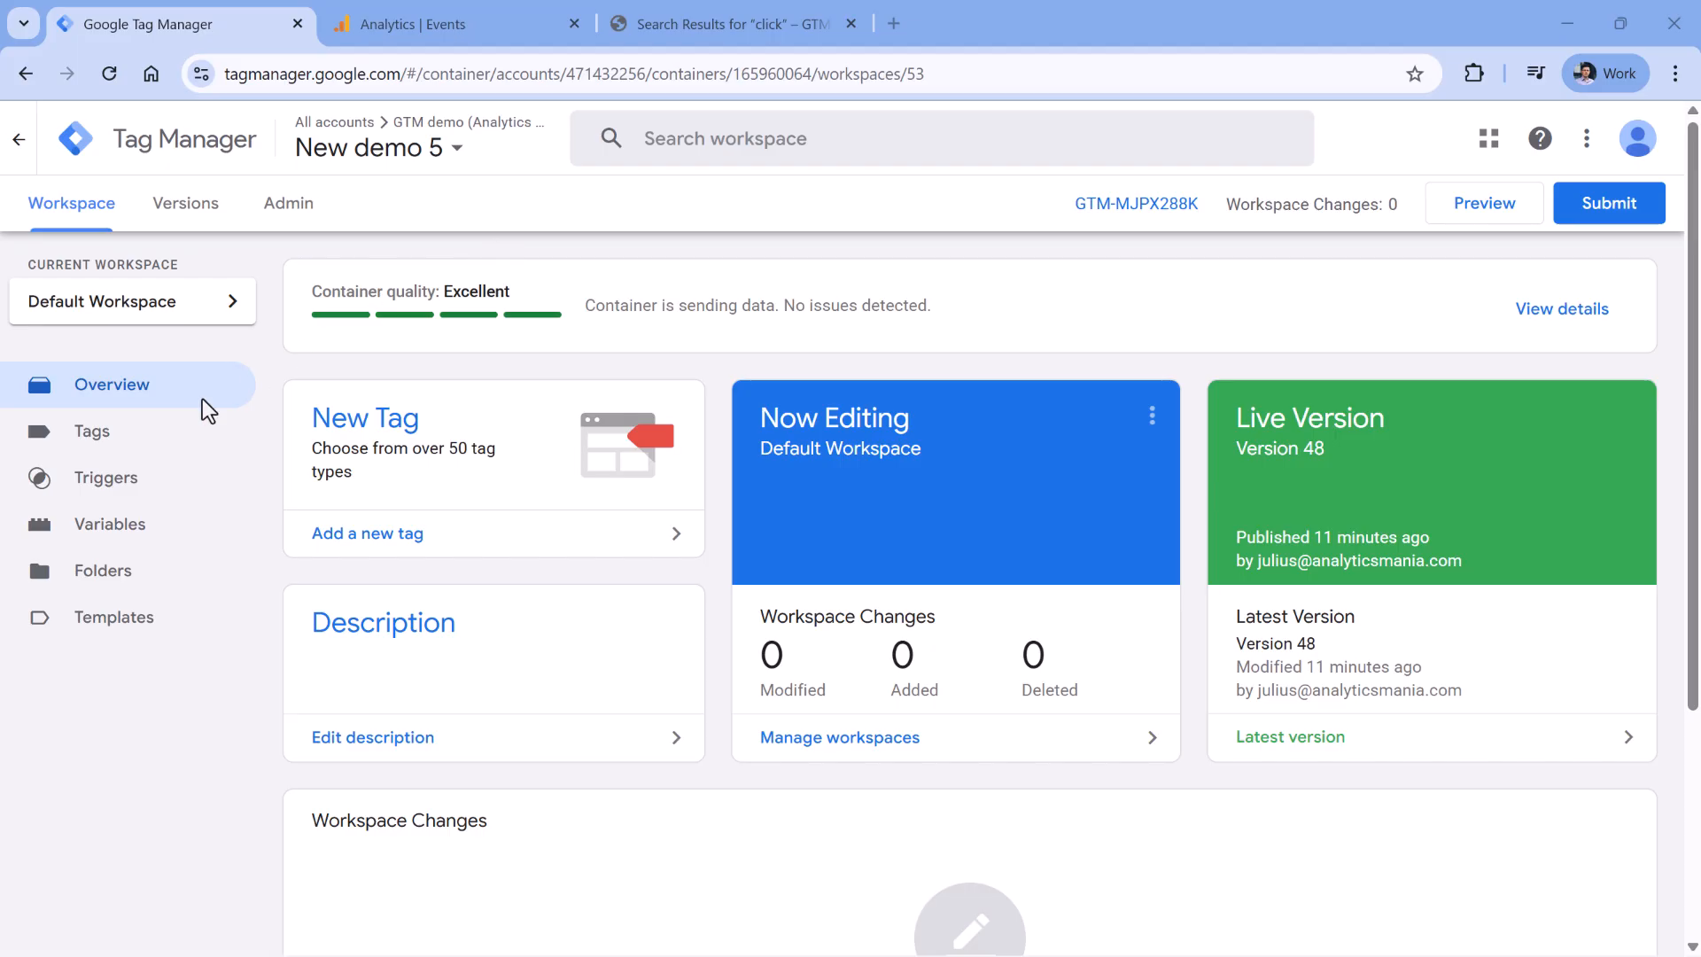
- Open the New demo 5 container's tag list, which holds only the GA4 config Google Tag
left_click(92, 431)
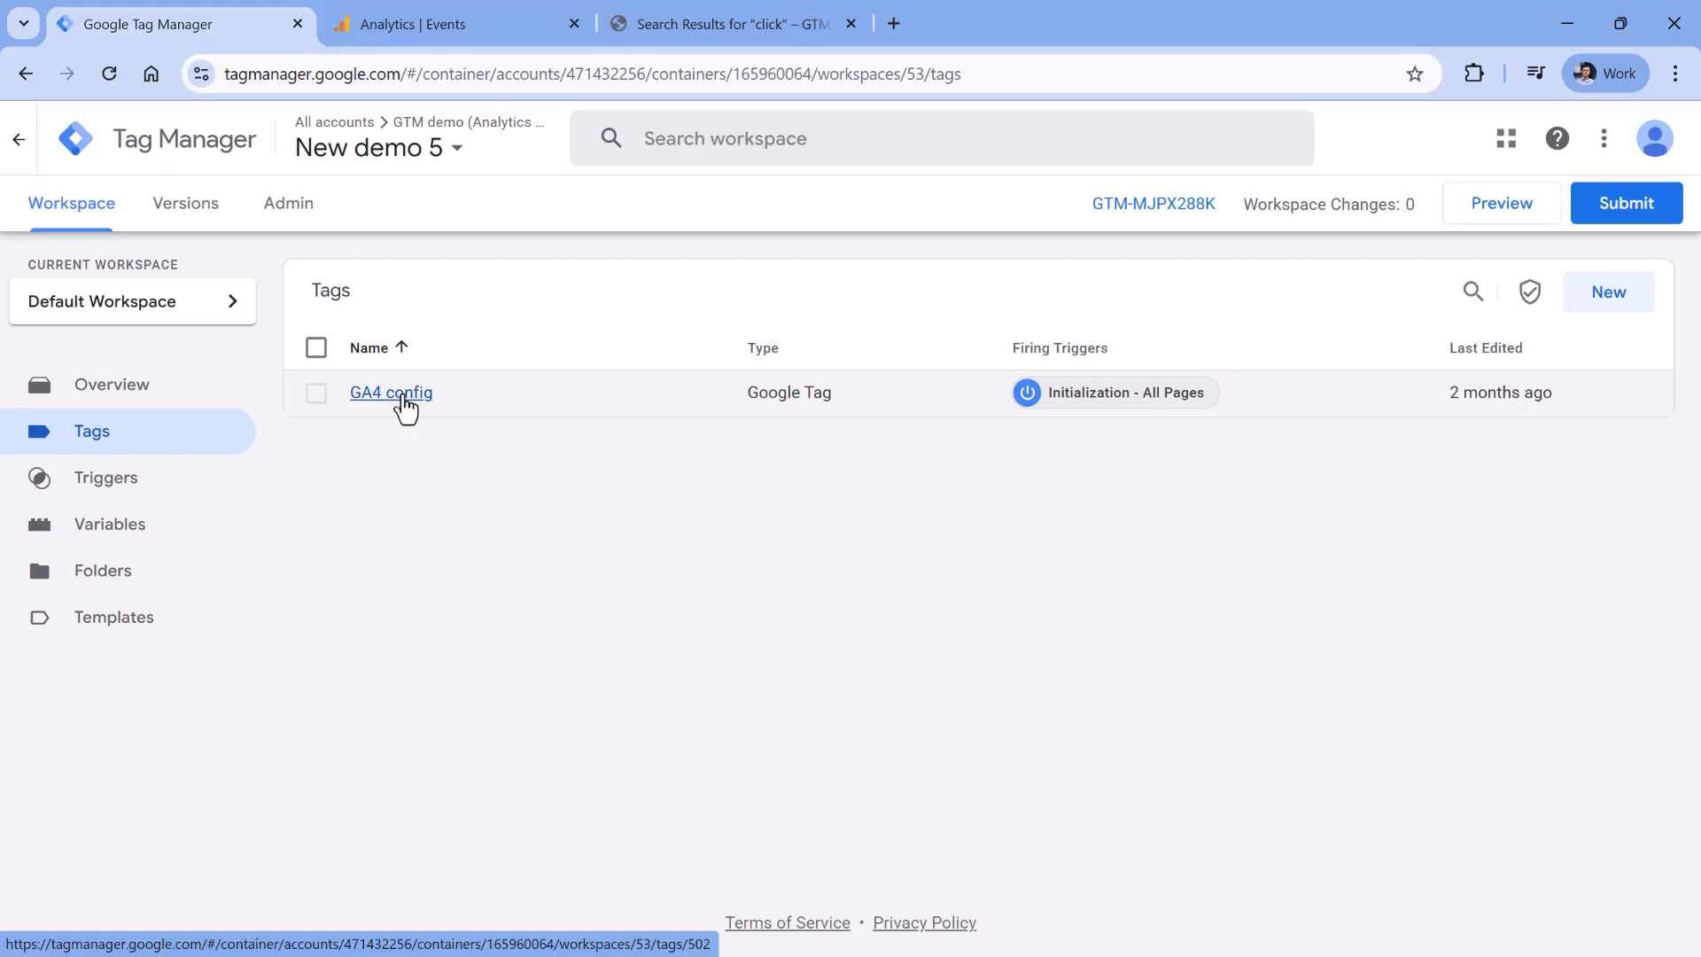
mouse_move(692, 565)
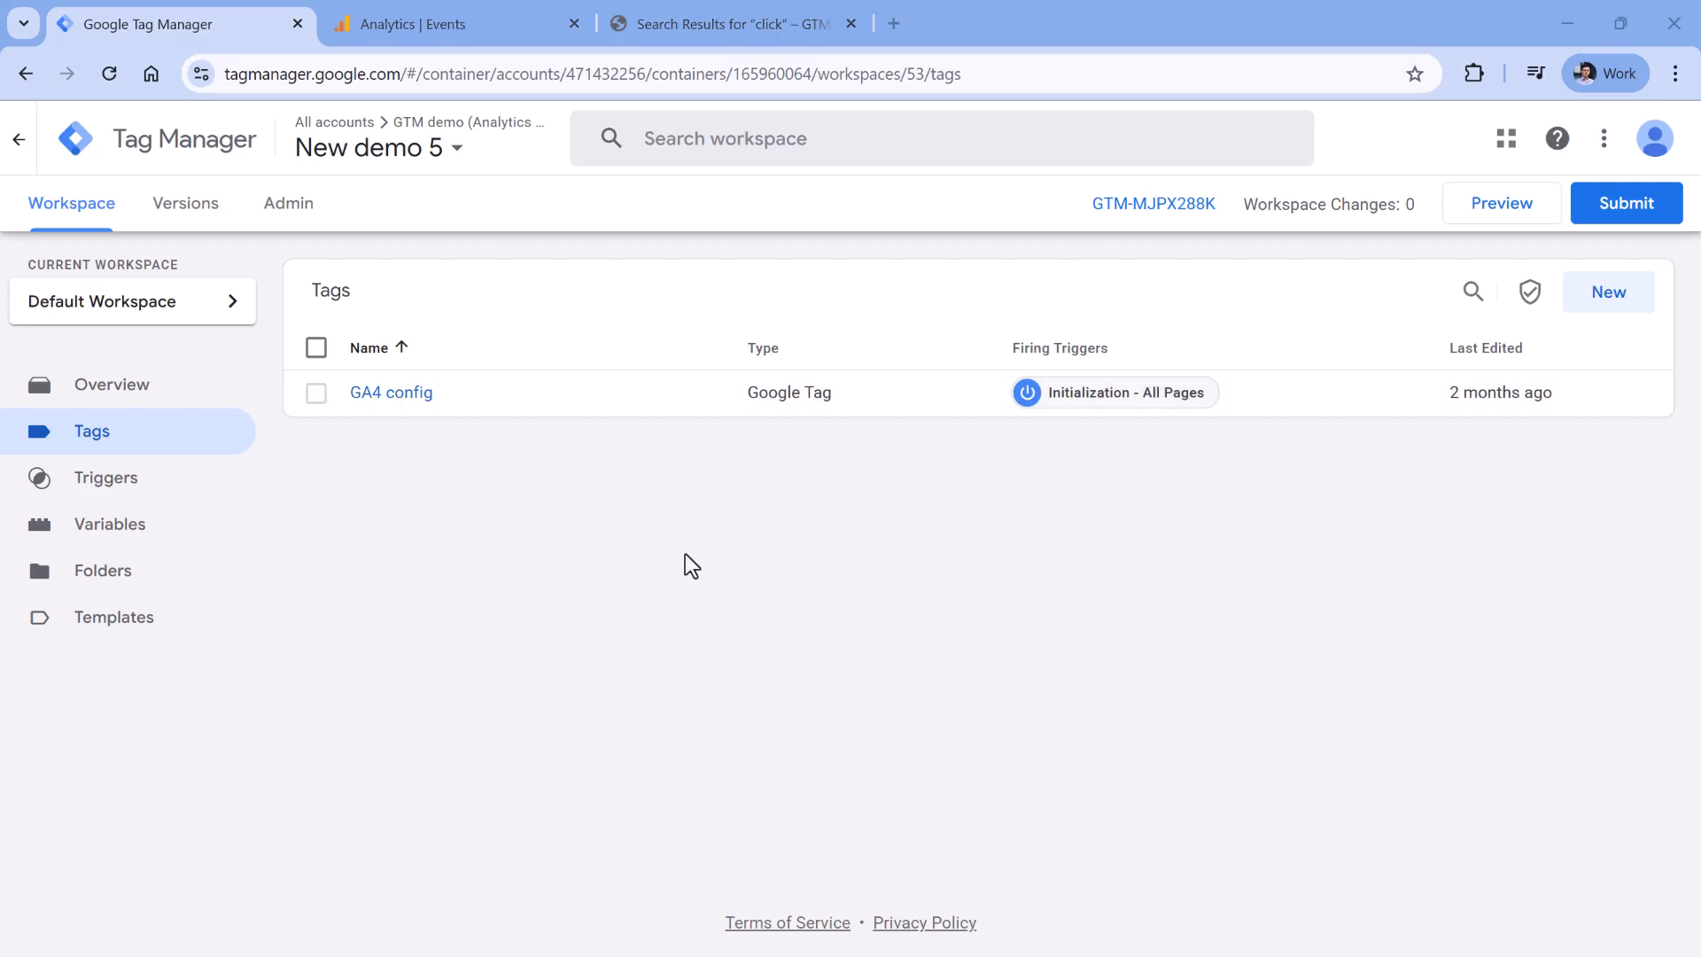
- Switch to the demo site's 'click' search results and scroll through the 16 results
left_click(730, 24)
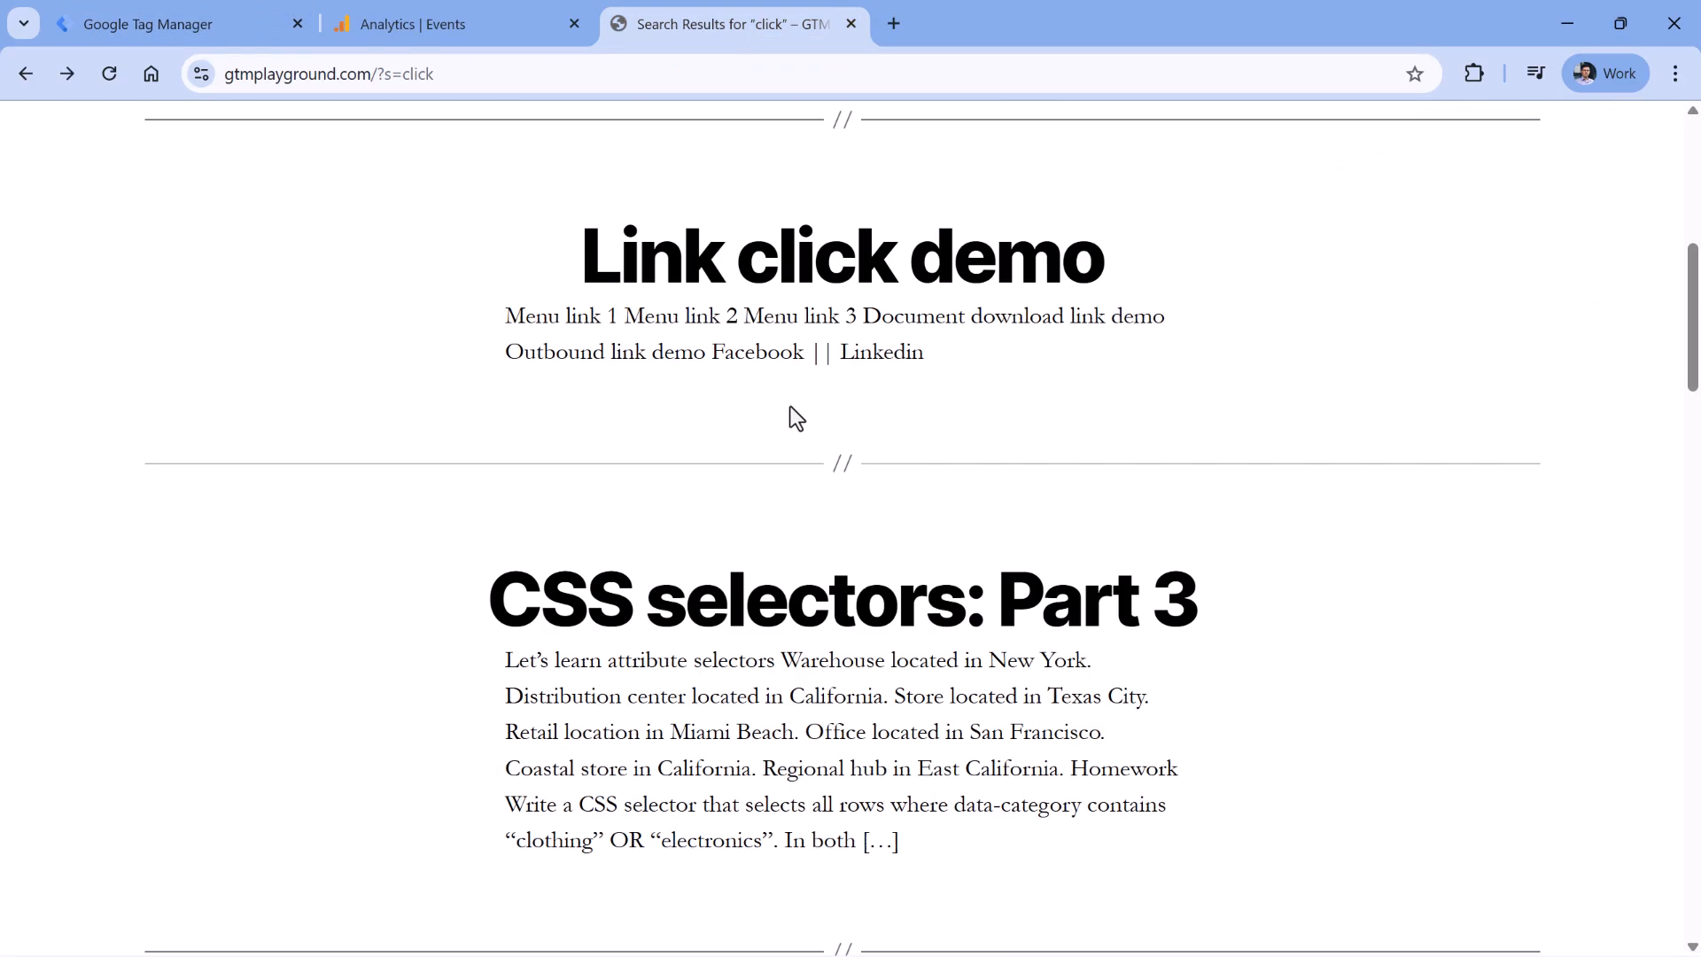
scroll("down", 3)
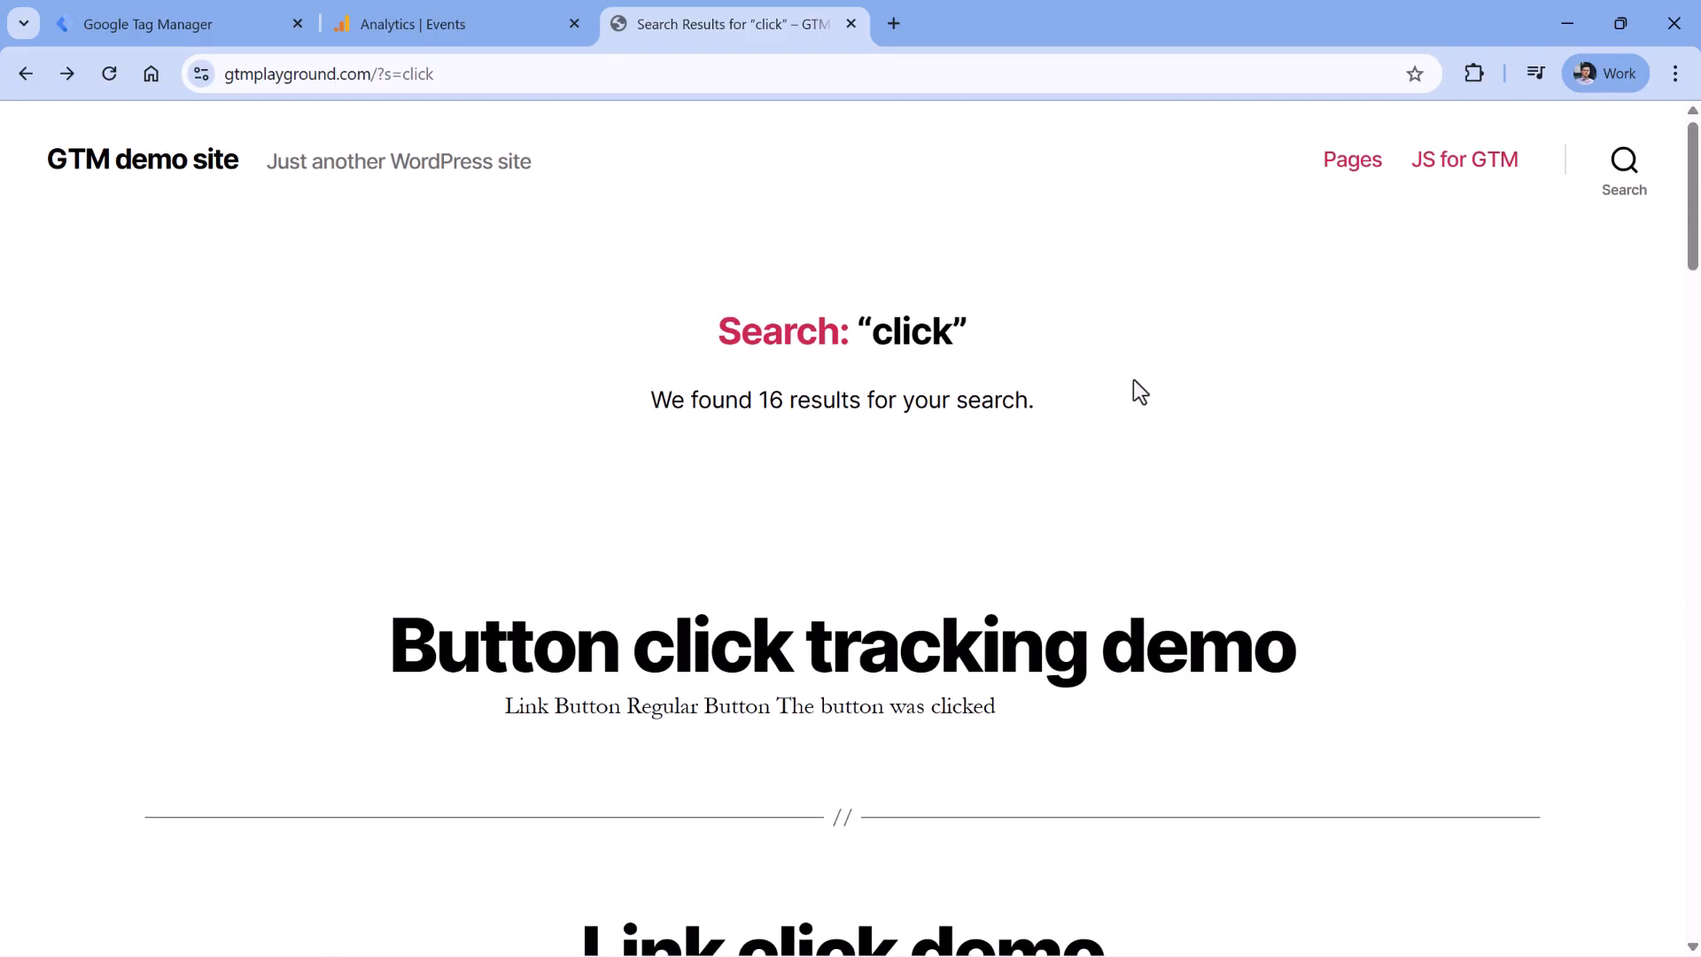
mouse_move(1088, 372)
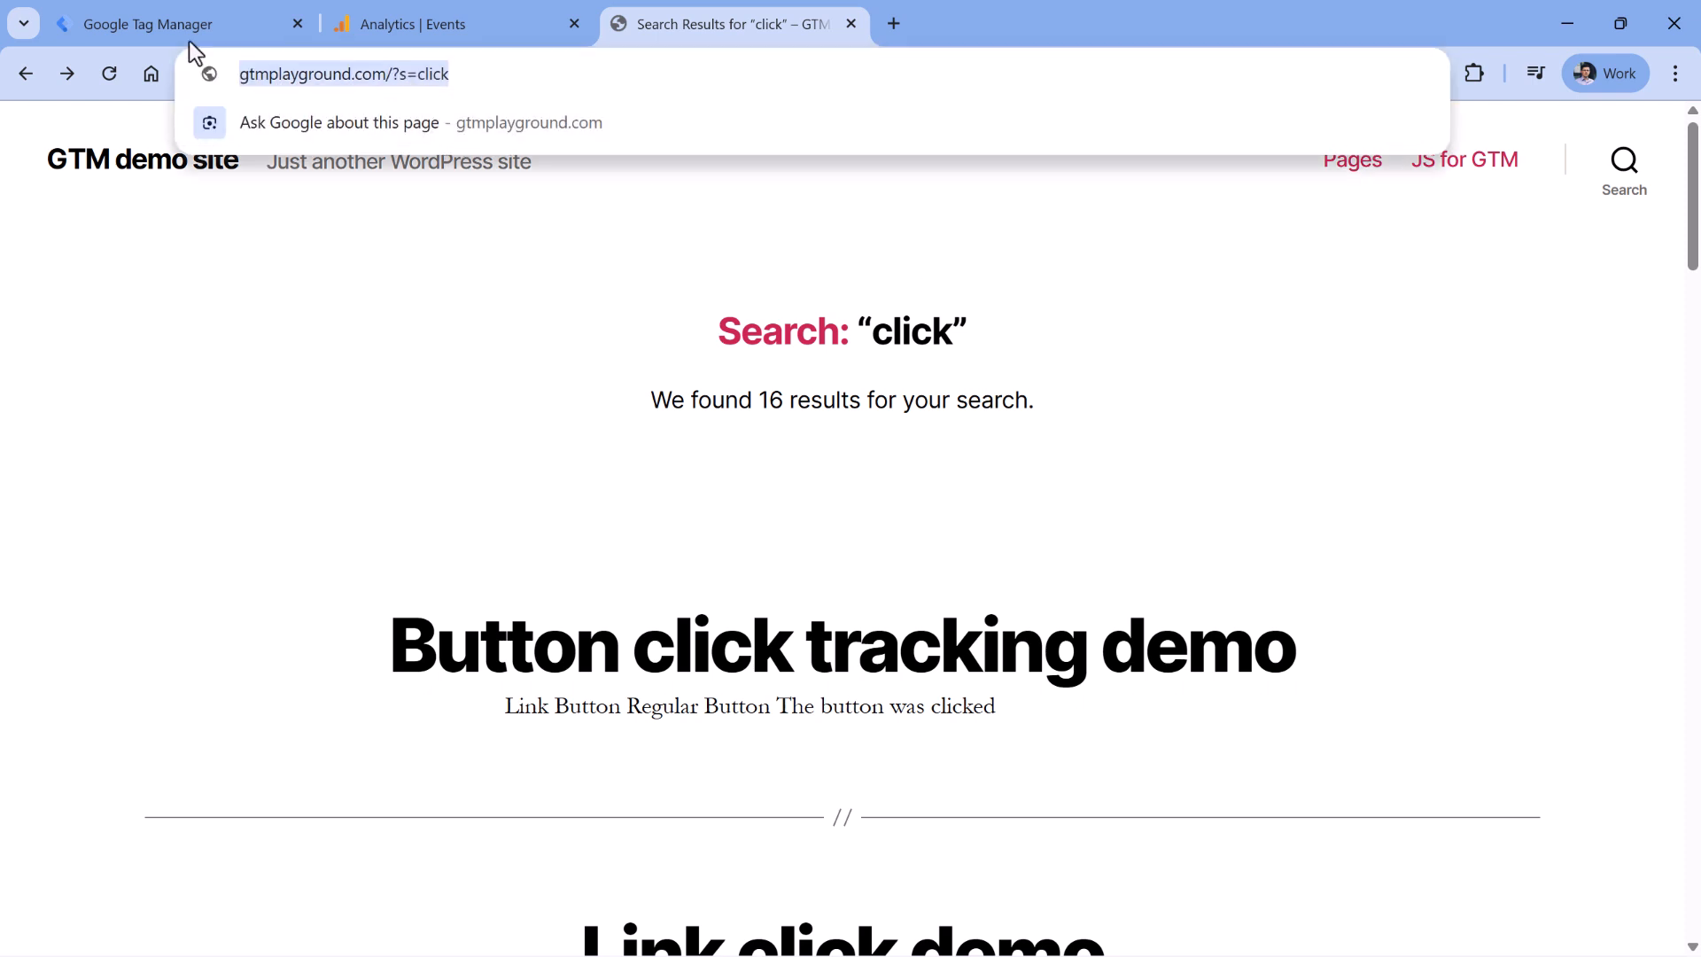
- Connect a Tag Assistant preview to the demo site and inspect the 90% Scrolls event
left_click(146, 24)
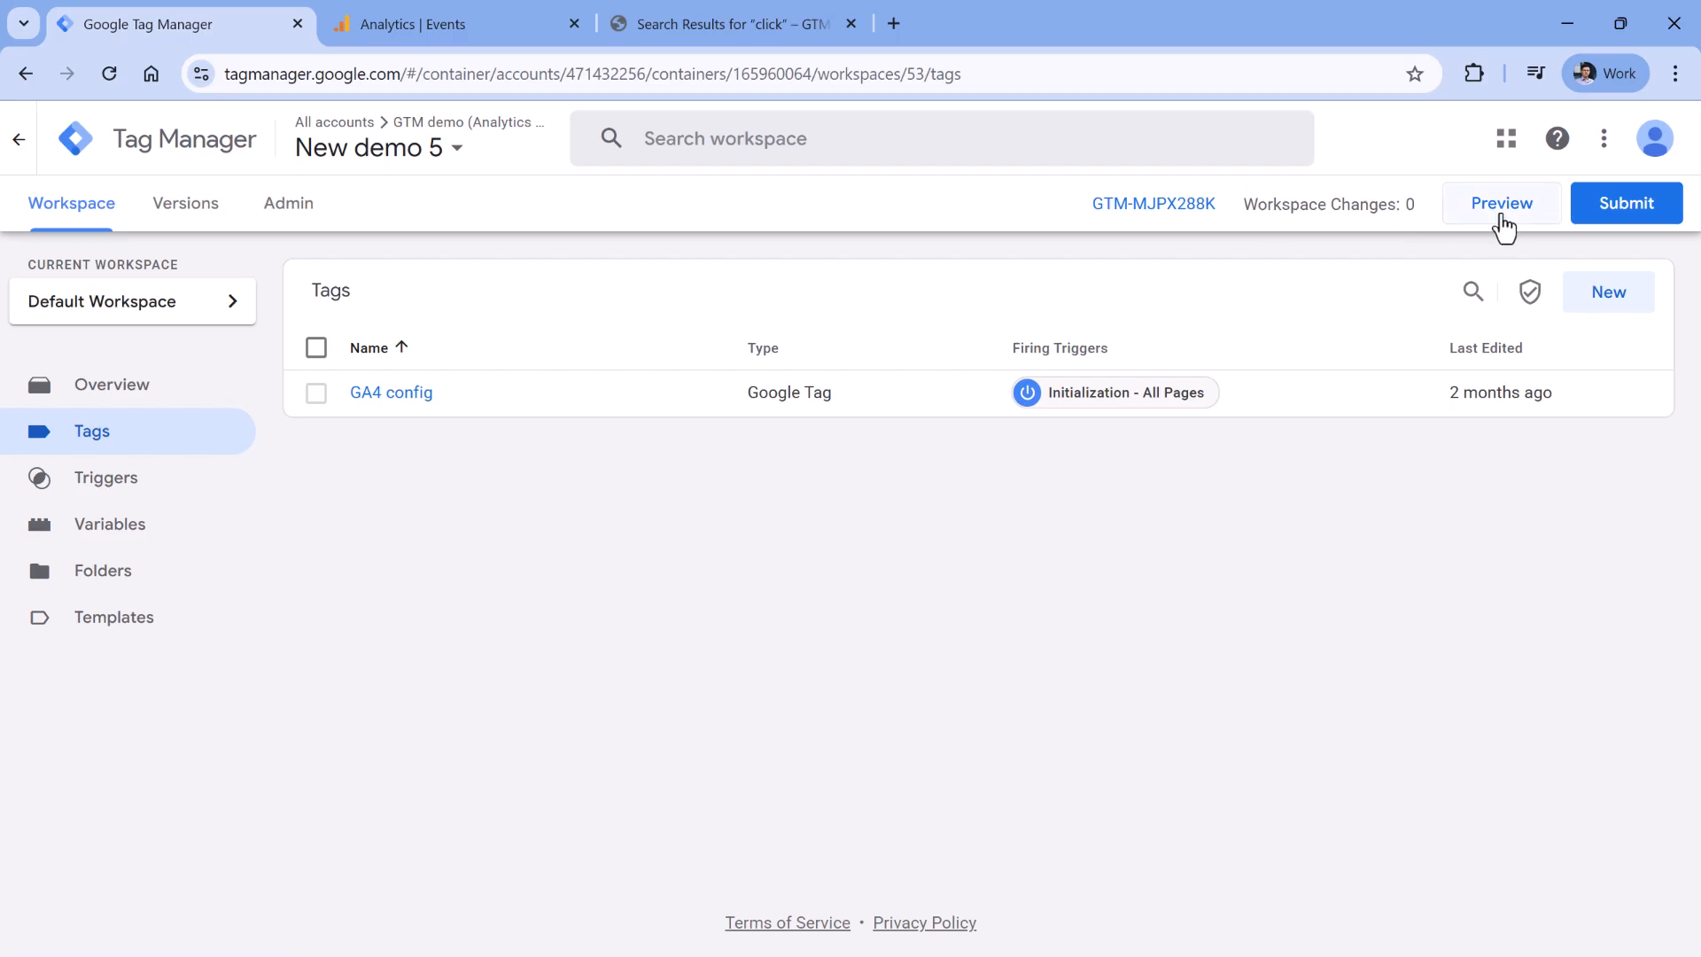
left_click(1502, 203)
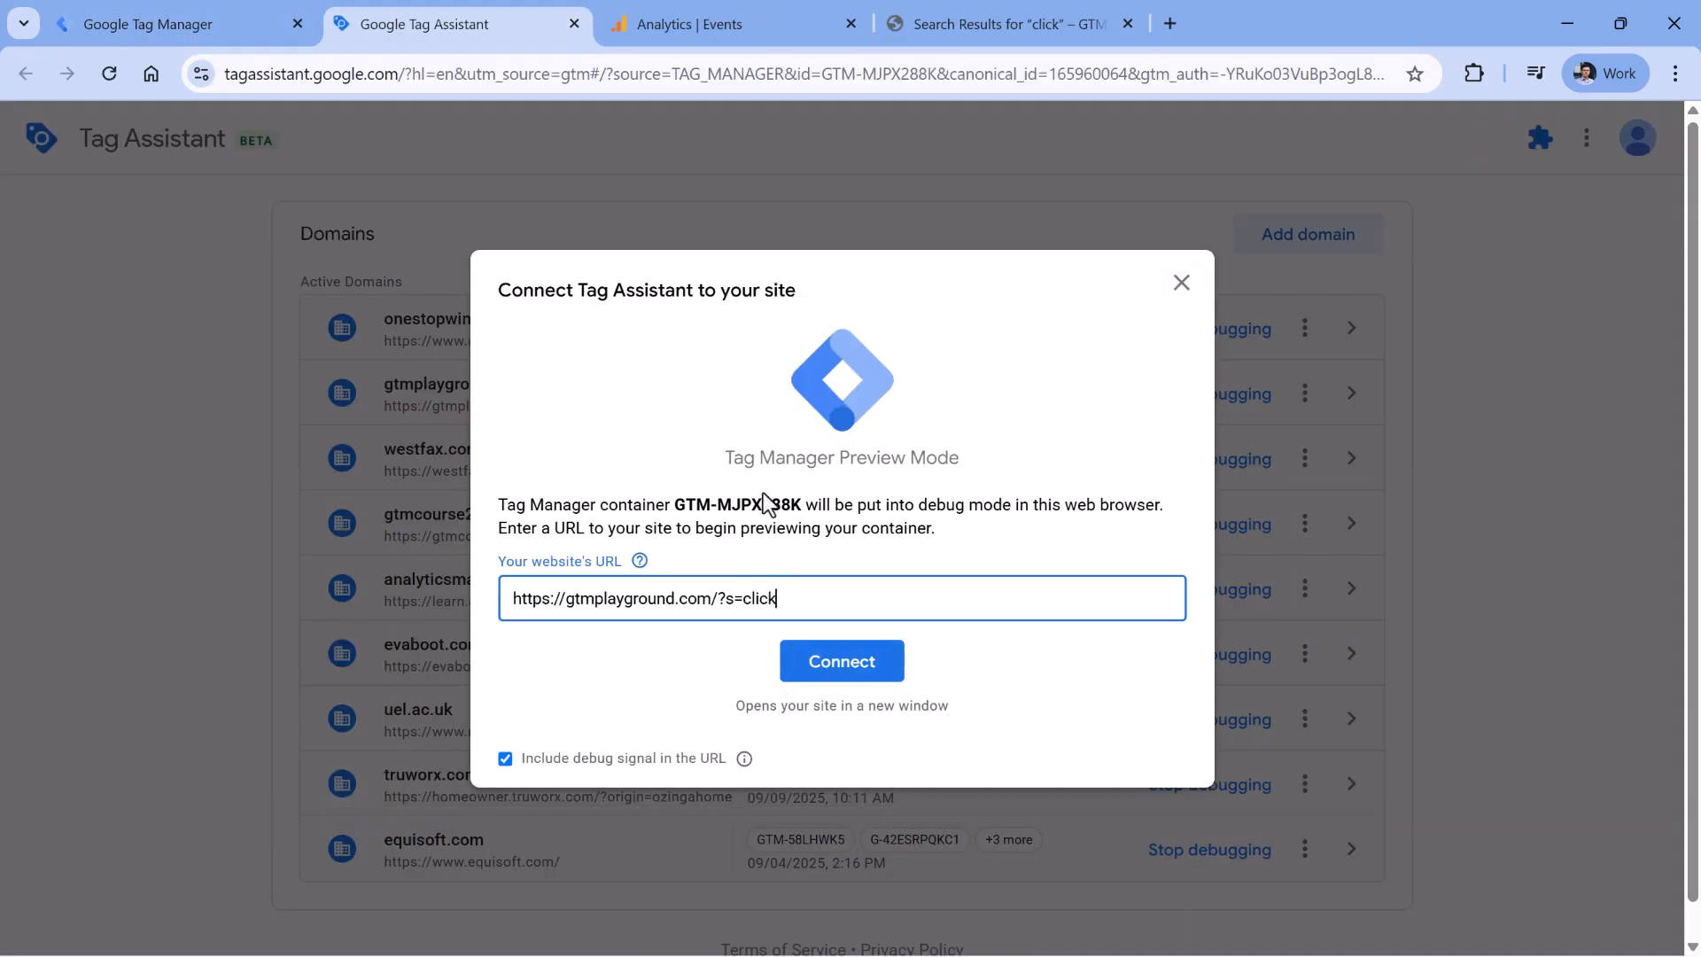
left_click(842, 661)
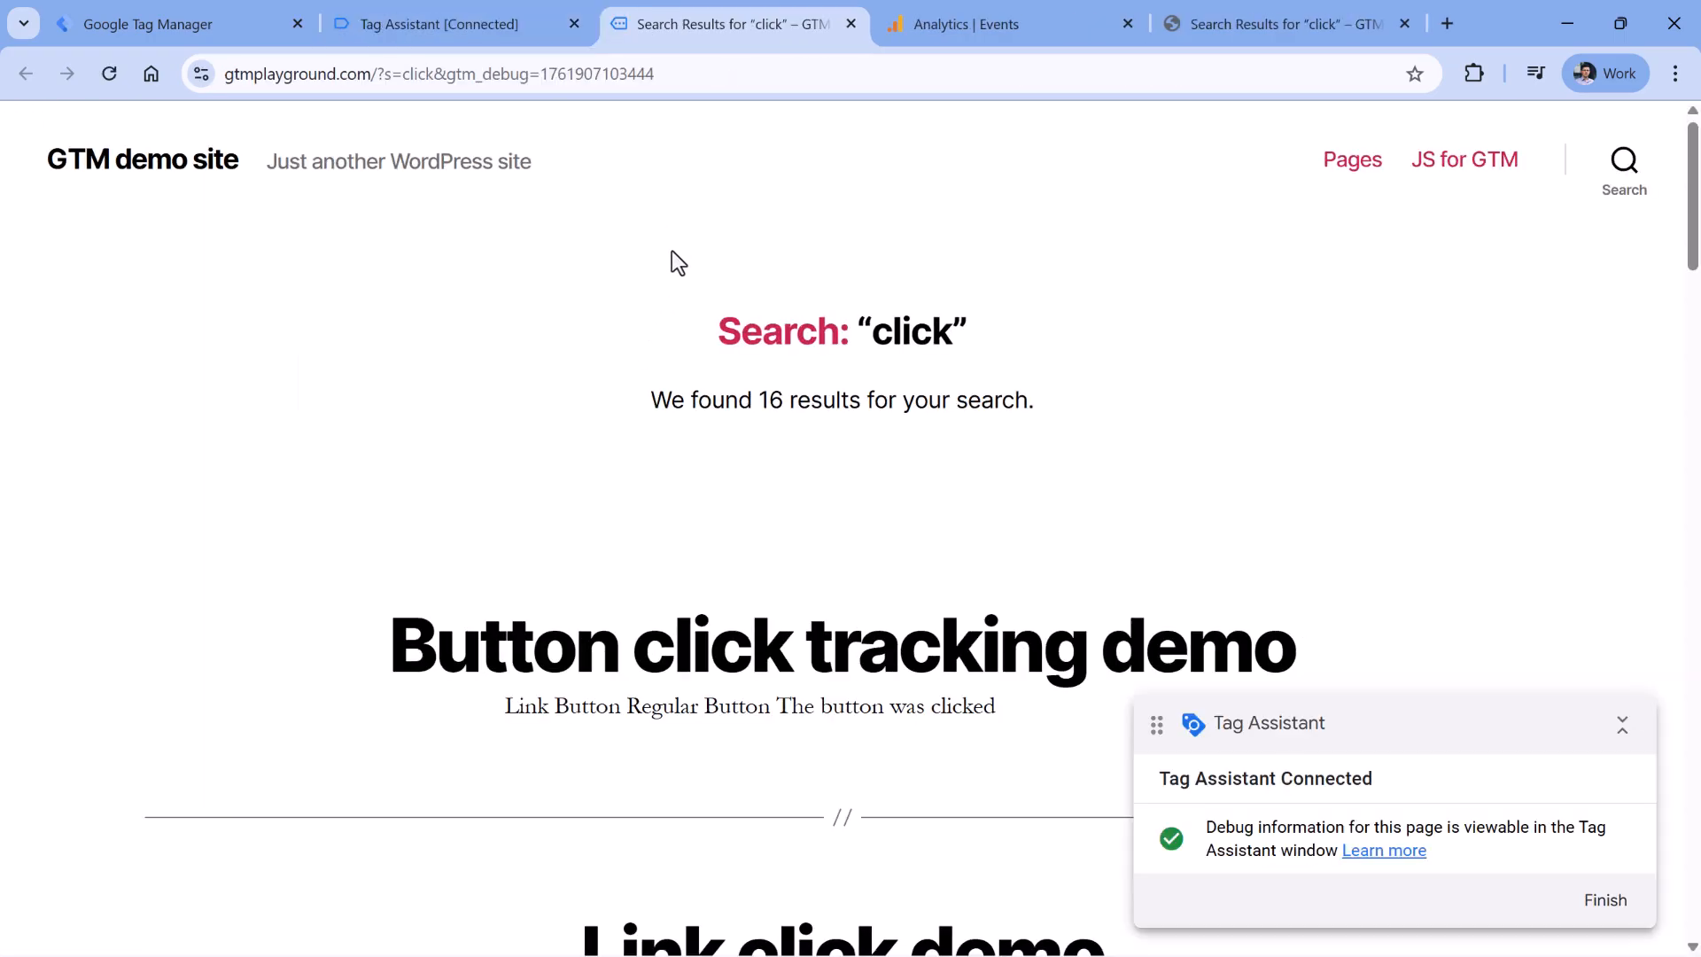
scroll("down", 3)
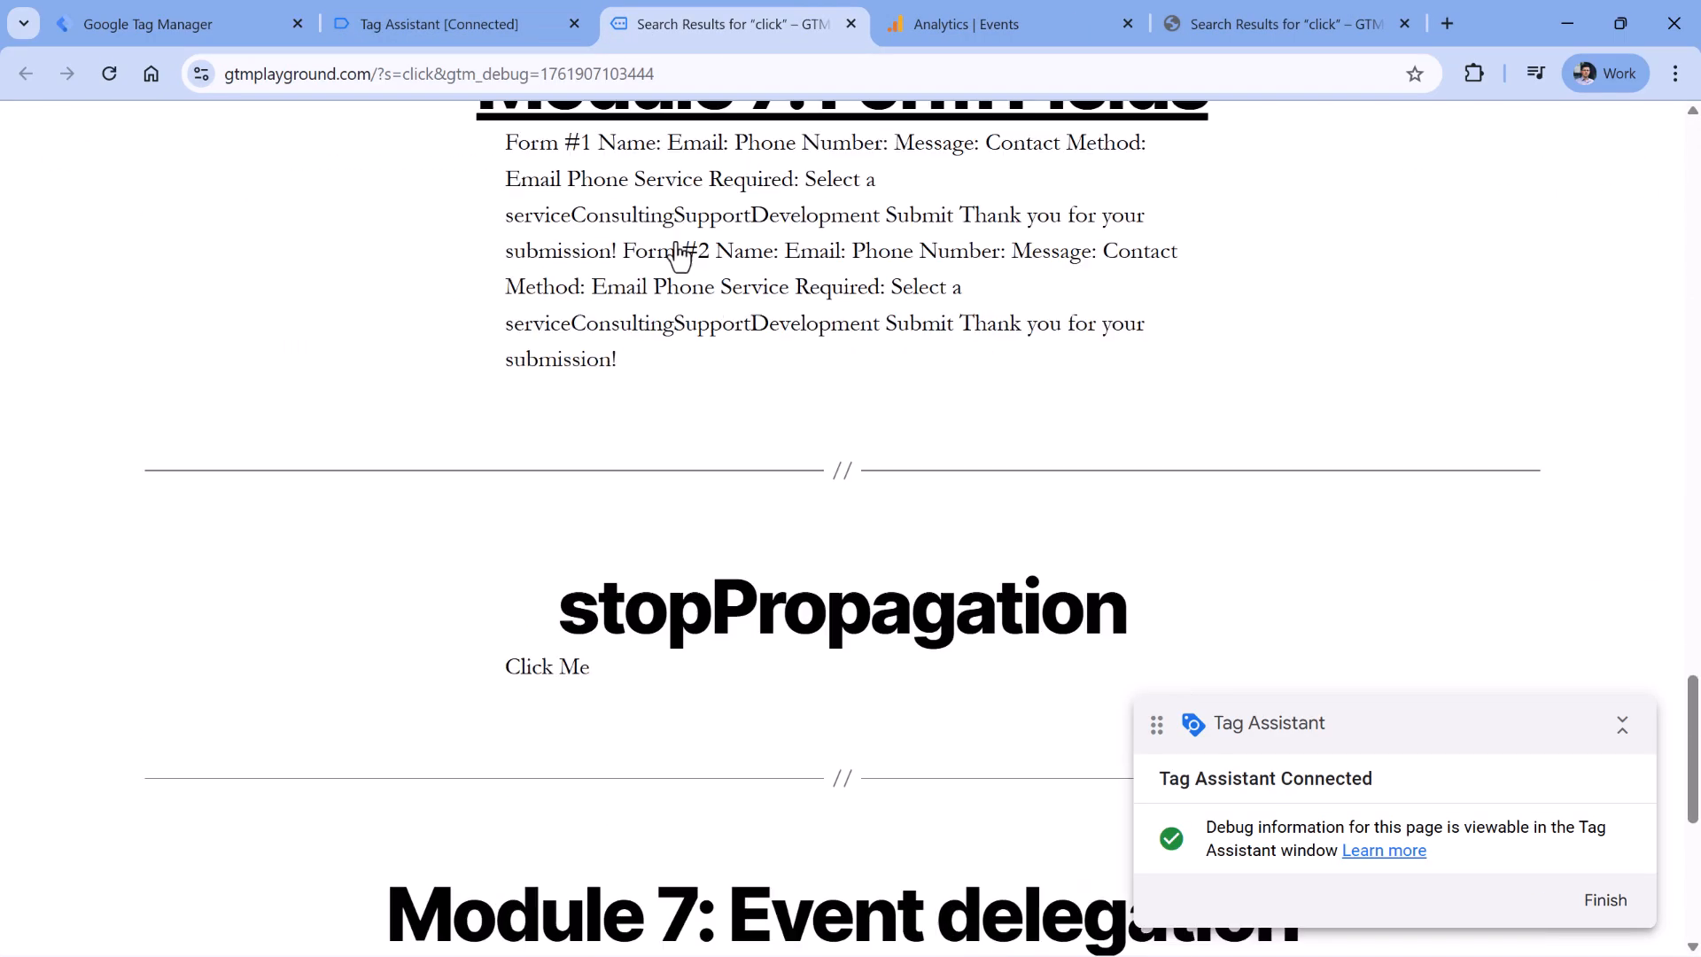
left_click(429, 24)
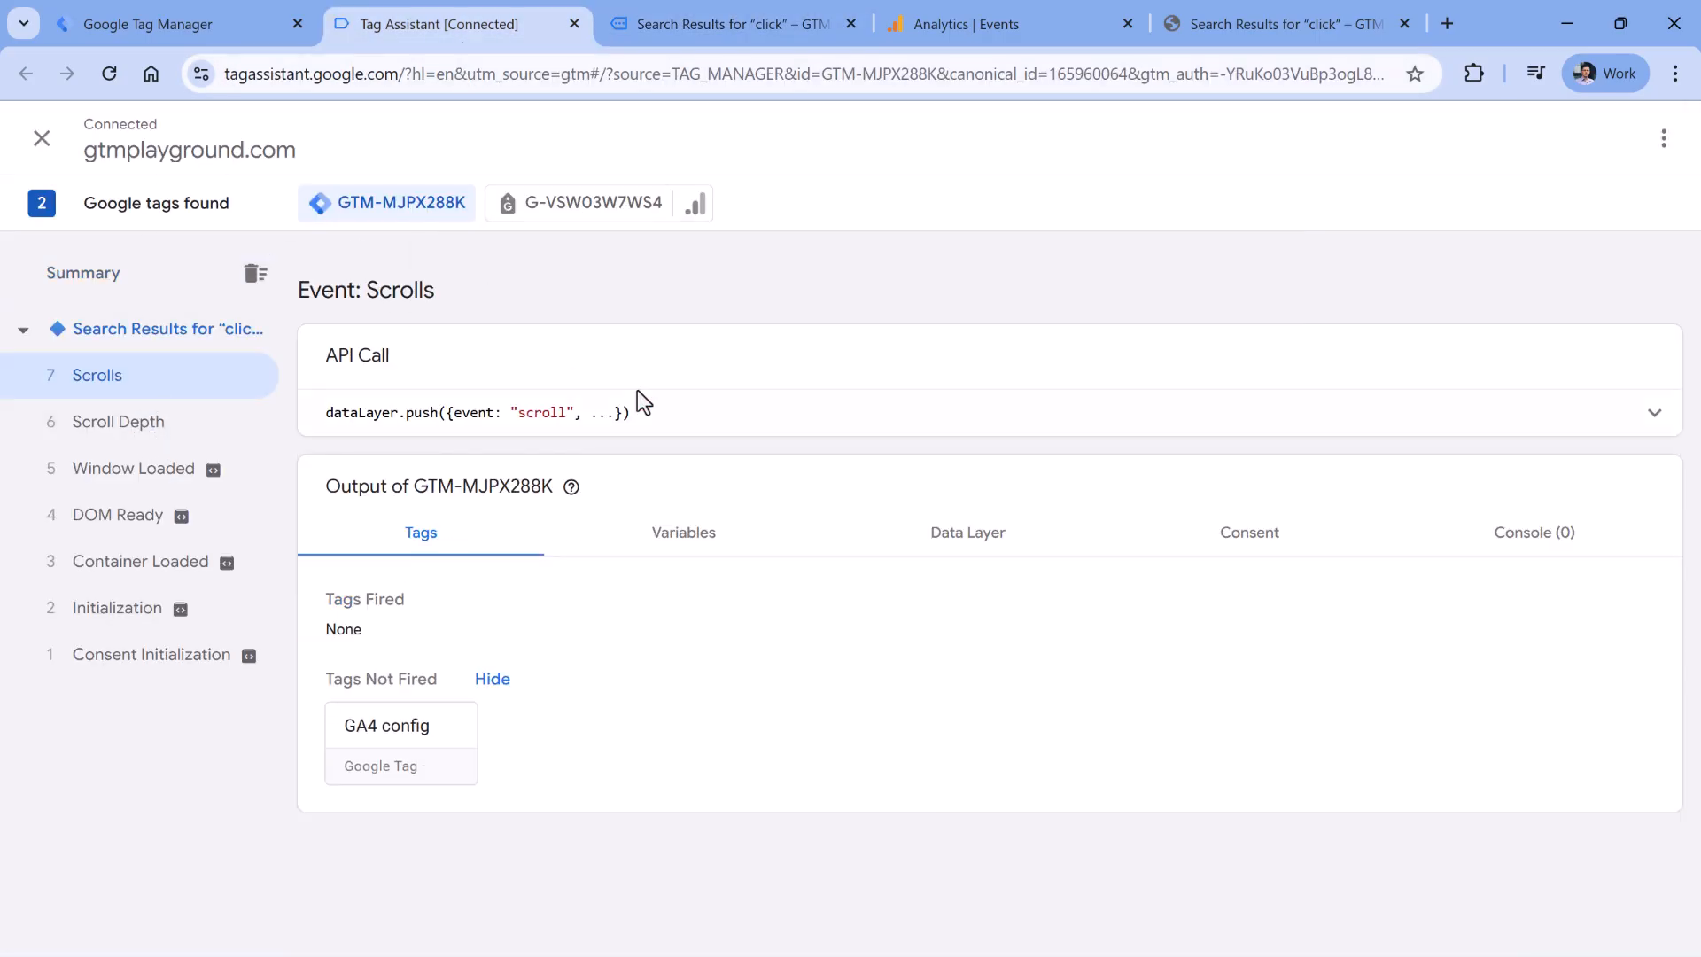
left_click(1655, 412)
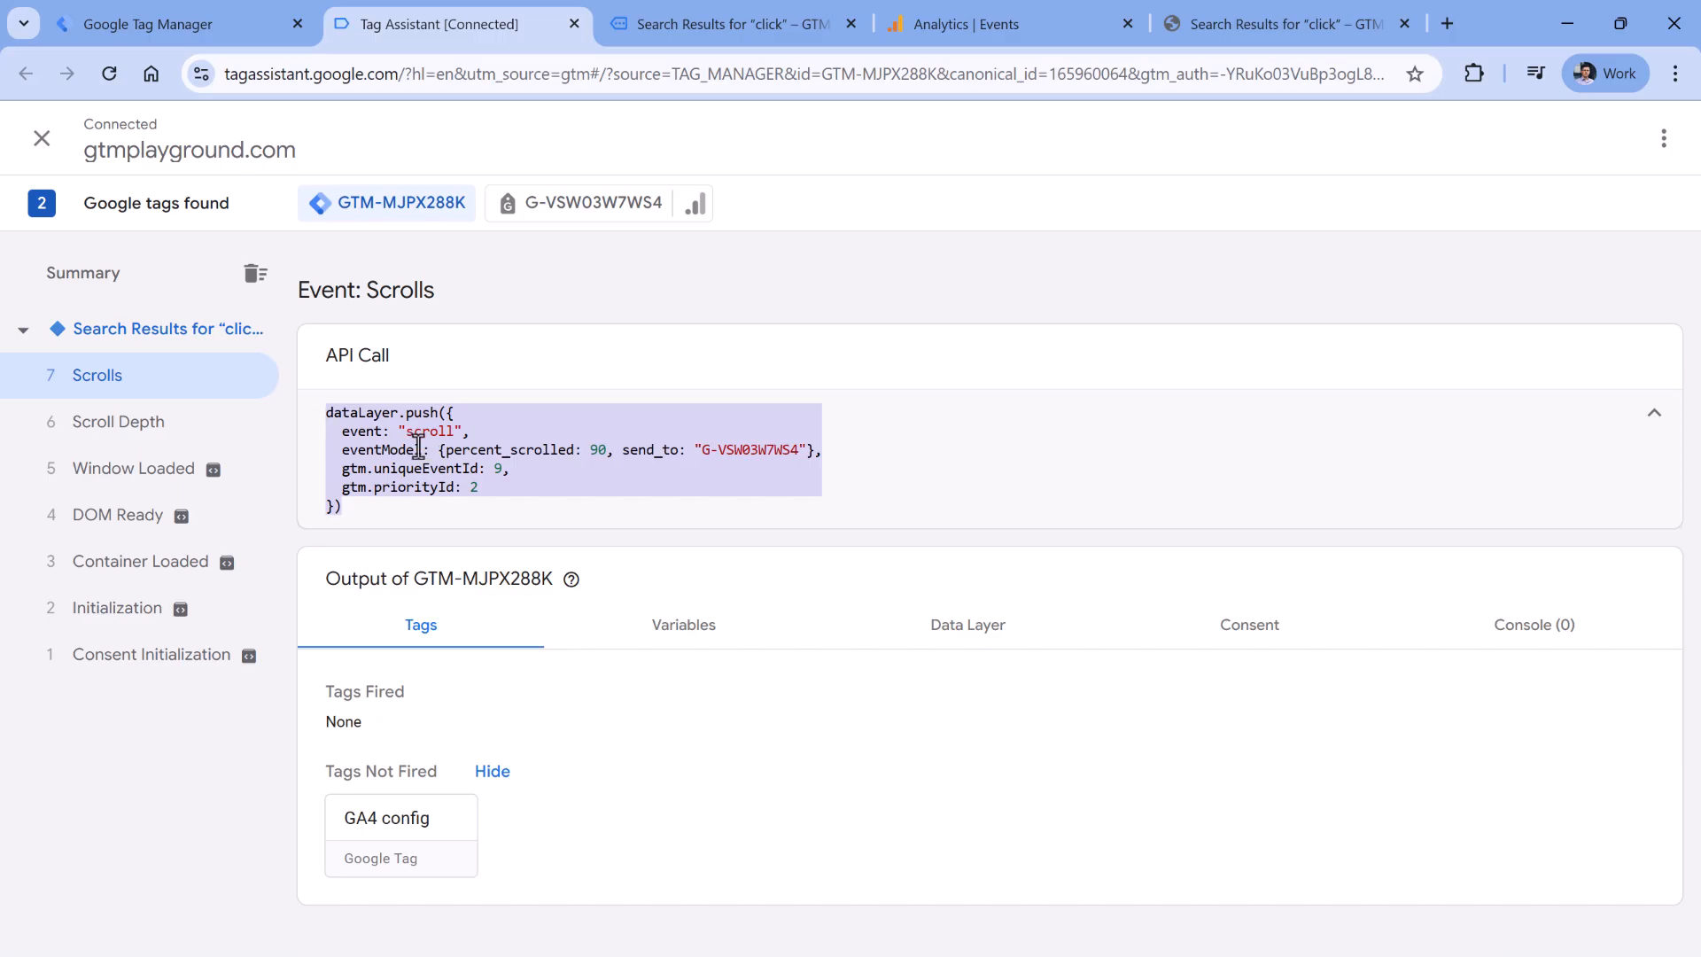
mouse_move(850, 468)
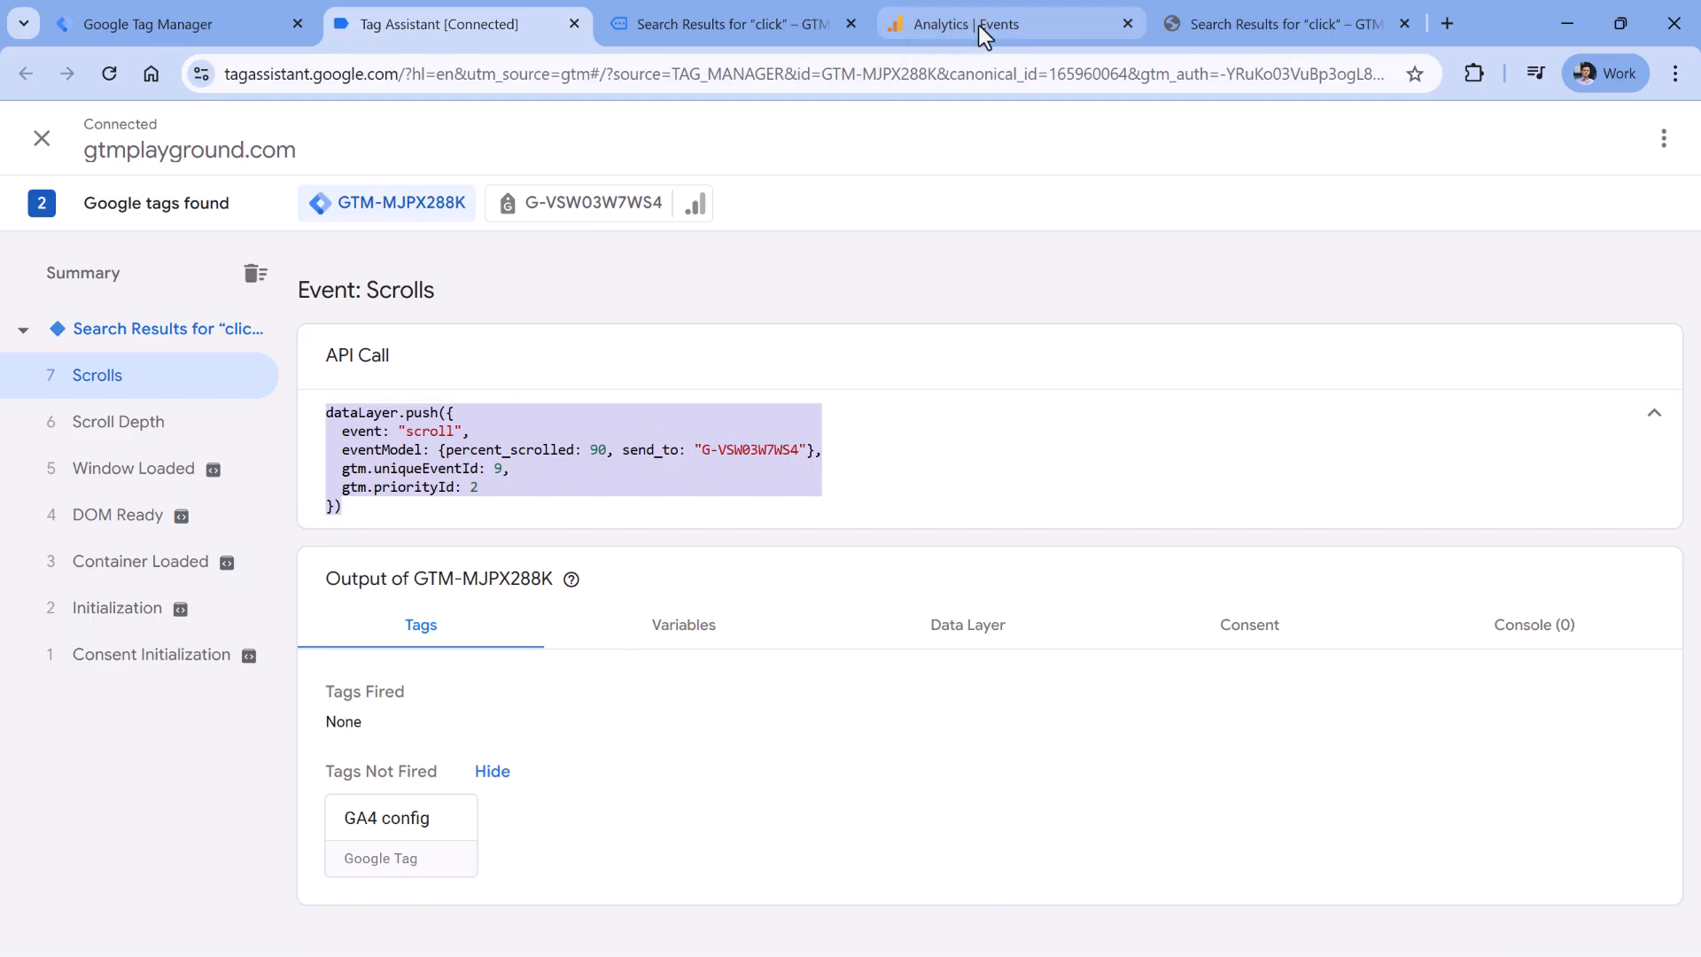
- Check the GA4 web stream's enhanced measurement scroll tracking, then return to Tag Assistant
left_click(981, 24)
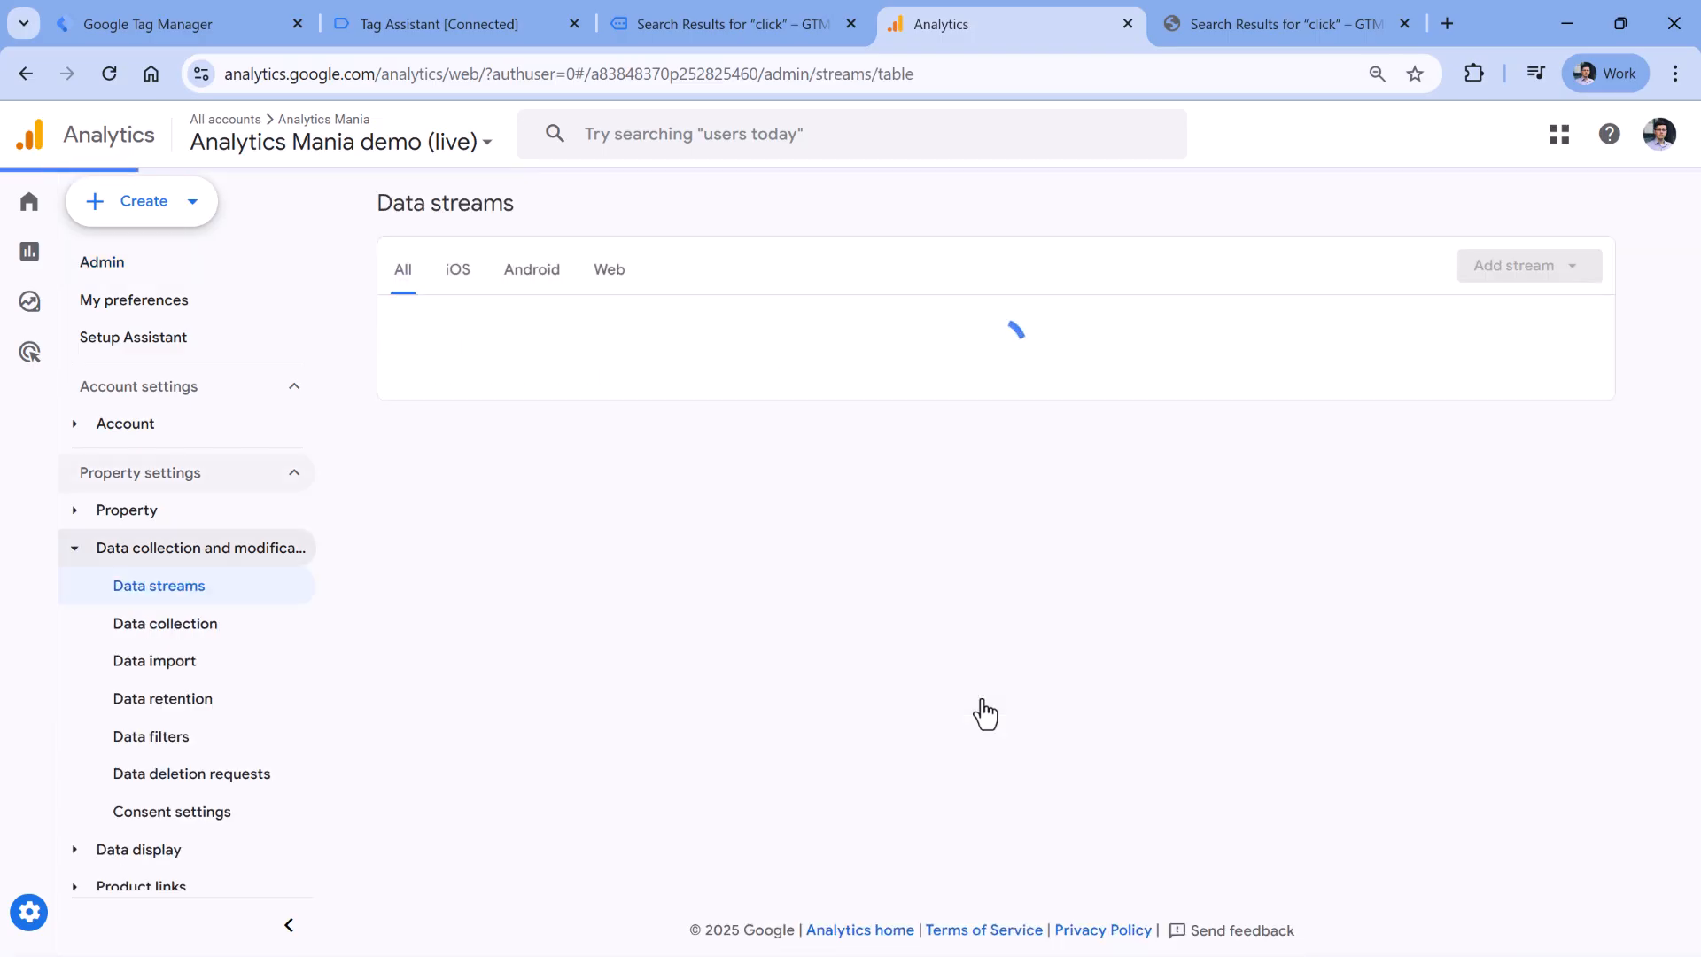
left_click(529, 325)
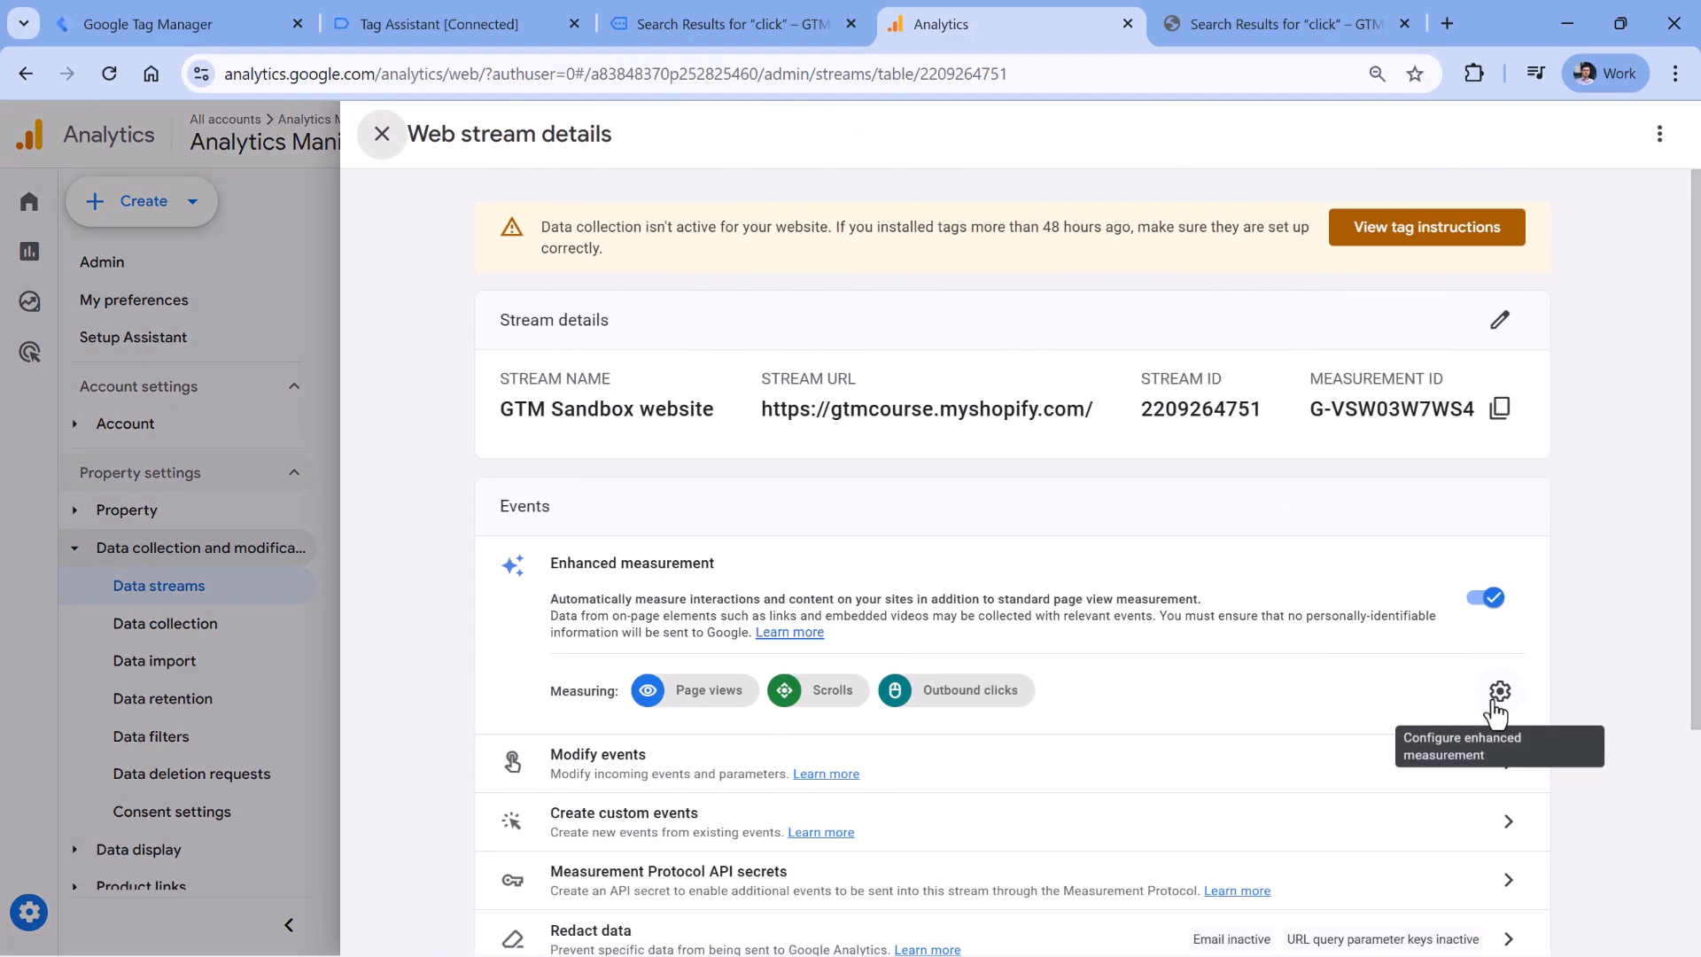
left_click(1501, 685)
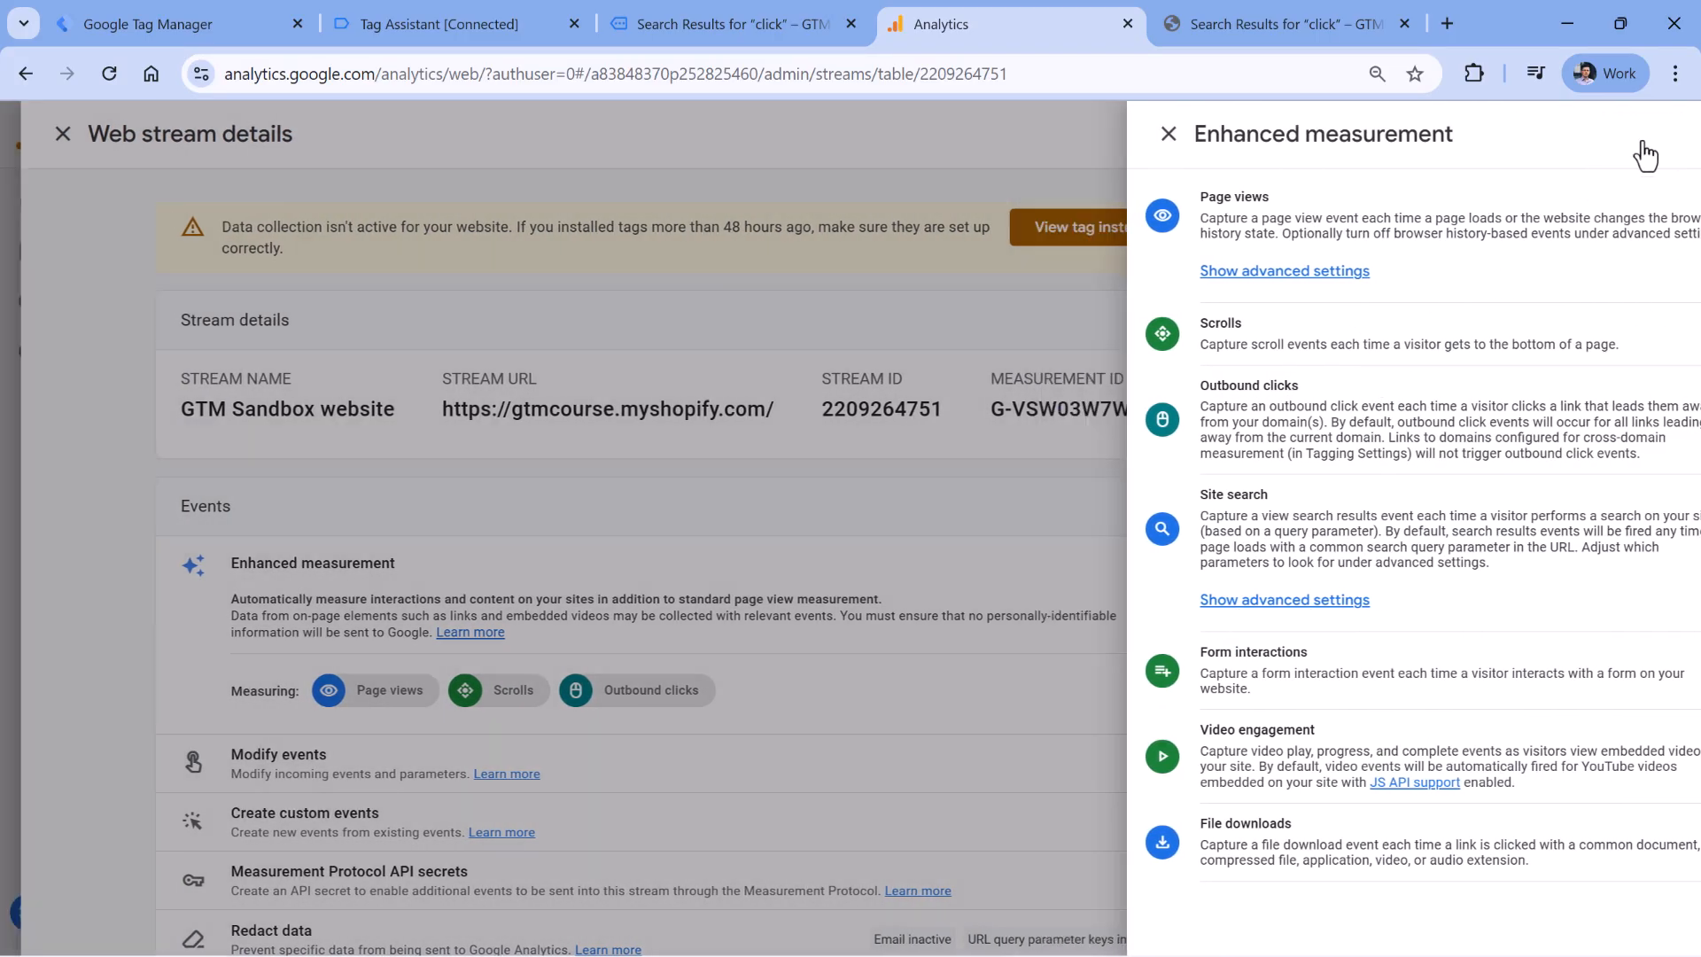
left_click(445, 24)
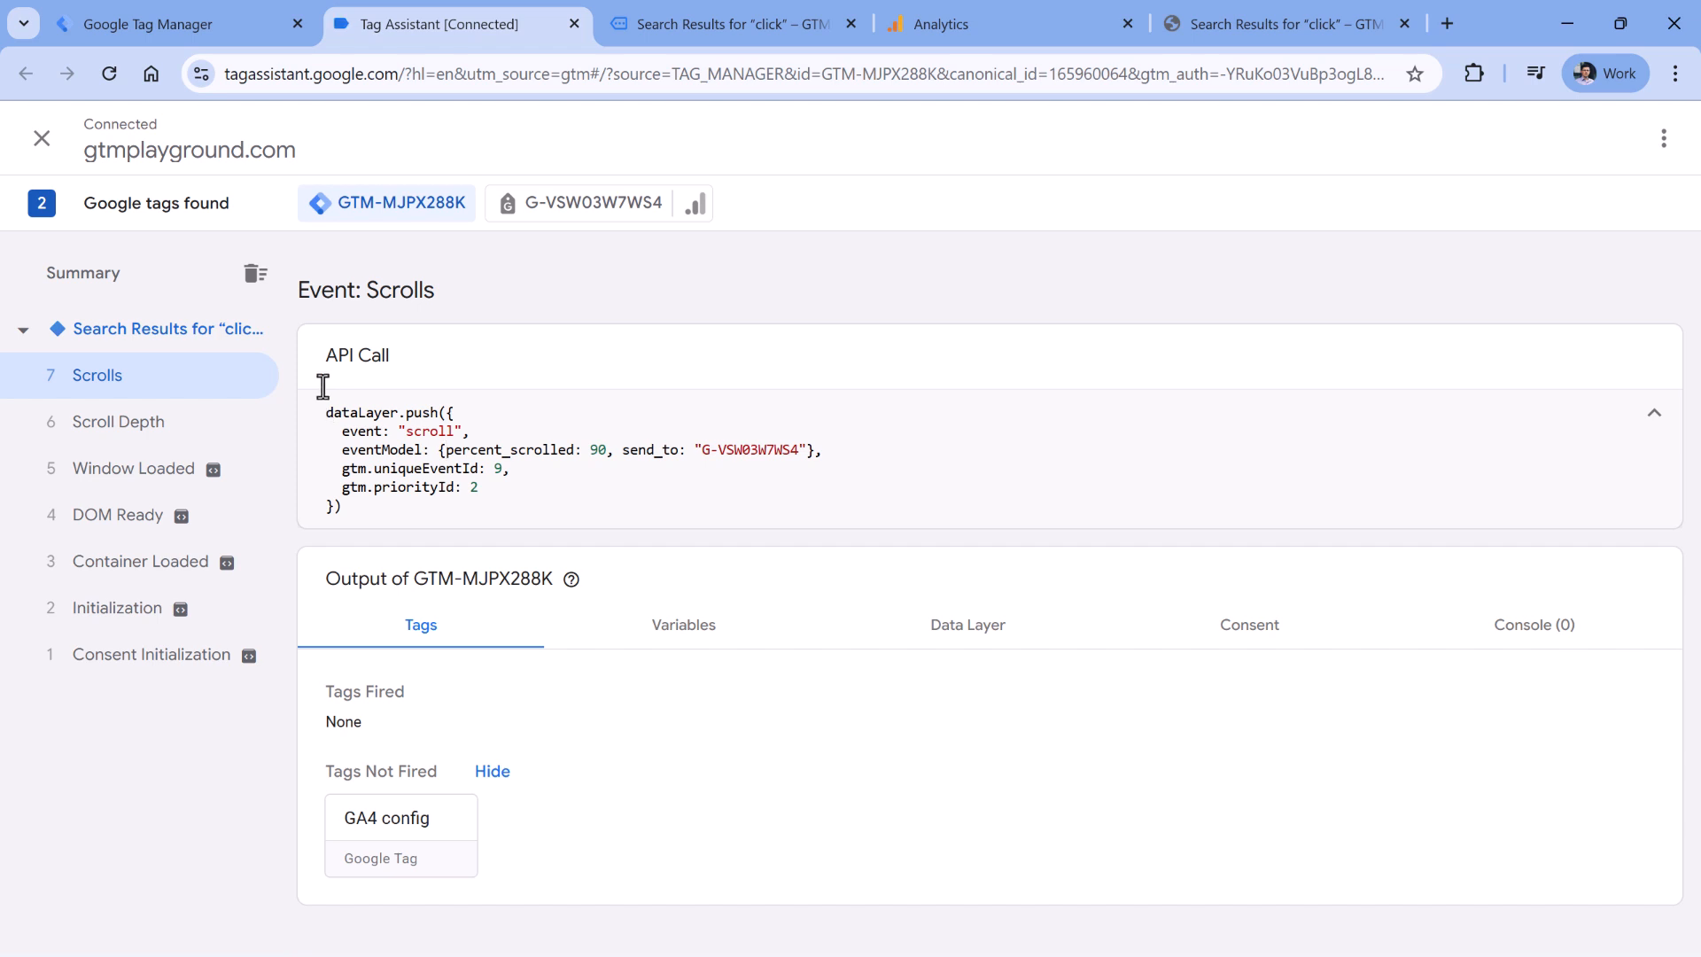
- Create a Scroll Depth trigger named 'scroll' firing at 25, 50, 75, 90 percent vertical
left_click(146, 25)
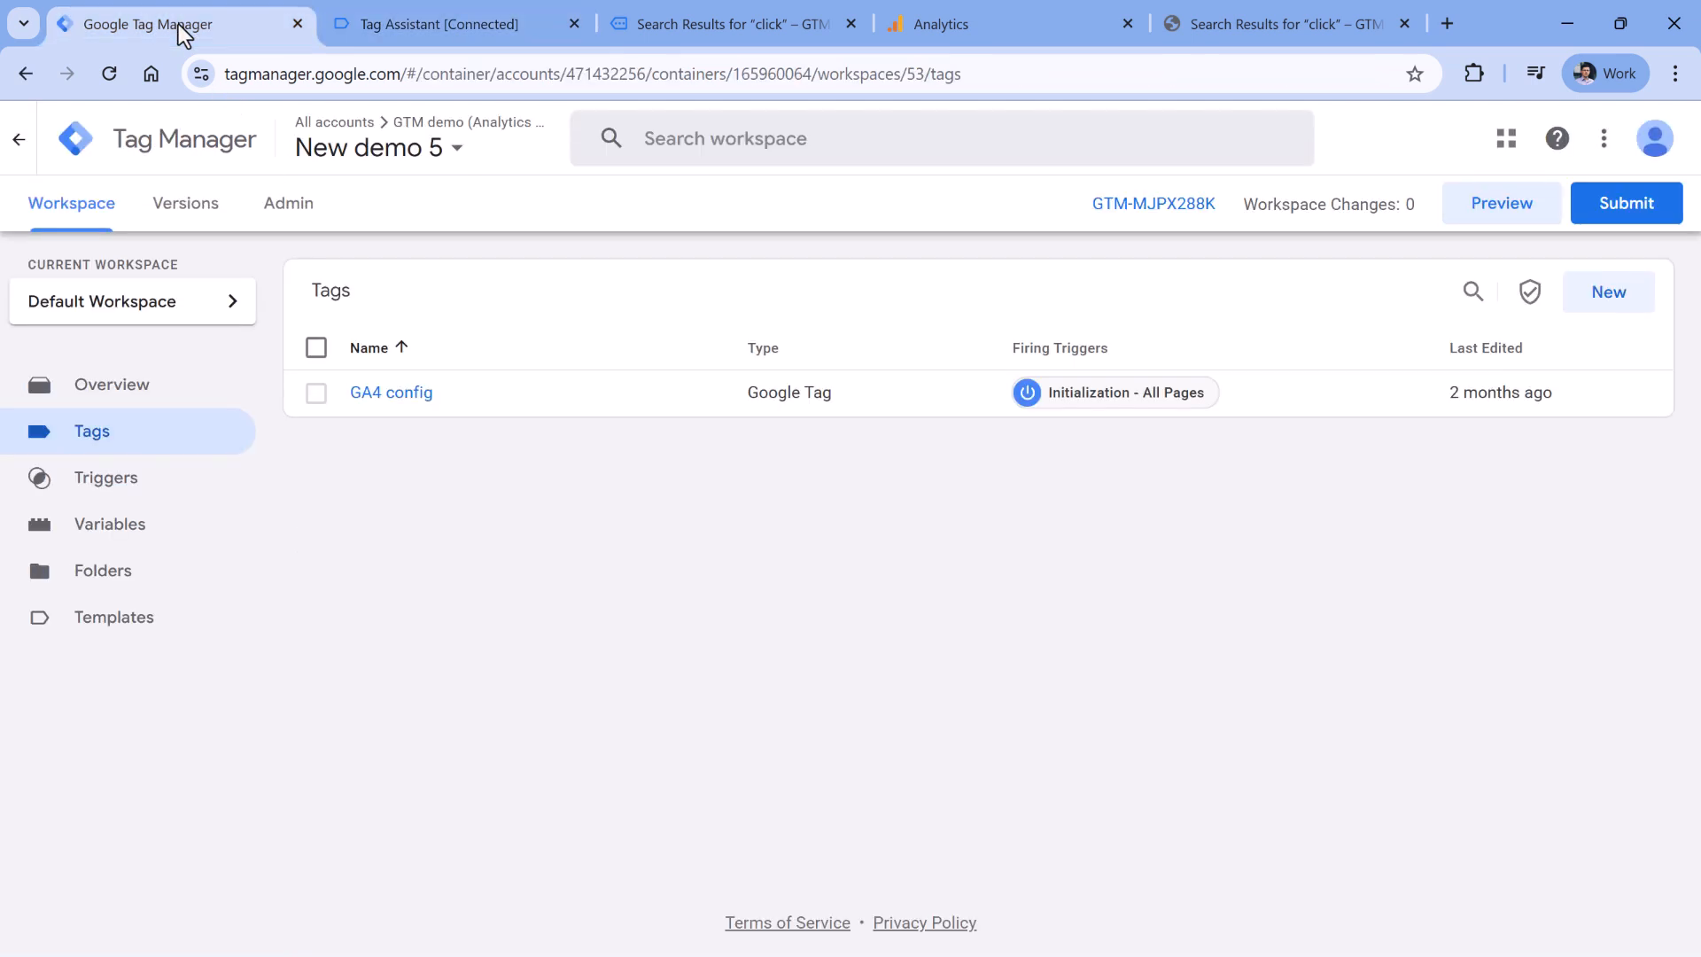
left_click(106, 478)
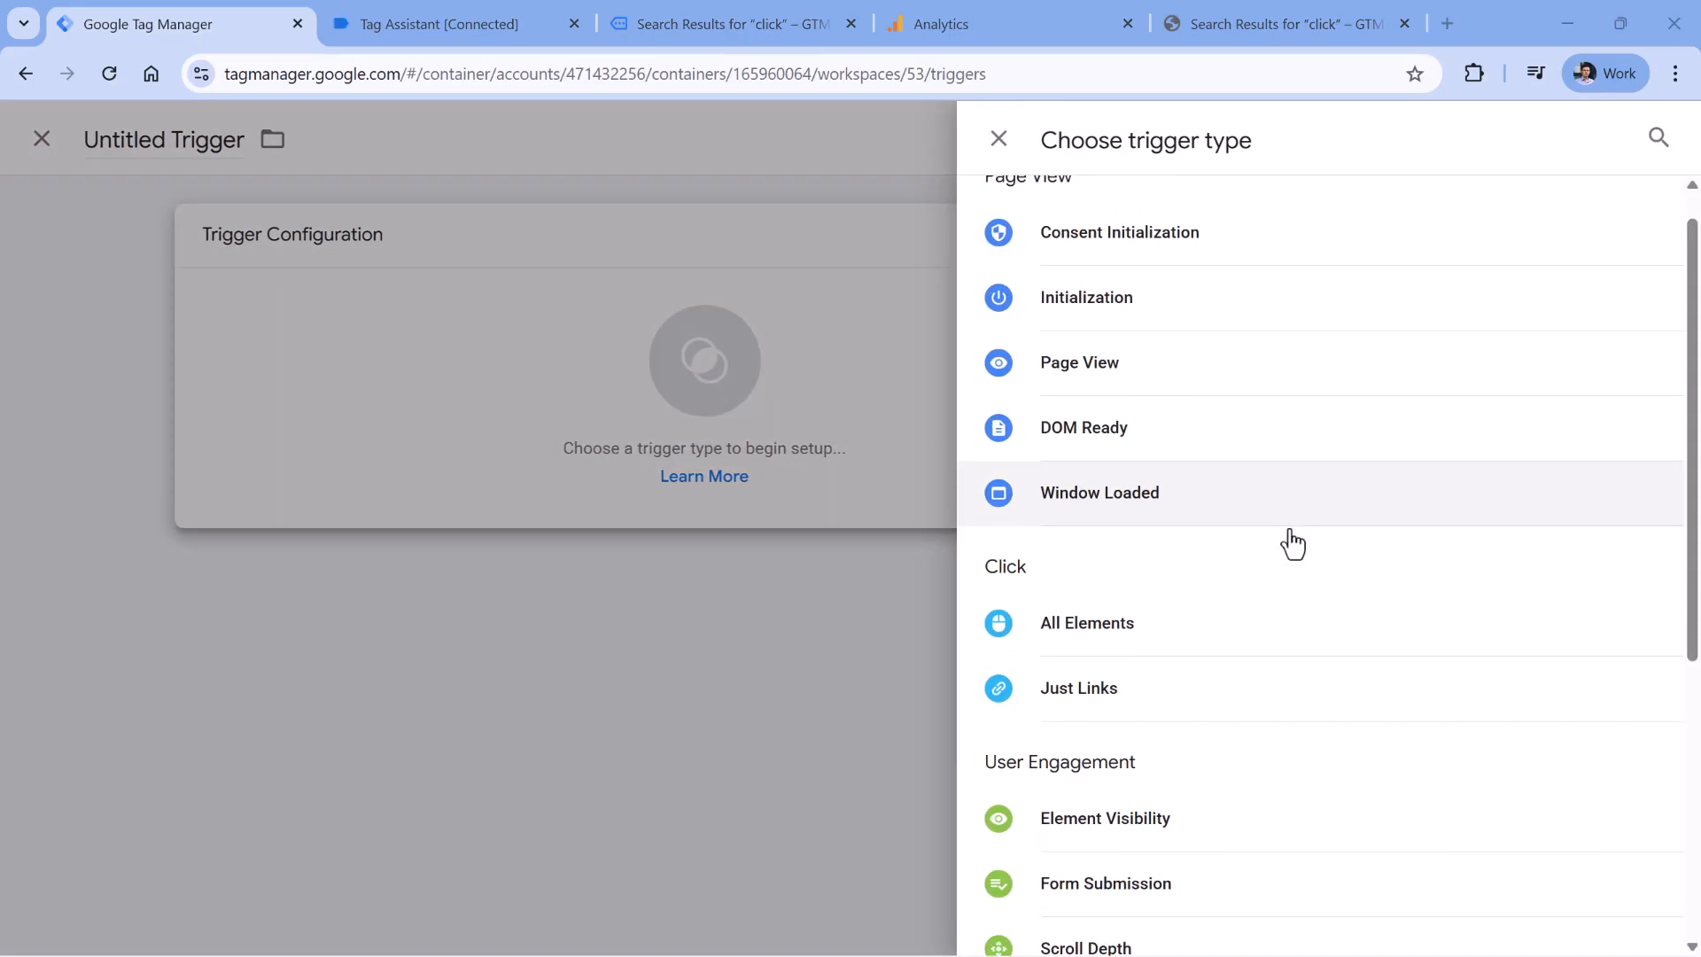
left_click(1086, 947)
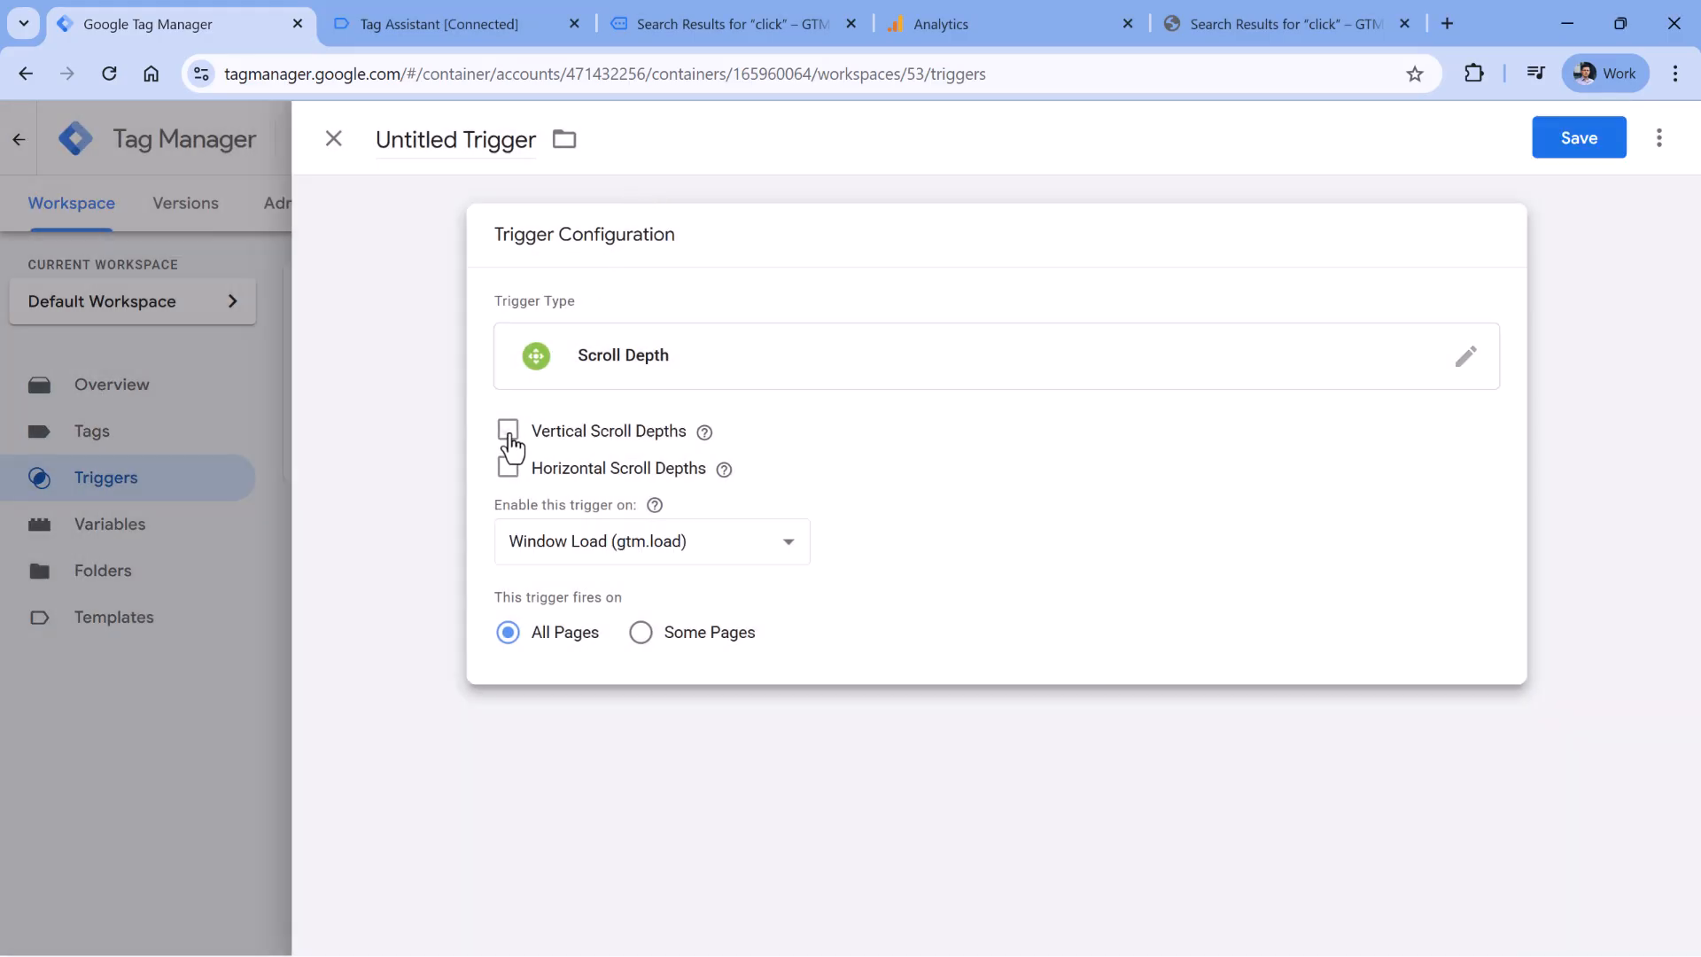
left_click(507, 431)
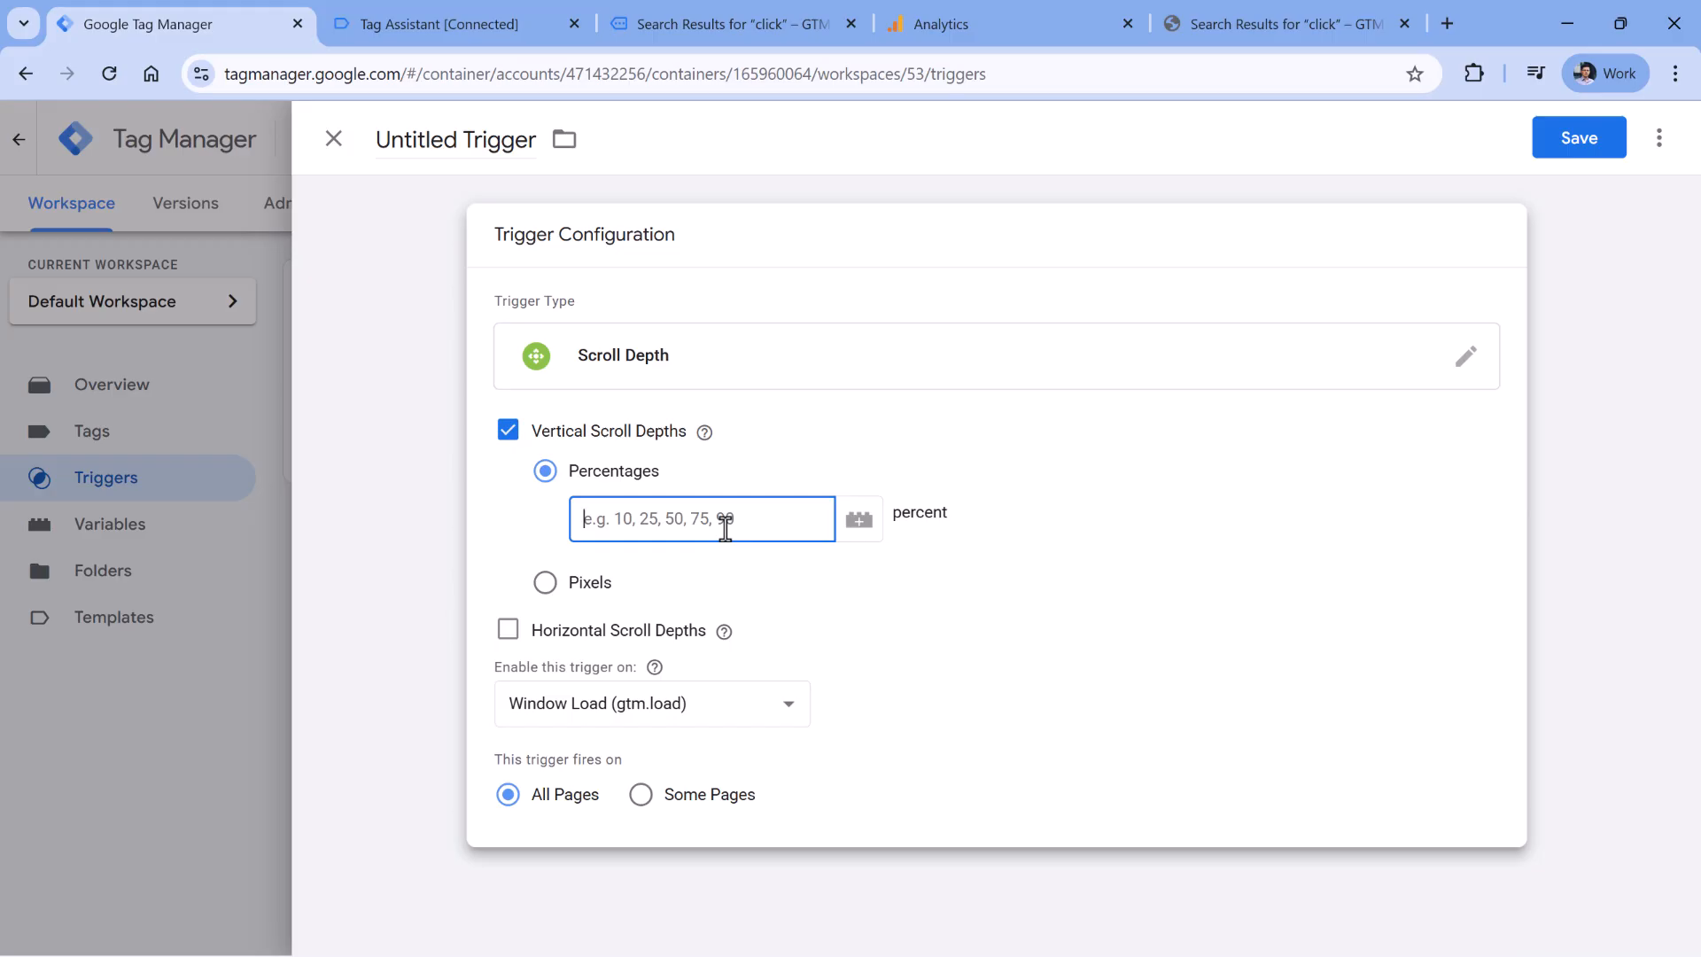
type("25, 50,")
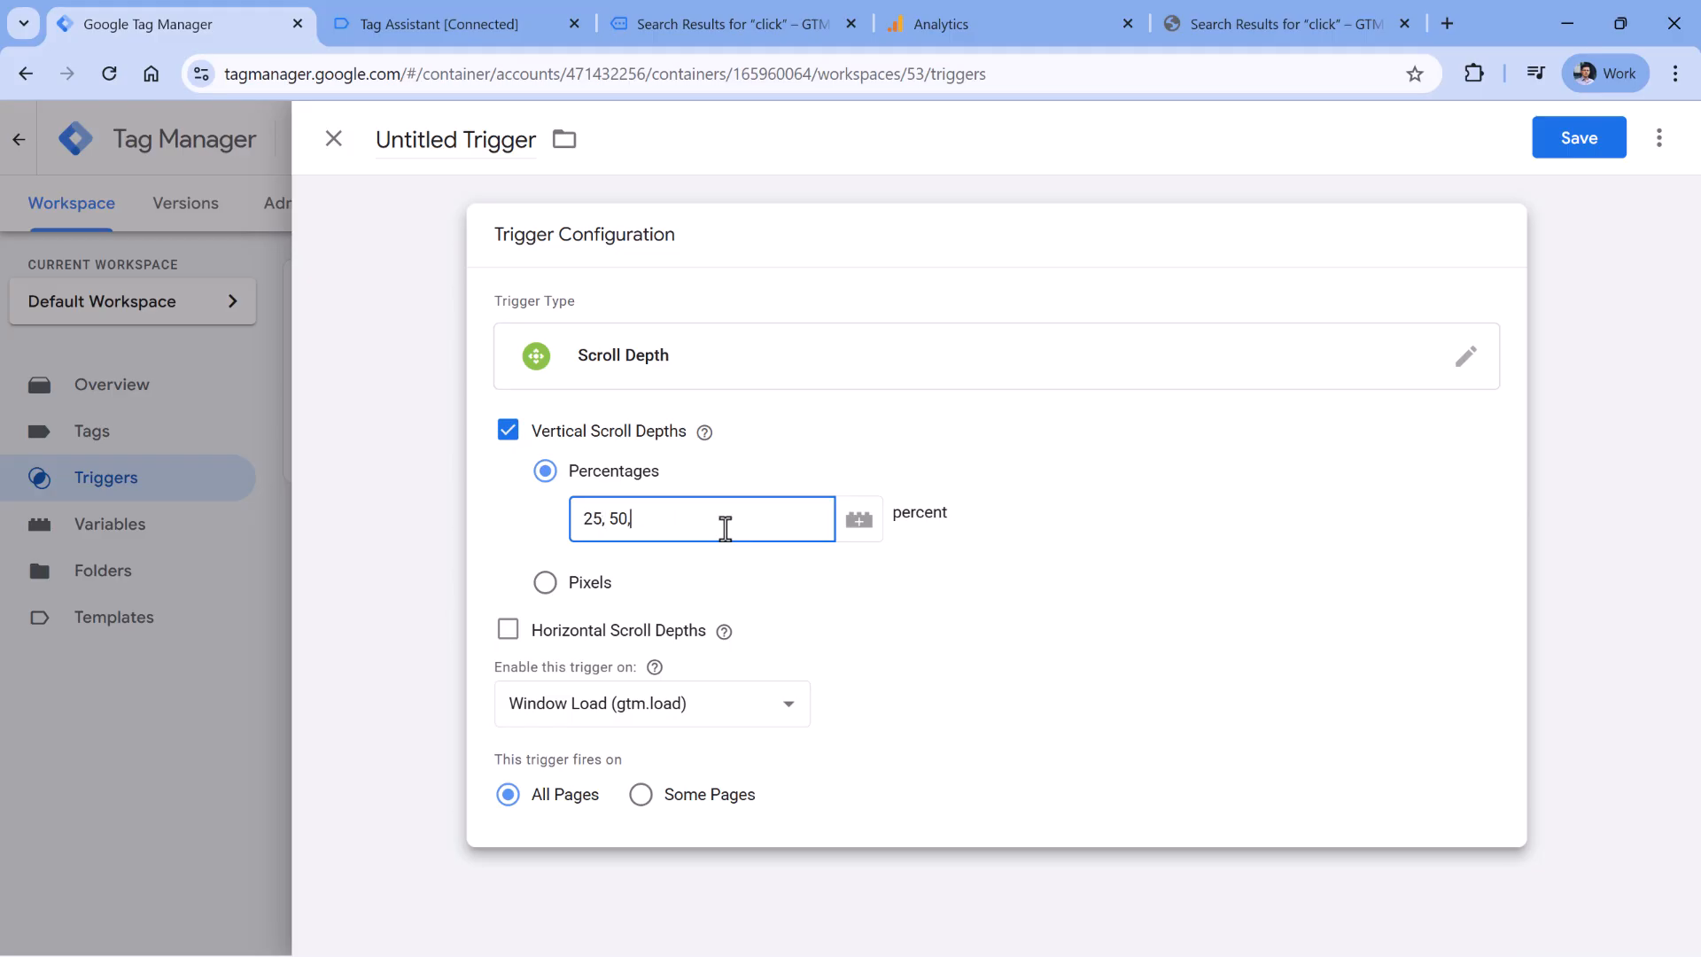
type("75, 90")
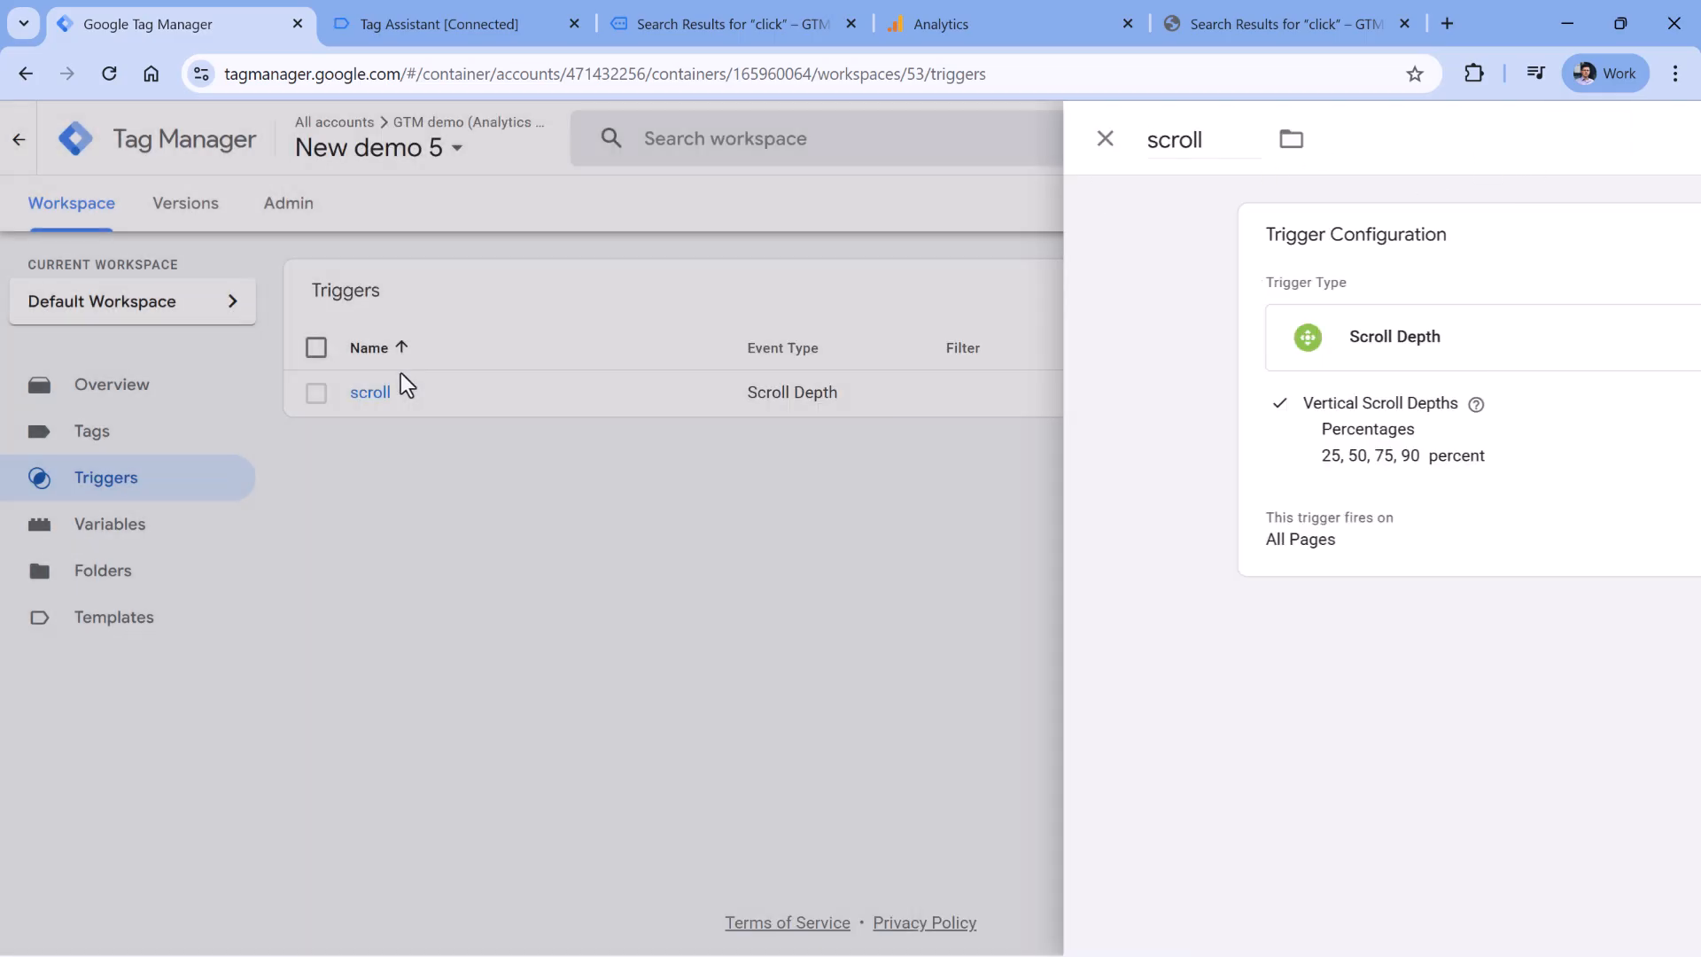
left_click(1105, 139)
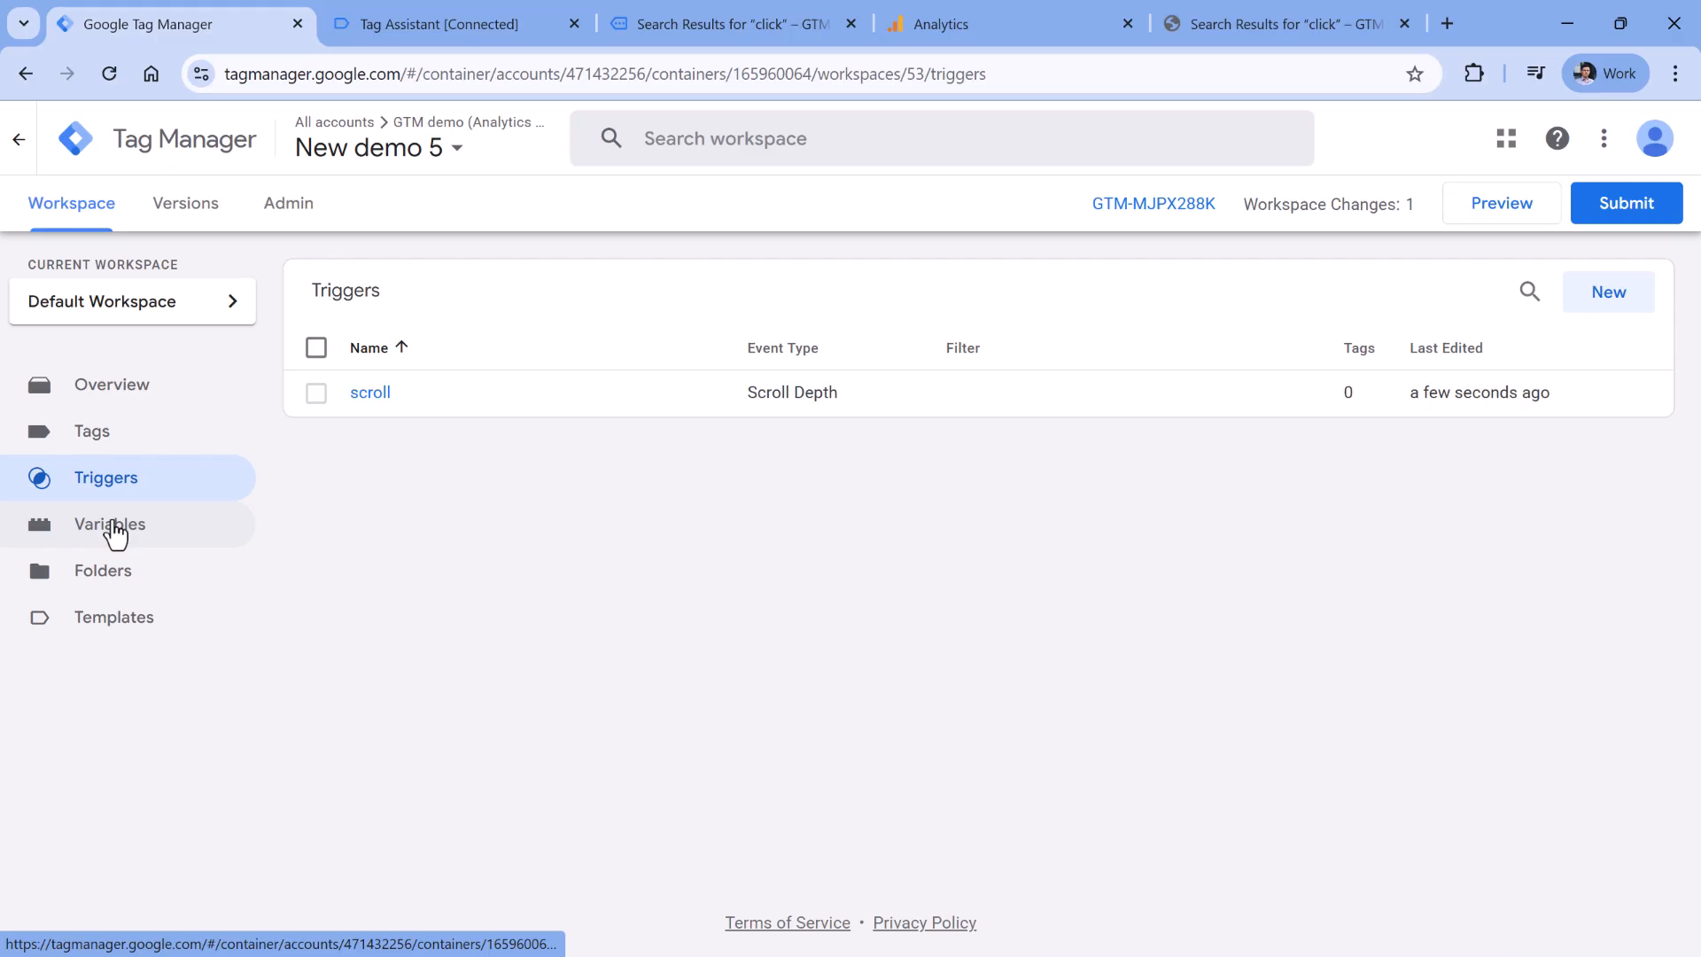
mouse_move(127, 550)
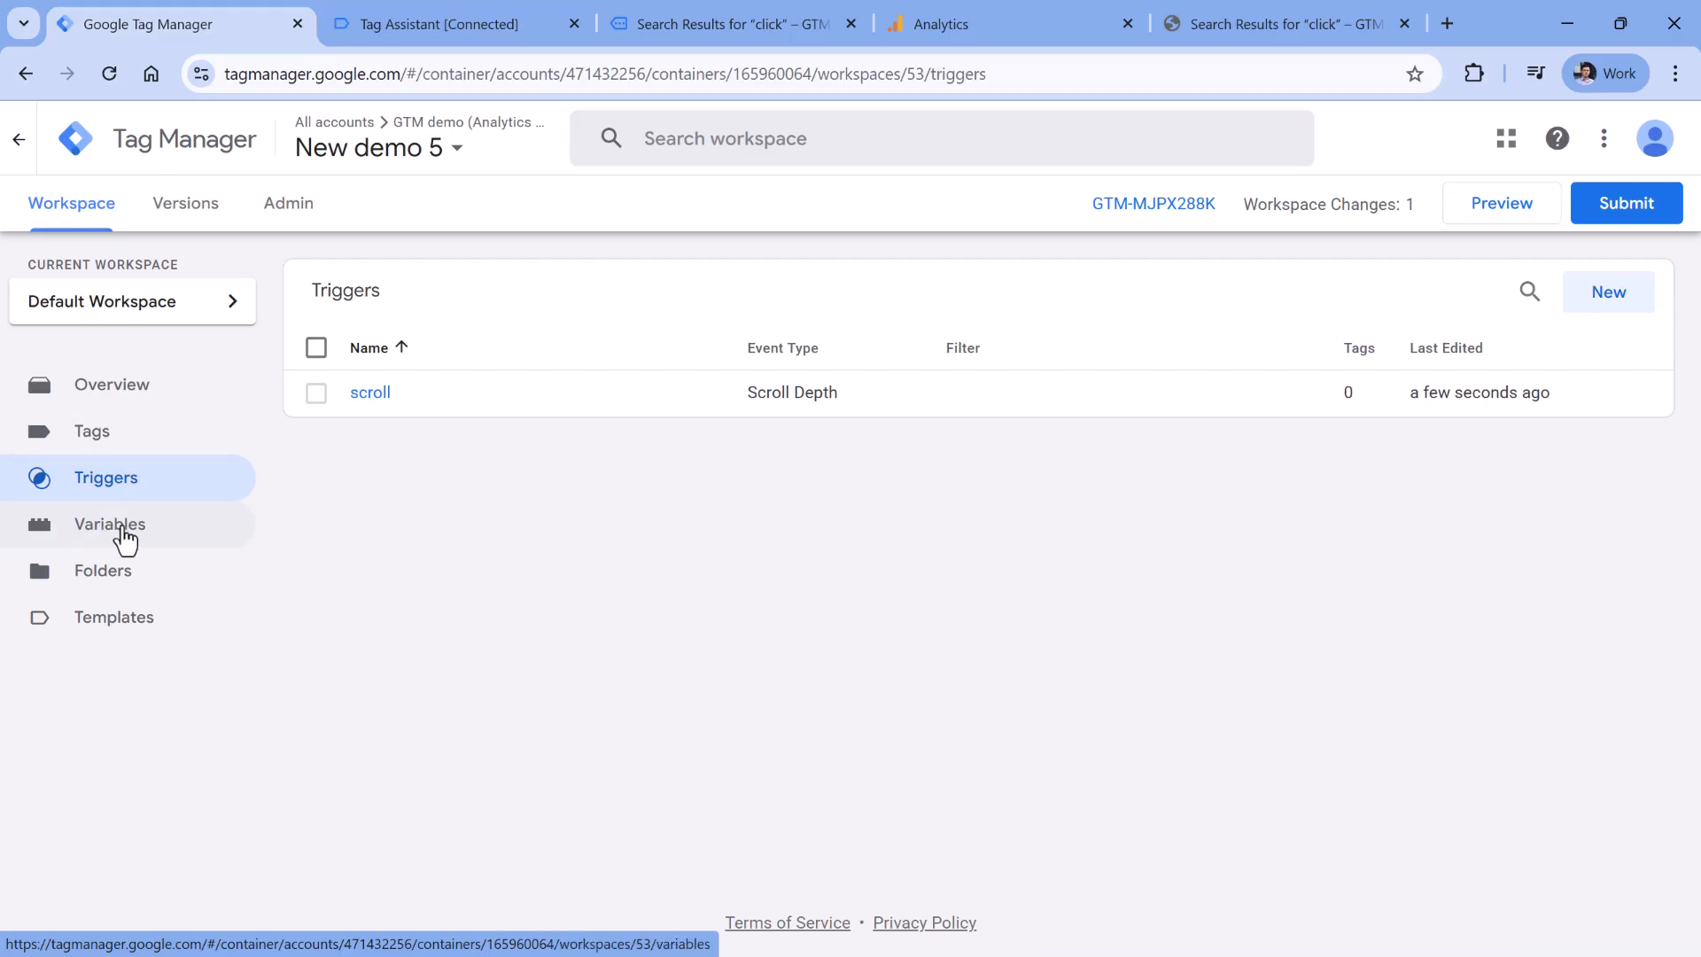
- Enable the Scroll Depth Threshold, Scroll Depth Units and Scroll Direction built-in variables
left_click(109, 523)
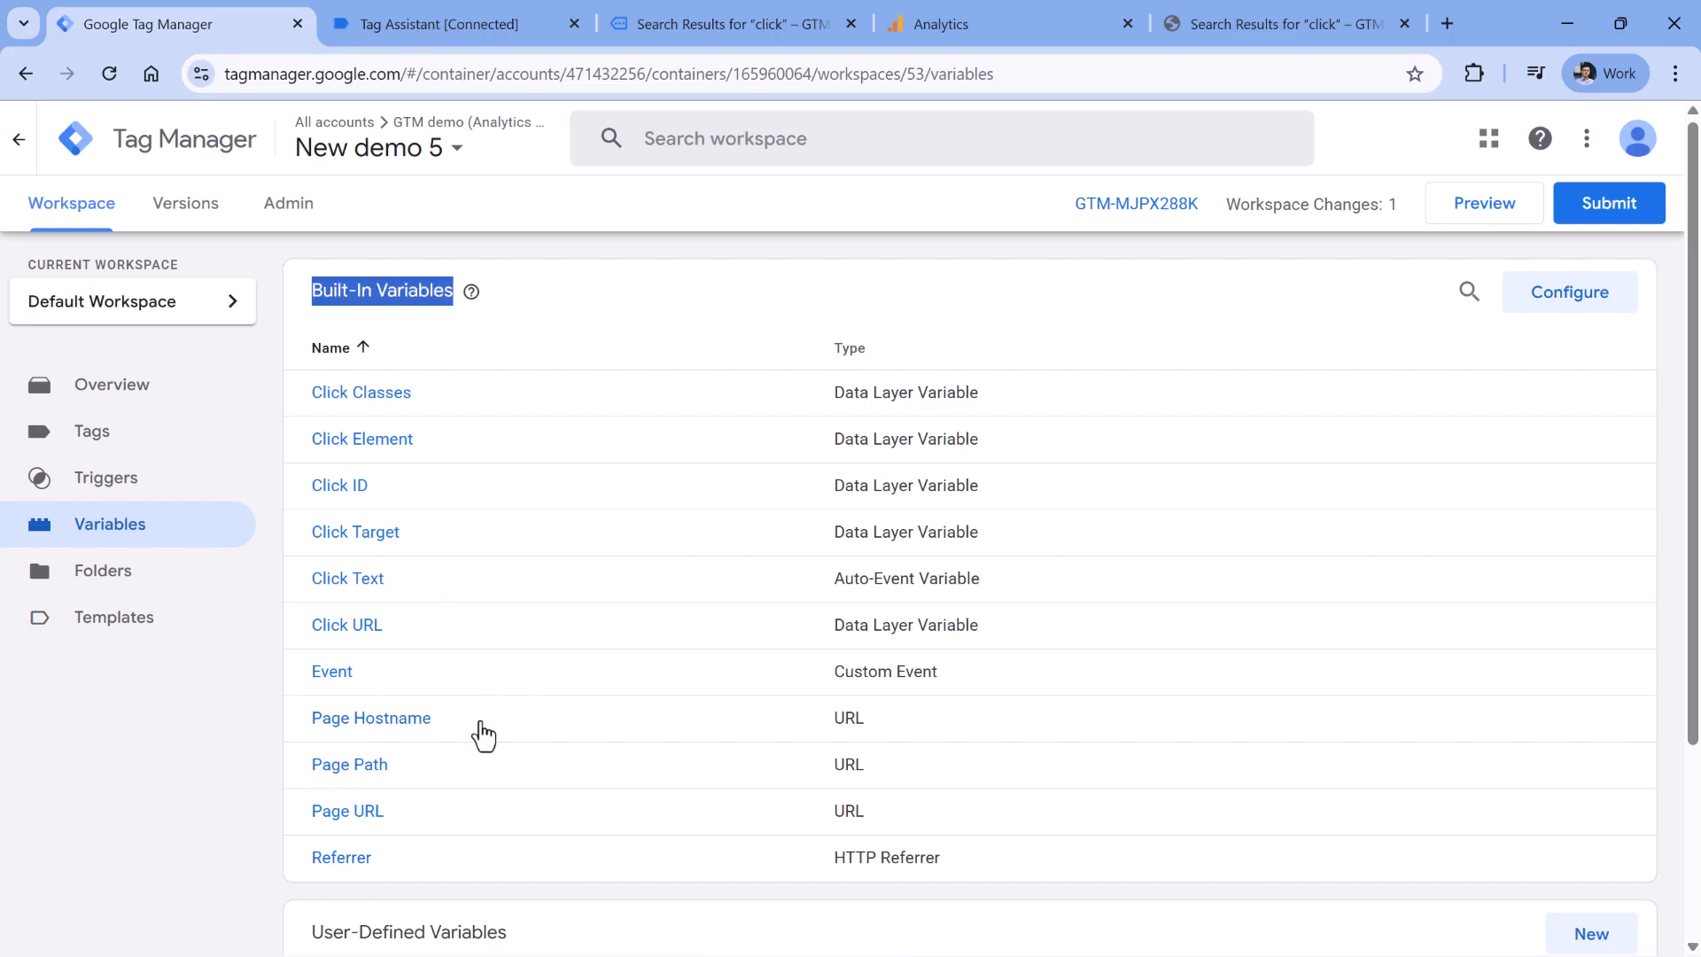
mouse_move(492, 611)
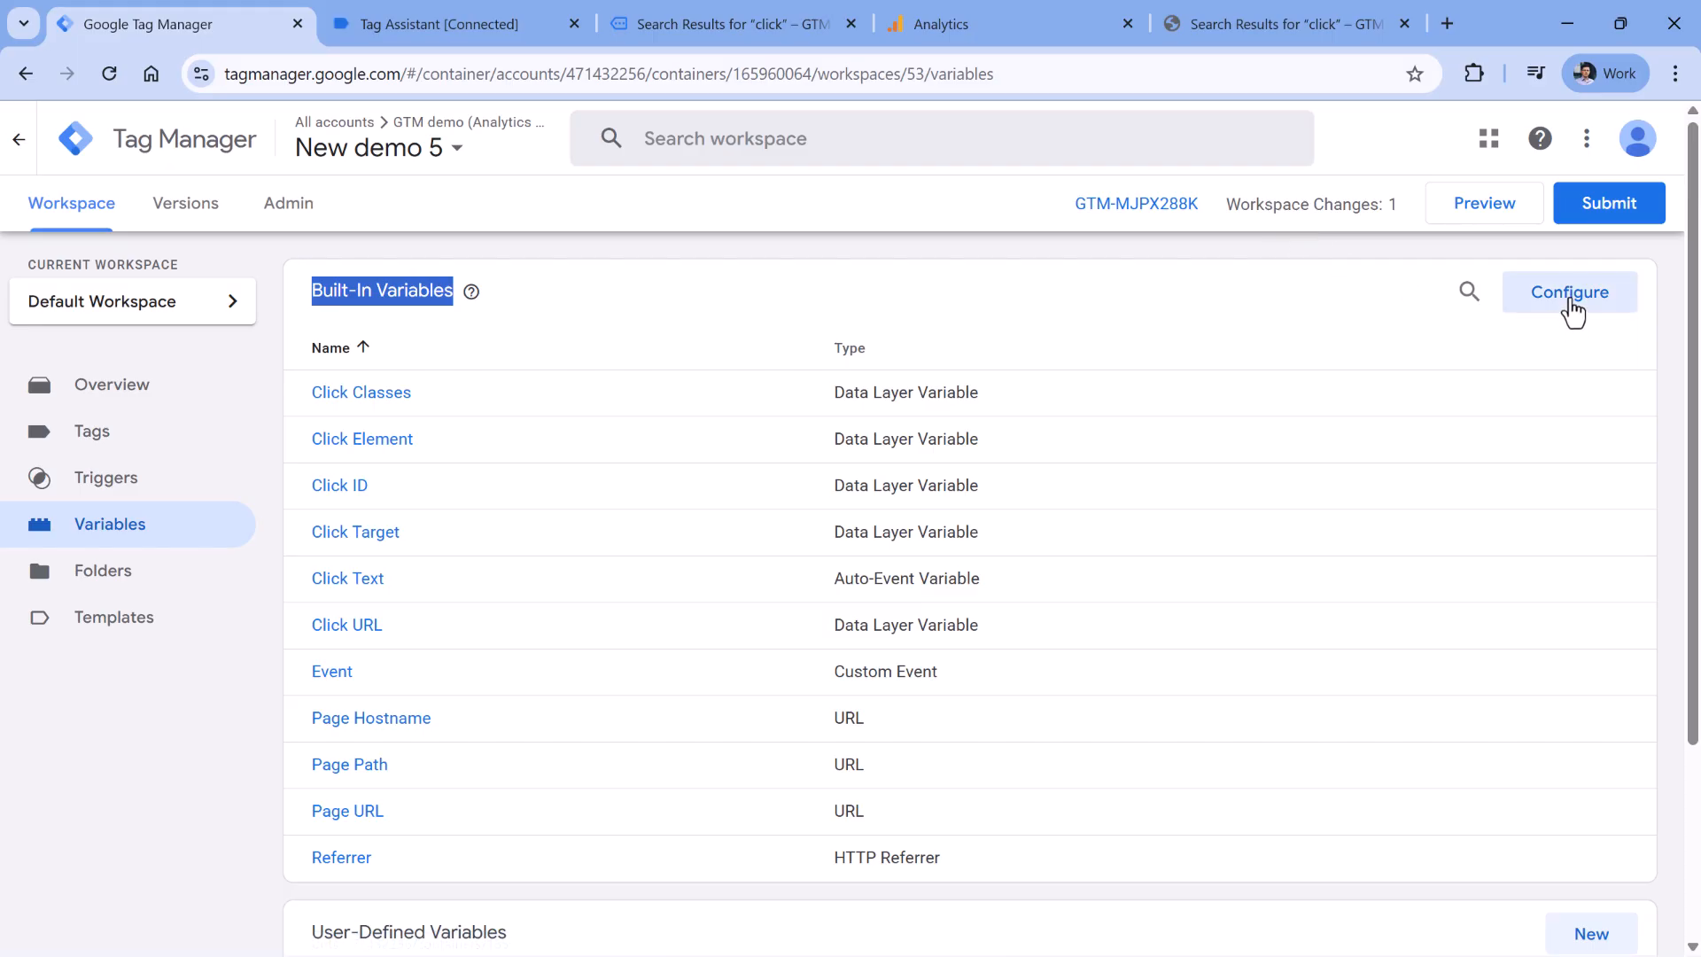
left_click(1570, 293)
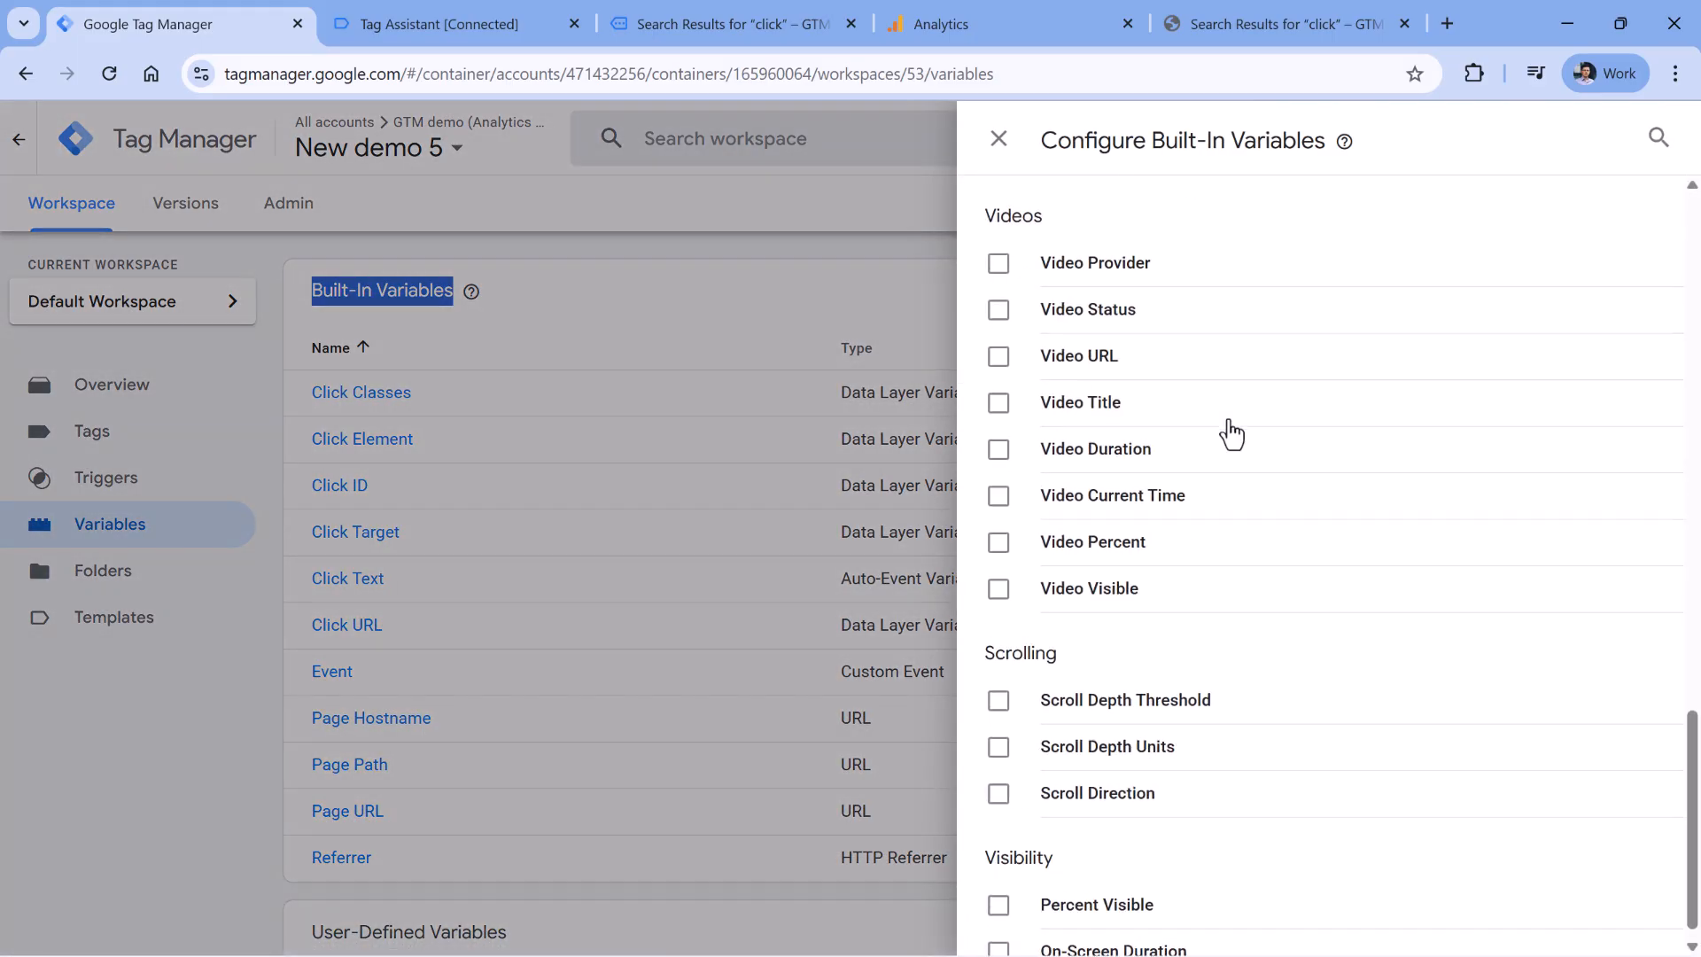
left_click(999, 701)
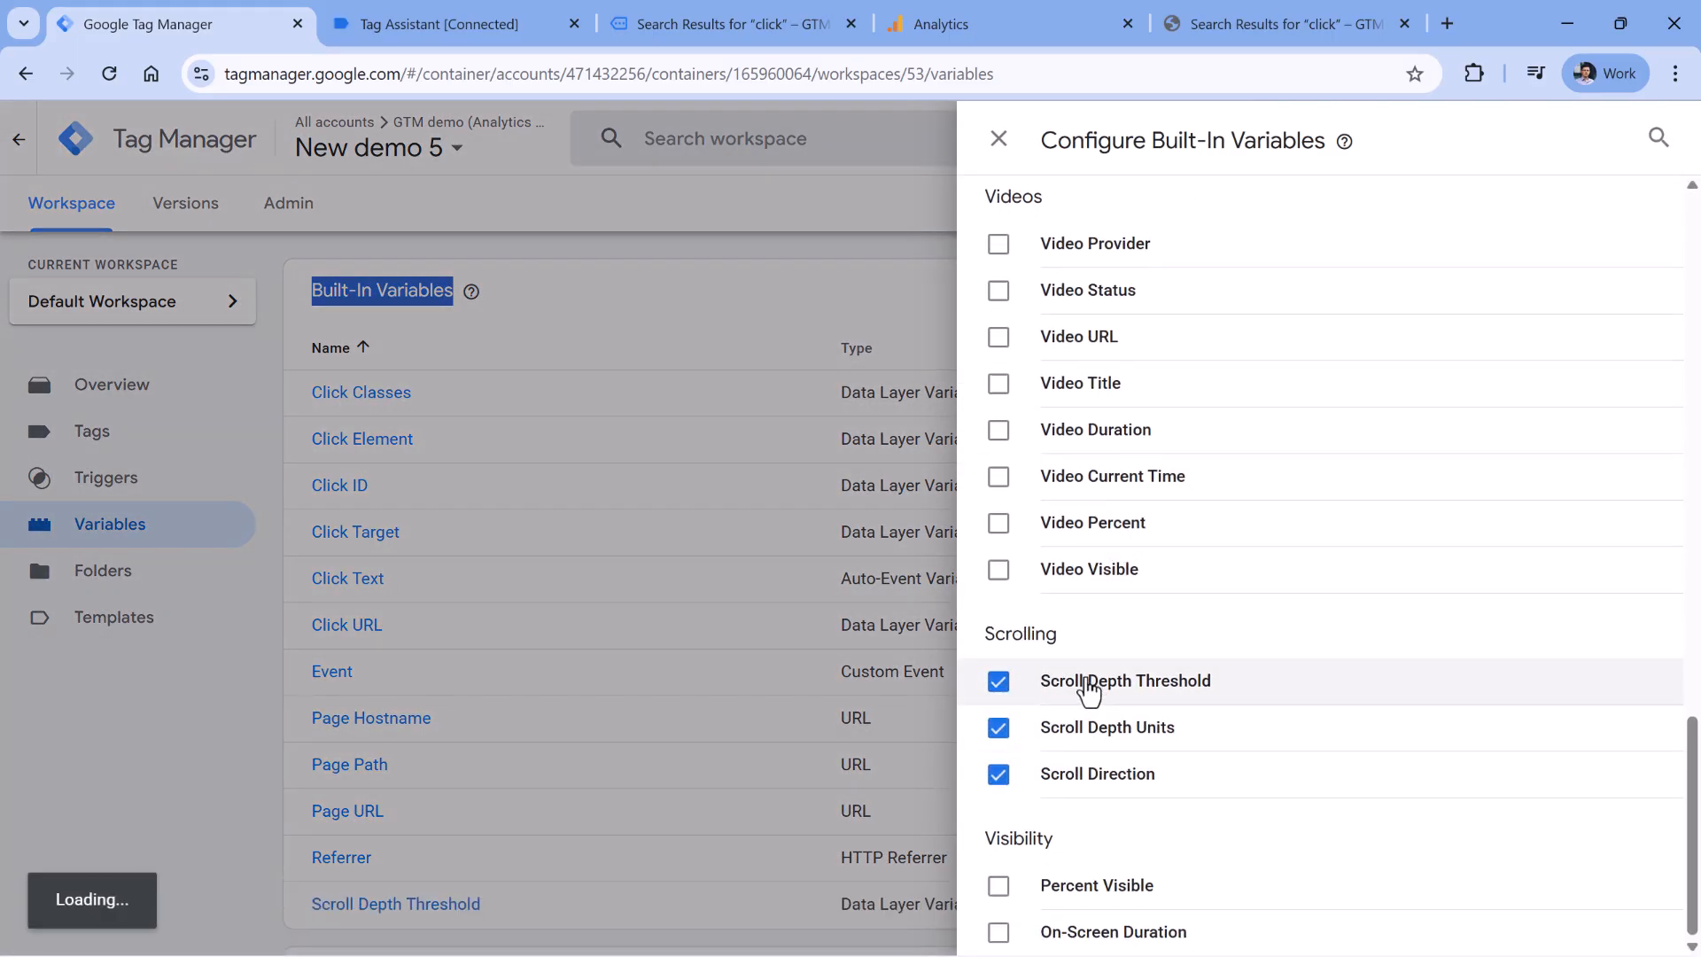
left_click(999, 139)
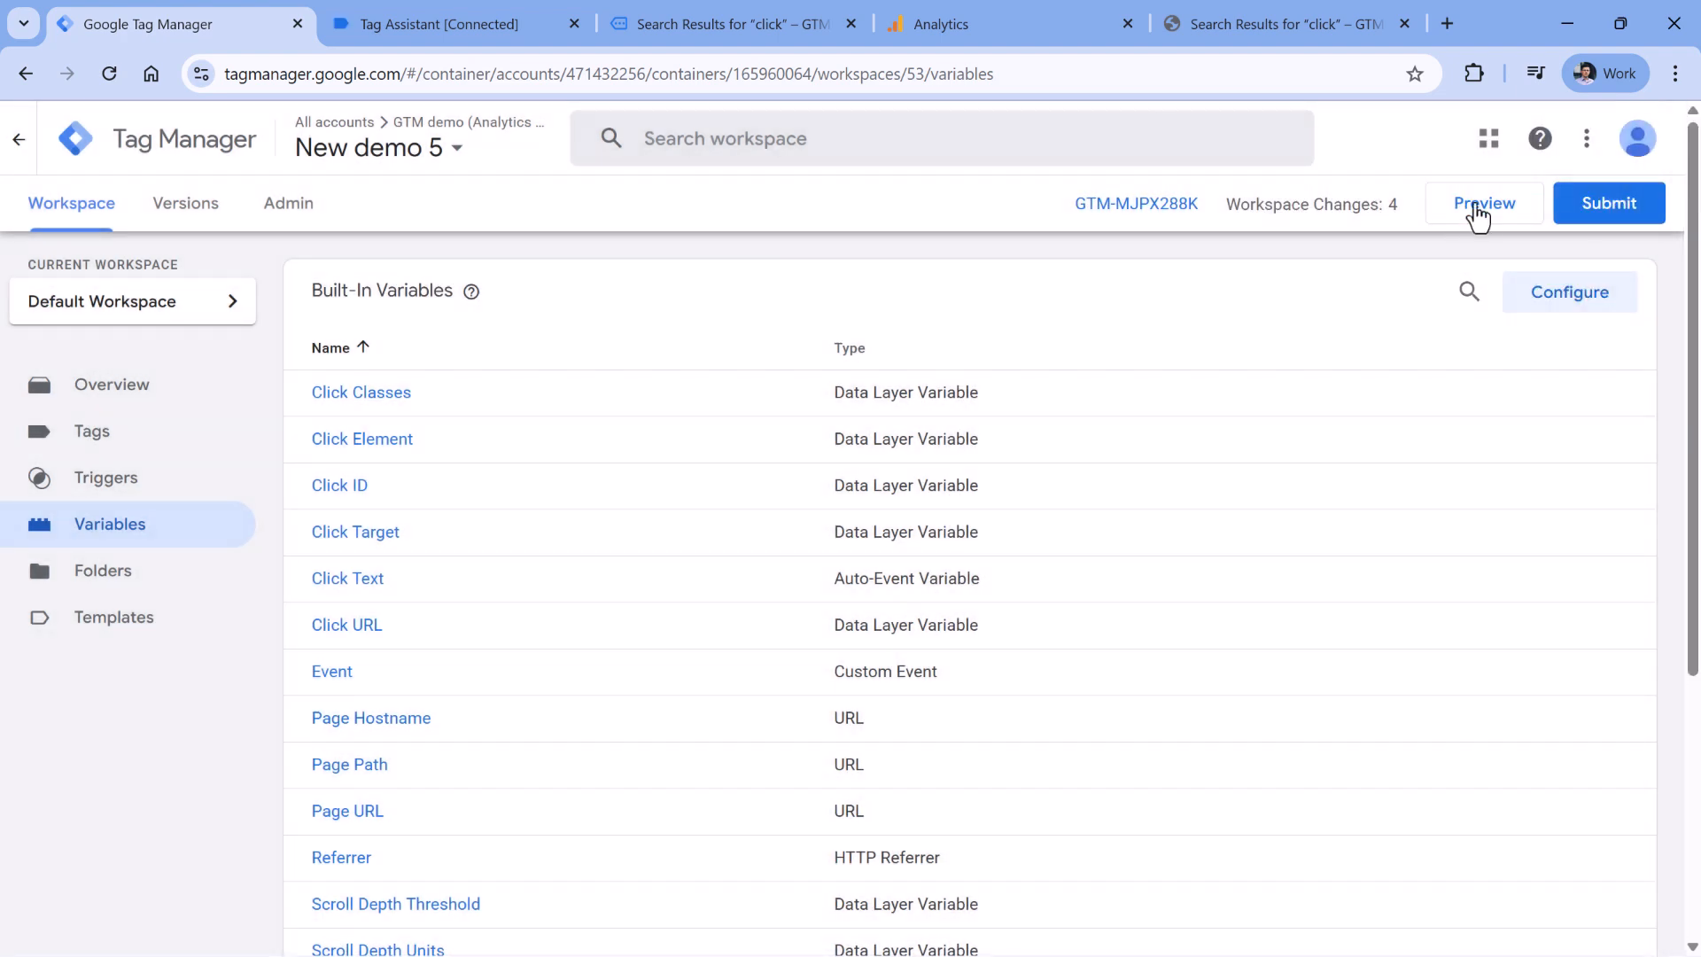
- Start a new preview, scroll the demo search page, and view the logged Scroll Depth event
left_click(1484, 203)
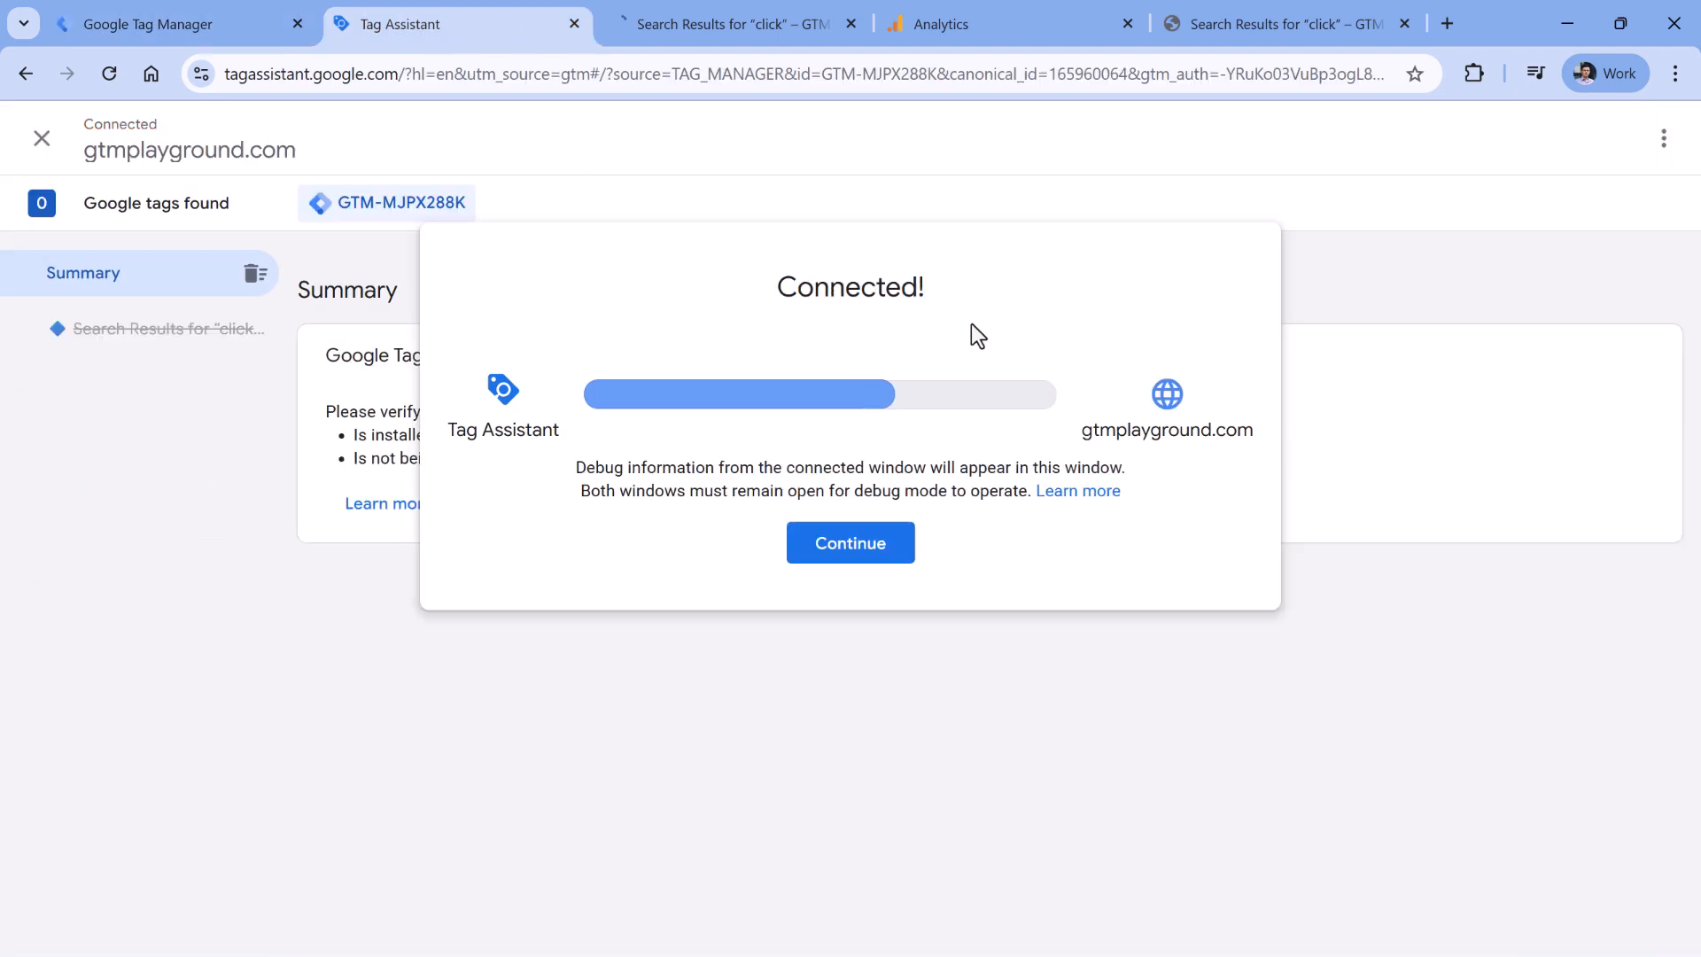
left_click(851, 542)
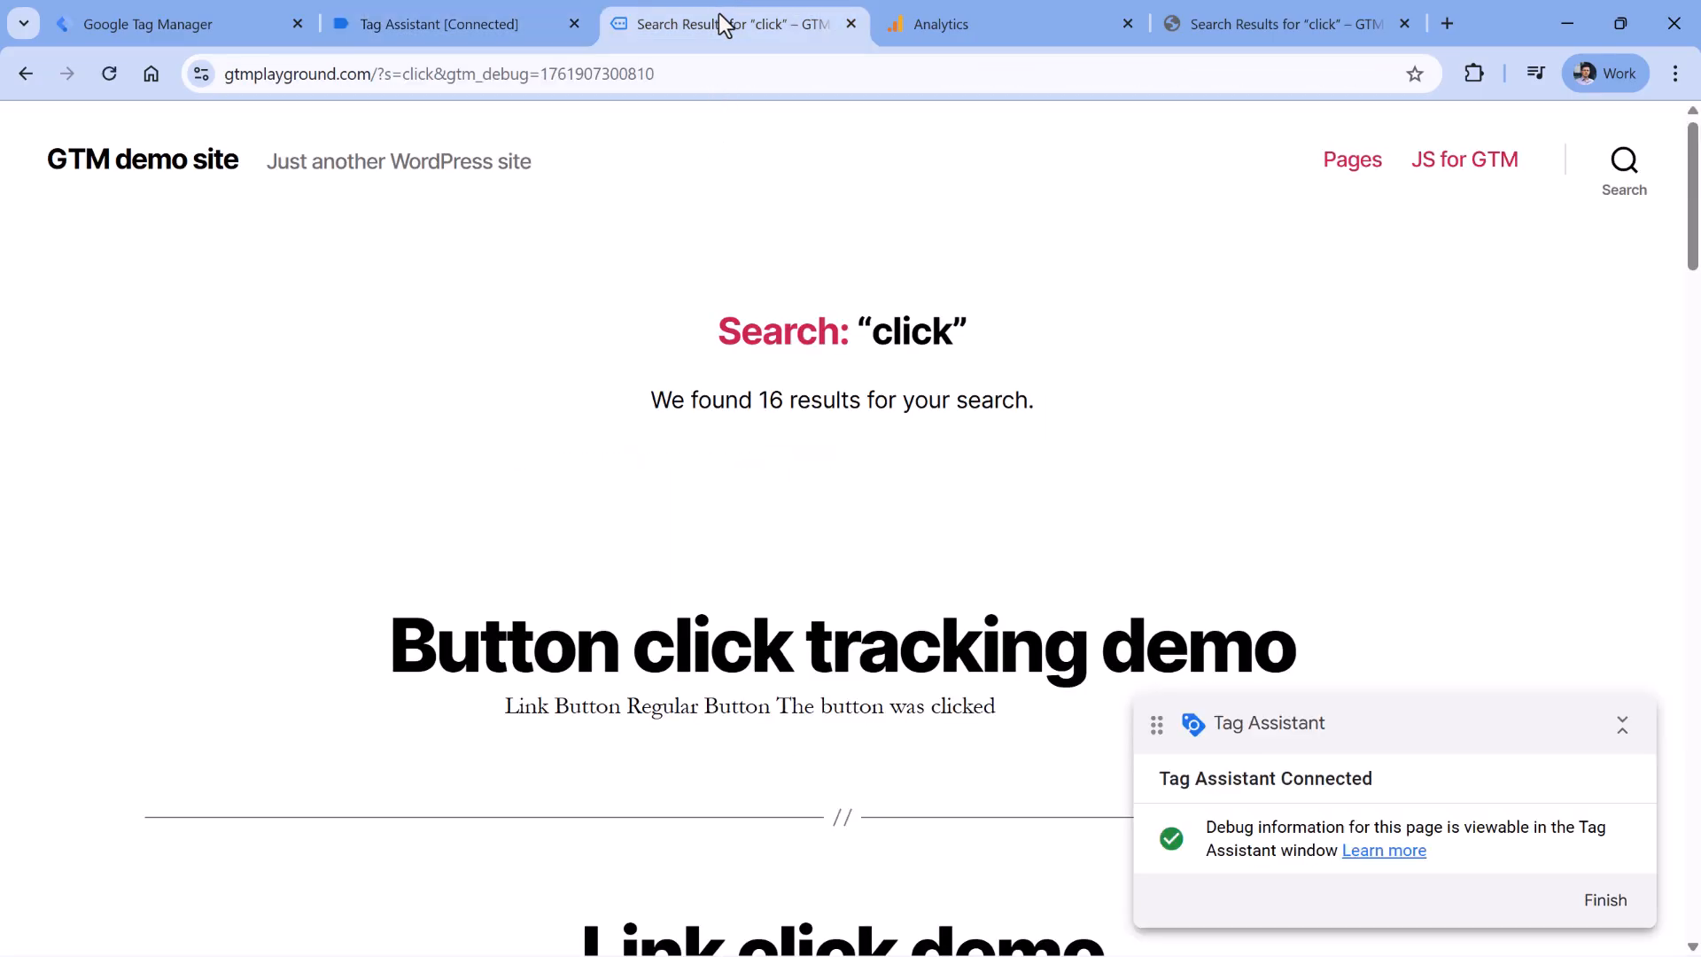
scroll("down", 3)
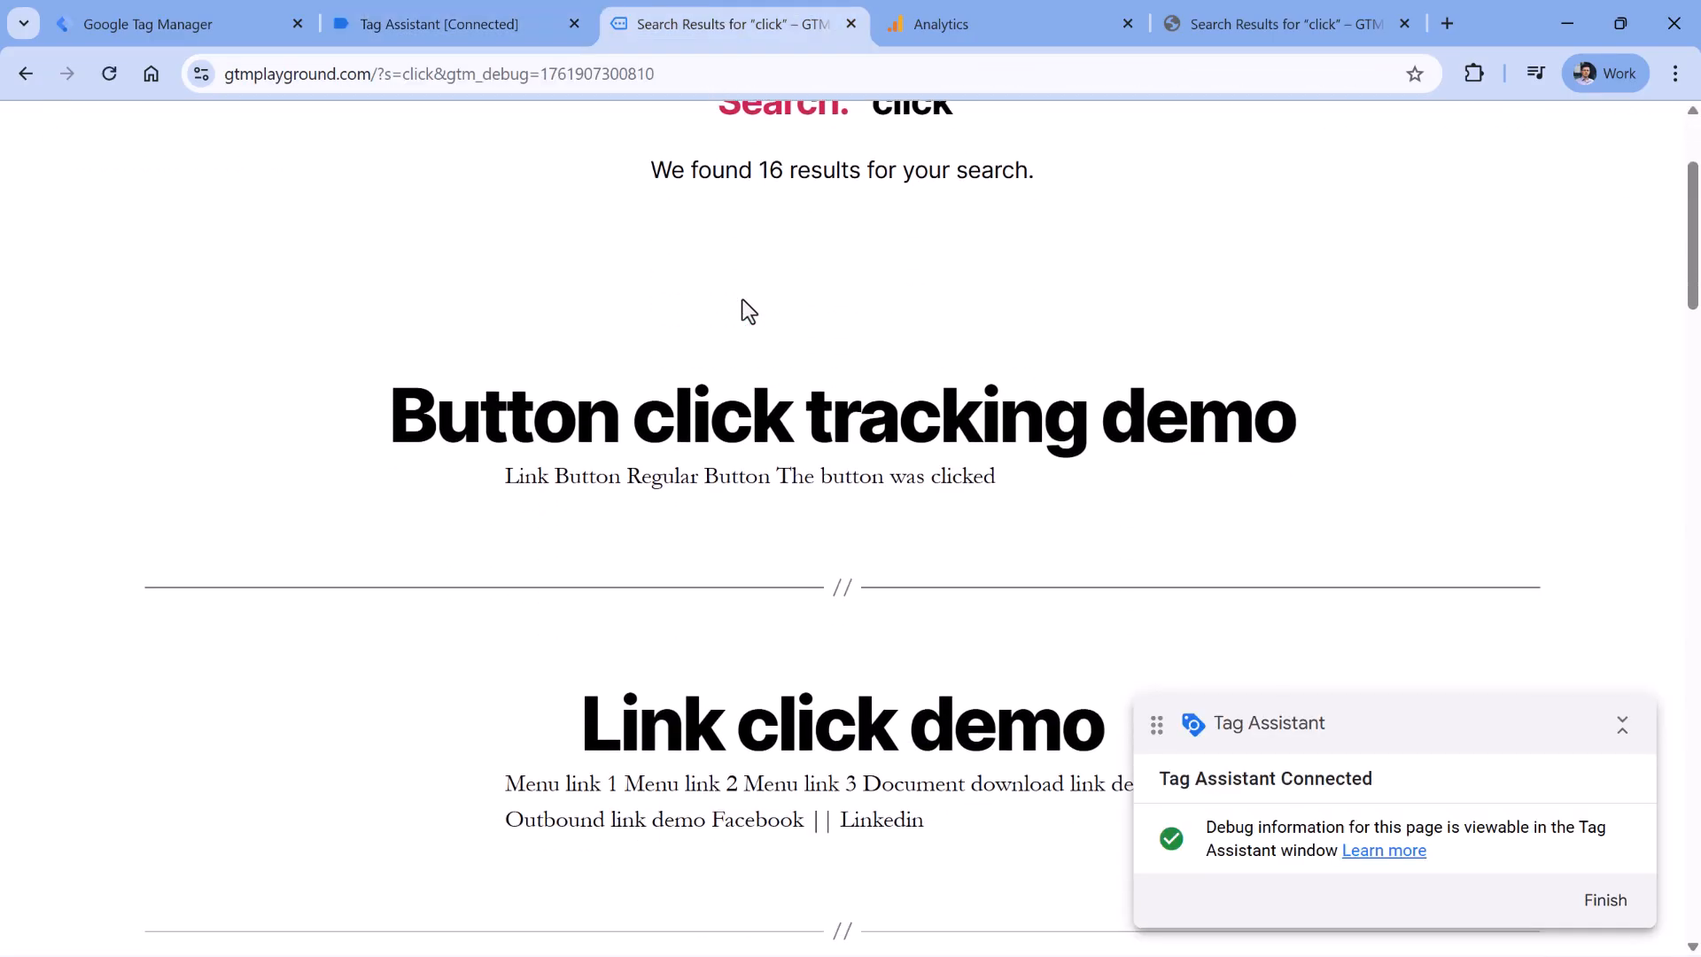
left_click(438, 24)
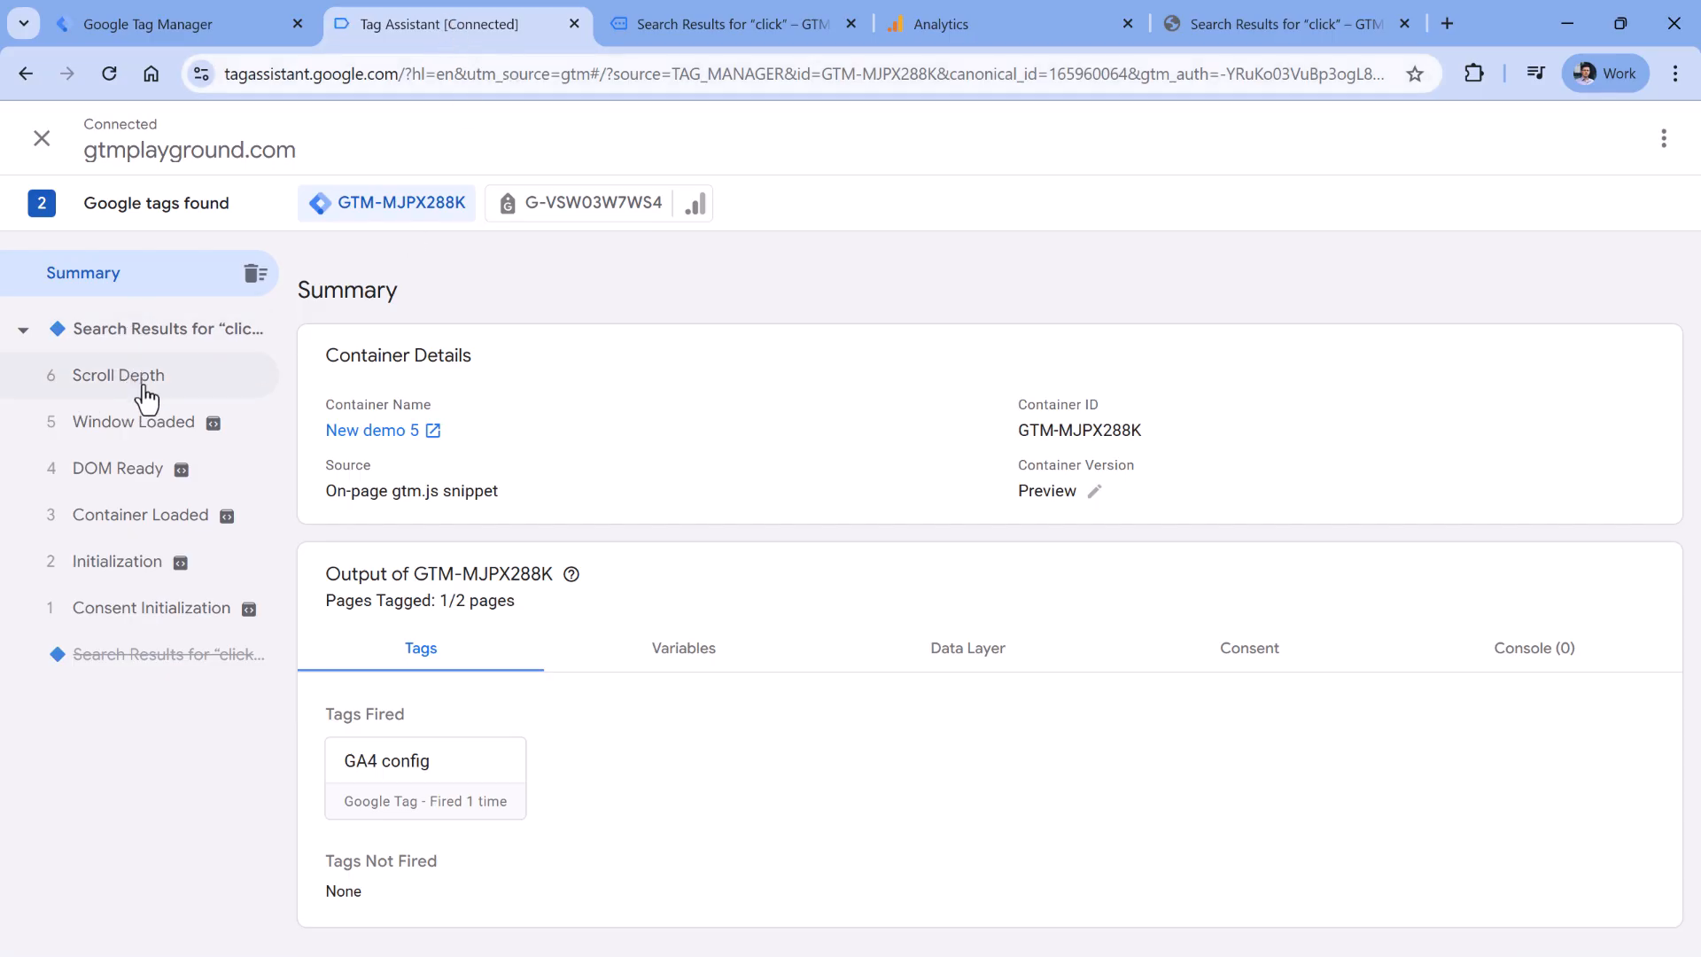
- Inspect the first Scroll Depth event's threshold and variables, then open the newest 90% event
left_click(118, 376)
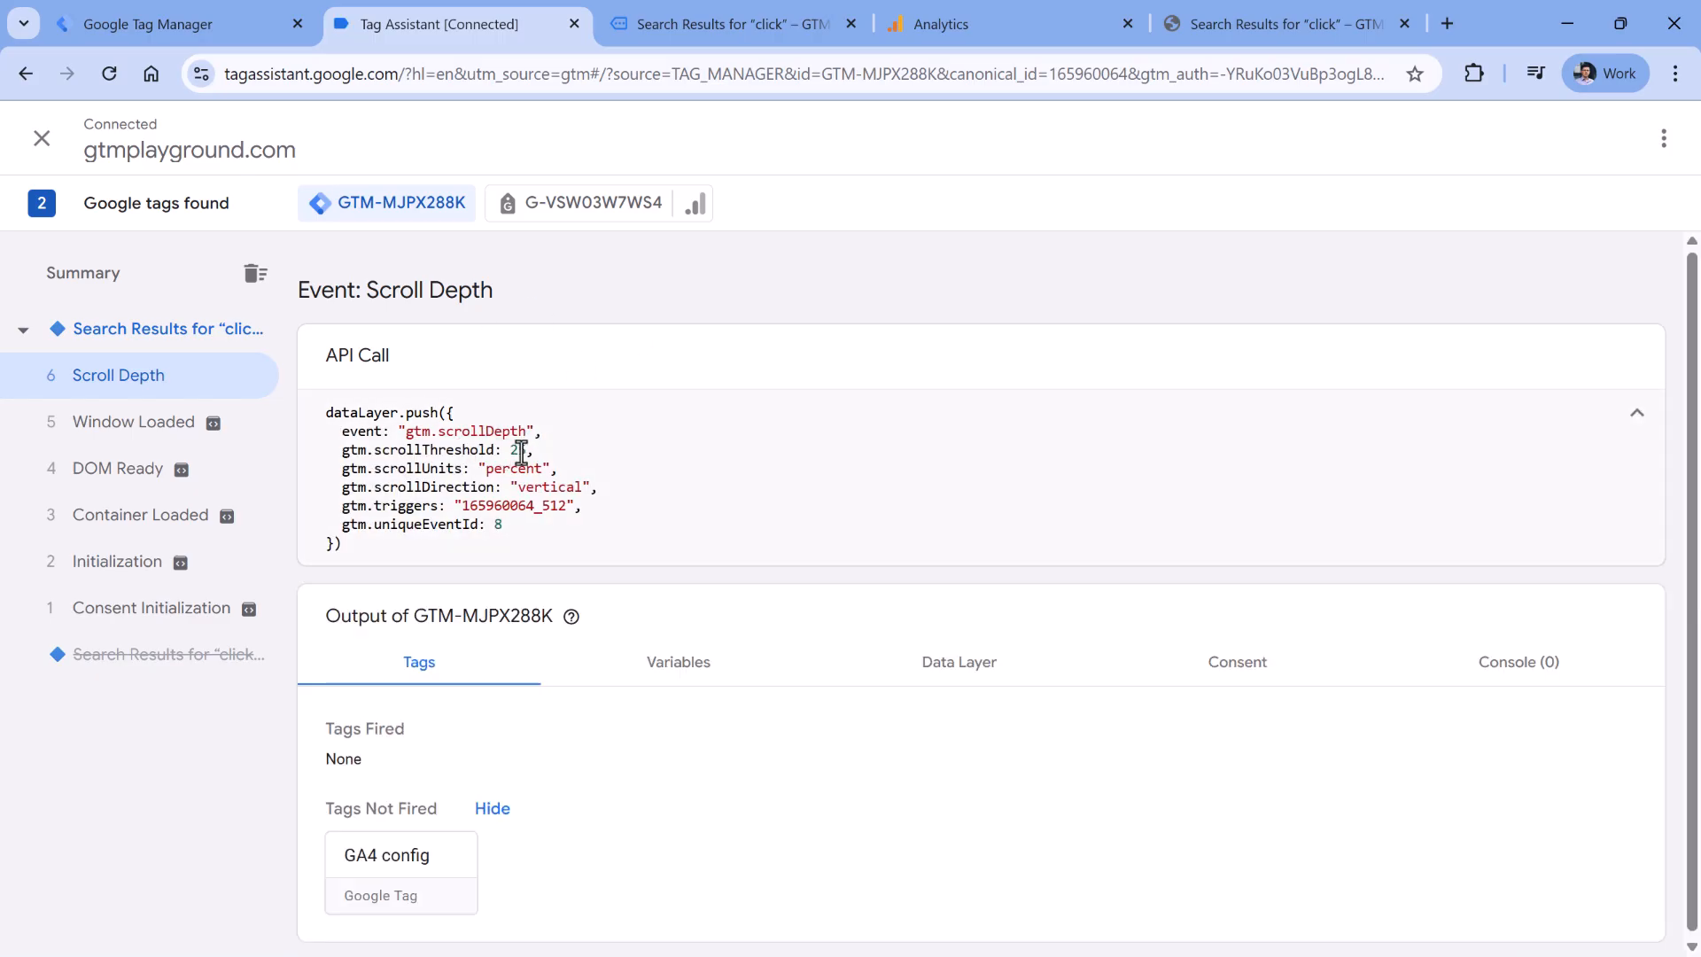
double_click(519, 449)
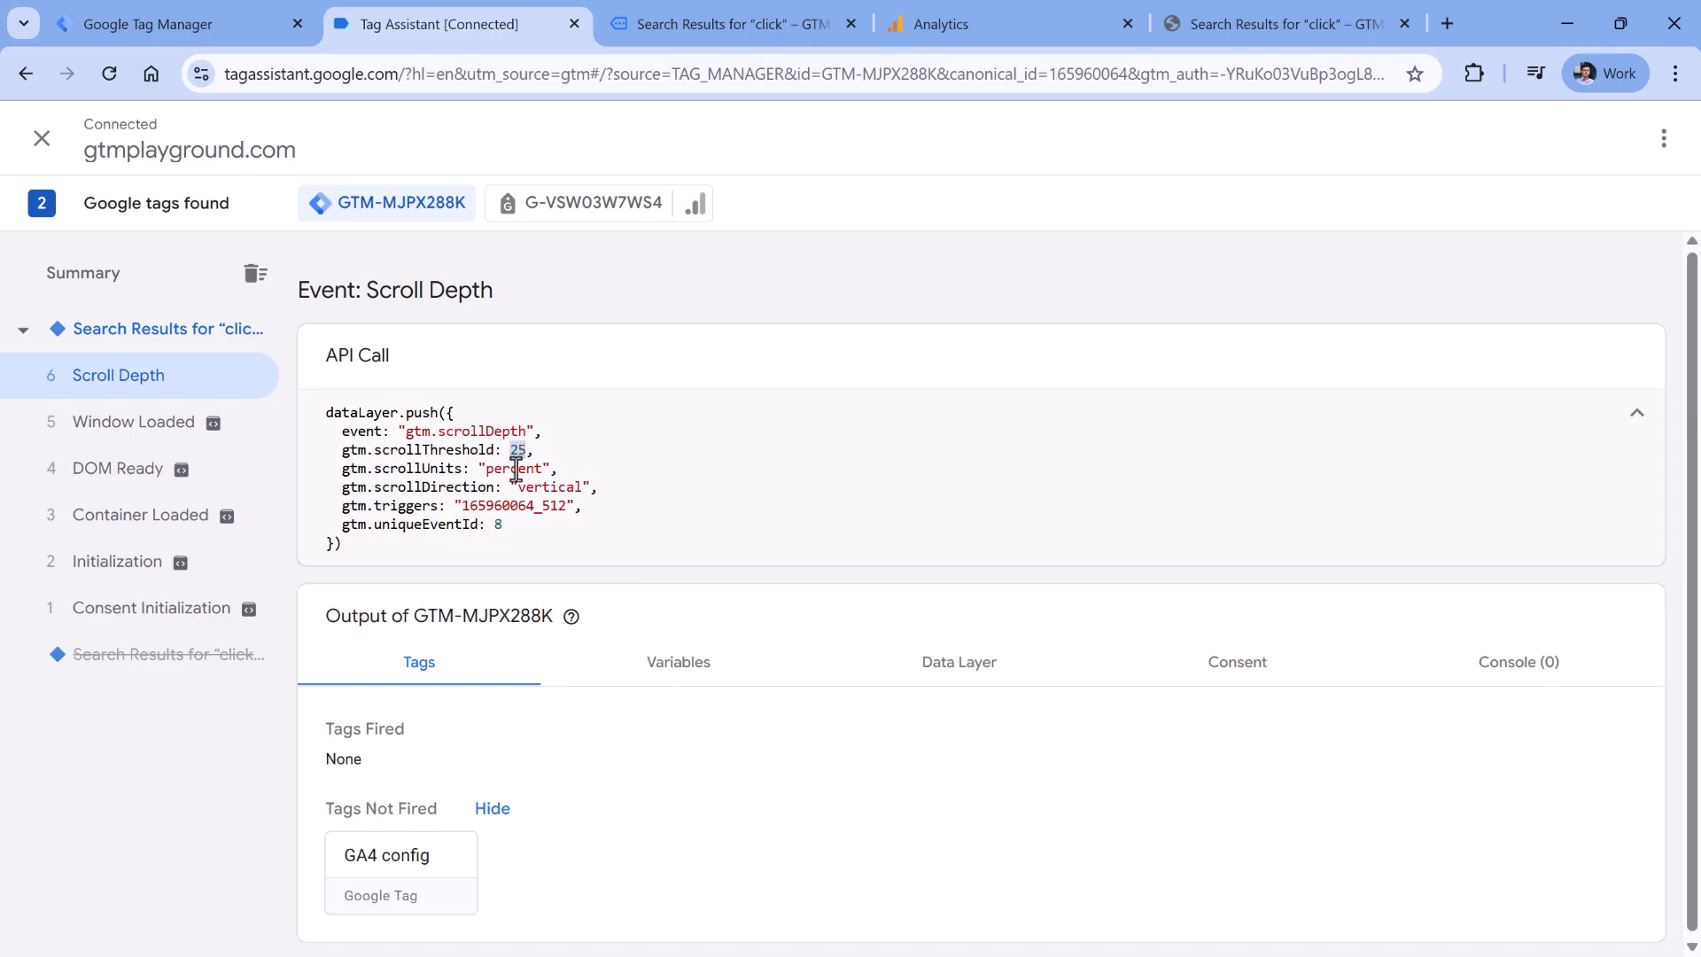
mouse_move(642, 700)
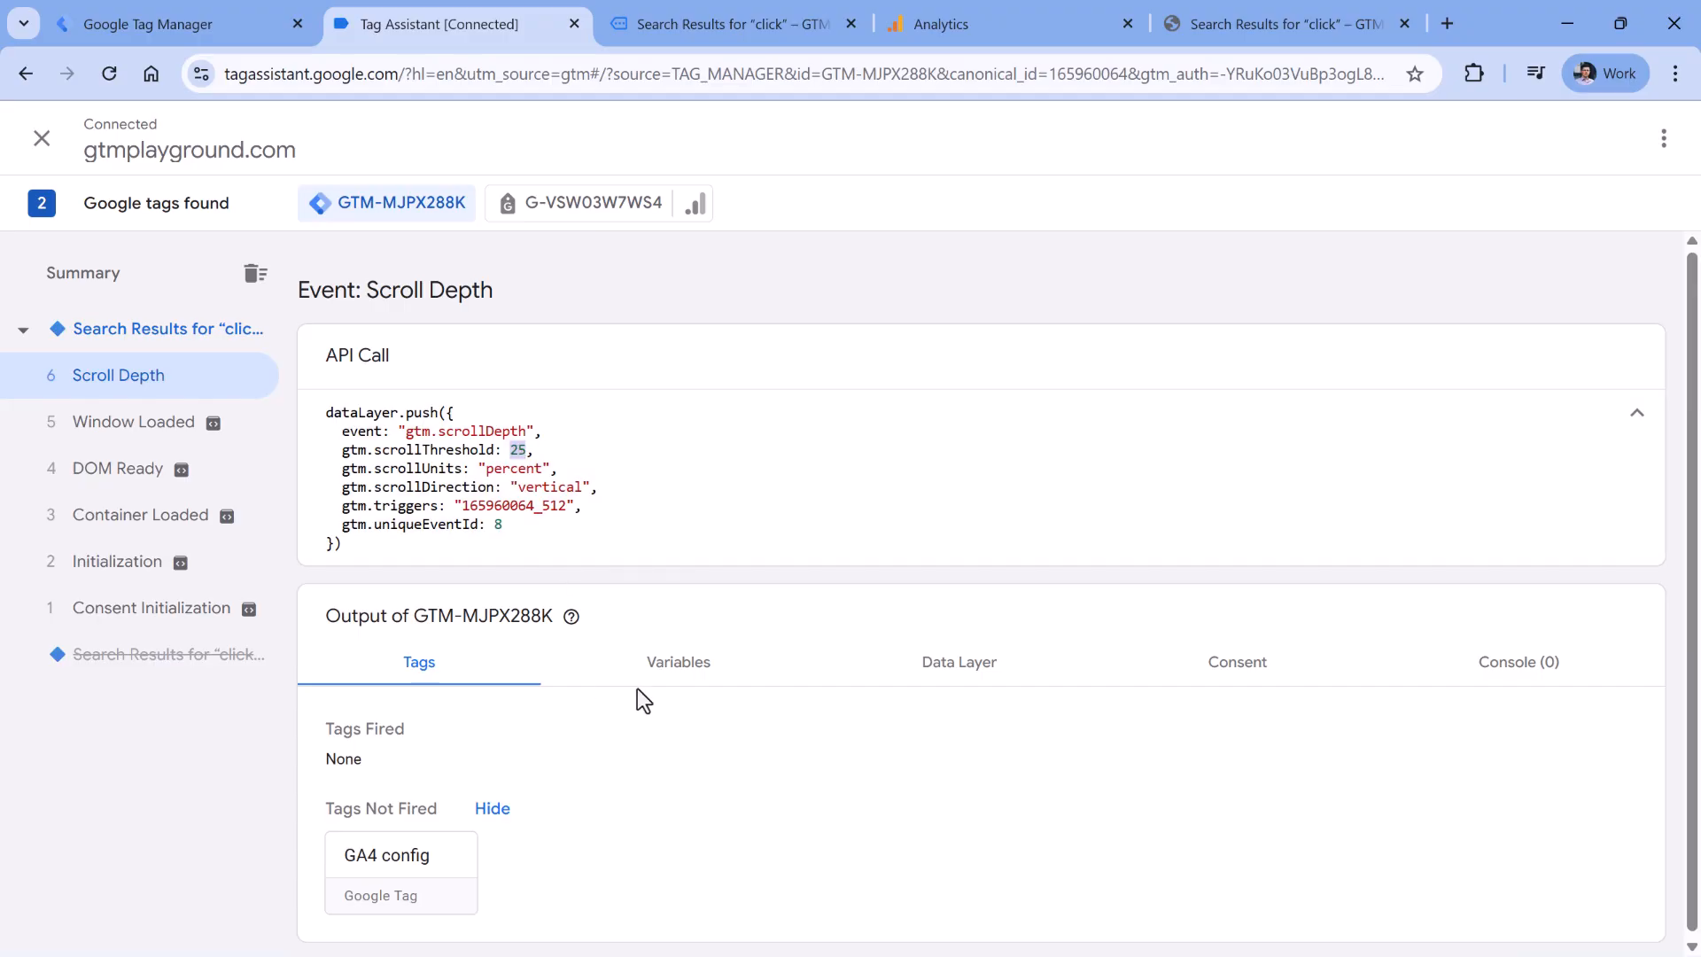
left_click(678, 662)
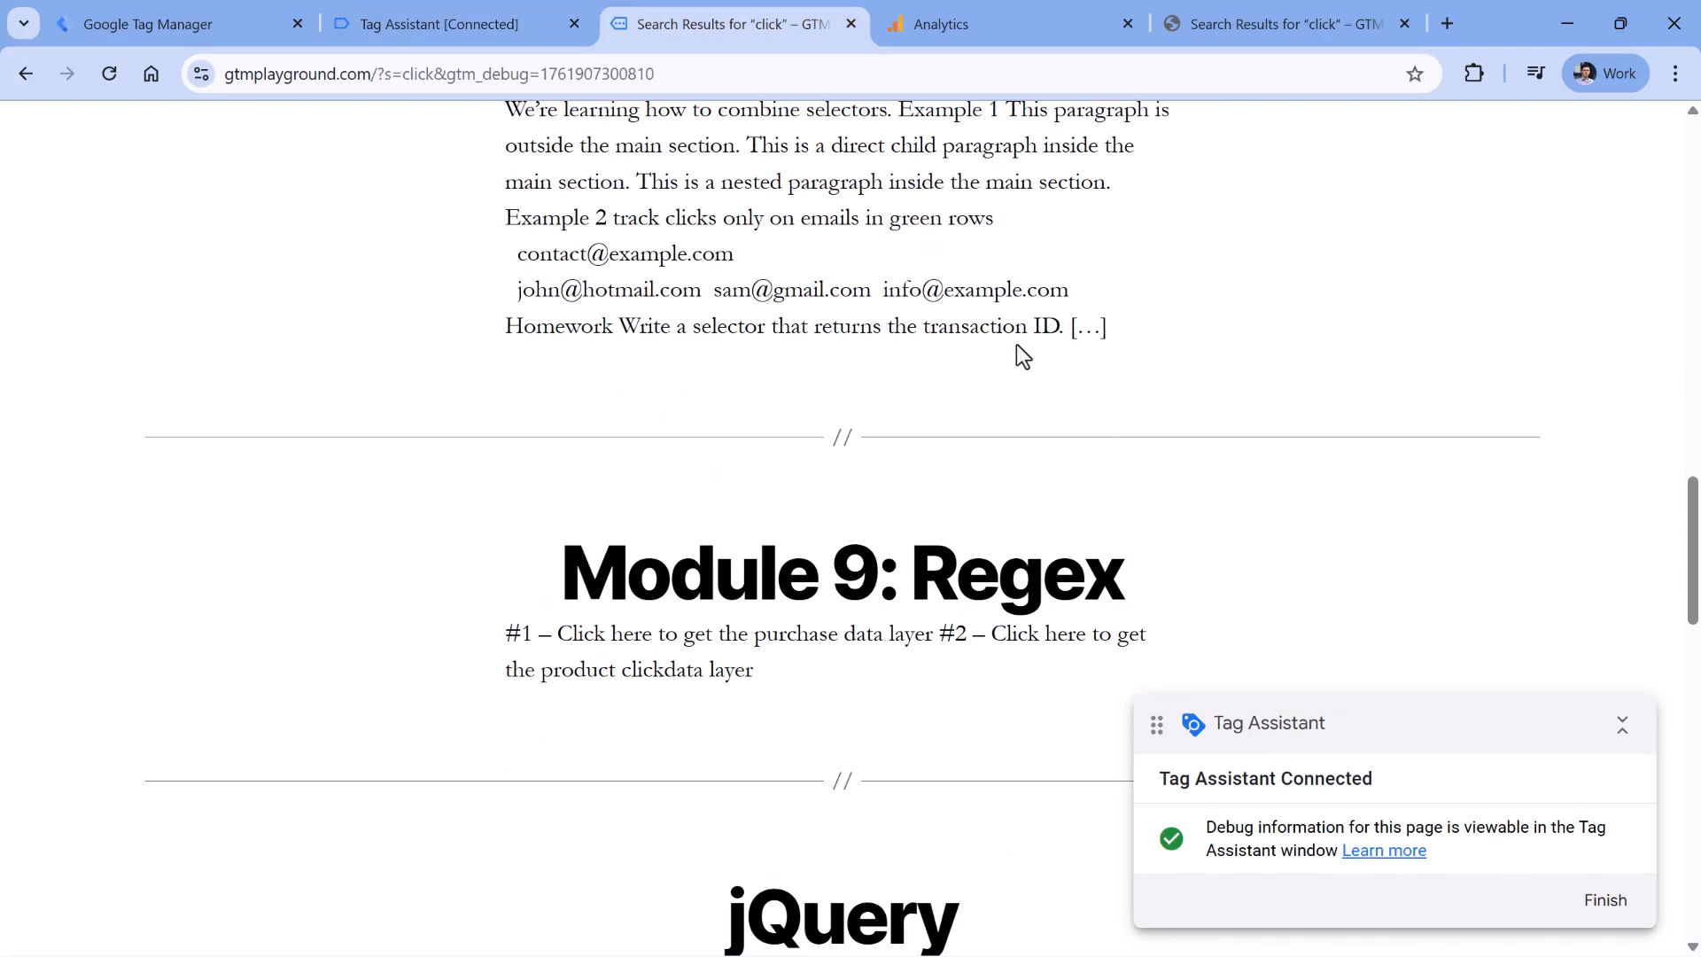
left_click(429, 24)
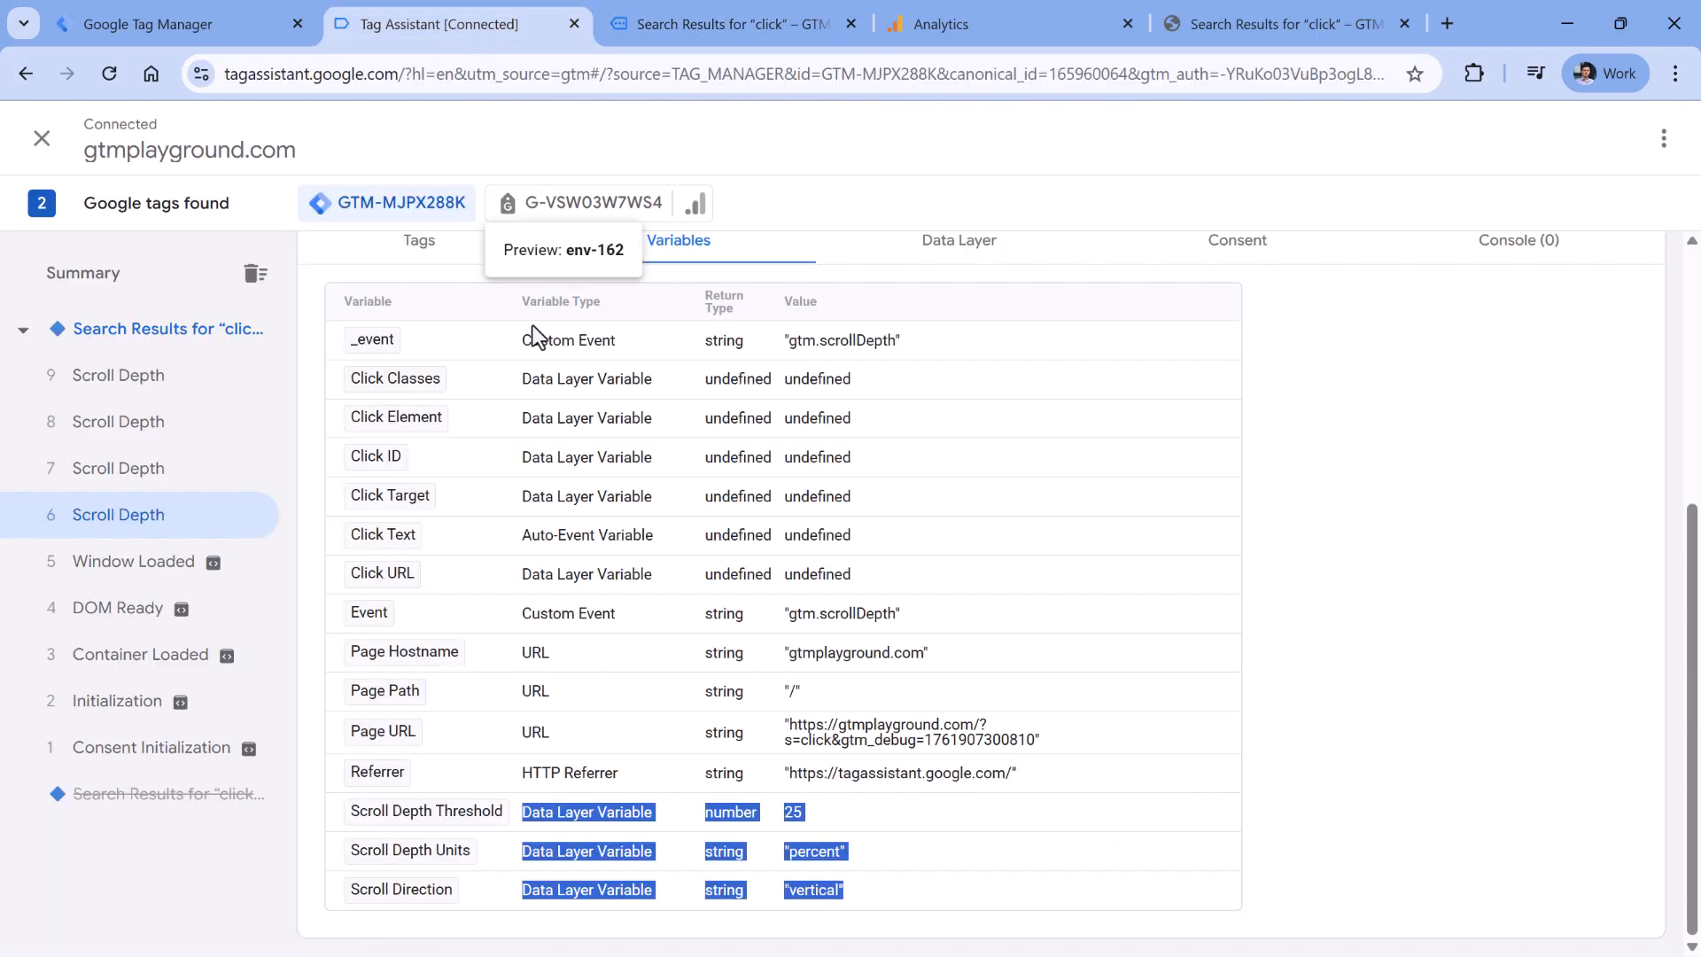
left_click(115, 468)
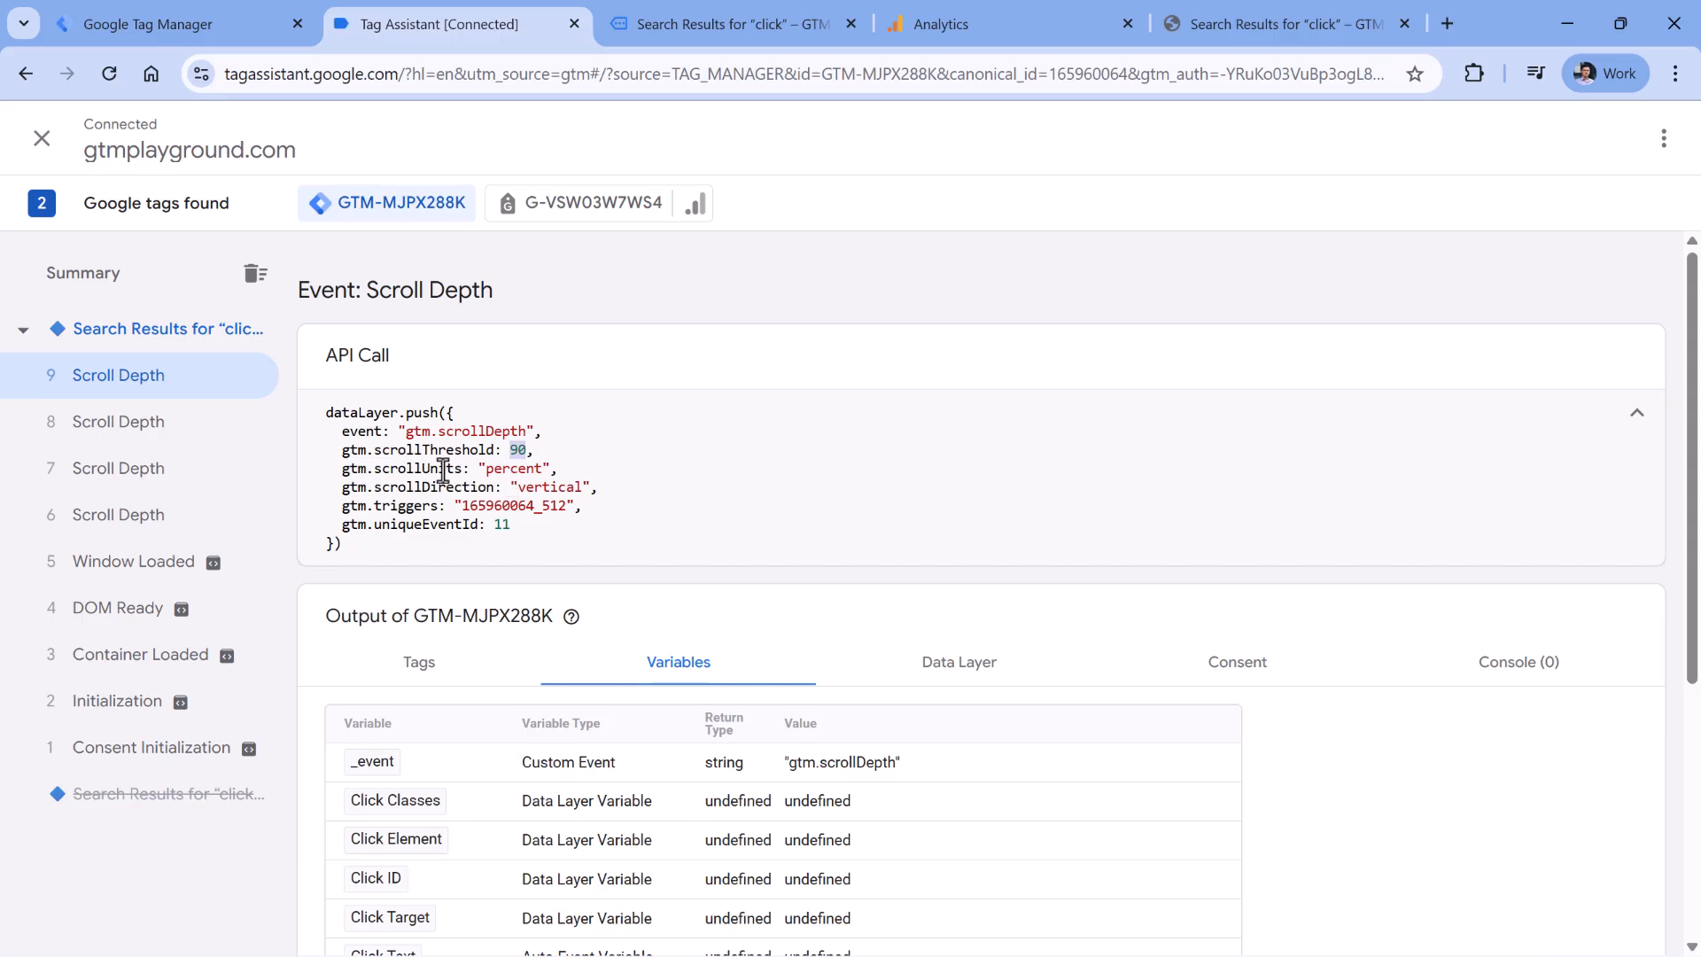
- Return to the Tag Manager workspace's tag list to start a new tag
left_click(146, 24)
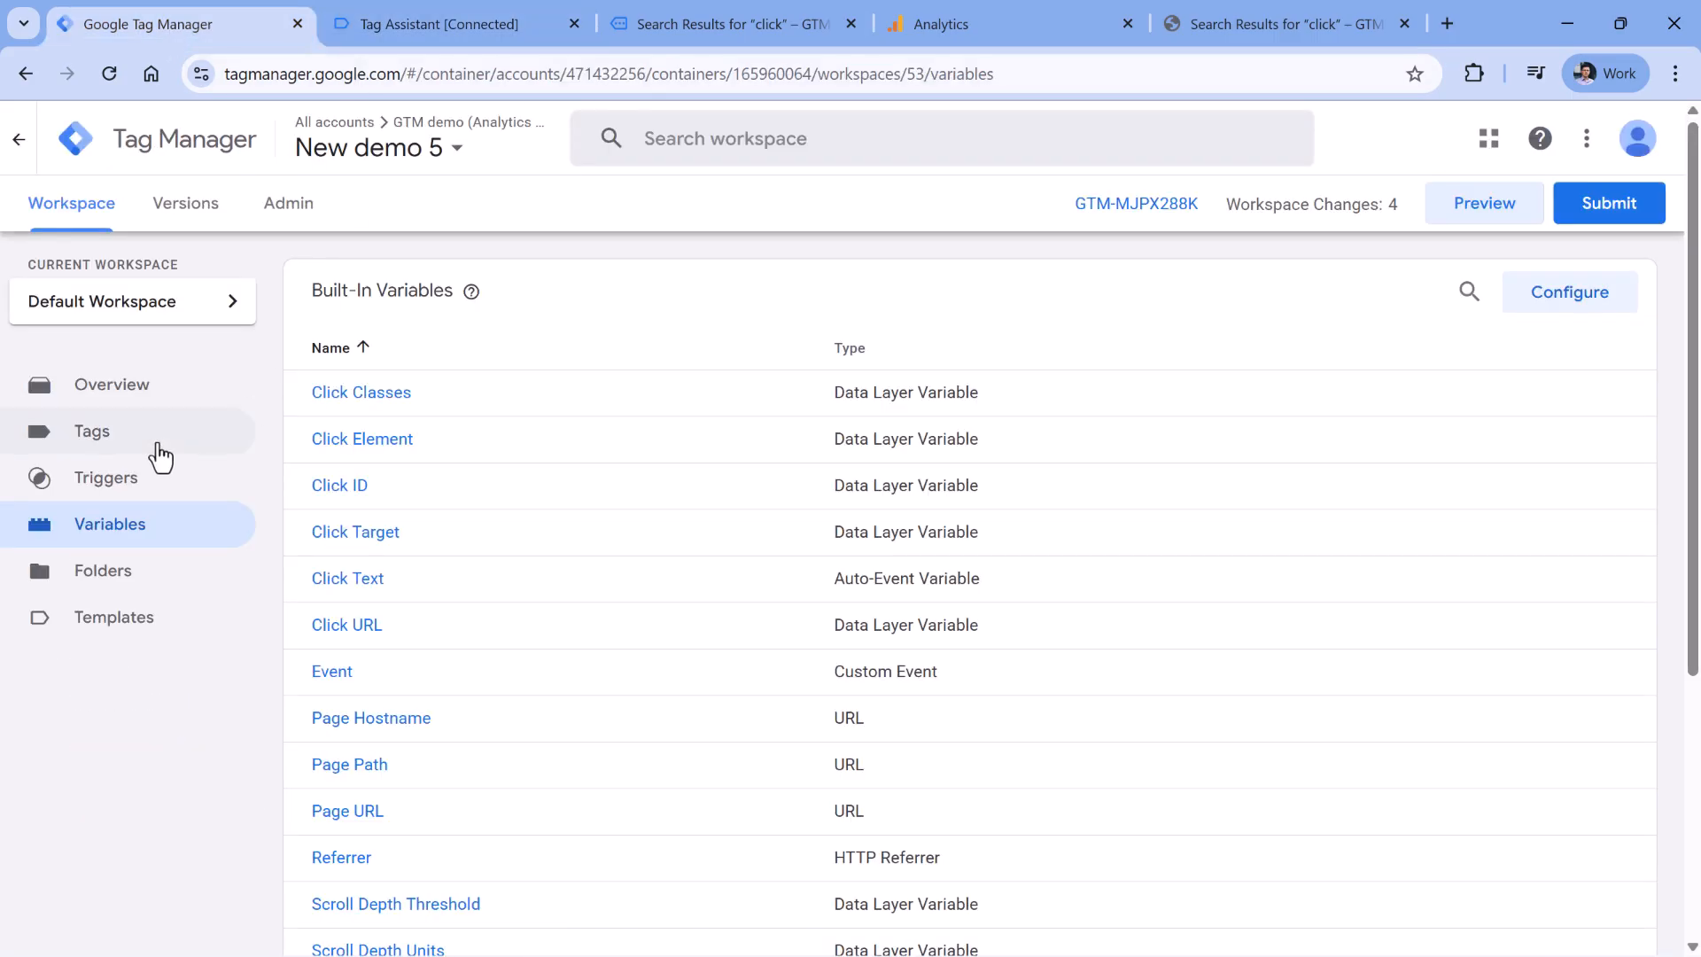
left_click(92, 431)
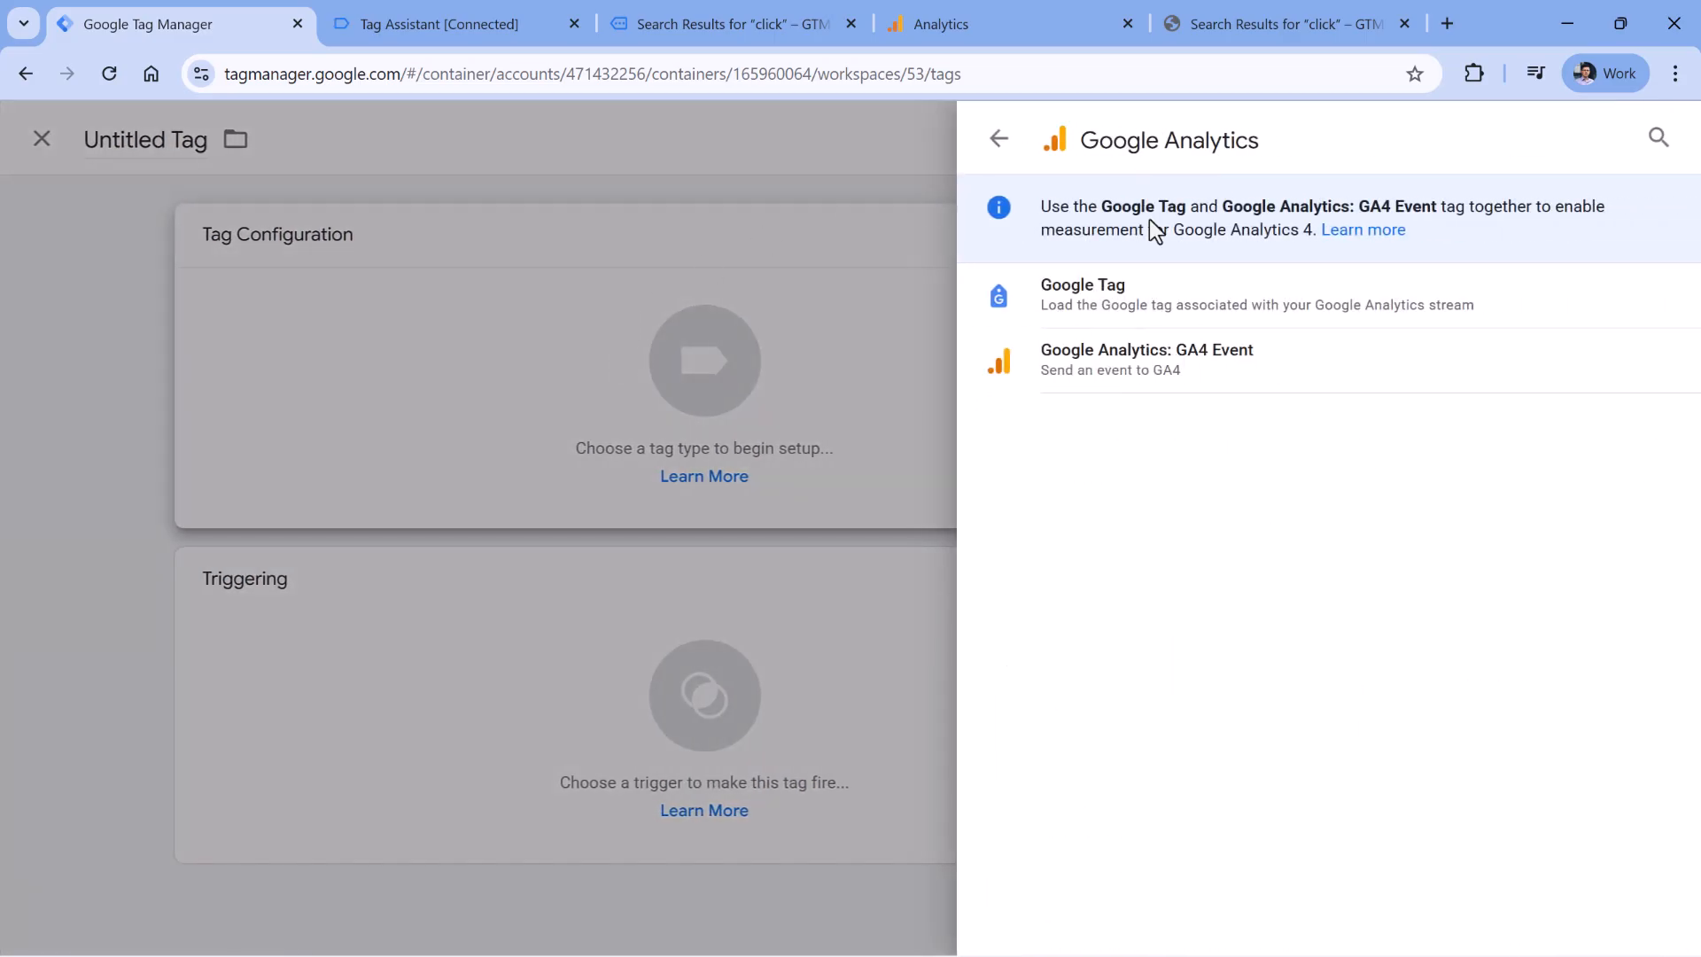
- Make the tag a GA4 Event named scroll_{{Scroll Depth Threshold}}, then check the debugger's threshold
left_click(1147, 350)
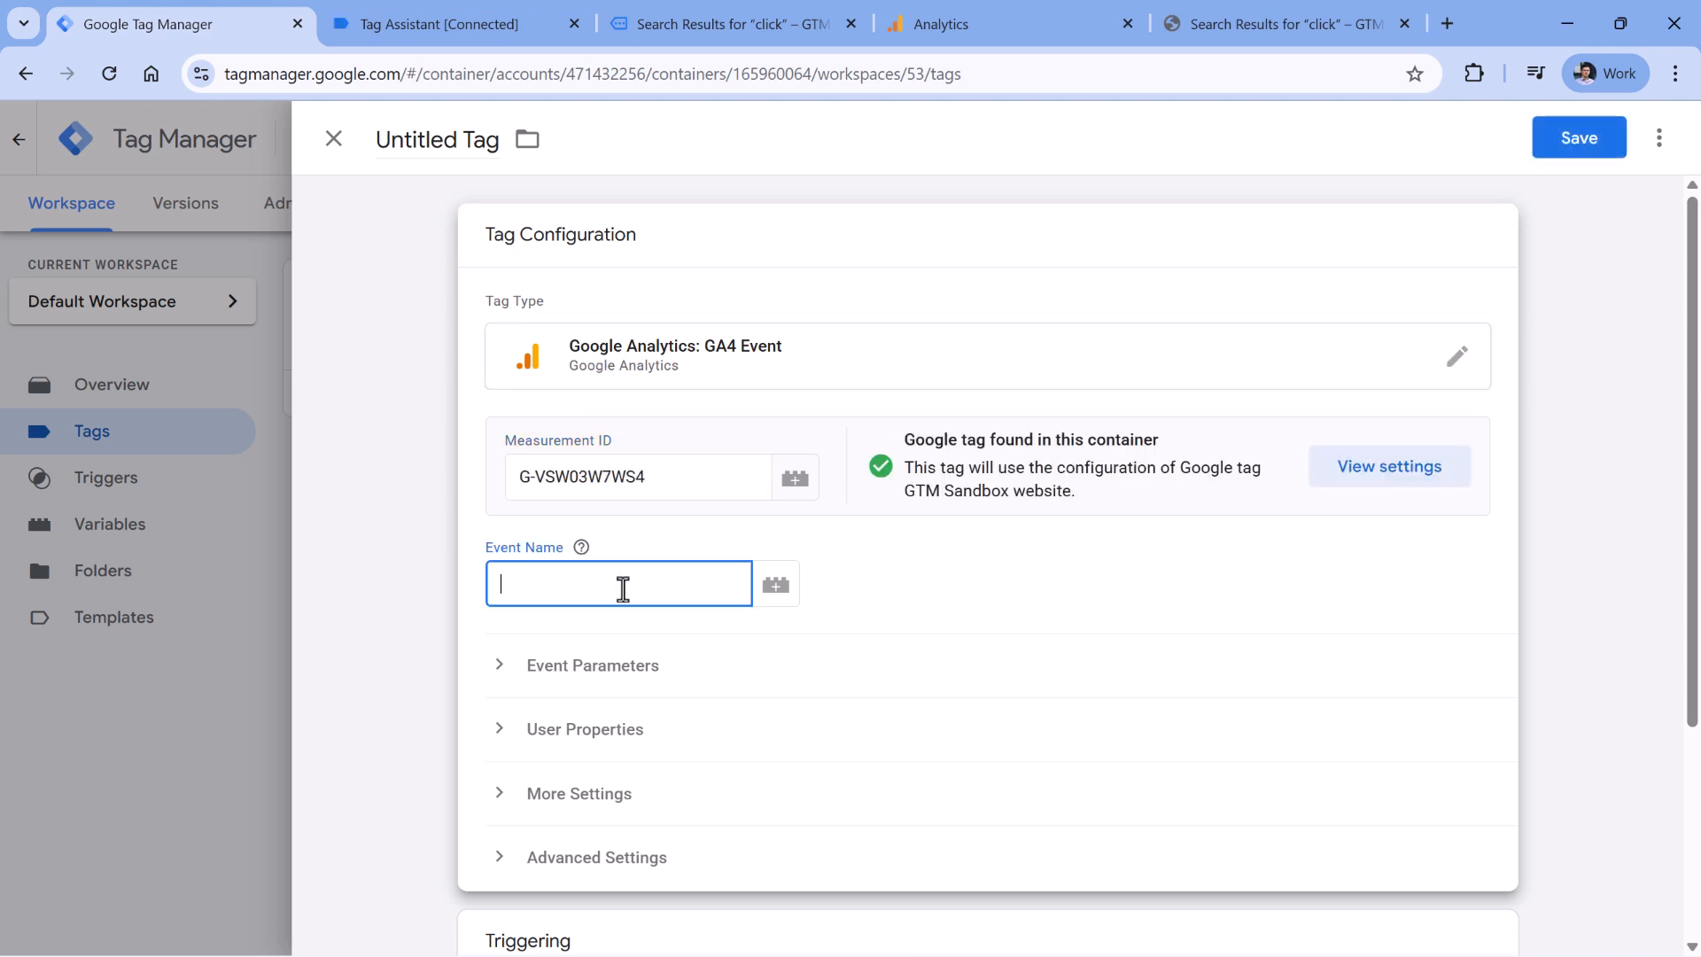
type("s")
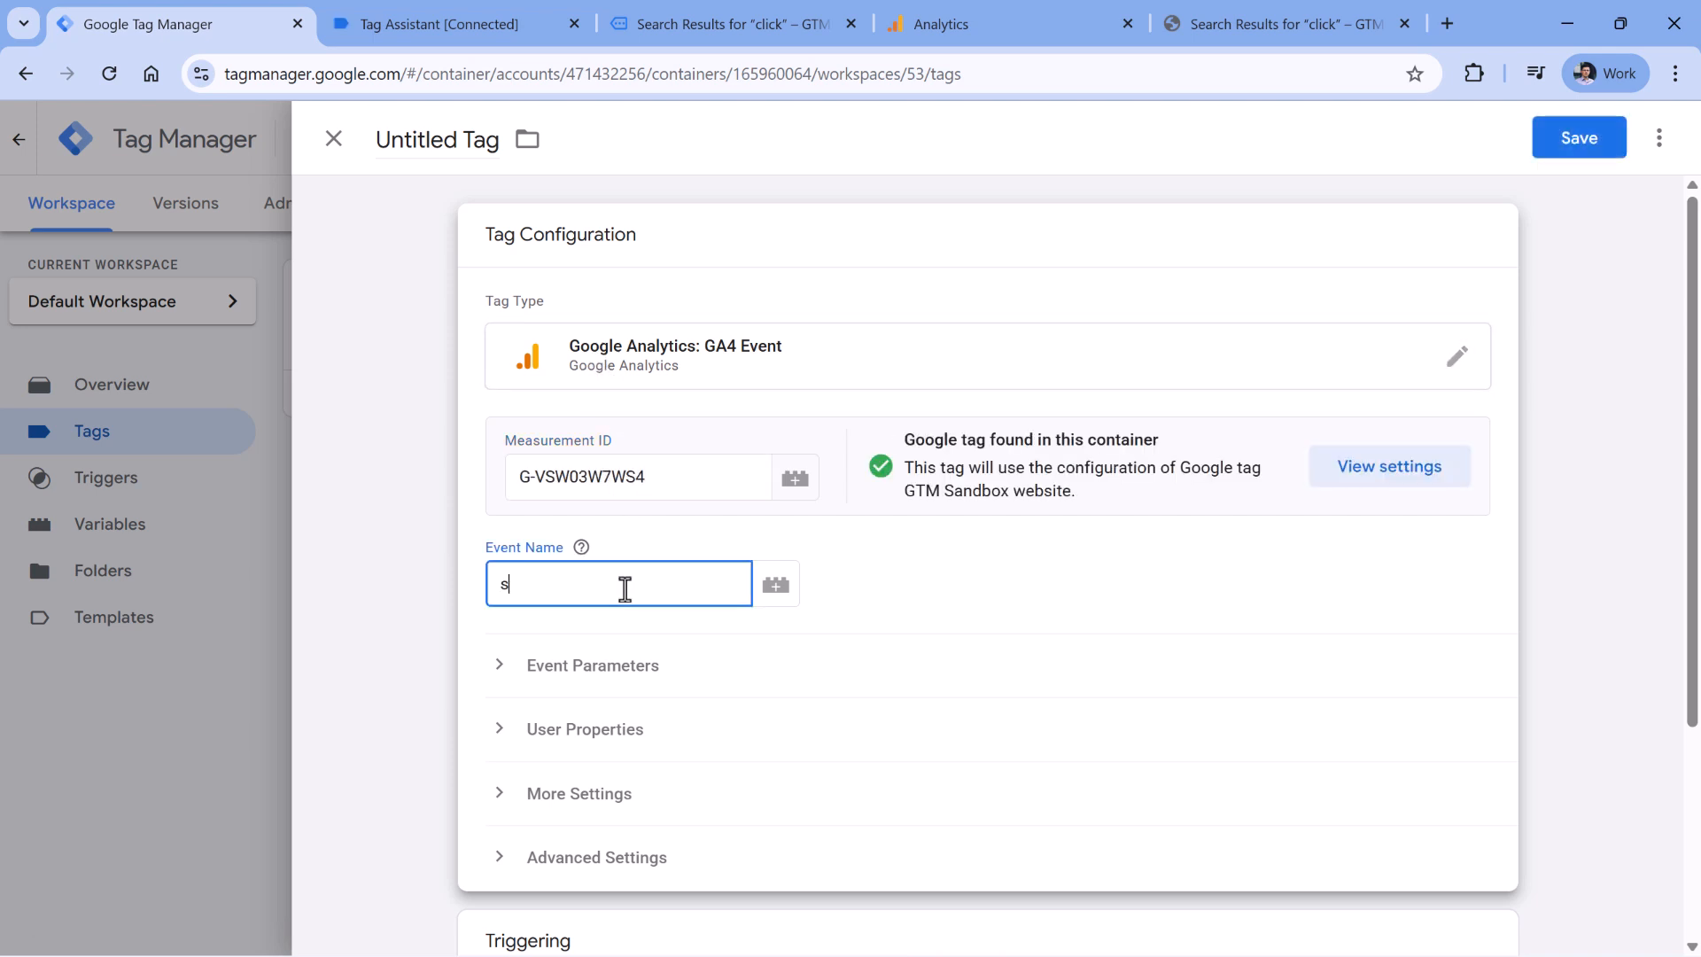
type("croll")
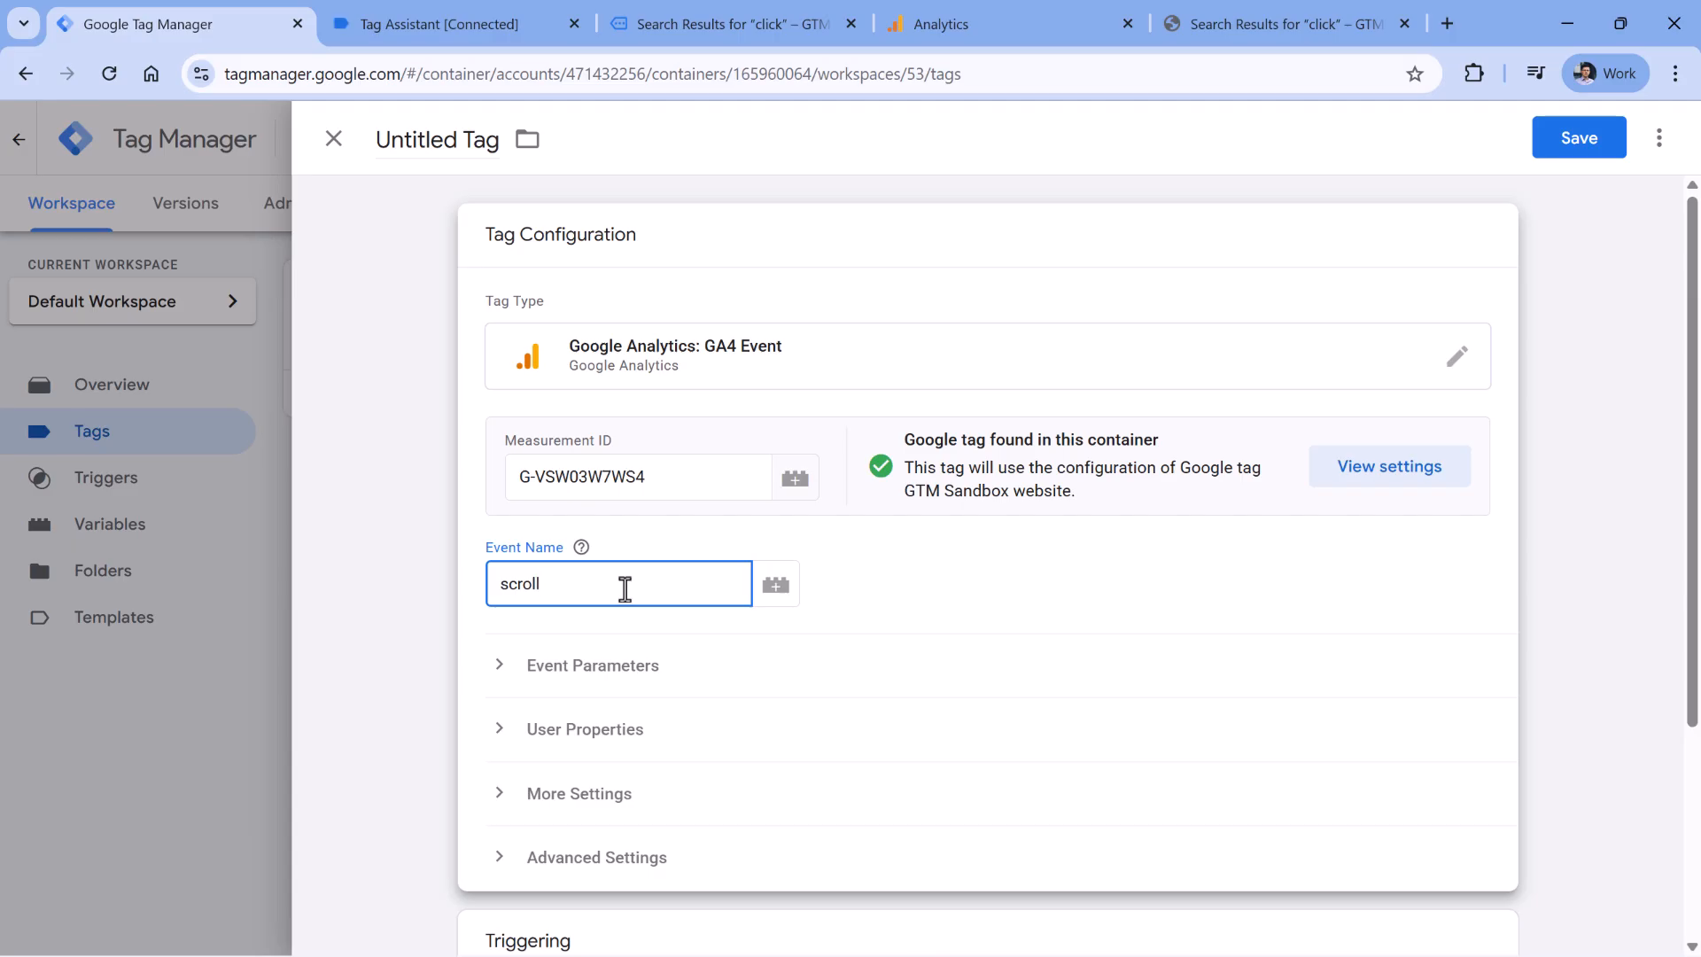
type("_")
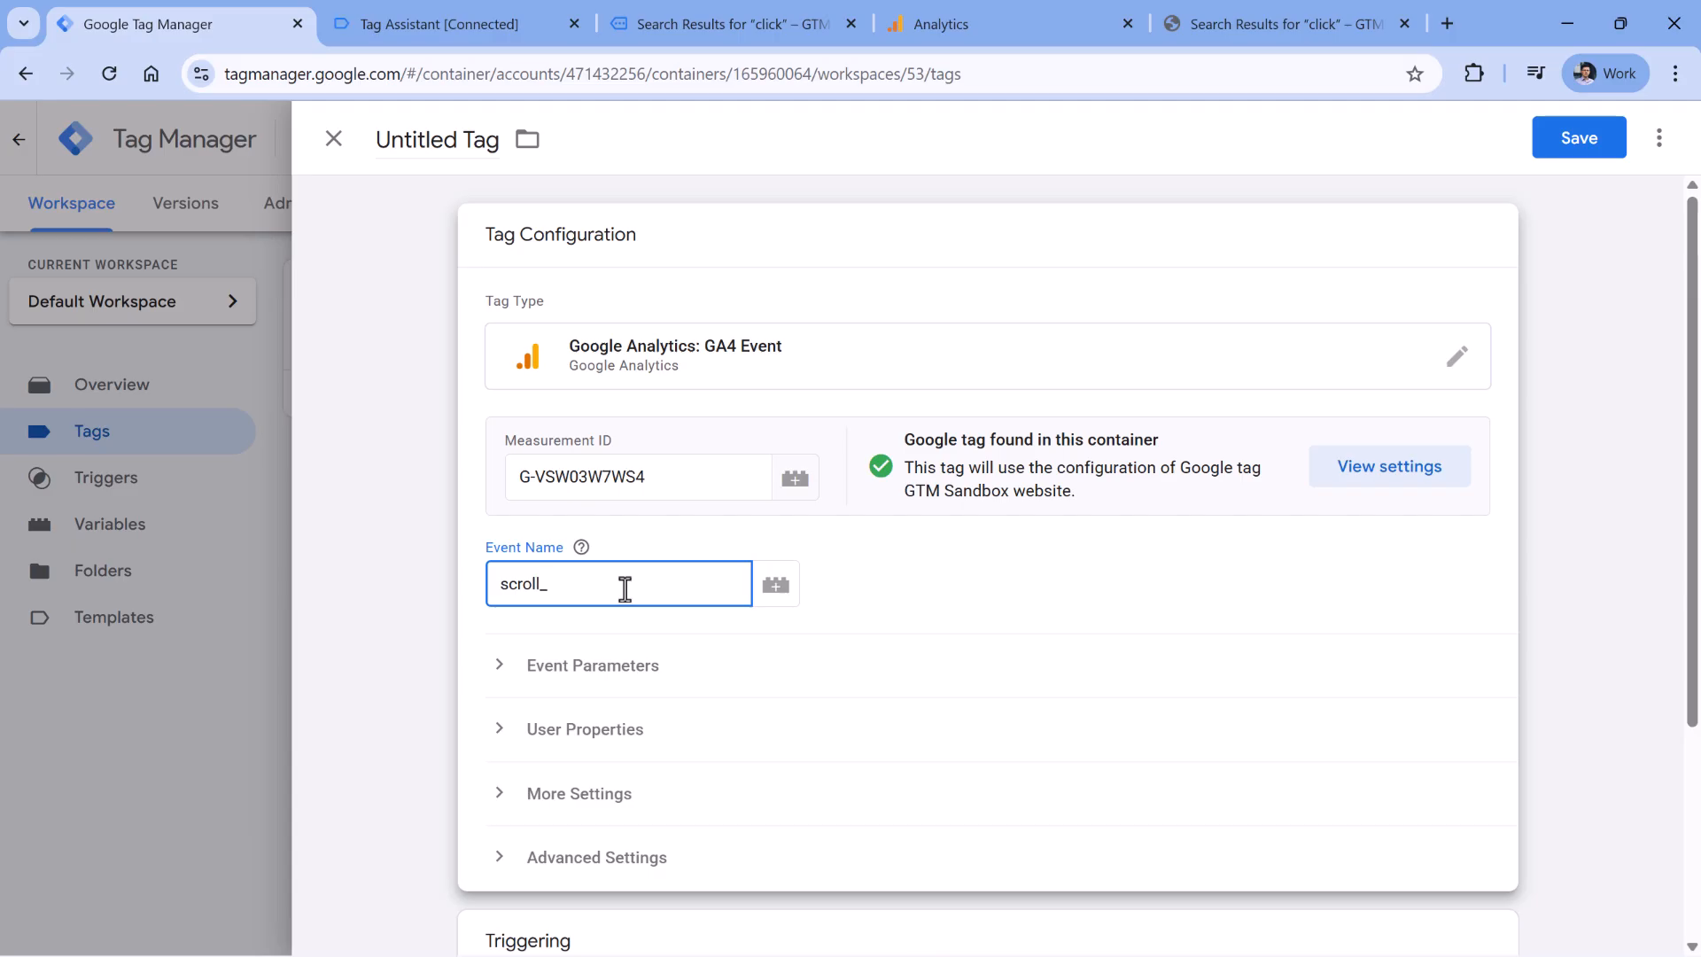
left_click(776, 583)
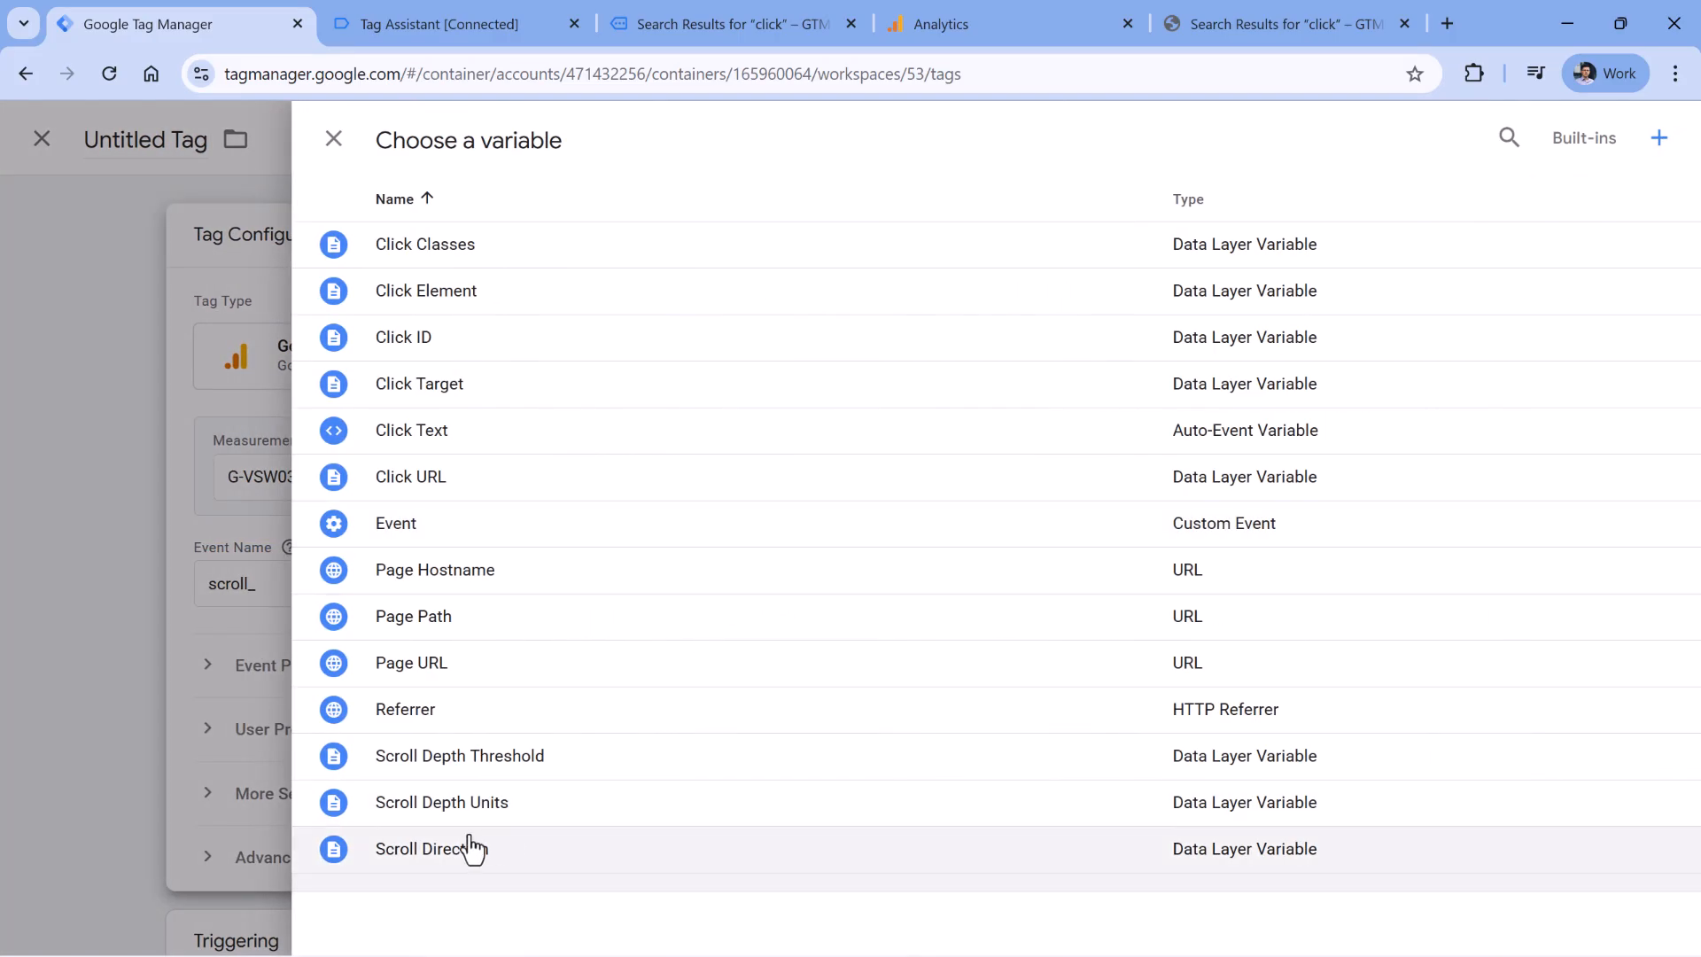
left_click(459, 756)
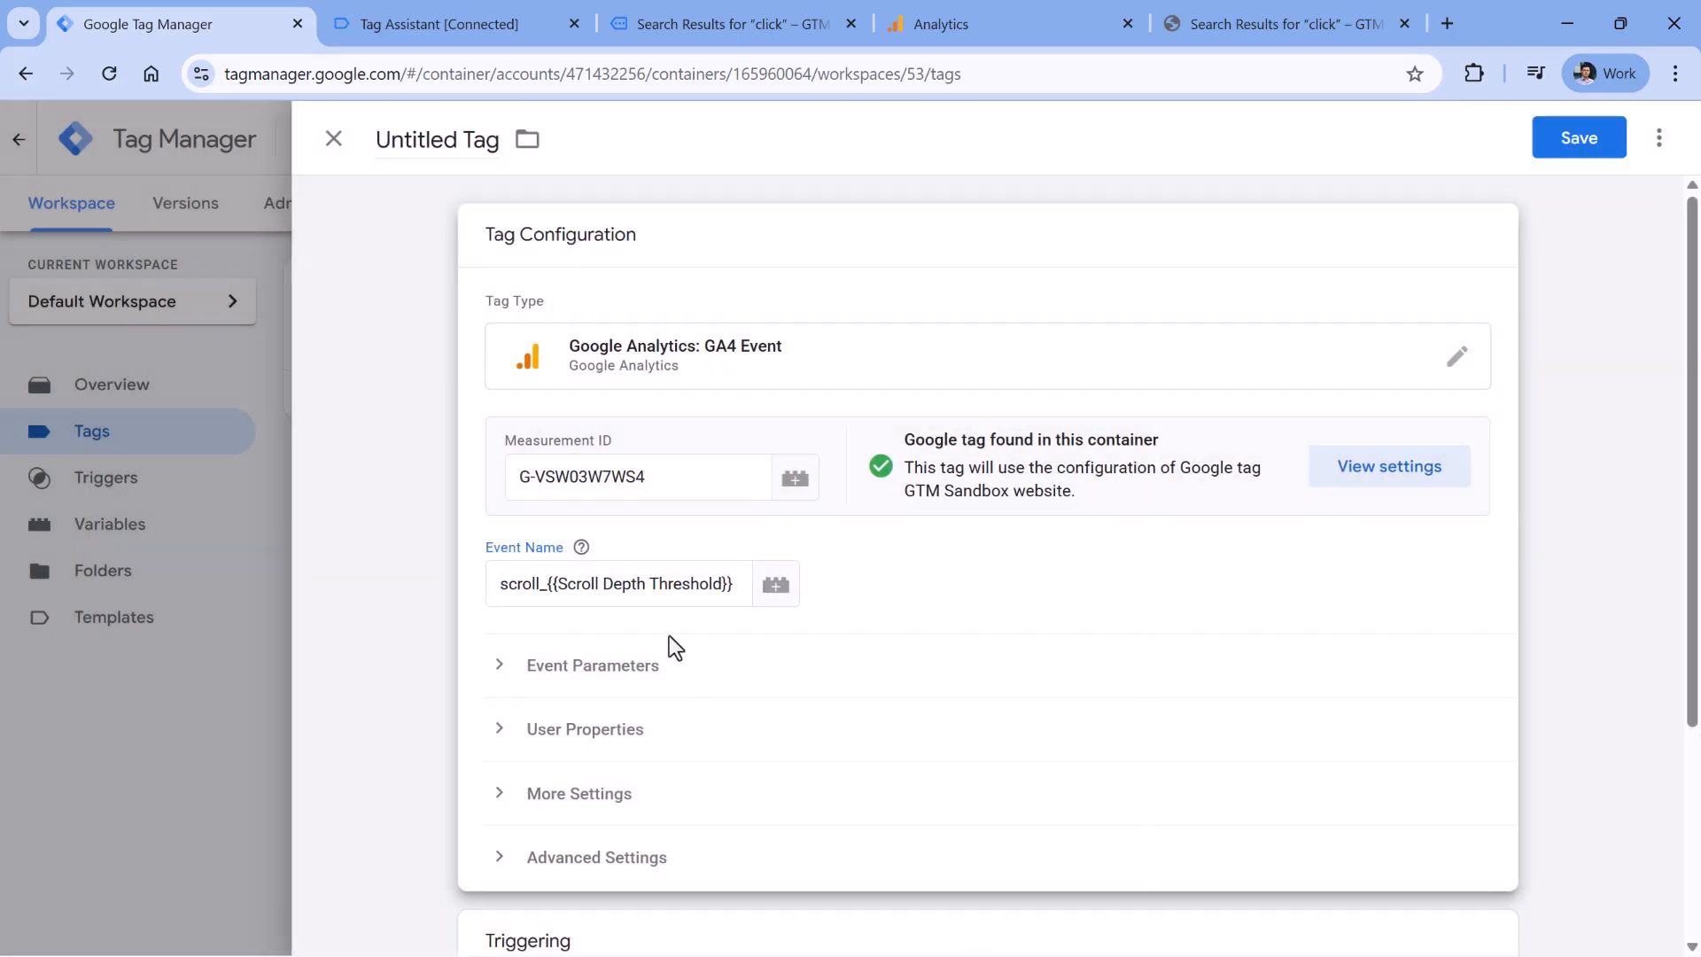
left_click(437, 24)
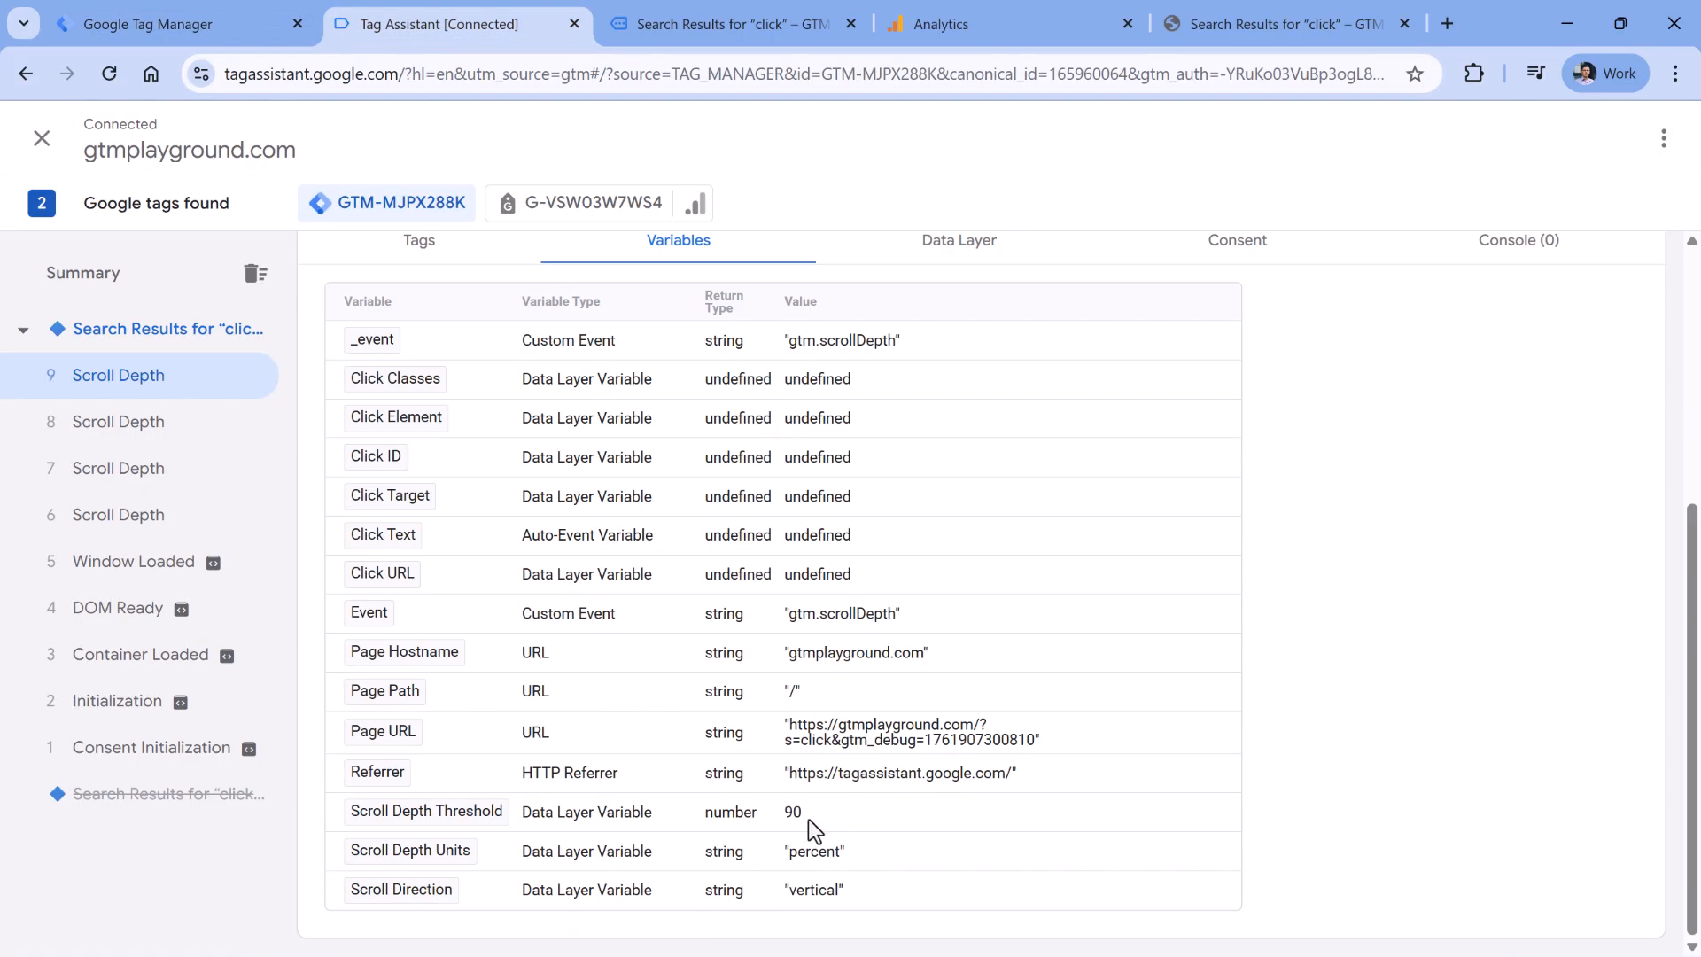
mouse_move(805, 831)
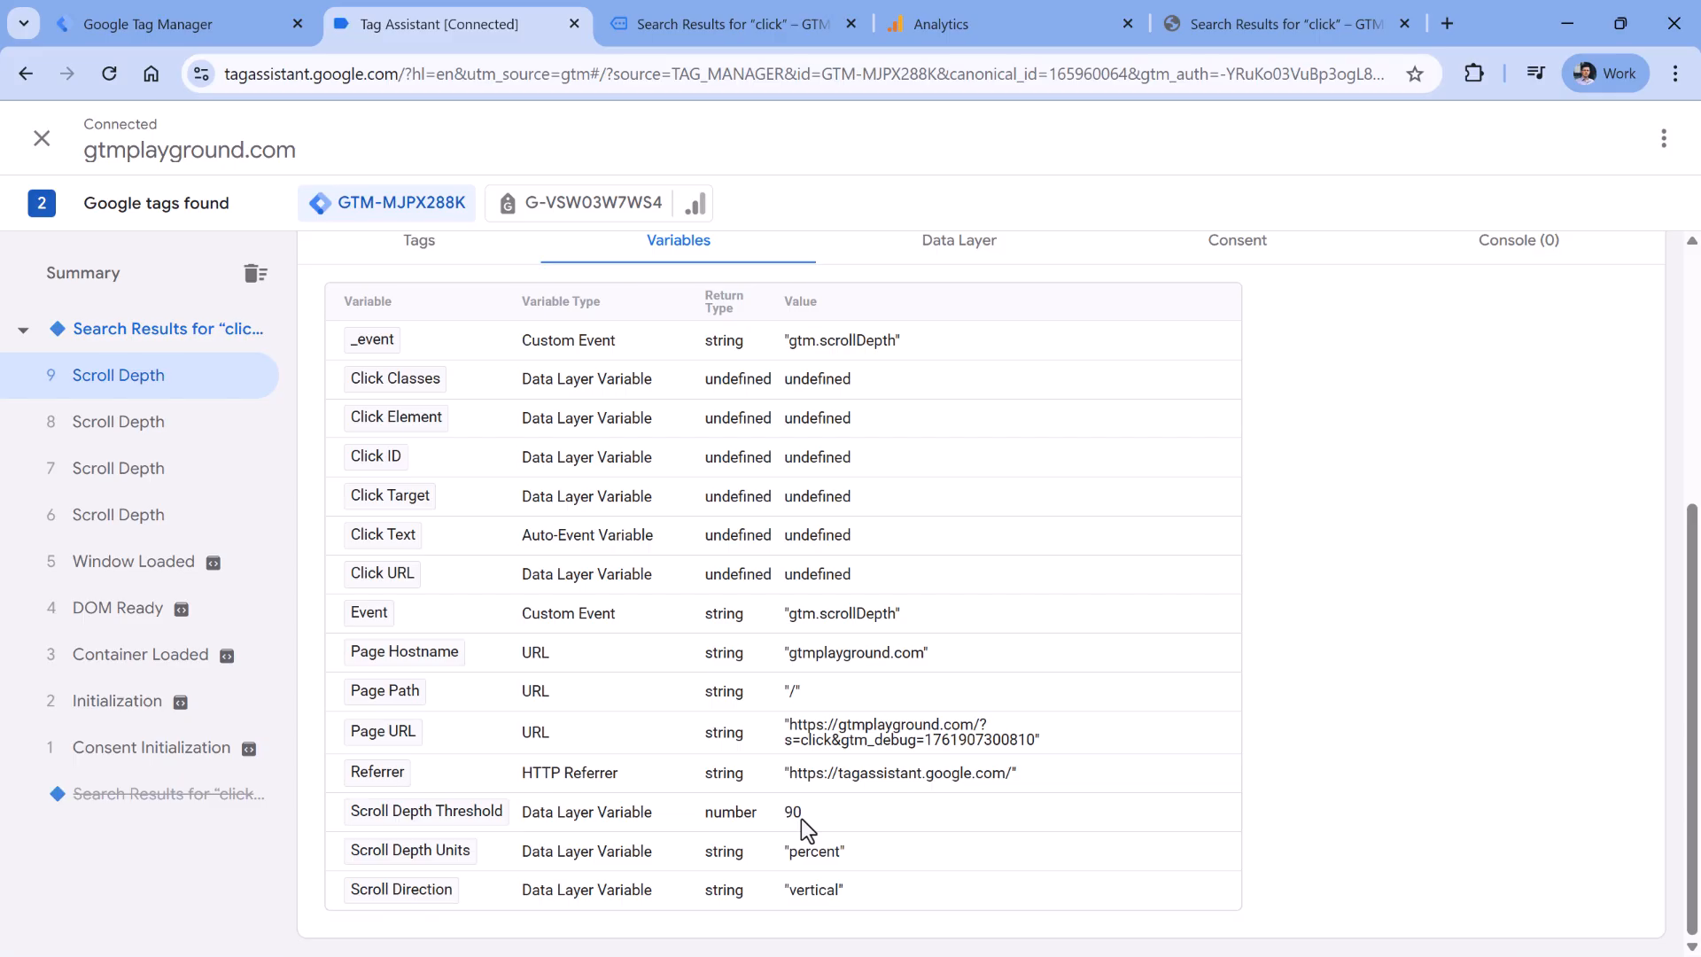
mouse_move(165, 26)
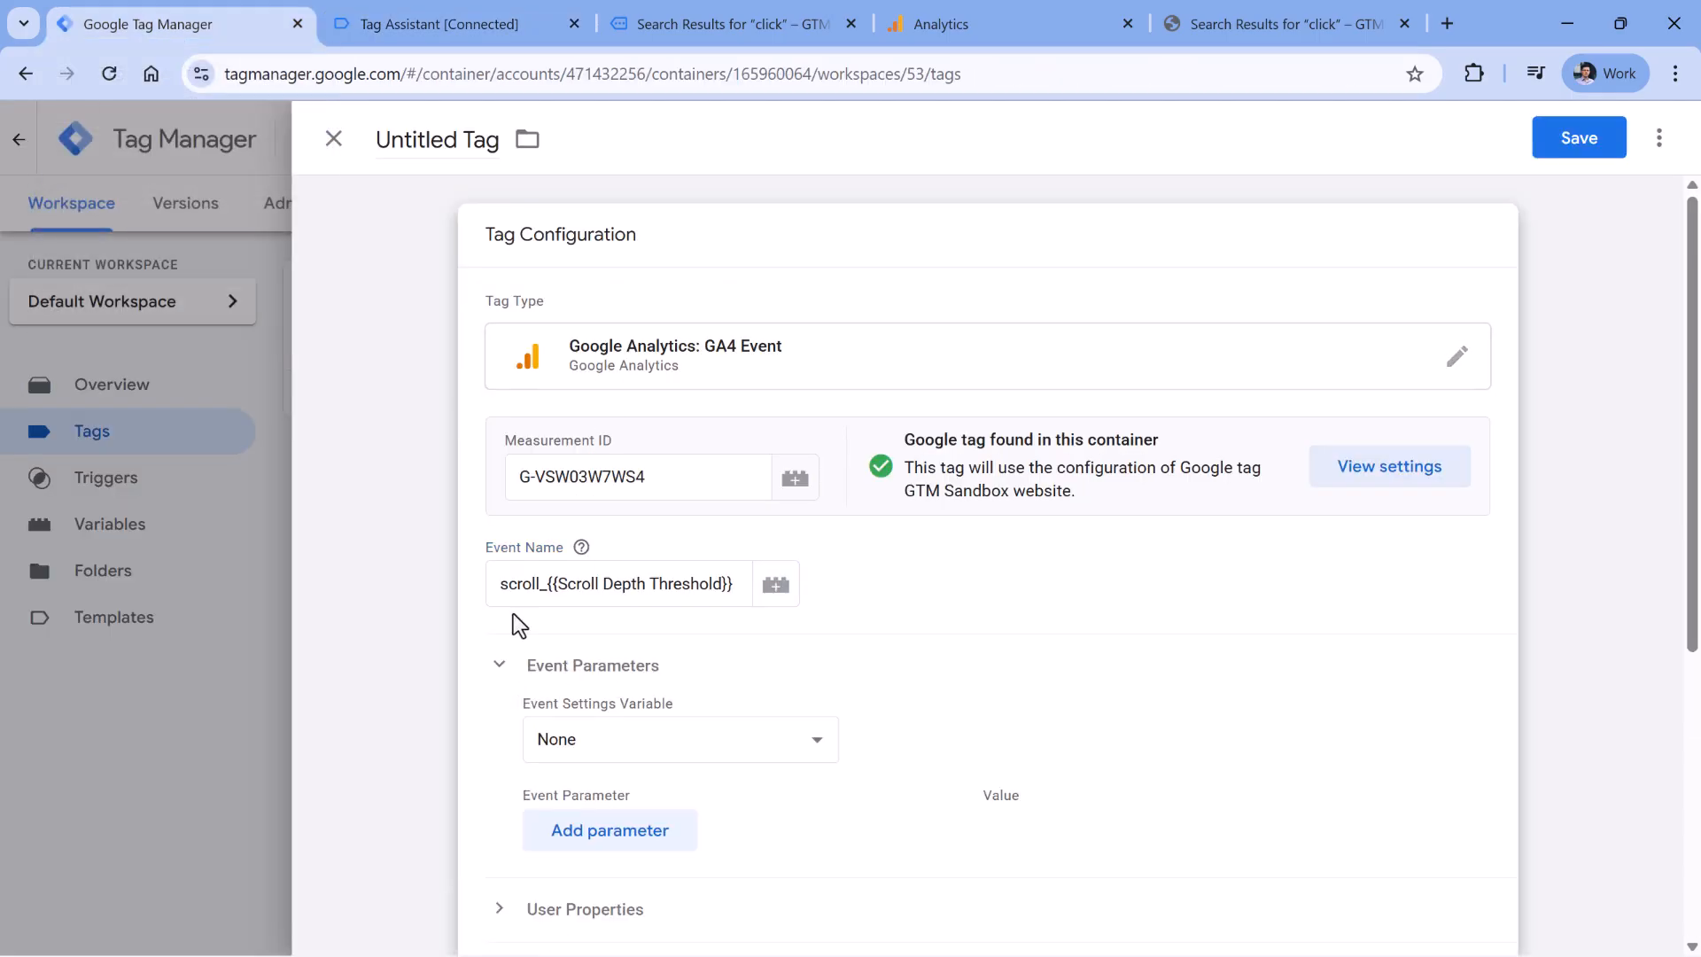
- Add a percent_scrolled event parameter with the value {{Scroll Depth Threshold}}
left_click(609, 829)
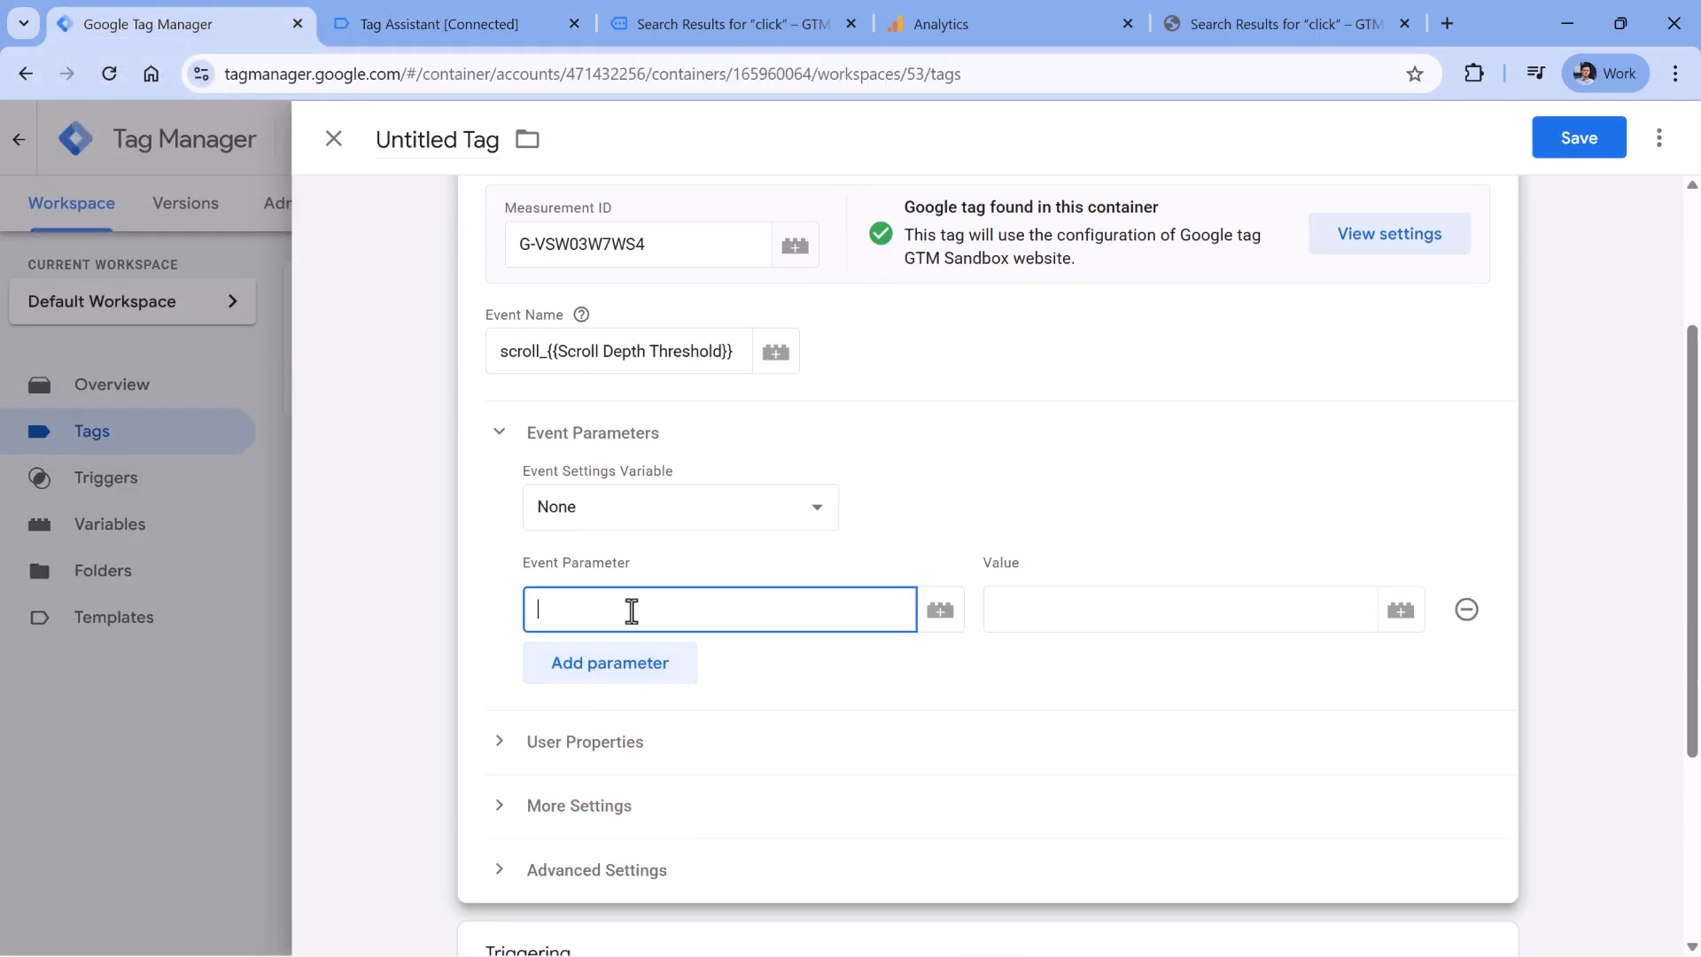
type("percent_scrolled")
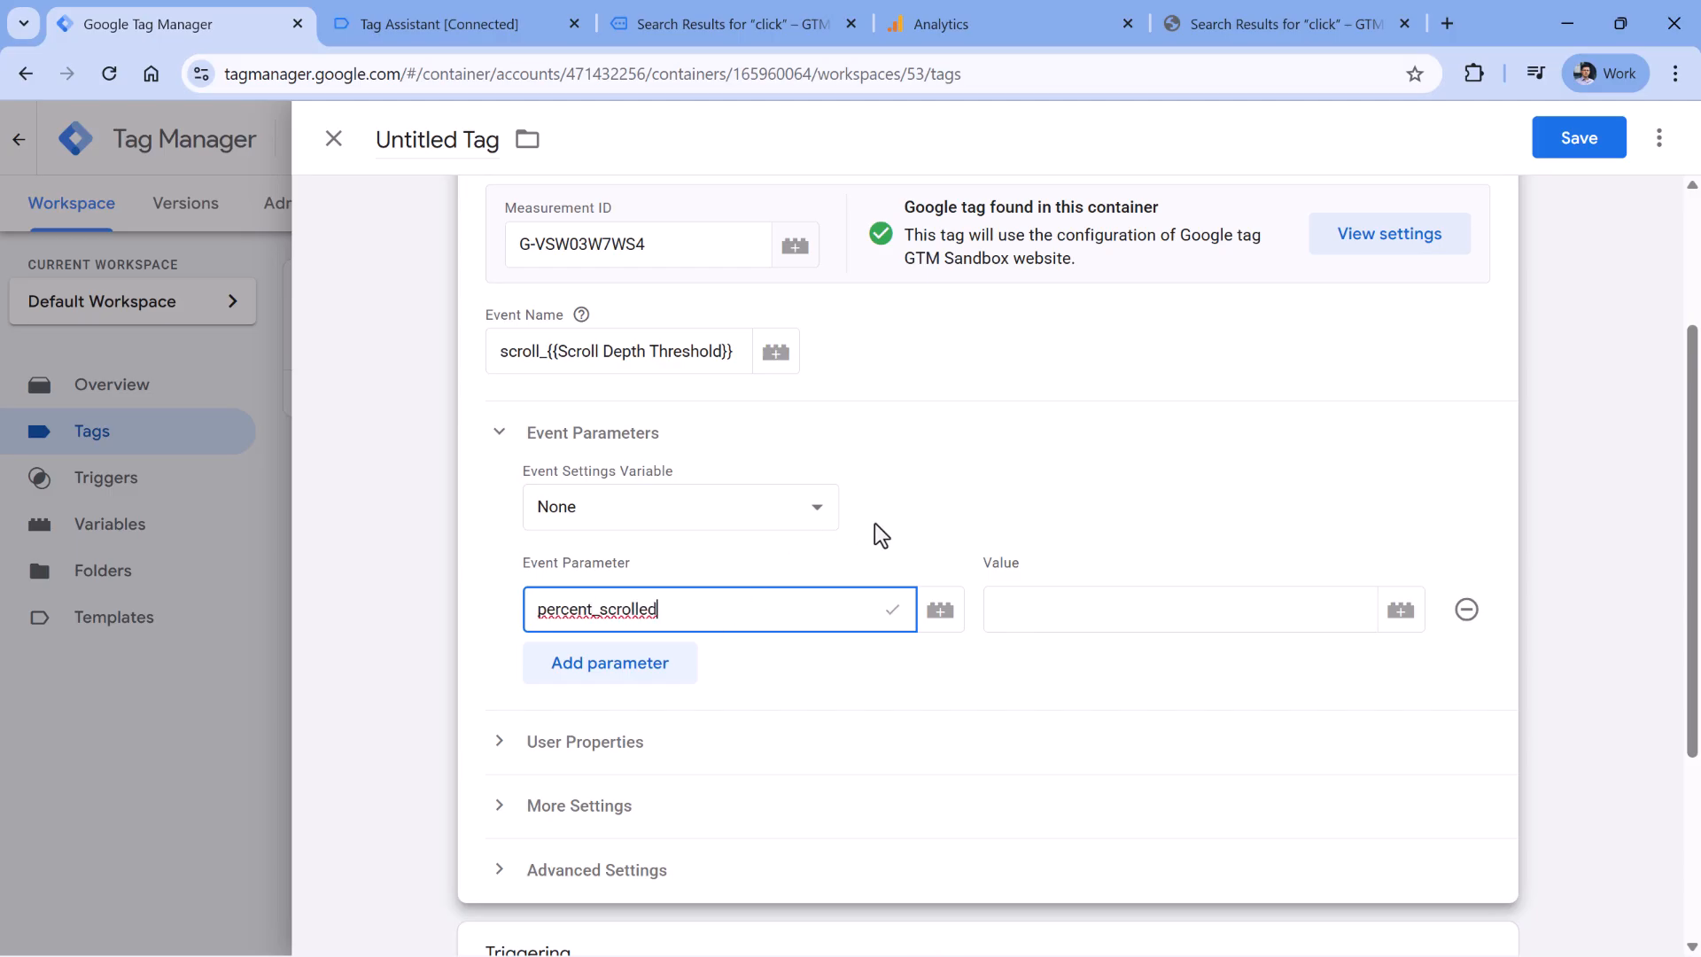
mouse_move(894, 619)
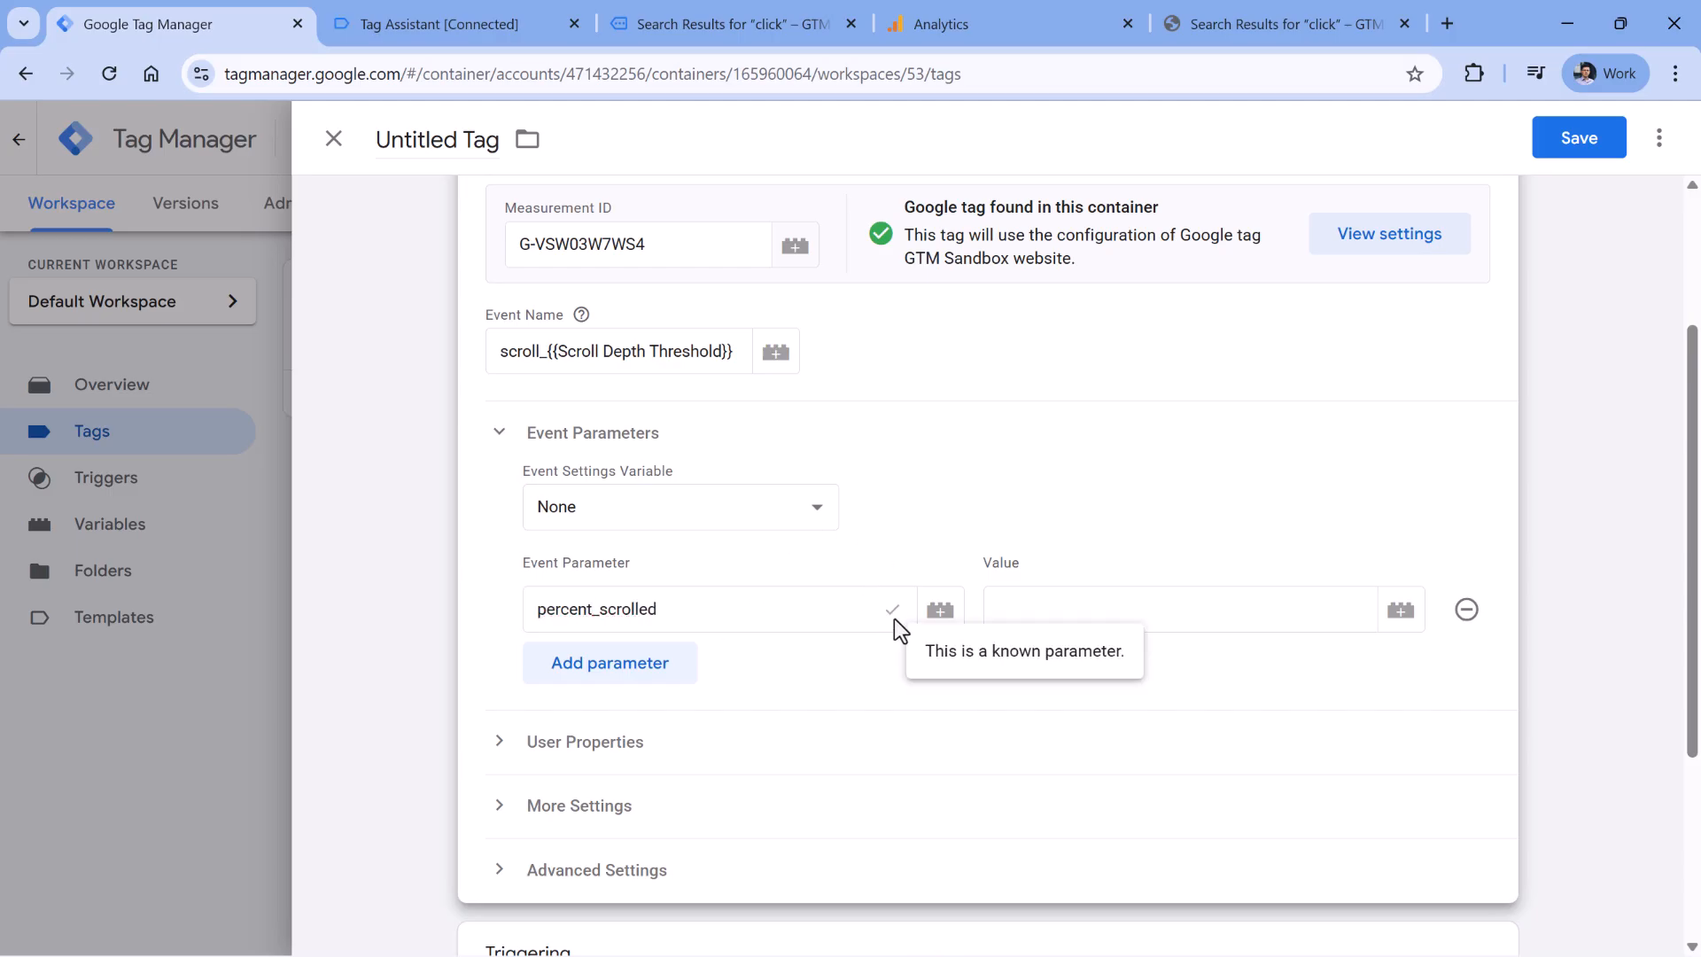
mouse_move(897, 624)
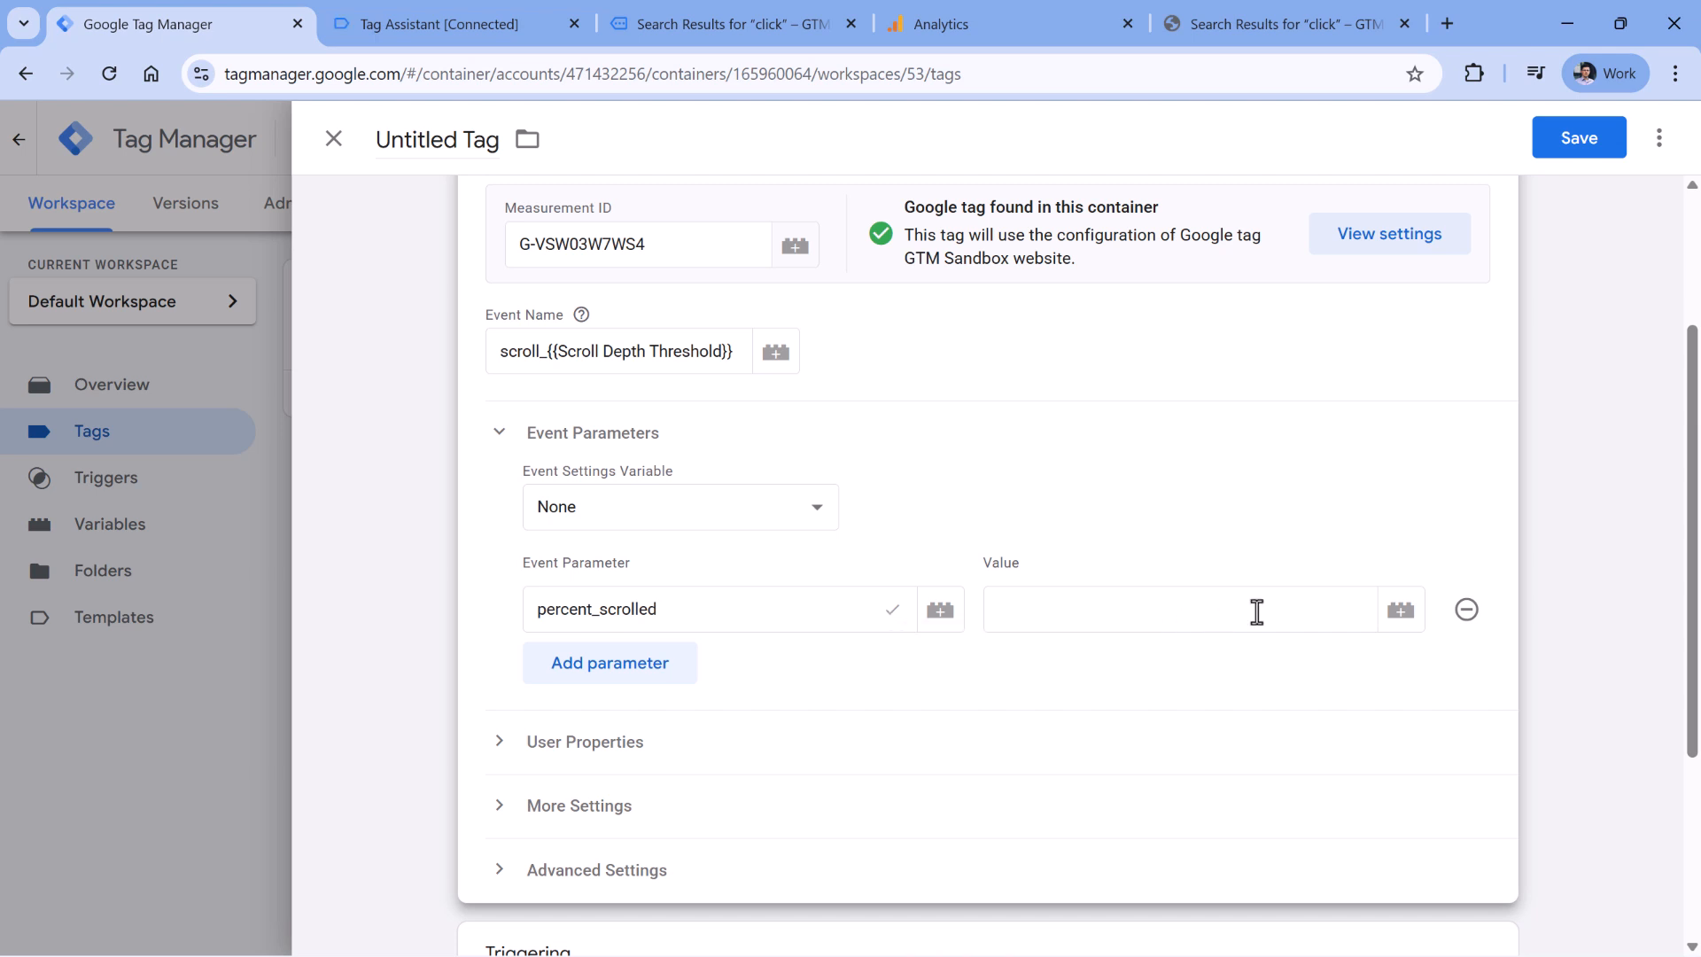
left_click(1400, 609)
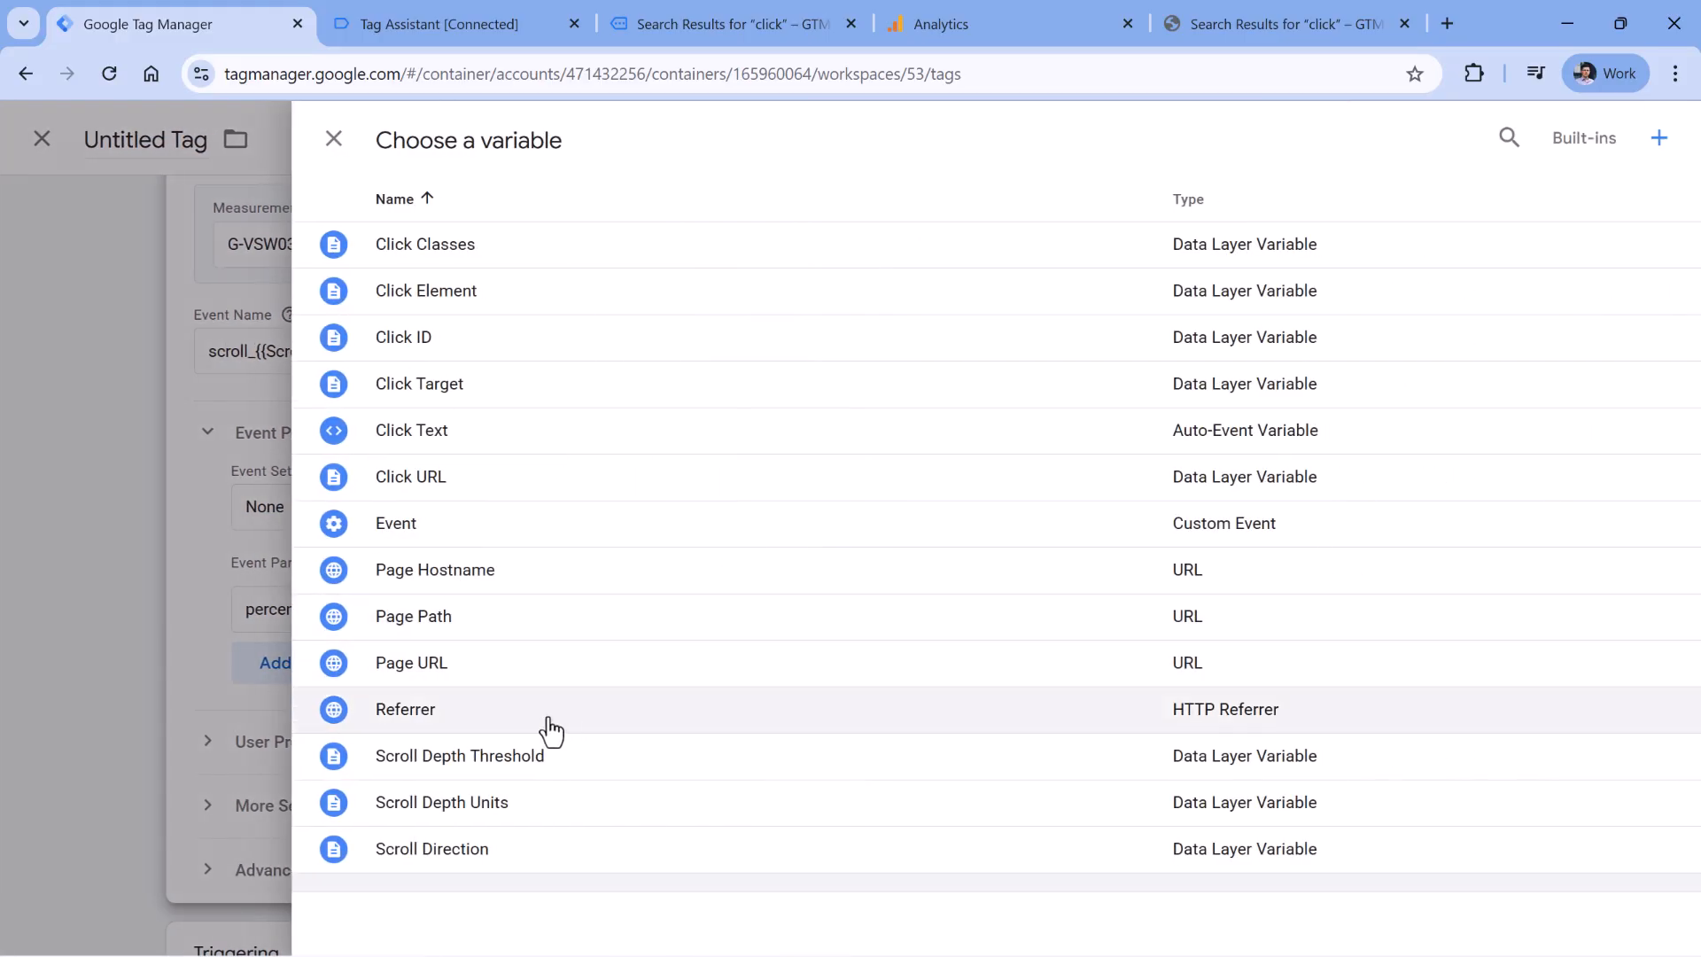
left_click(459, 756)
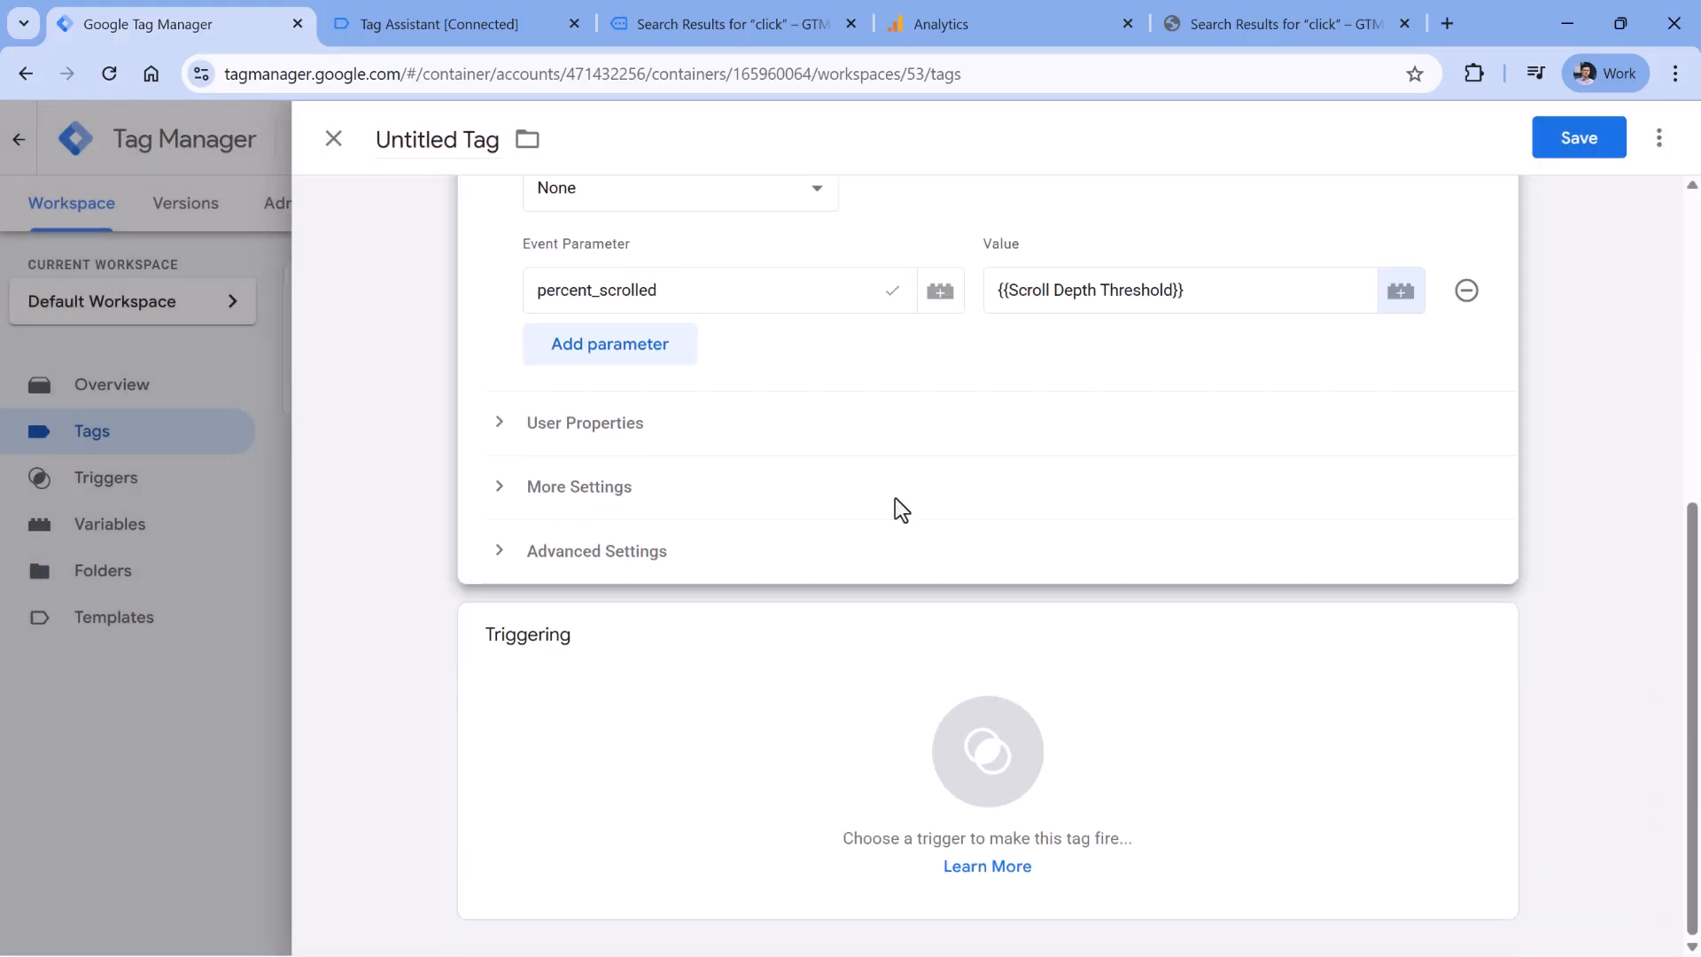
- Fire the tag on the scroll trigger, name it 'GA4 event - scroll', and save
left_click(987, 751)
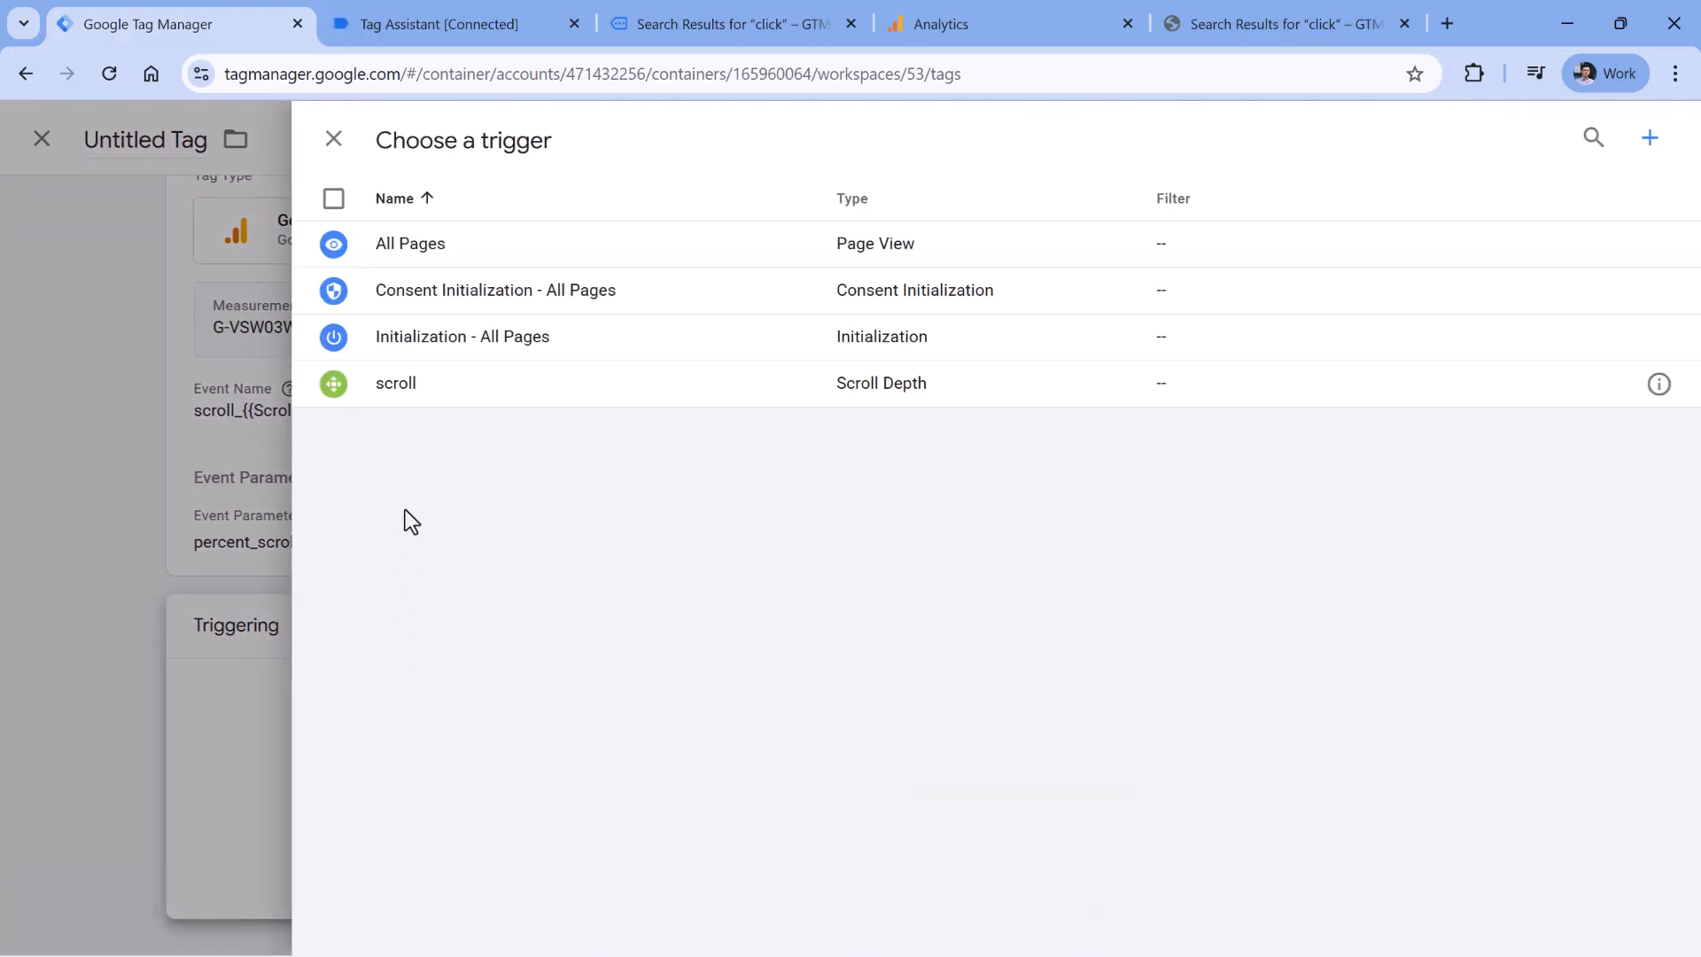
left_click(395, 383)
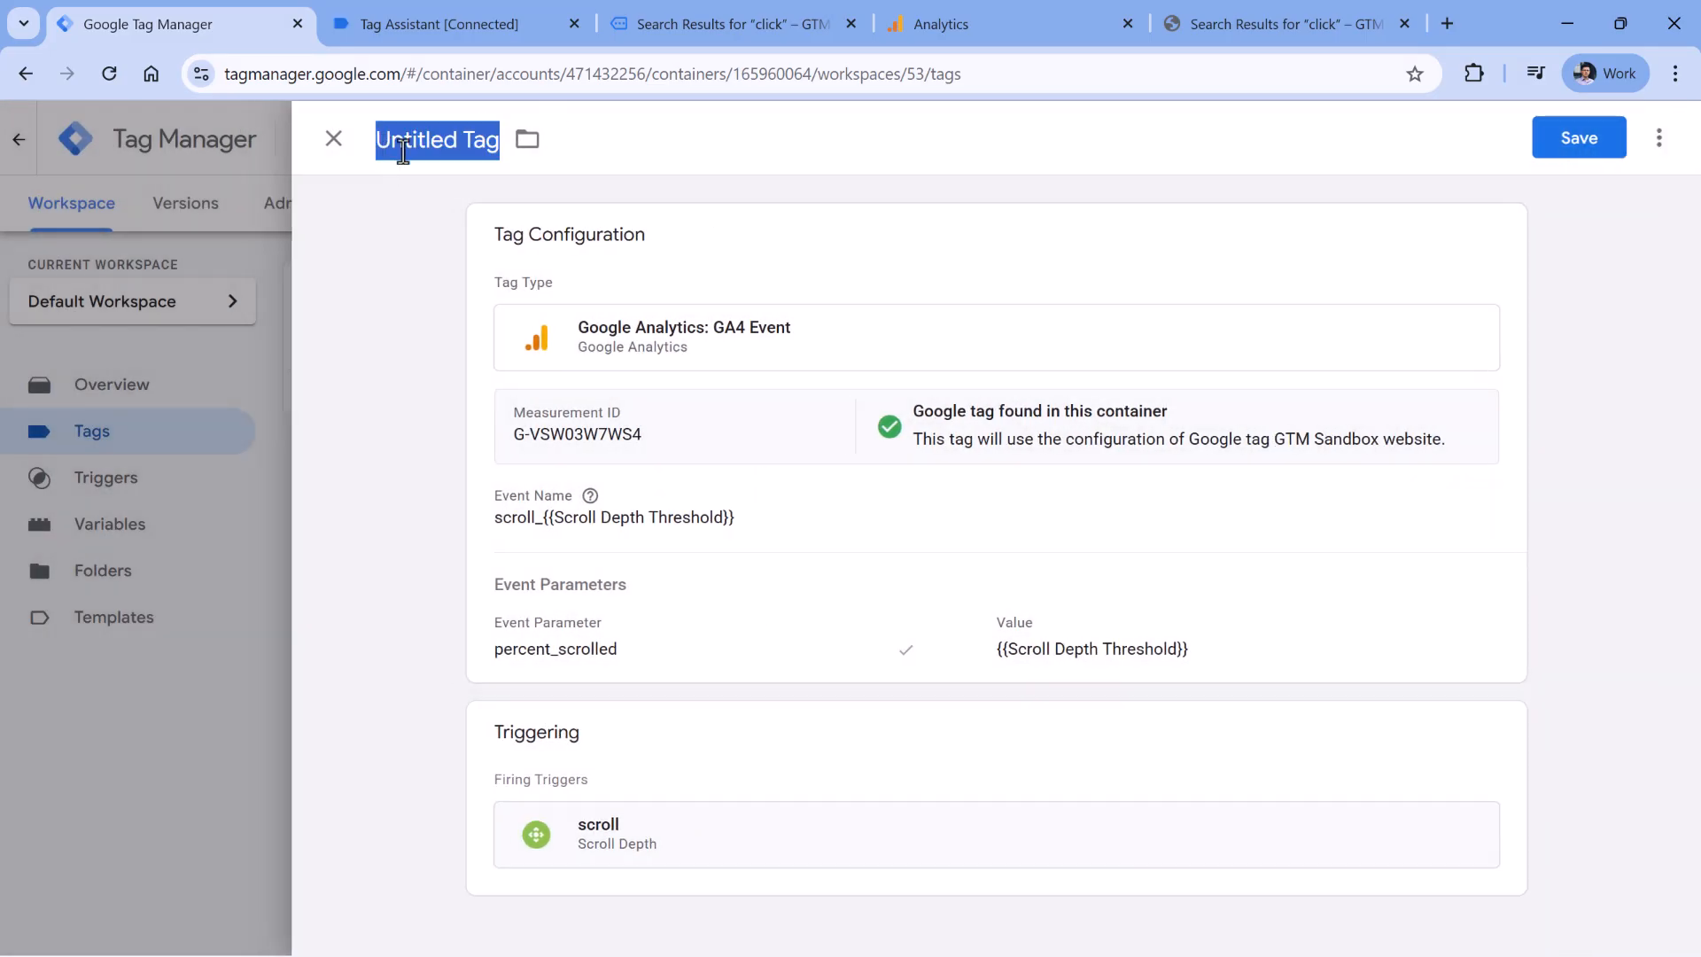
type("GA4 event - scroll")
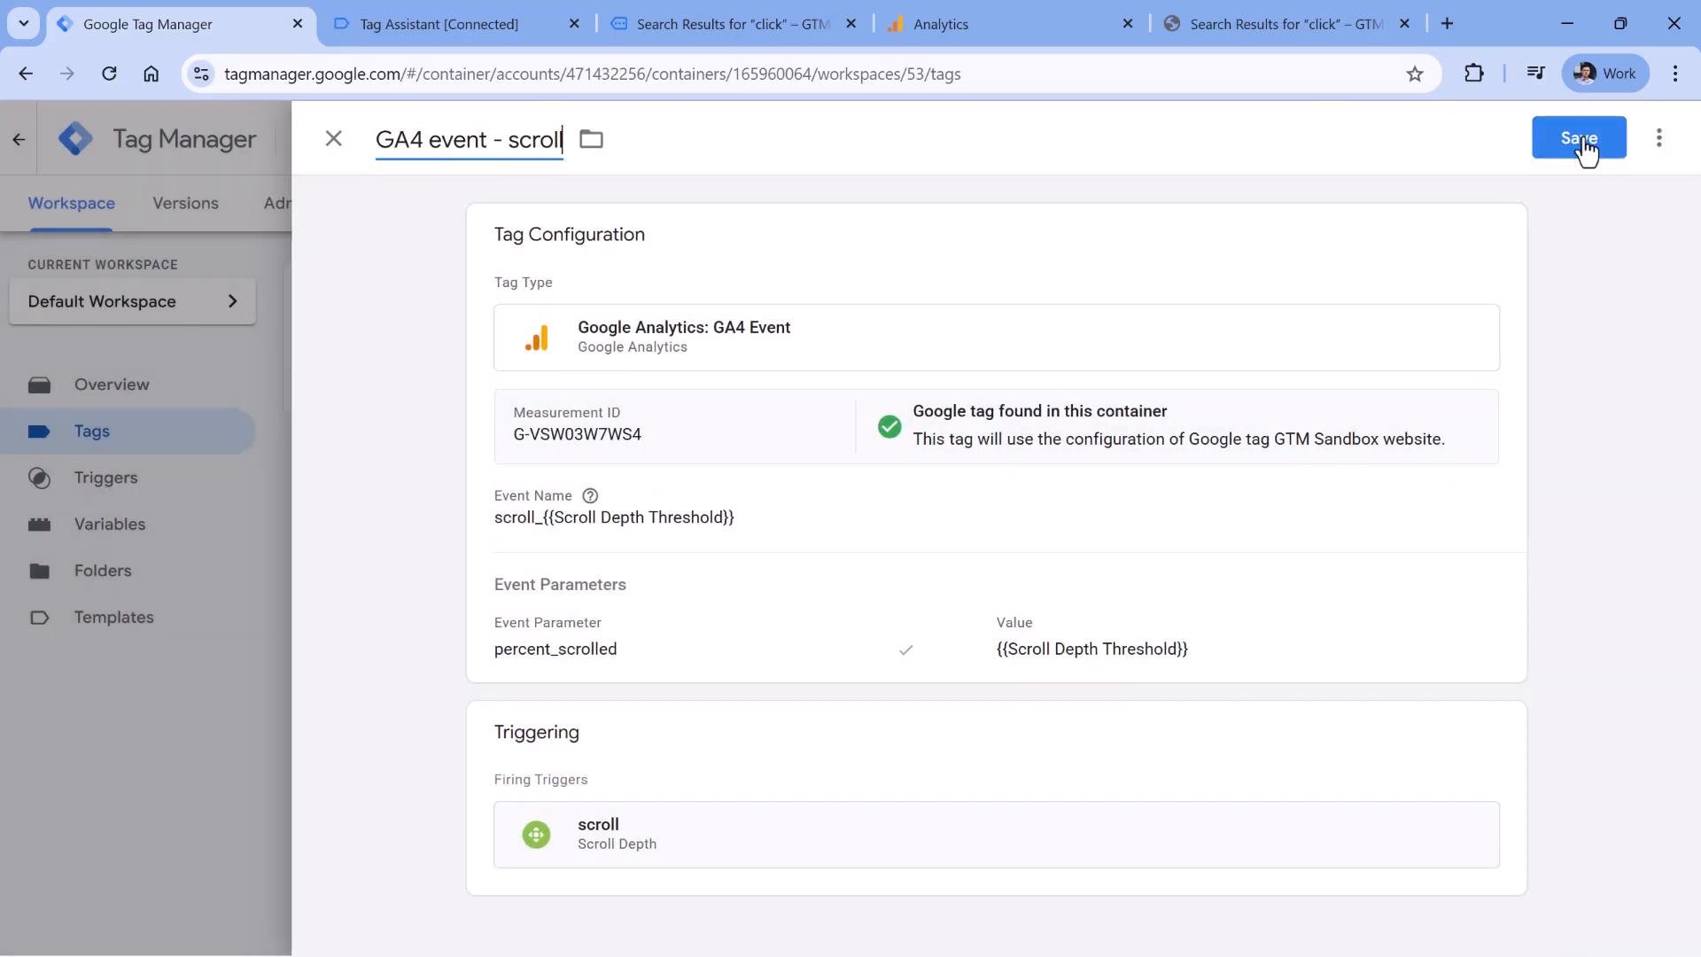
left_click(1579, 137)
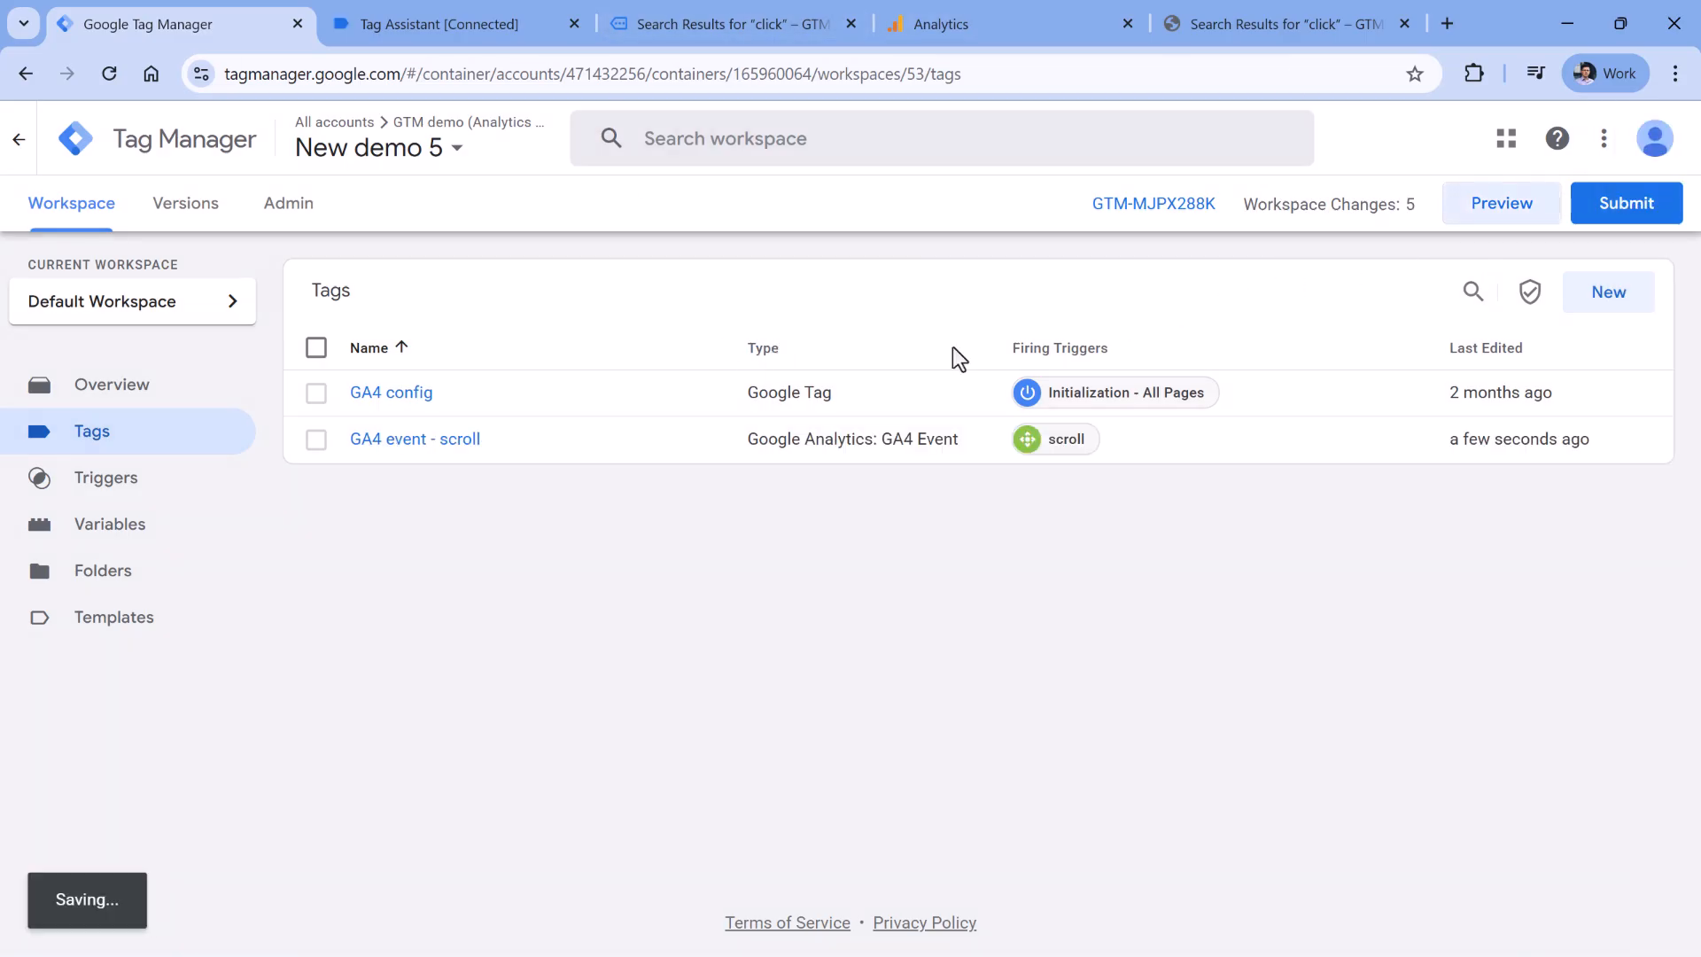
- Restart the Tag Manager preview session on the demo site and switch to Analytics
left_click(438, 24)
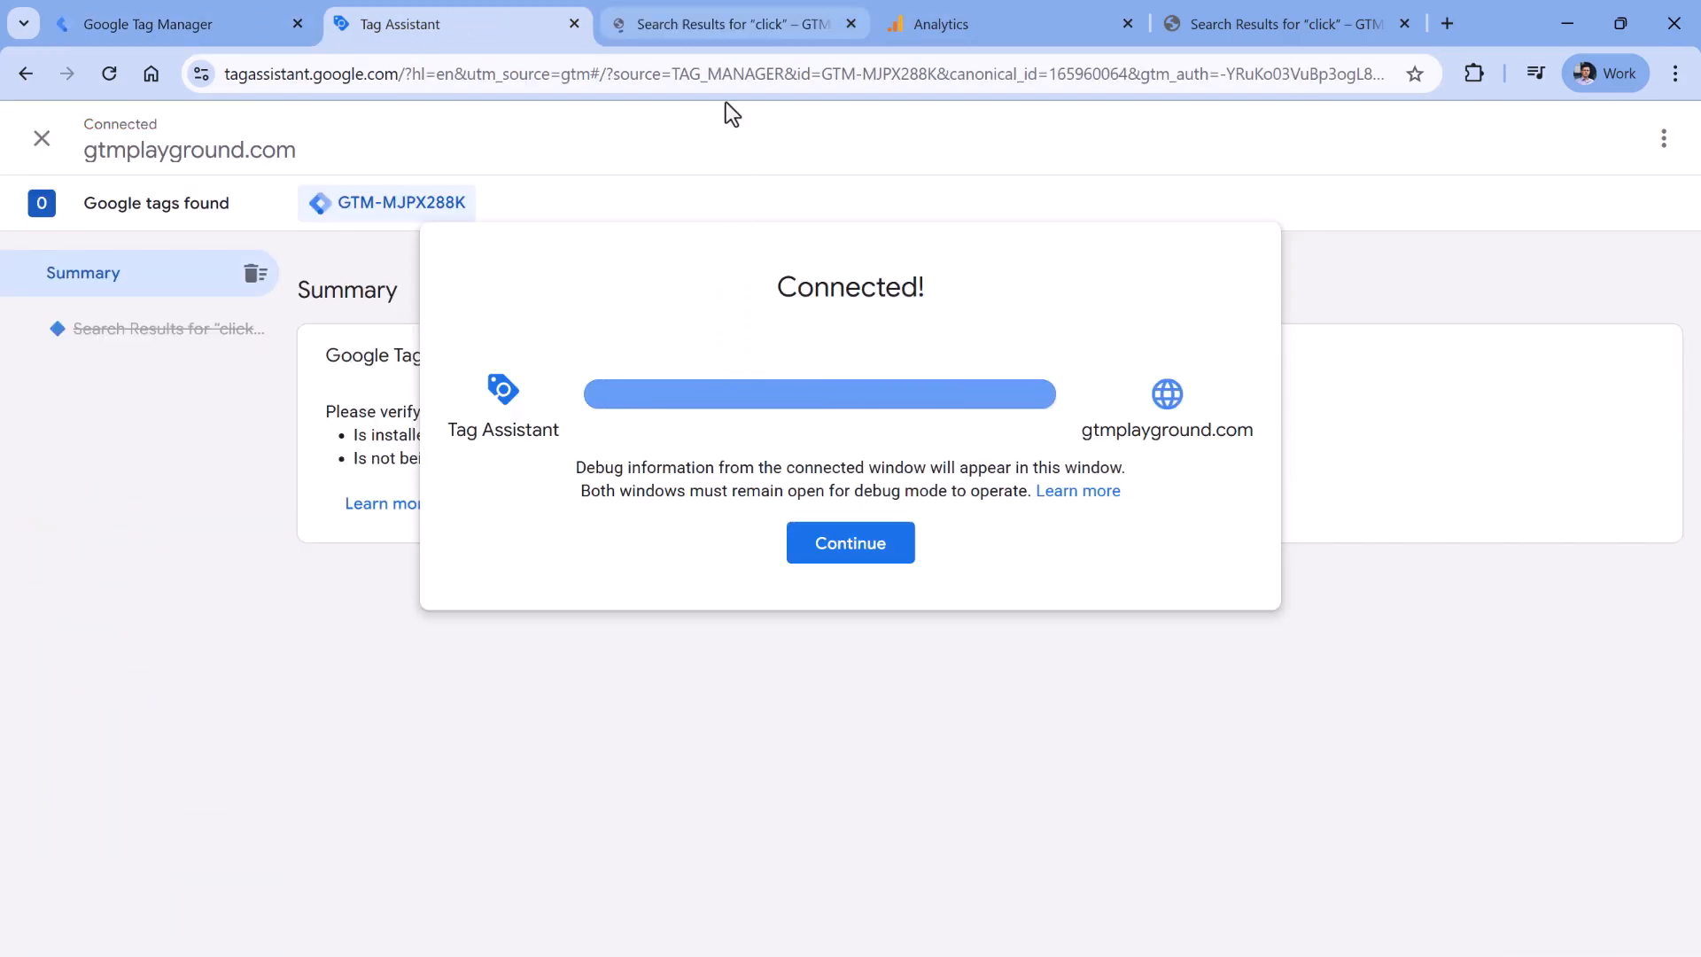
left_click(849, 542)
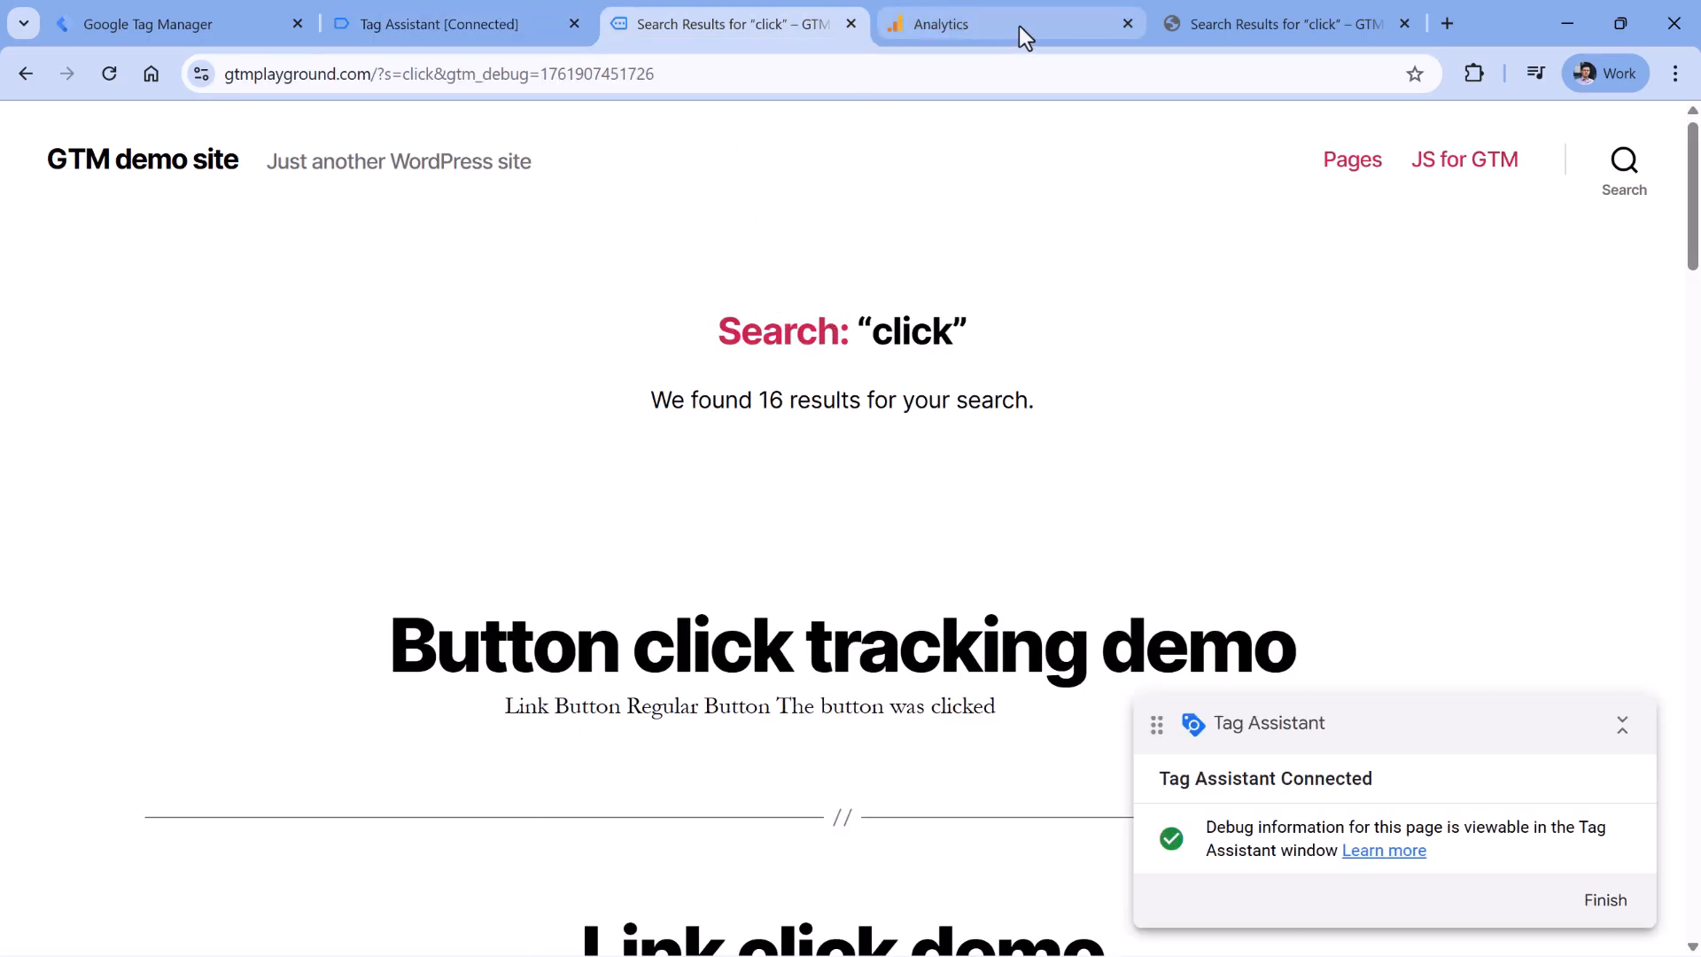
left_click(972, 24)
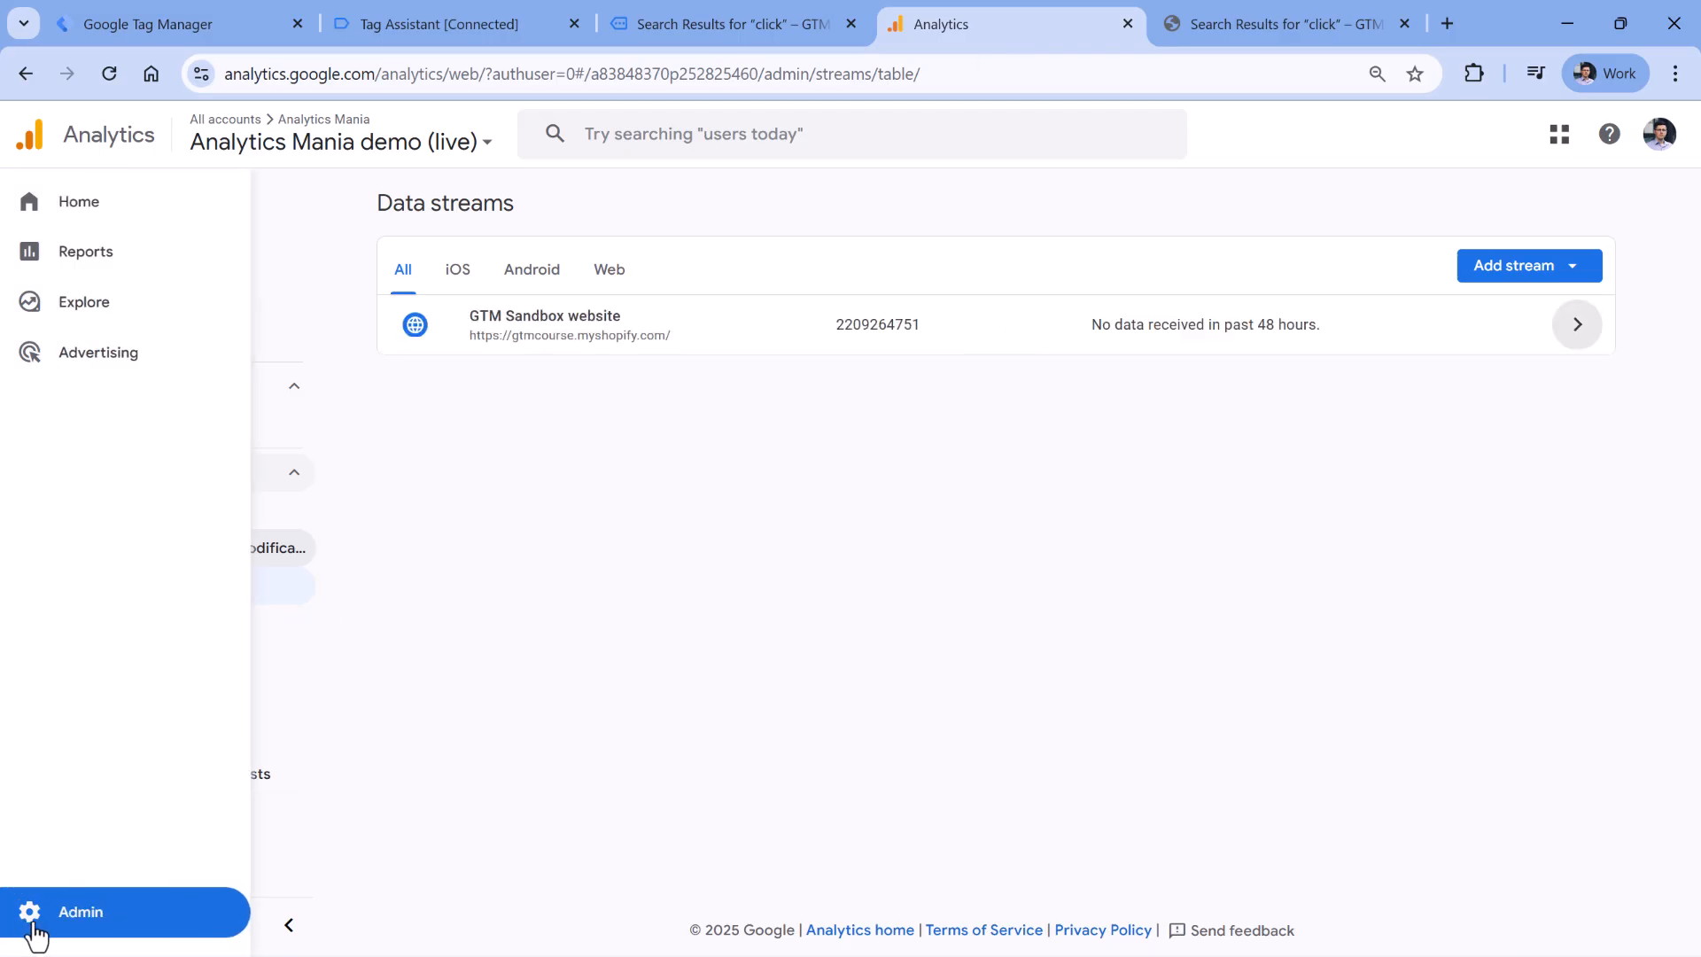
- Open DebugView from the property's Admin settings
left_click(80, 912)
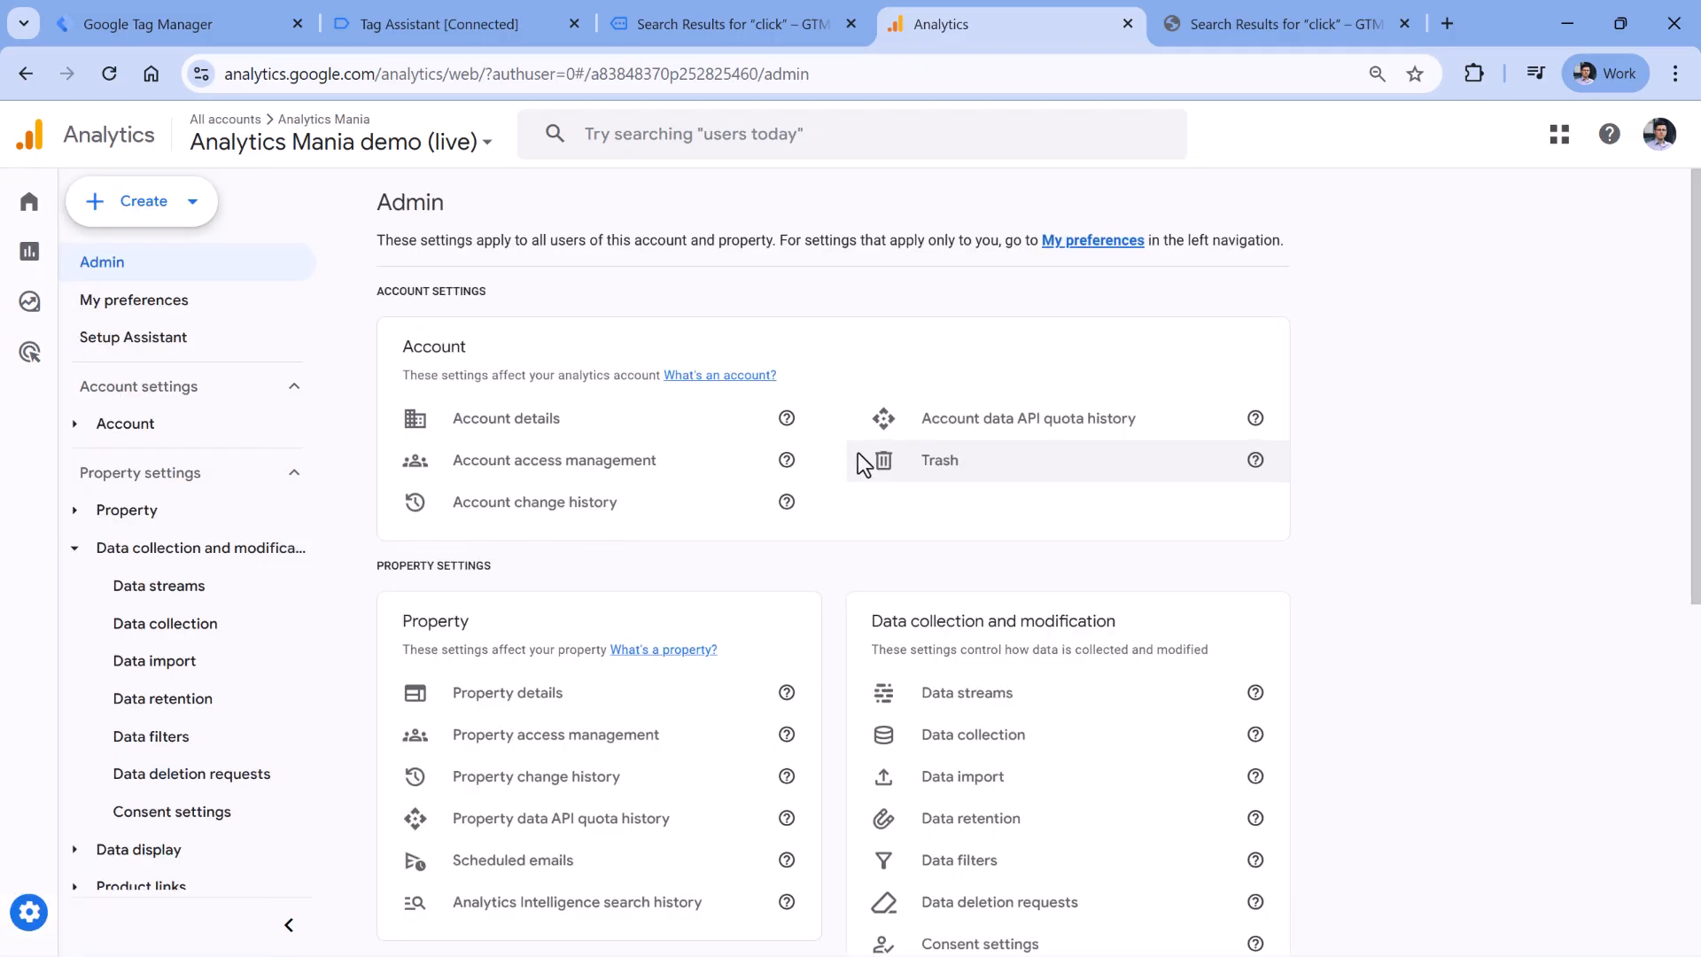
left_click(491, 801)
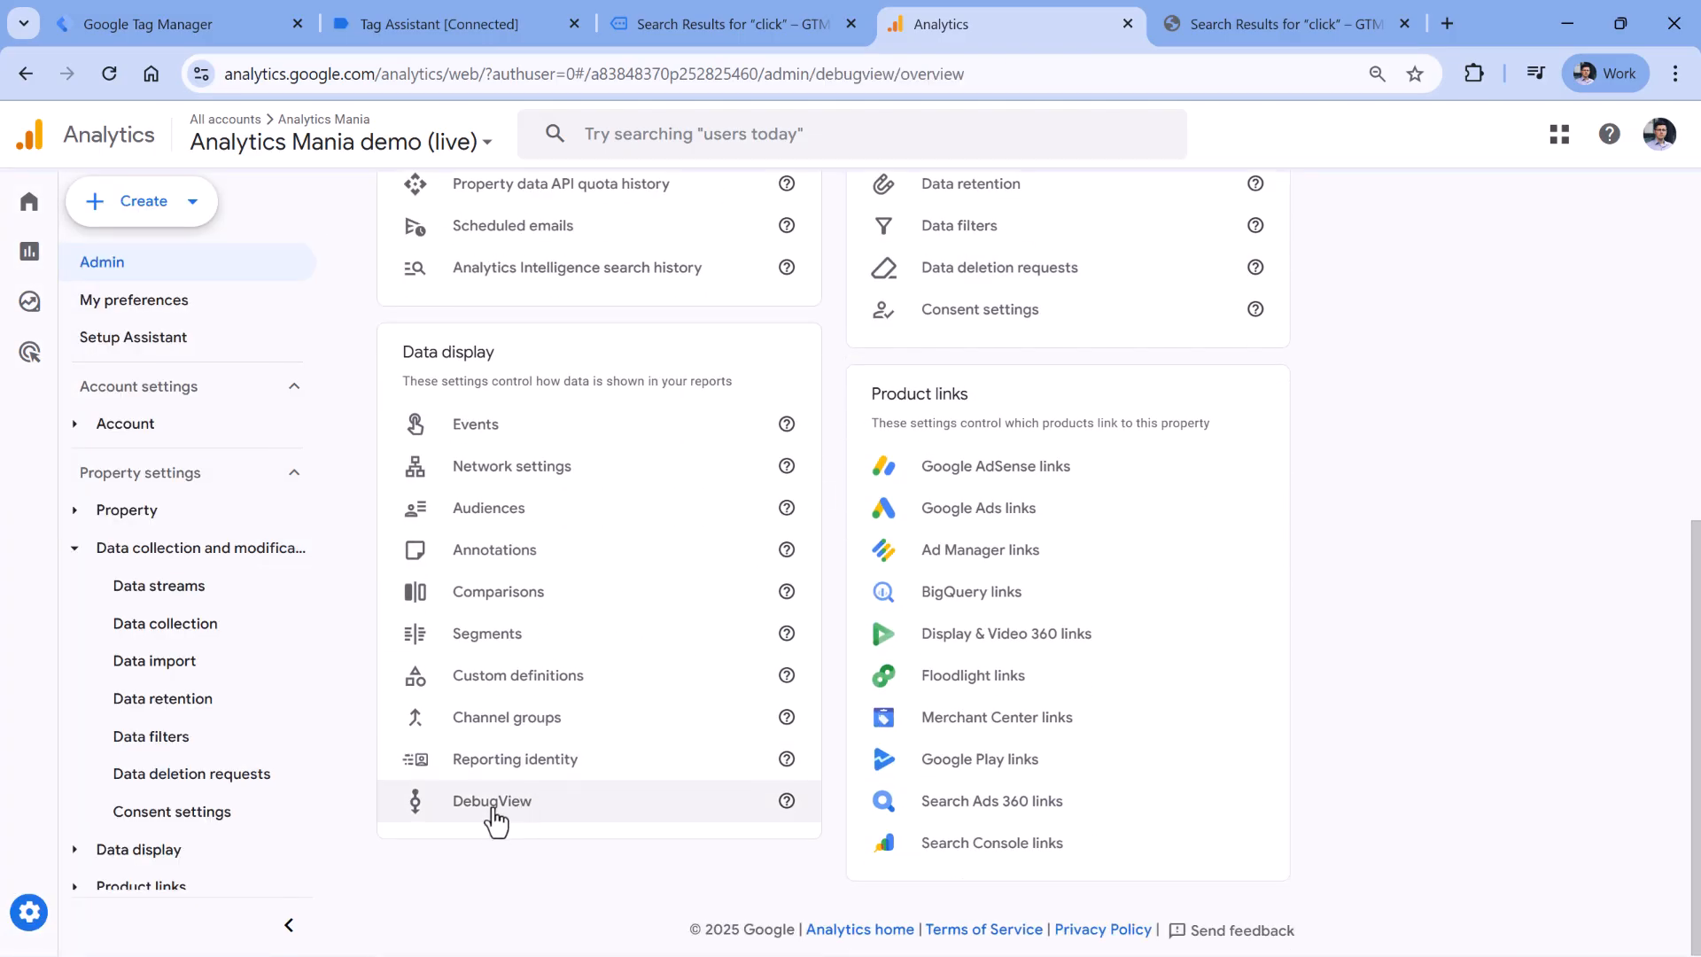
left_click(492, 801)
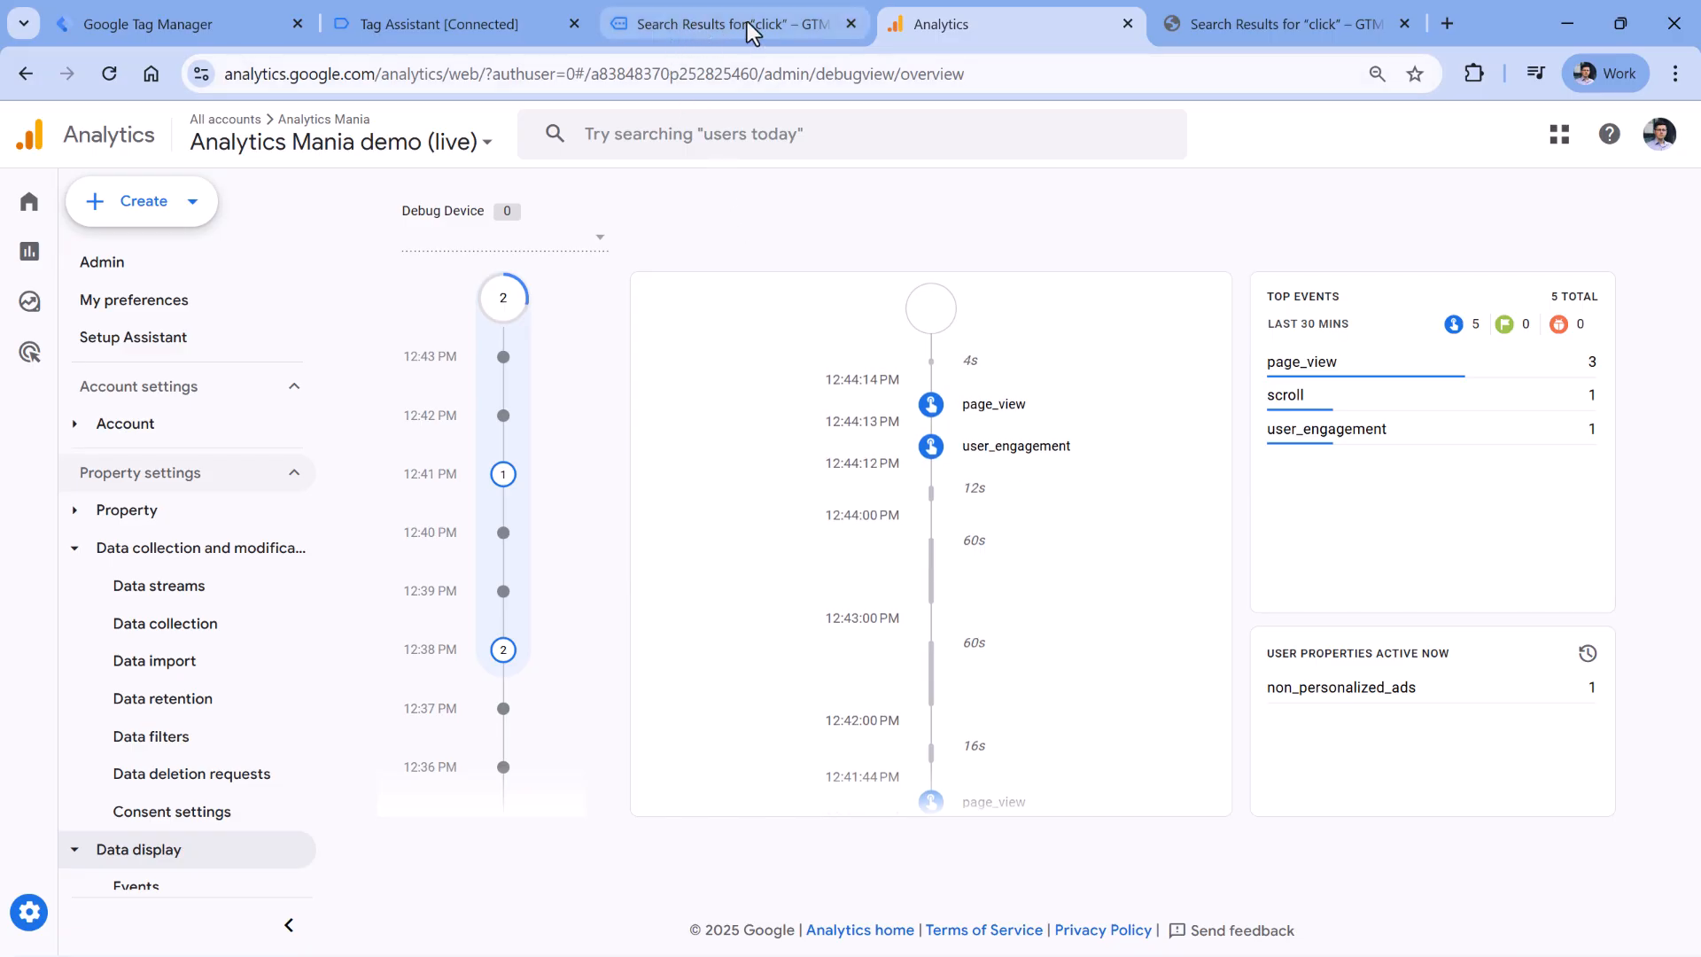
- Scroll the demo page, then inspect the 50% Scroll Depth event in Tag Assistant
left_click(744, 25)
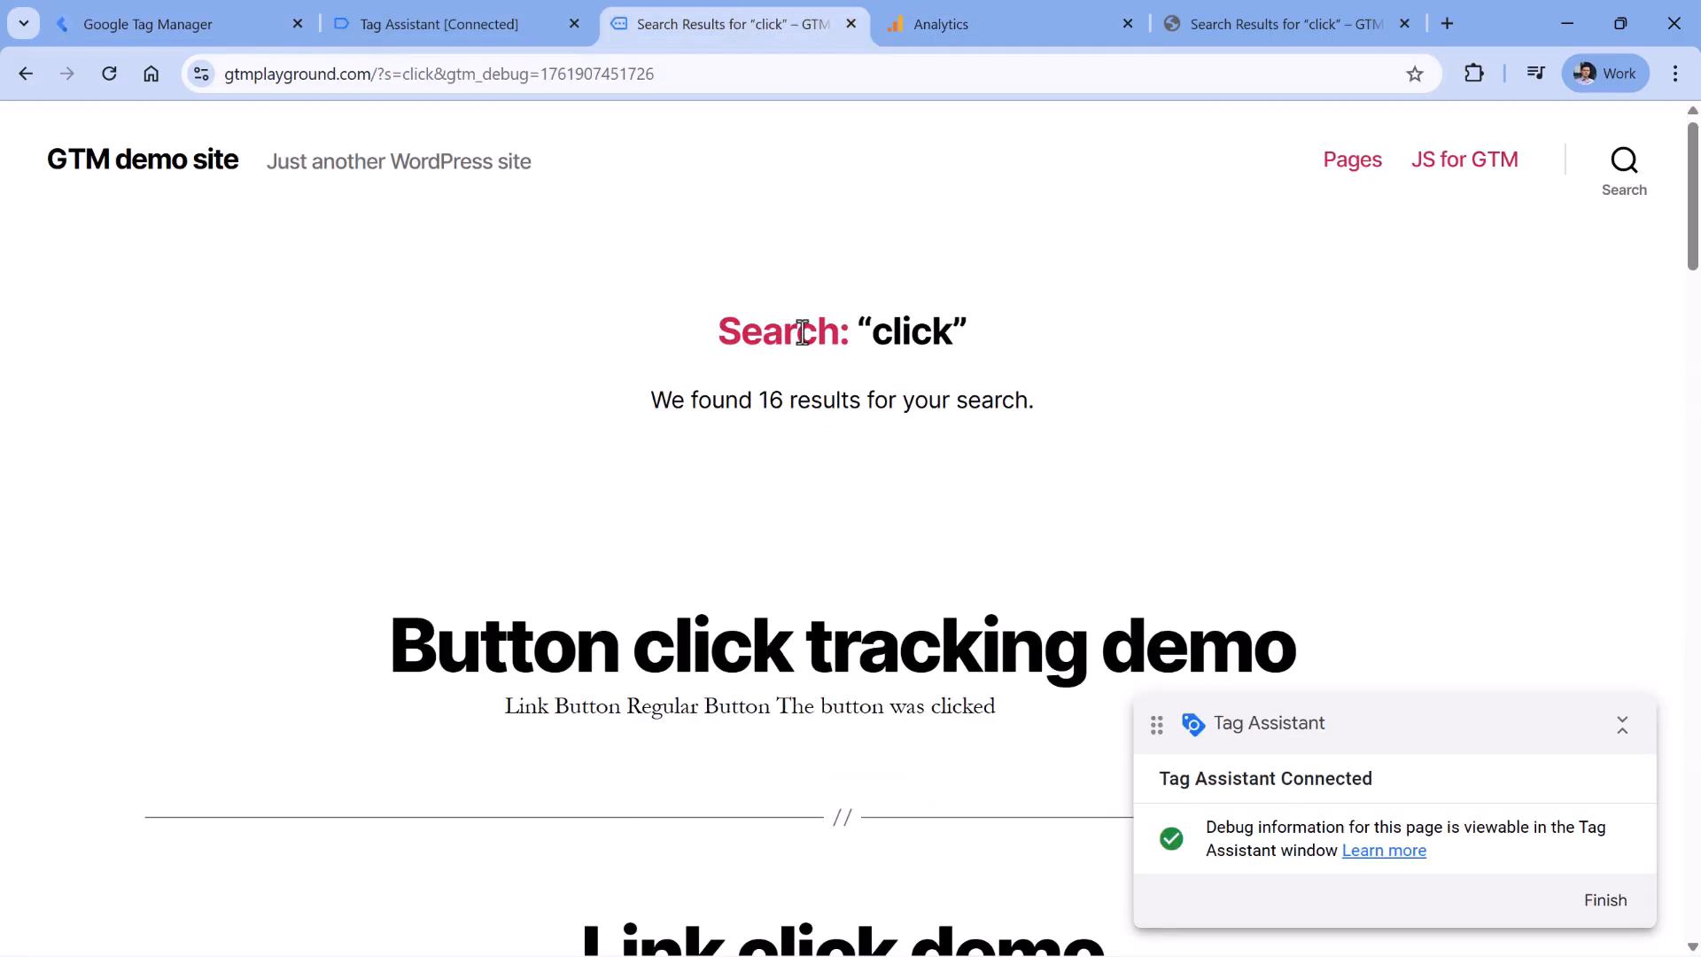
scroll("down", 3)
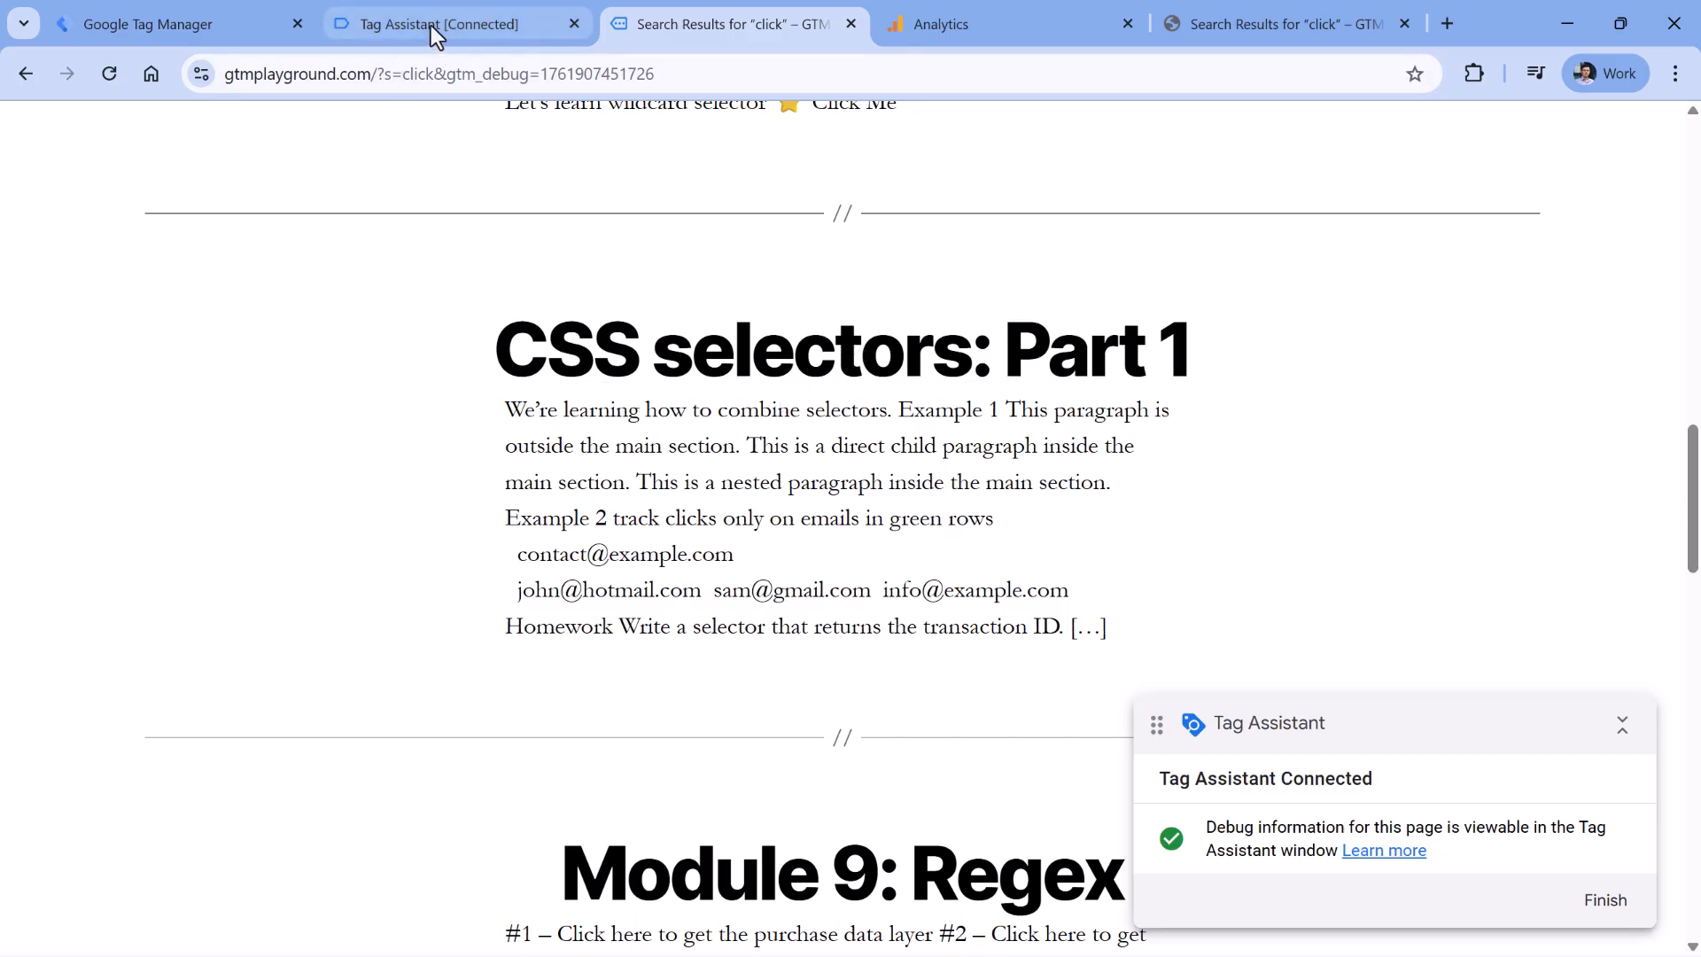
left_click(447, 24)
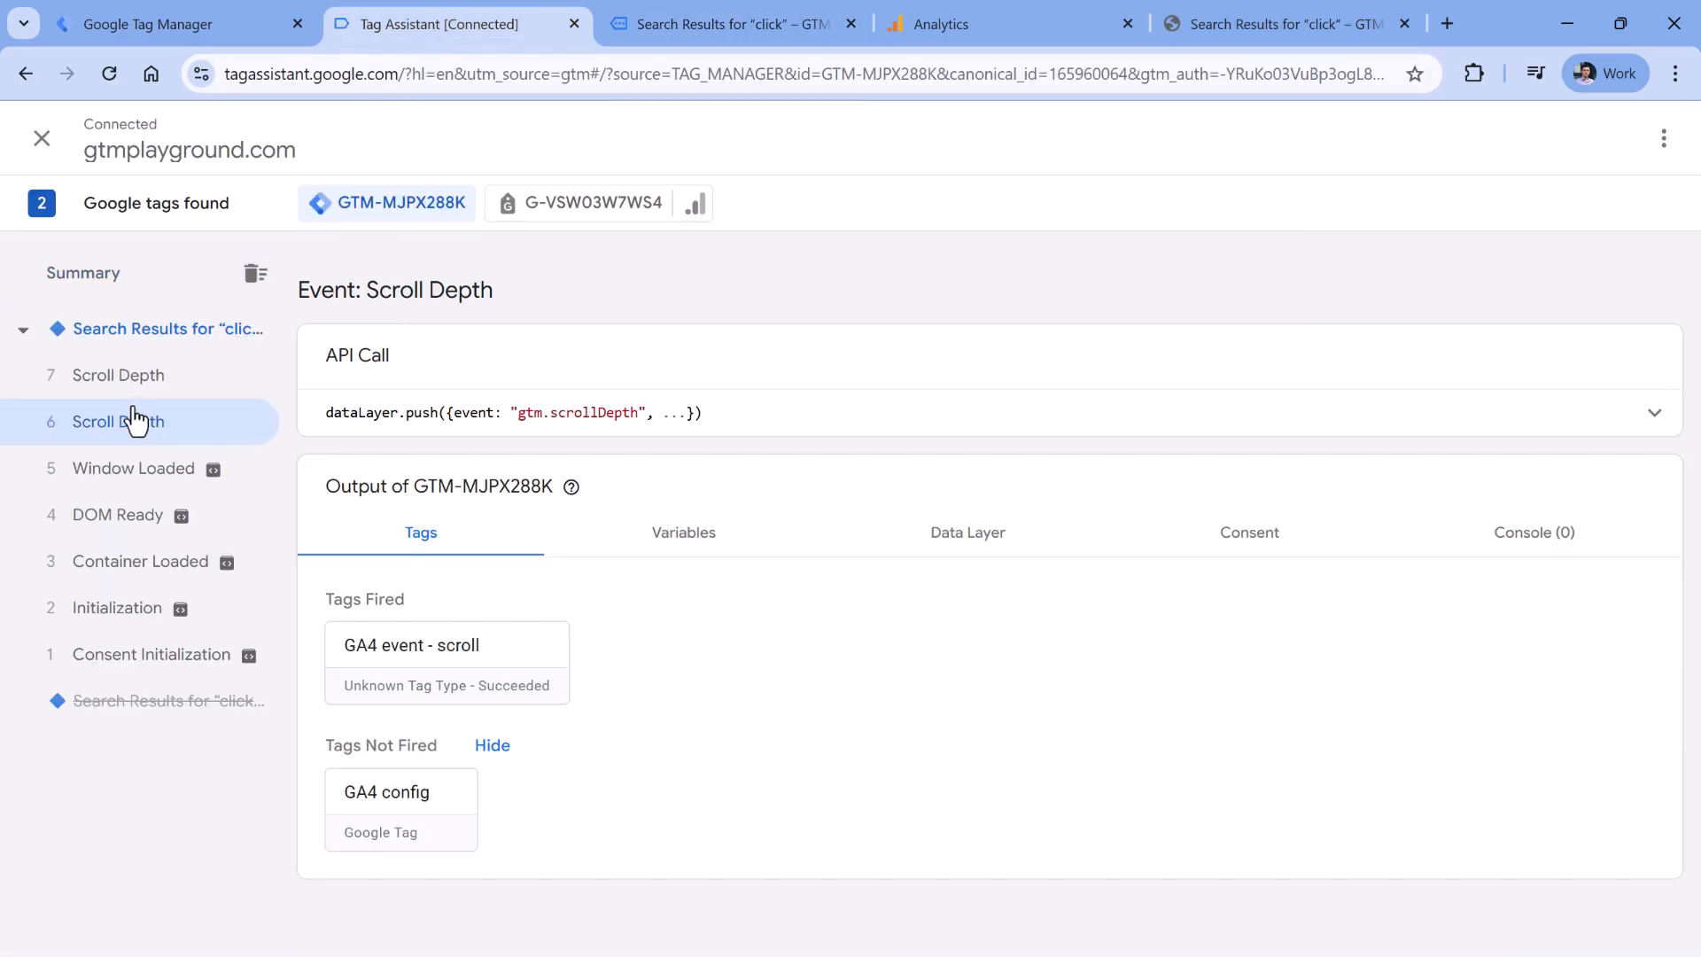
left_click(1655, 412)
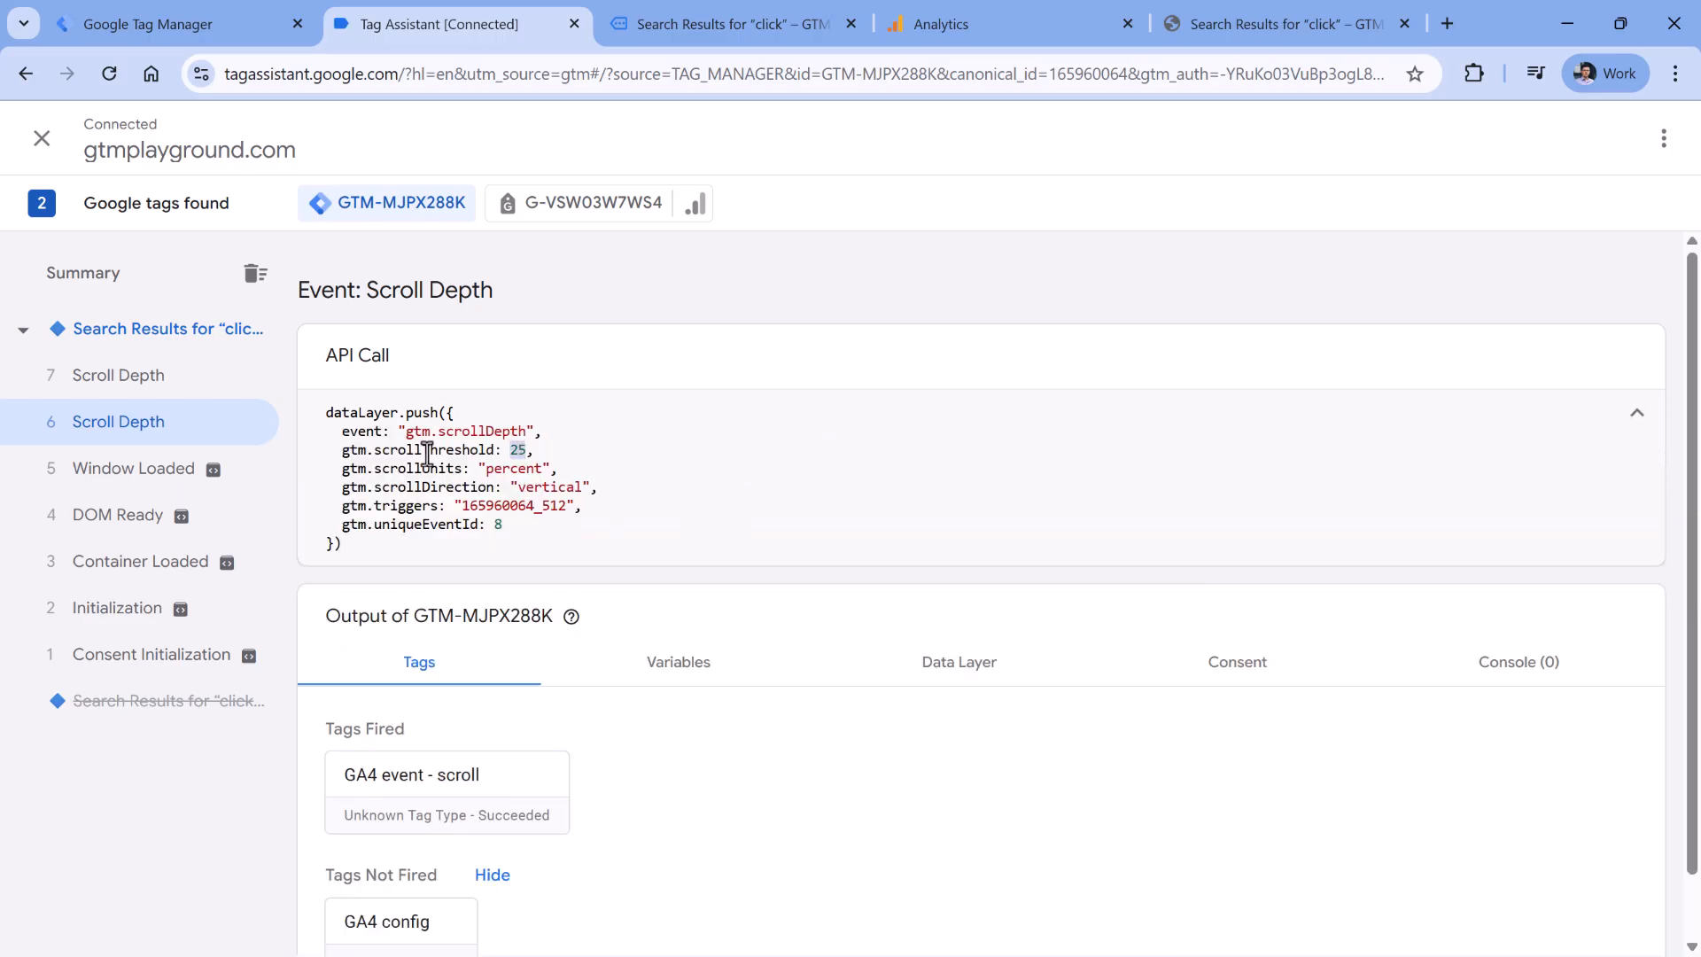
left_click(118, 374)
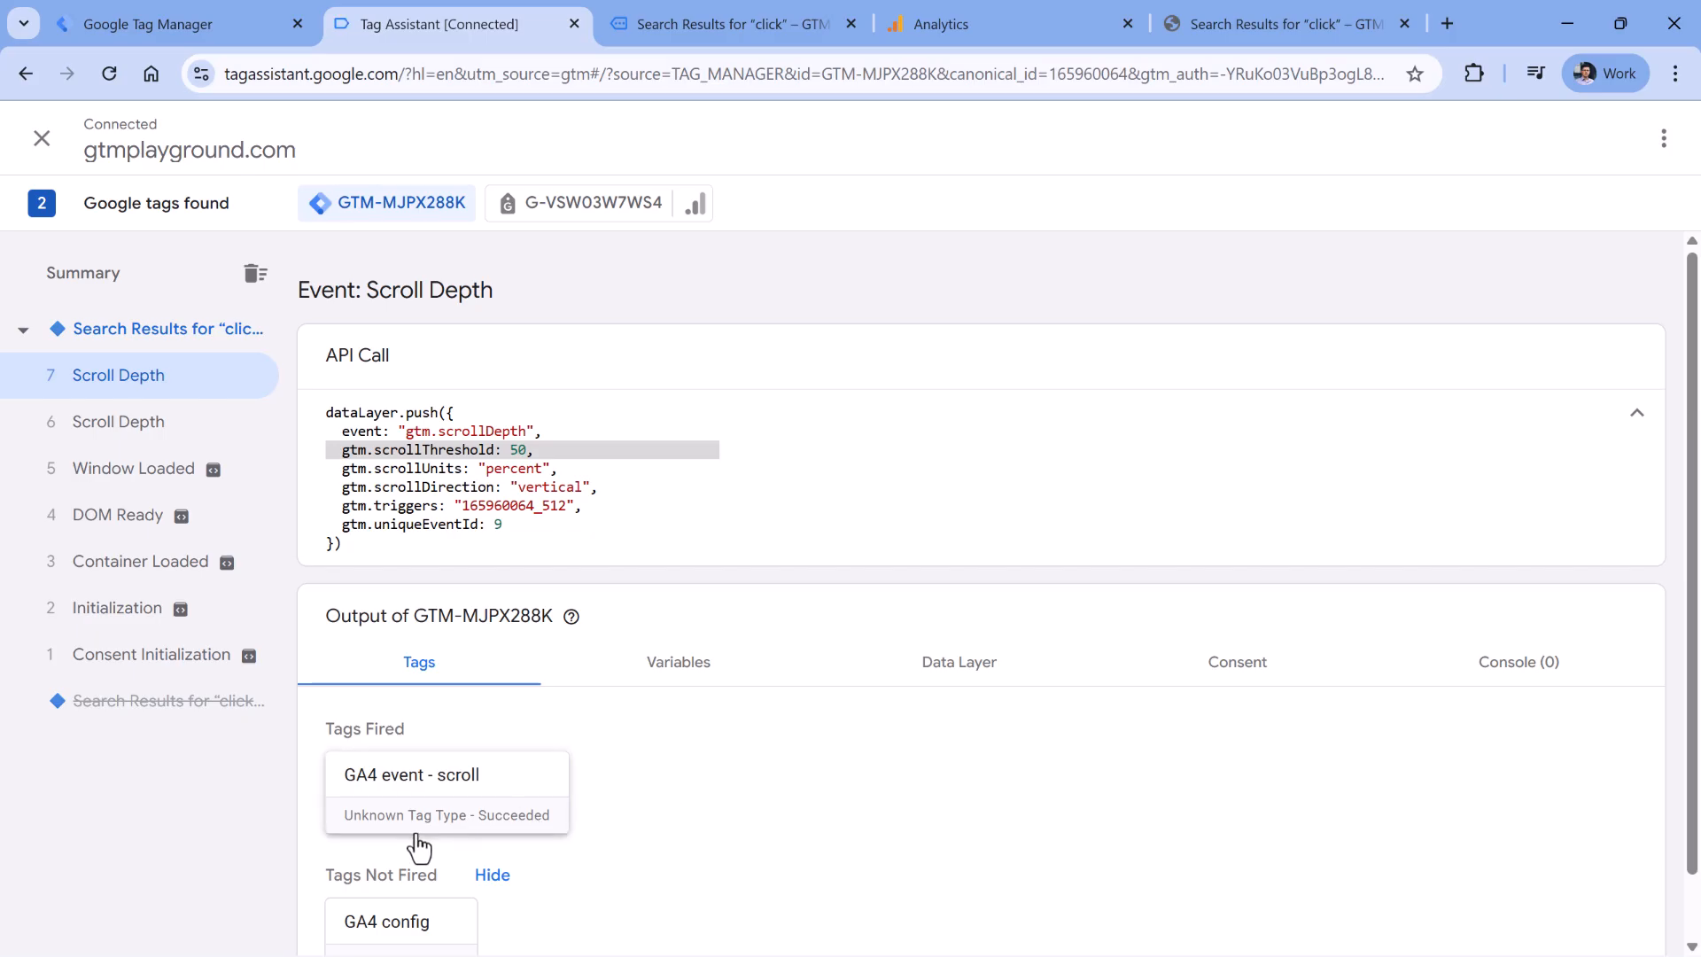
mouse_move(435, 844)
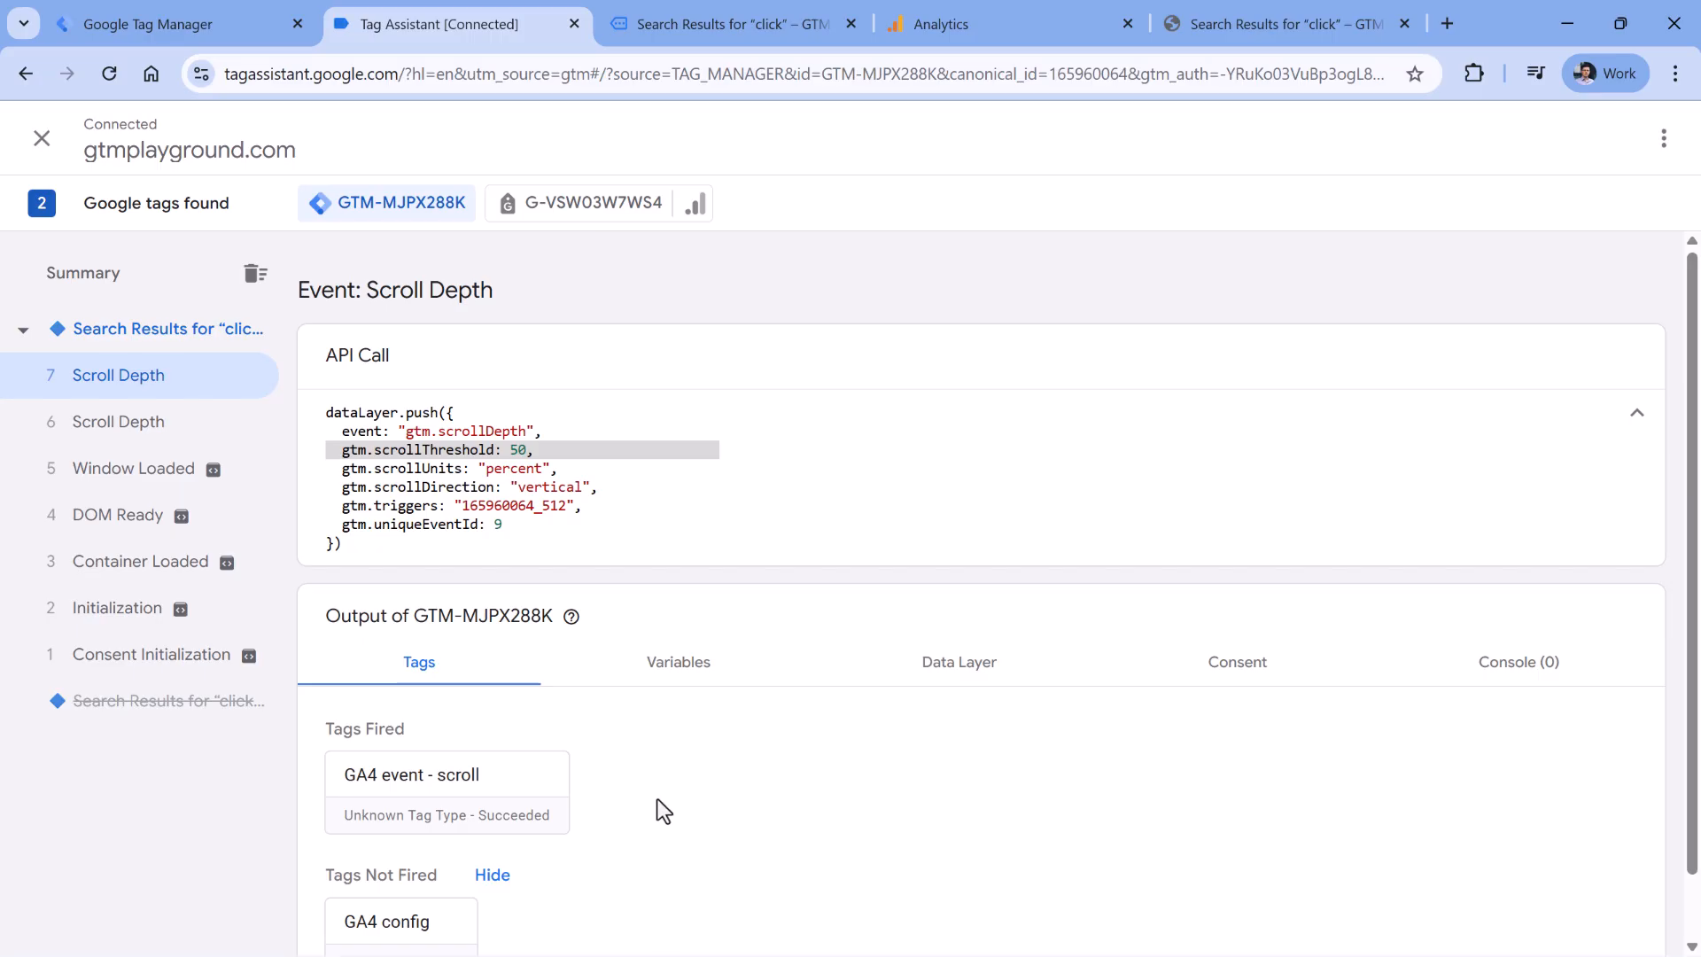
mouse_move(653, 786)
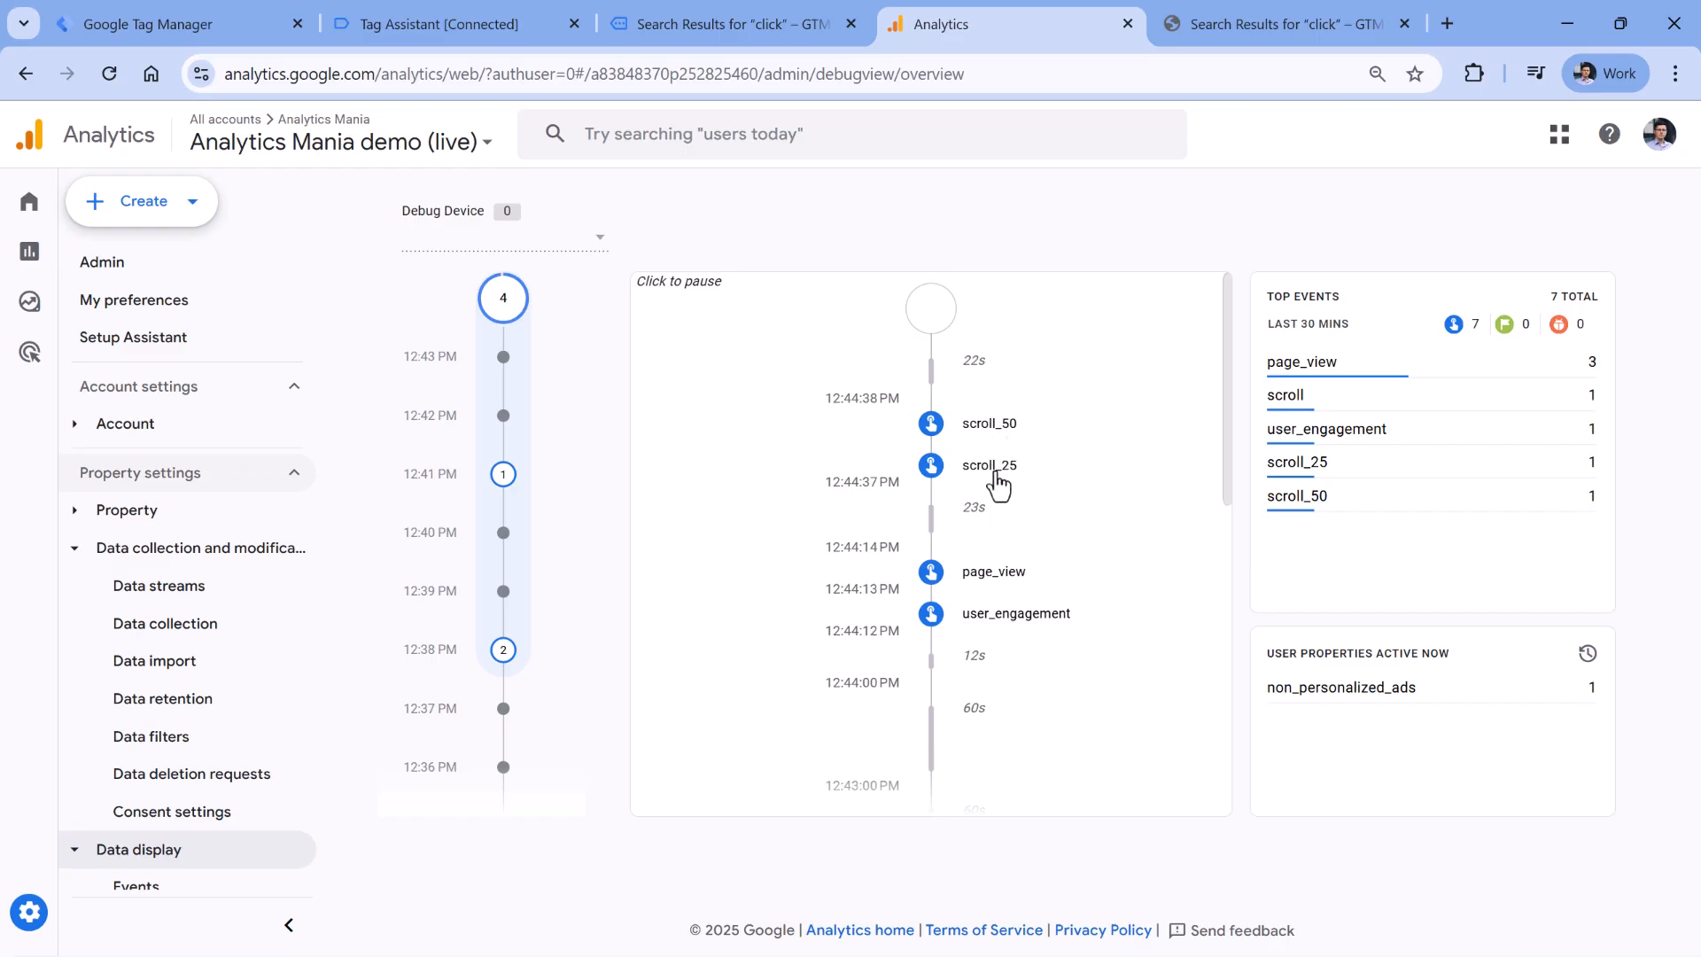
- Inspect scroll_25's percent_scrolled parameter in DebugView, then return to the demo site
left_click(990, 465)
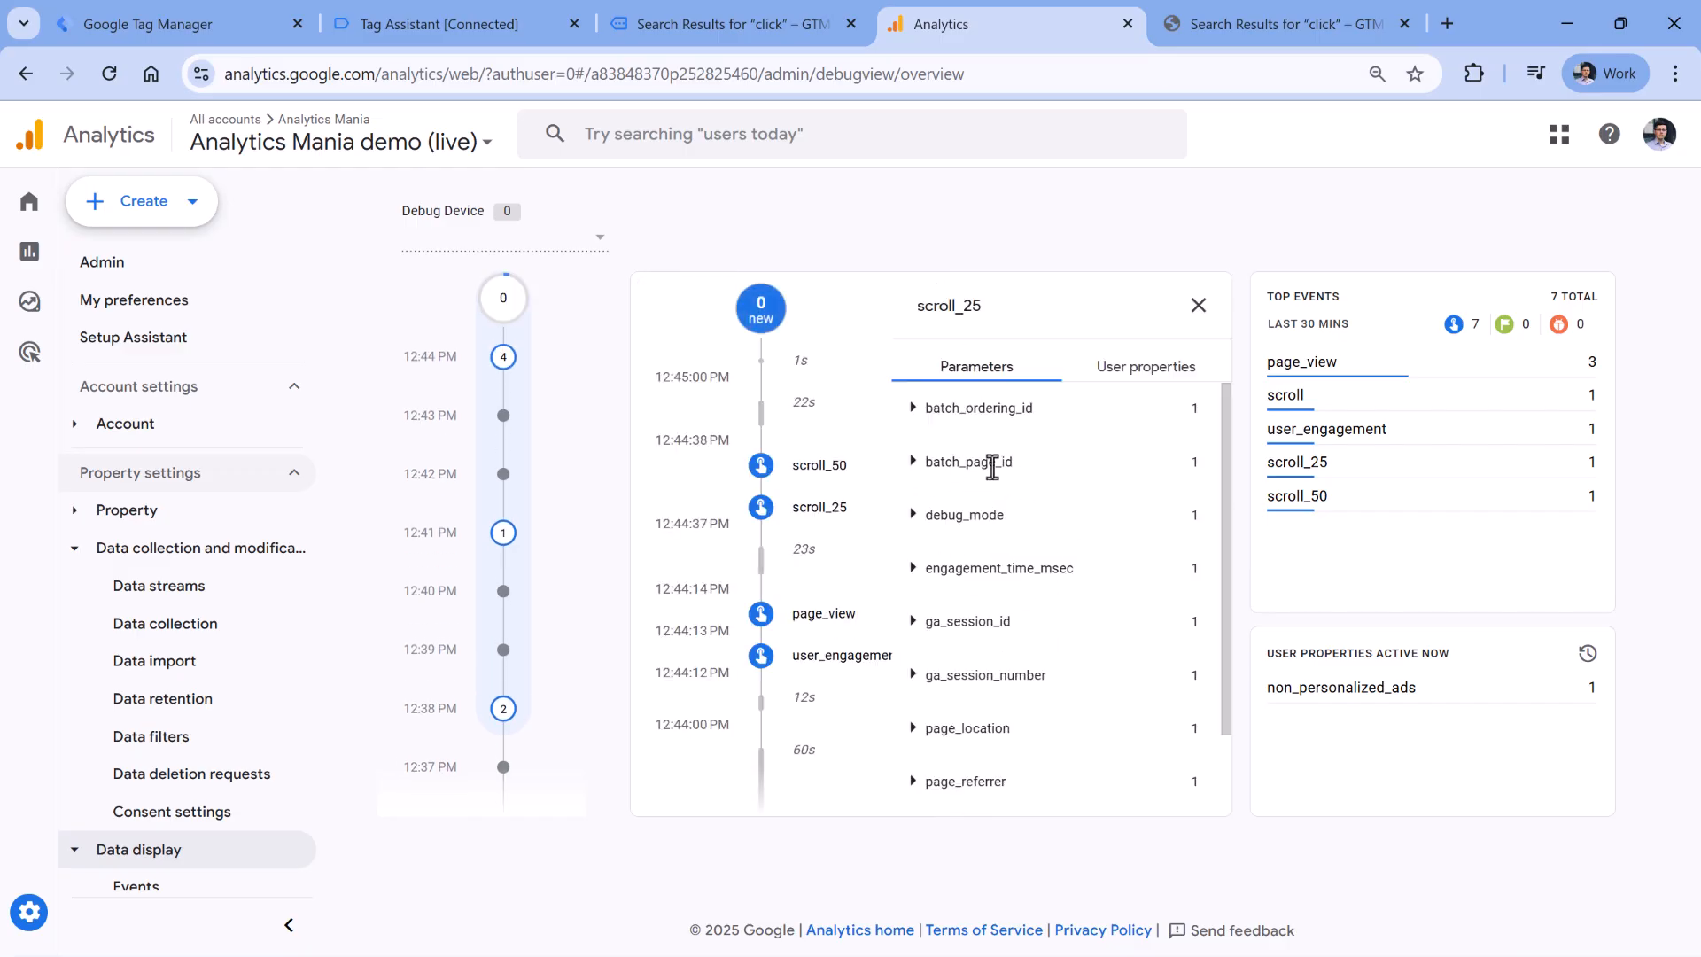
scroll("down", 3)
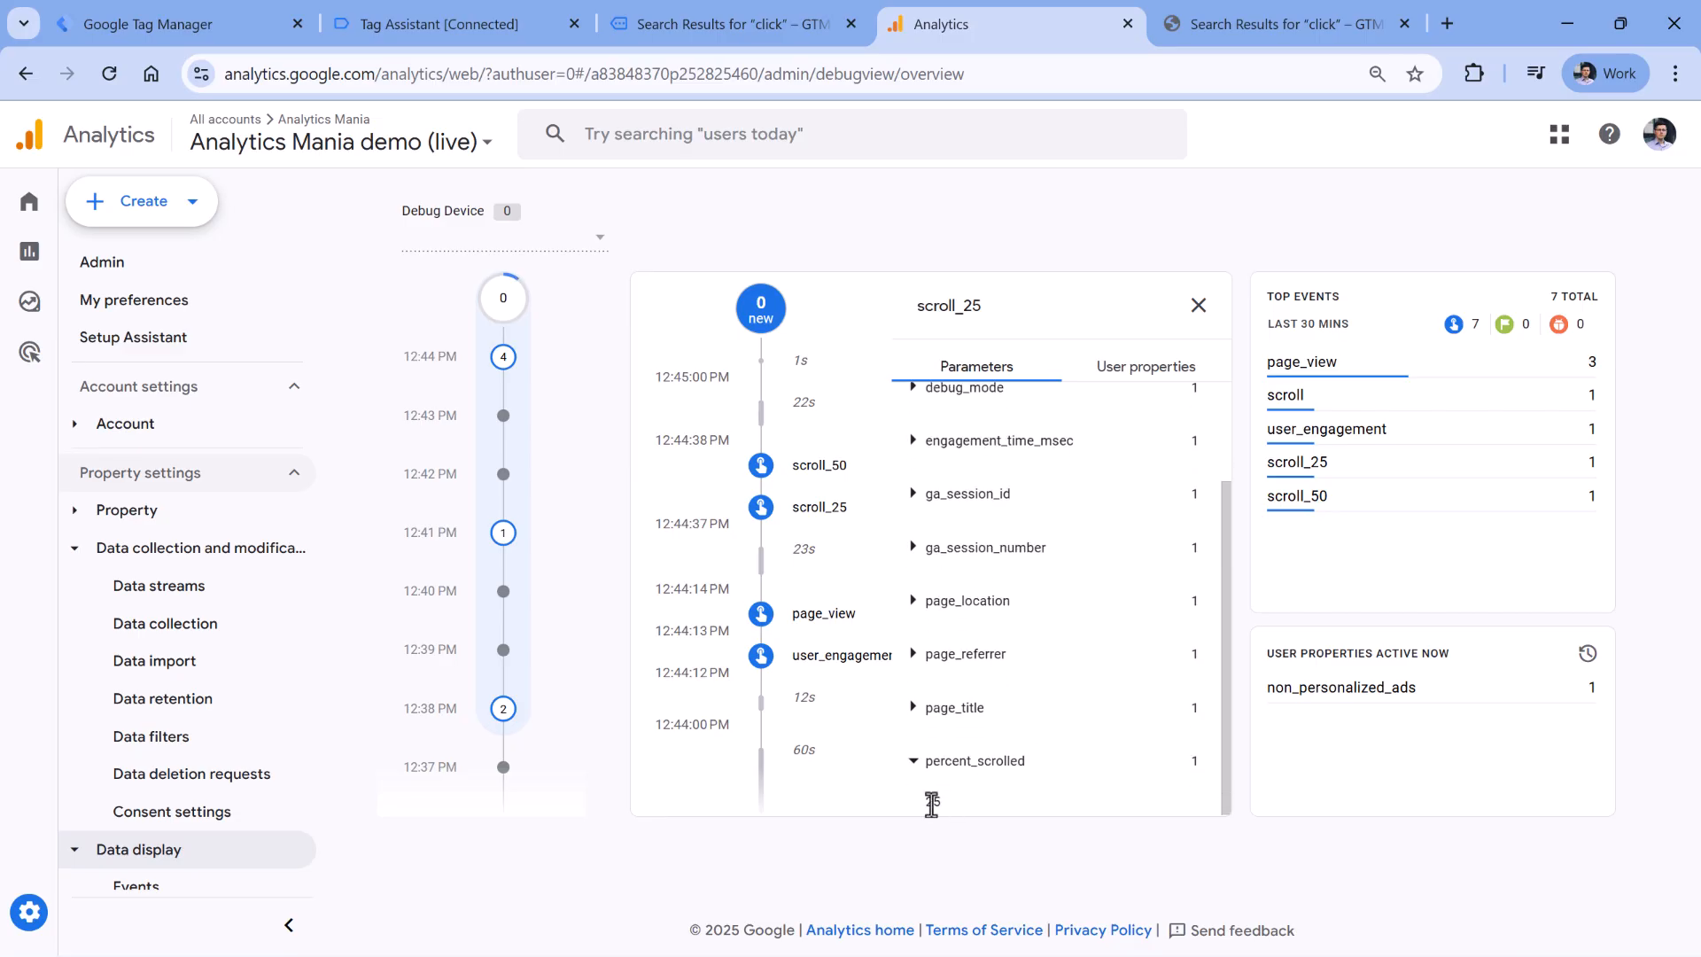
left_click(1198, 305)
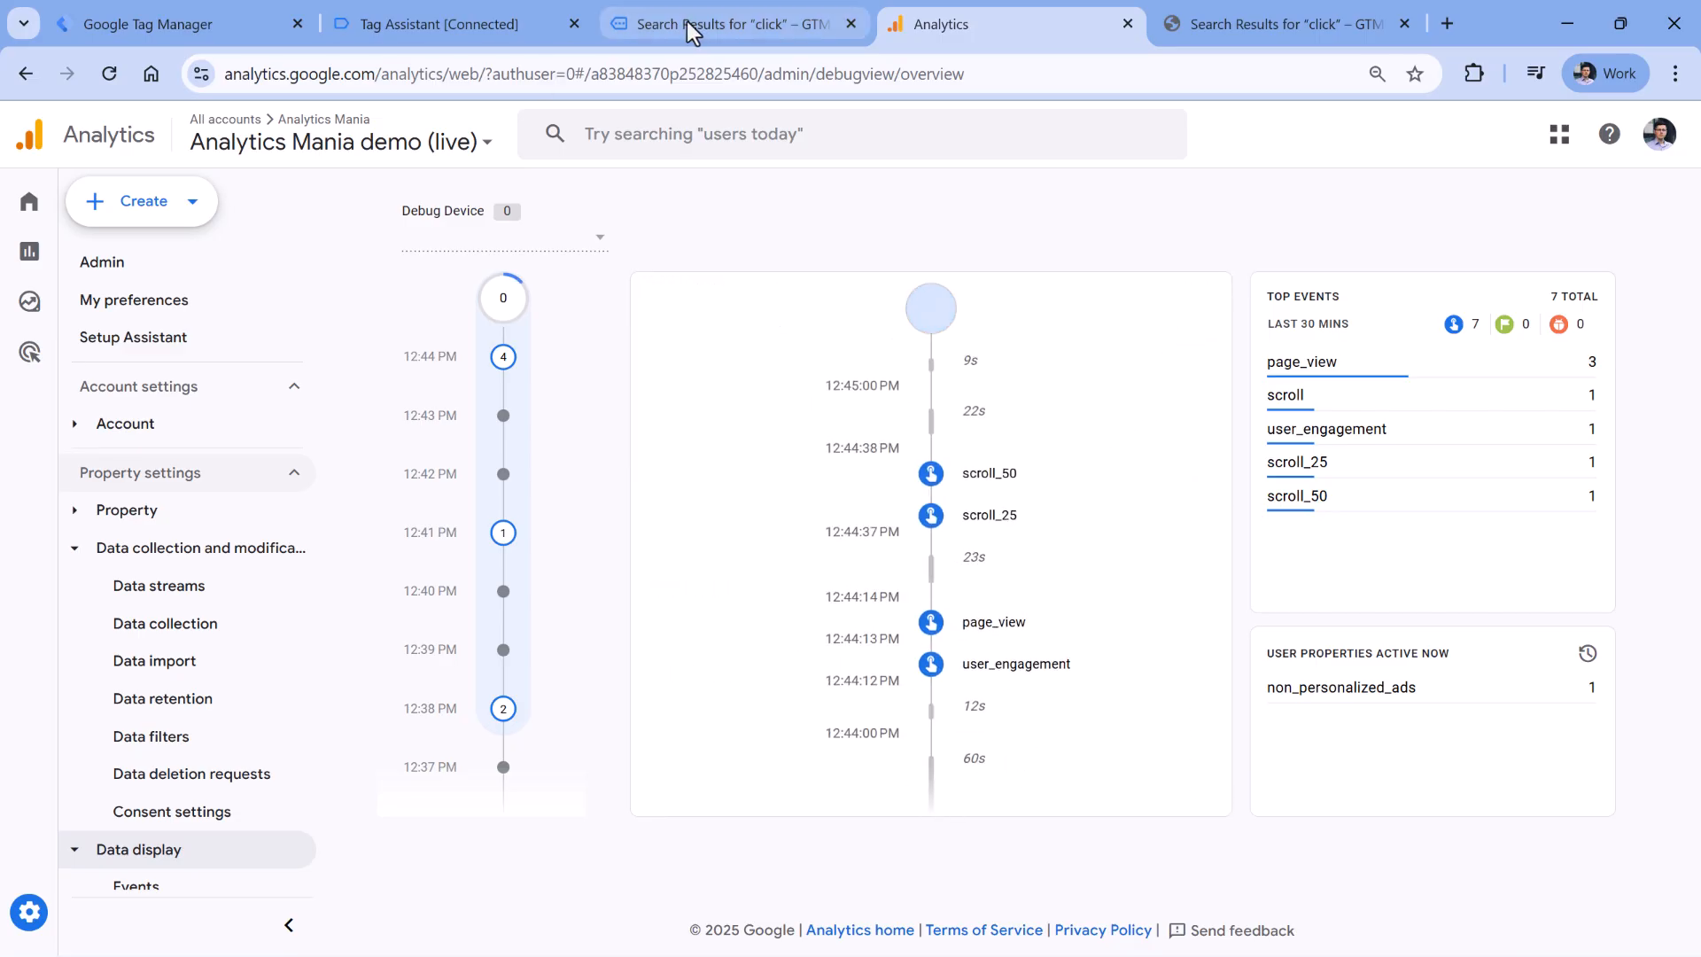
left_click(700, 24)
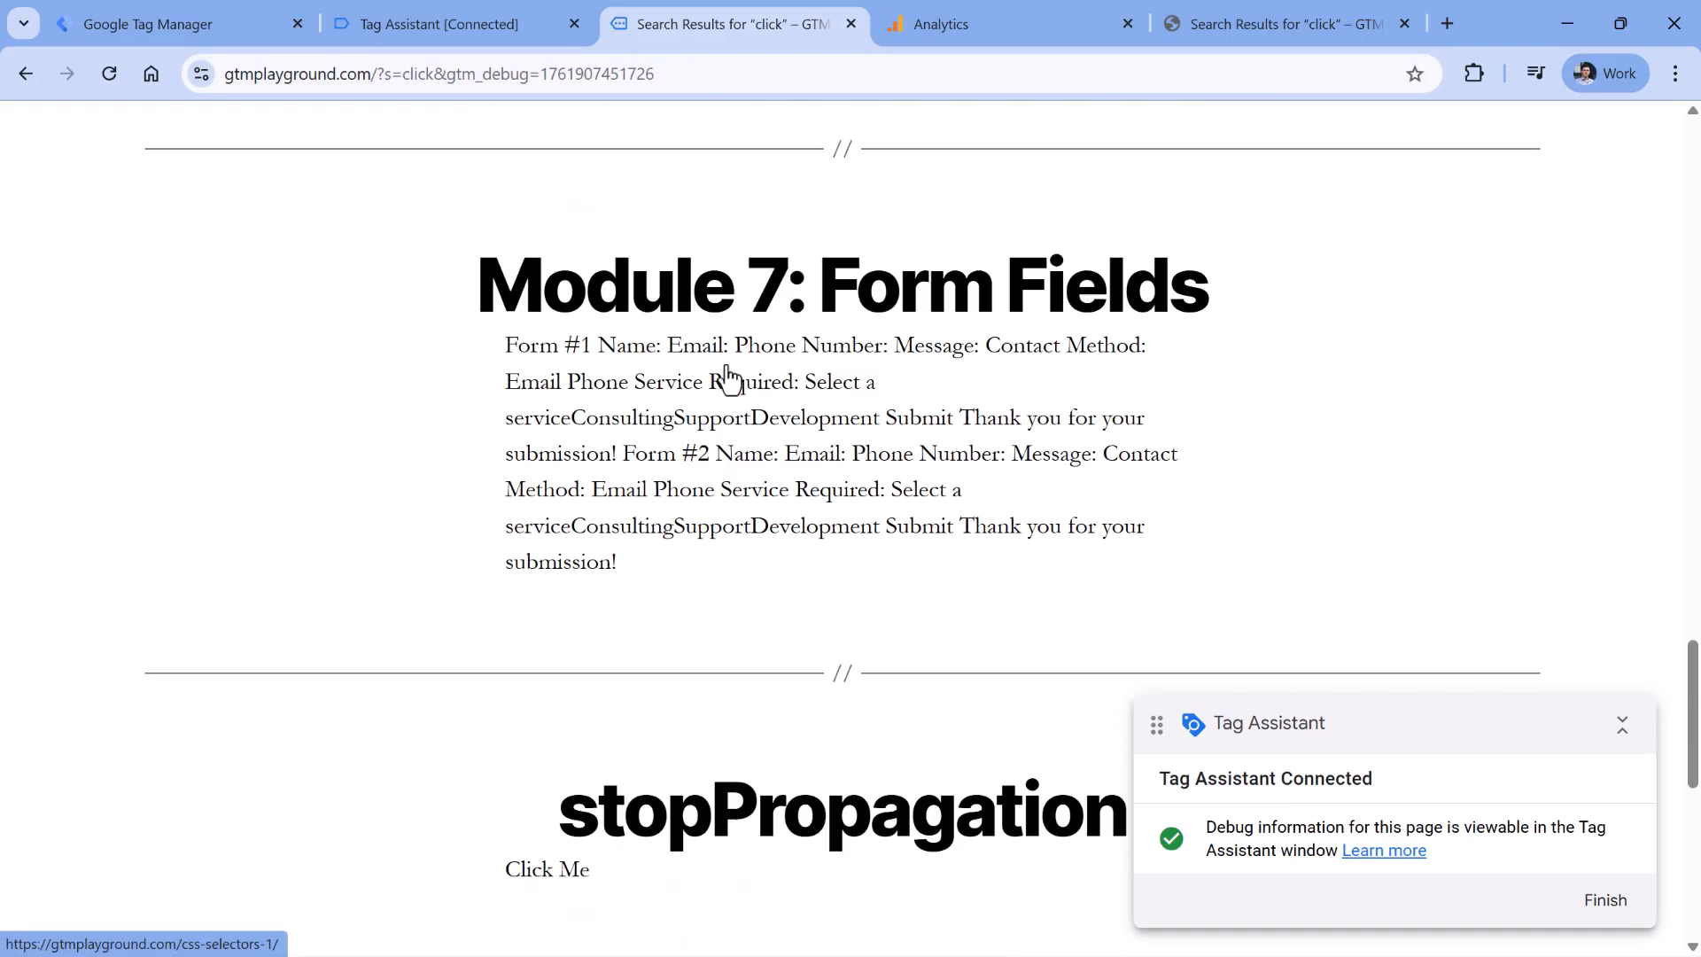
- Check a newer Scroll Depth event in Tag Assistant, then return to Tag Manager
left_click(443, 24)
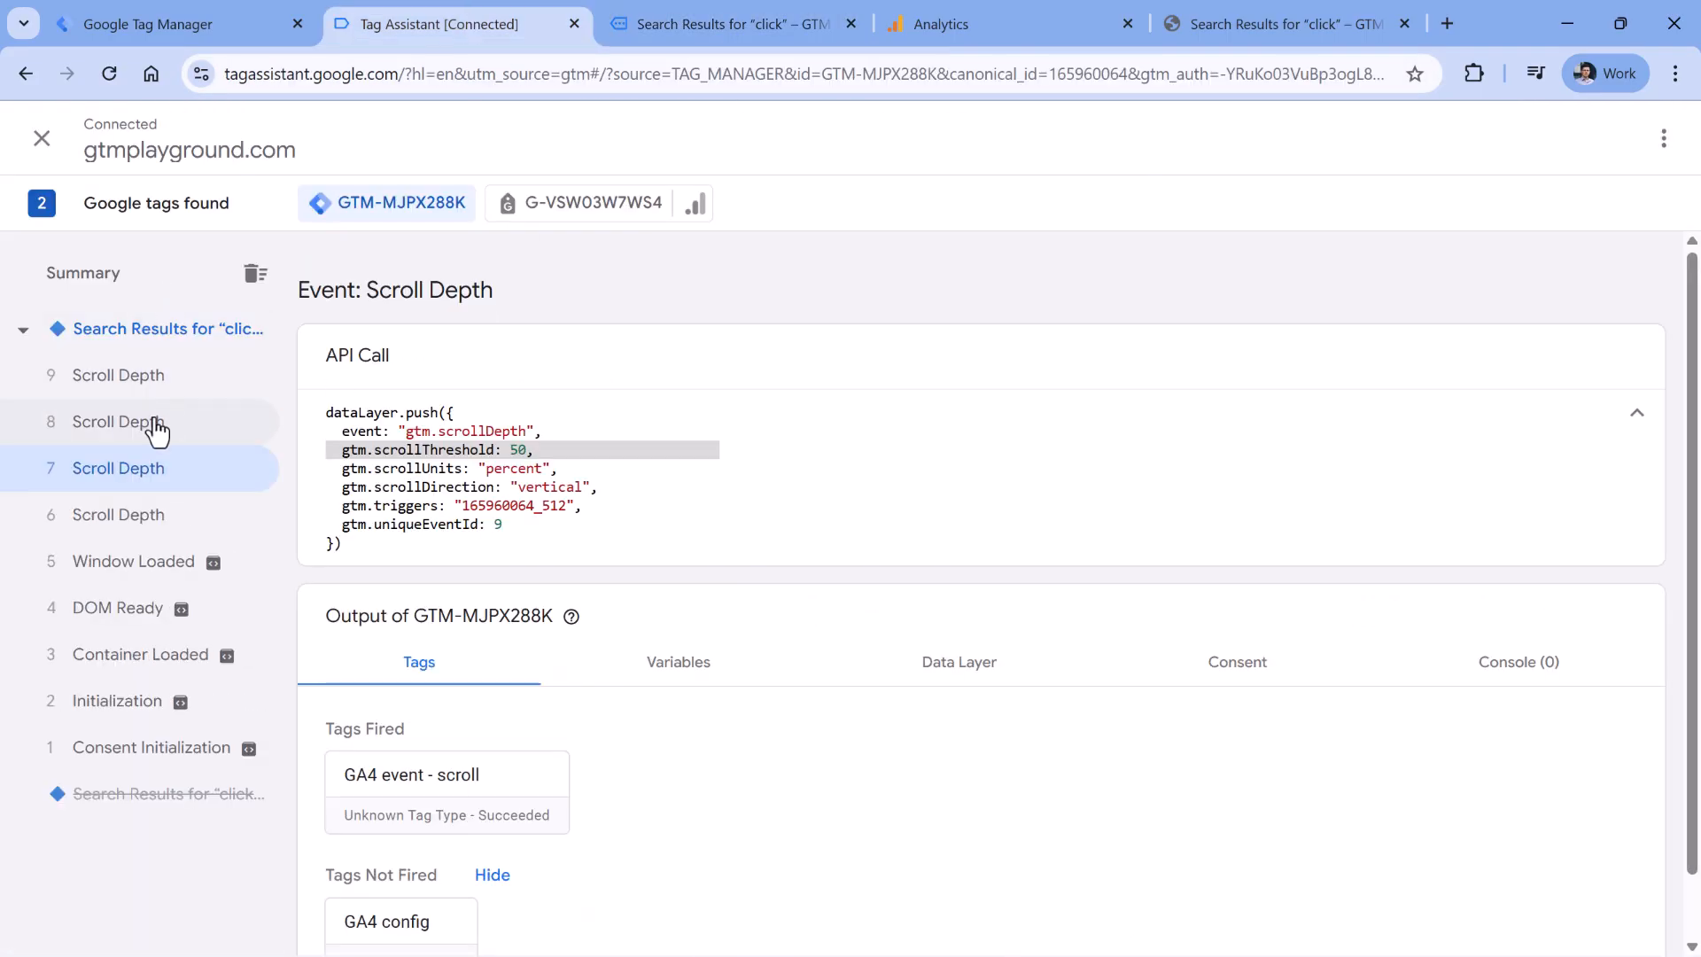
left_click(118, 375)
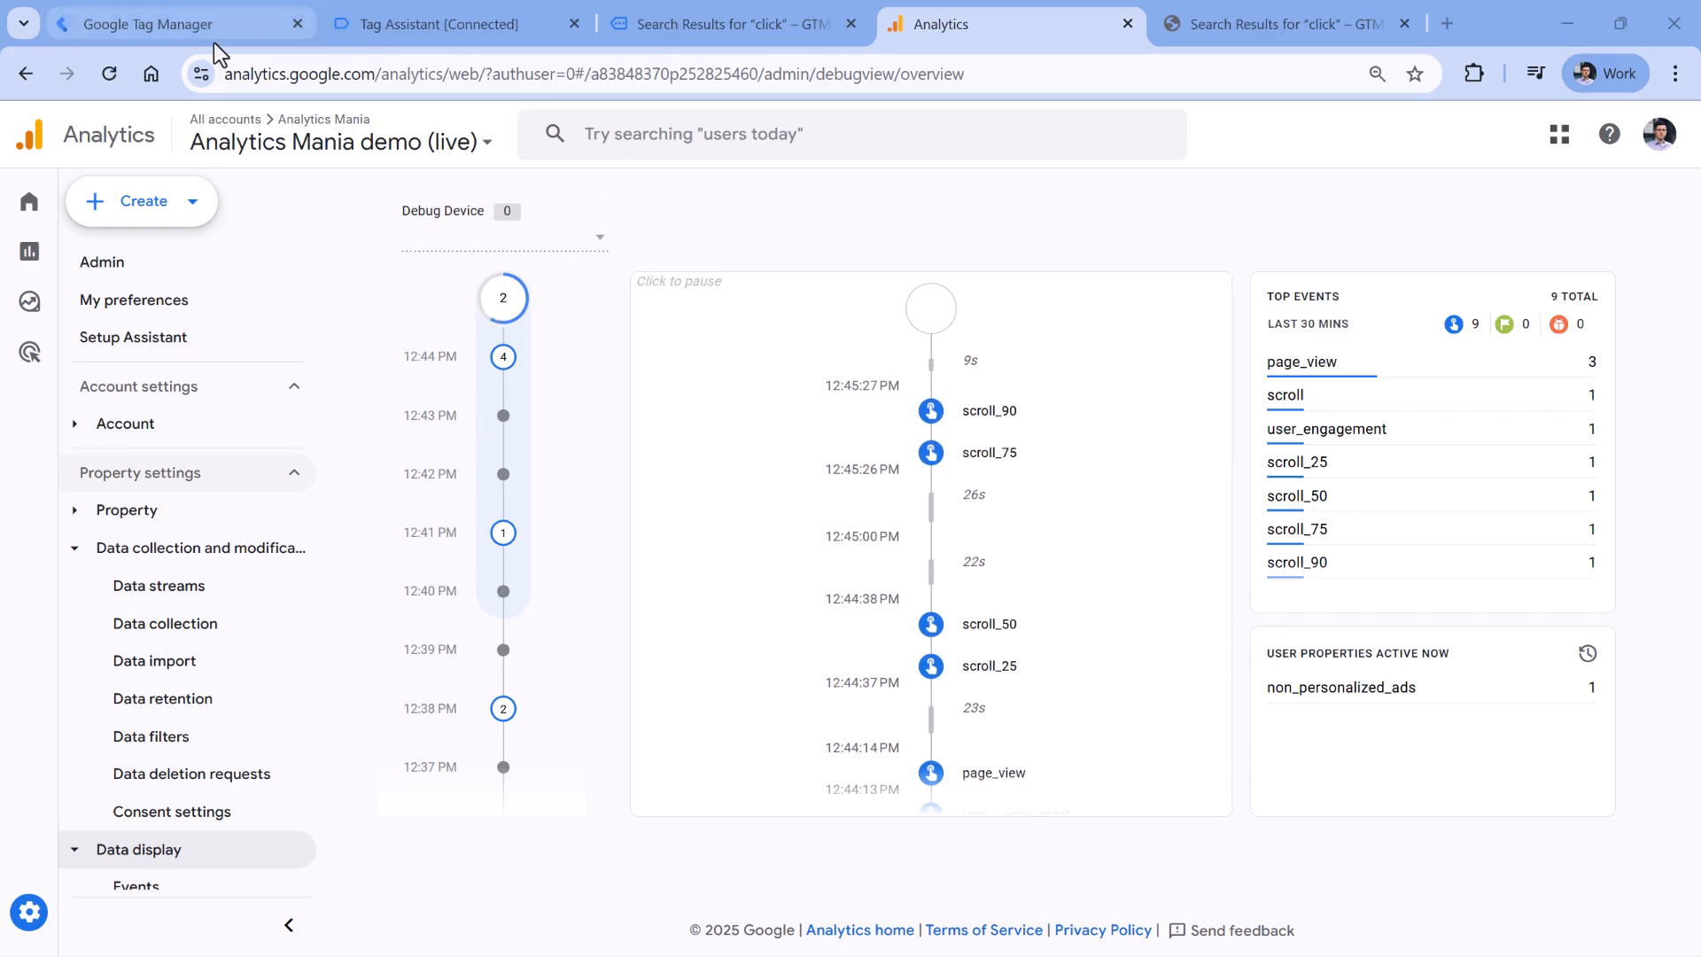
left_click(160, 24)
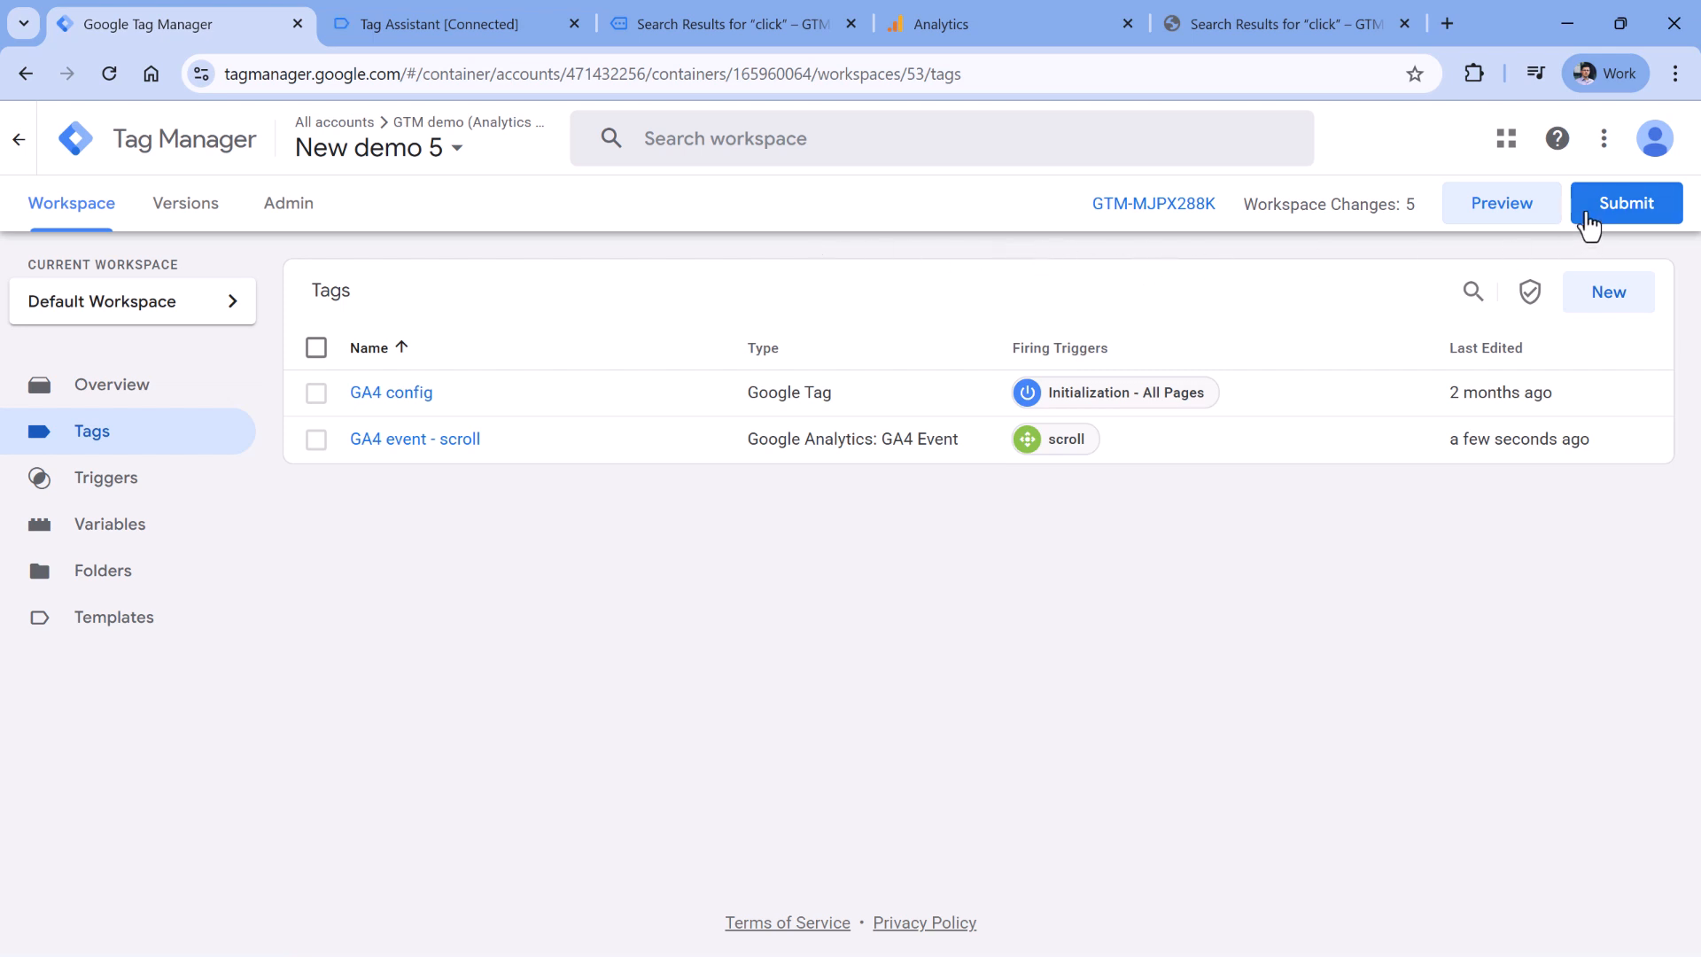
- Submit the workspace changes as version 'GA4 scroll tracking'
left_click(1626, 203)
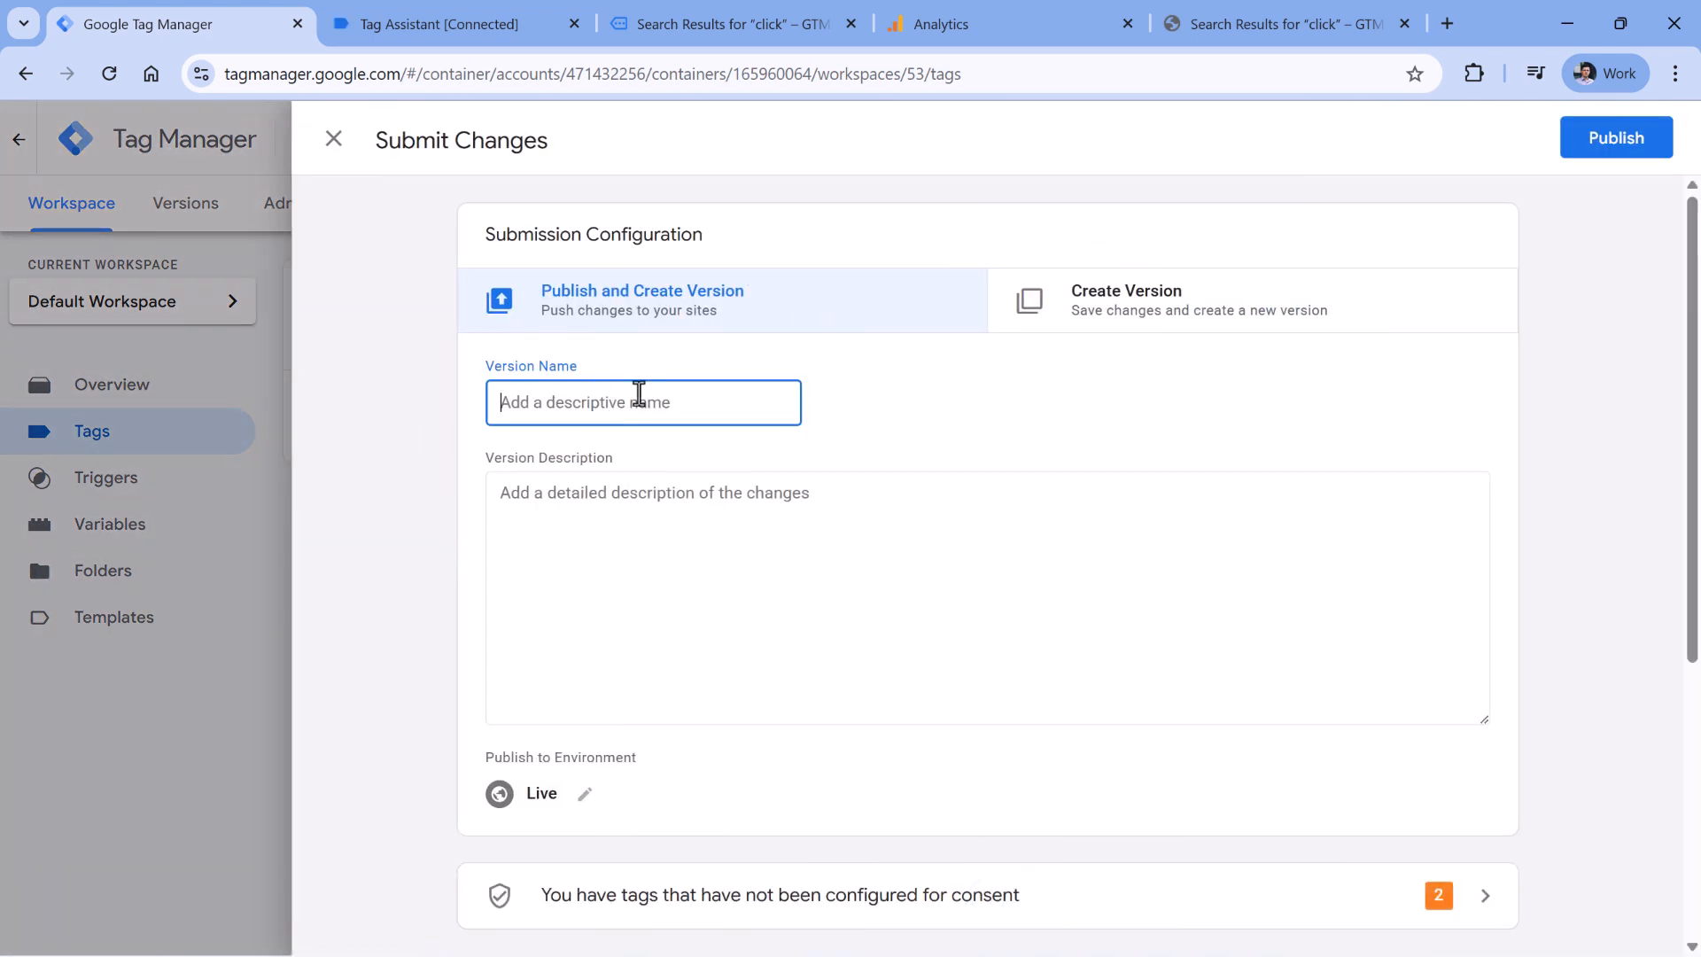
type("GA4 scroll tracking")
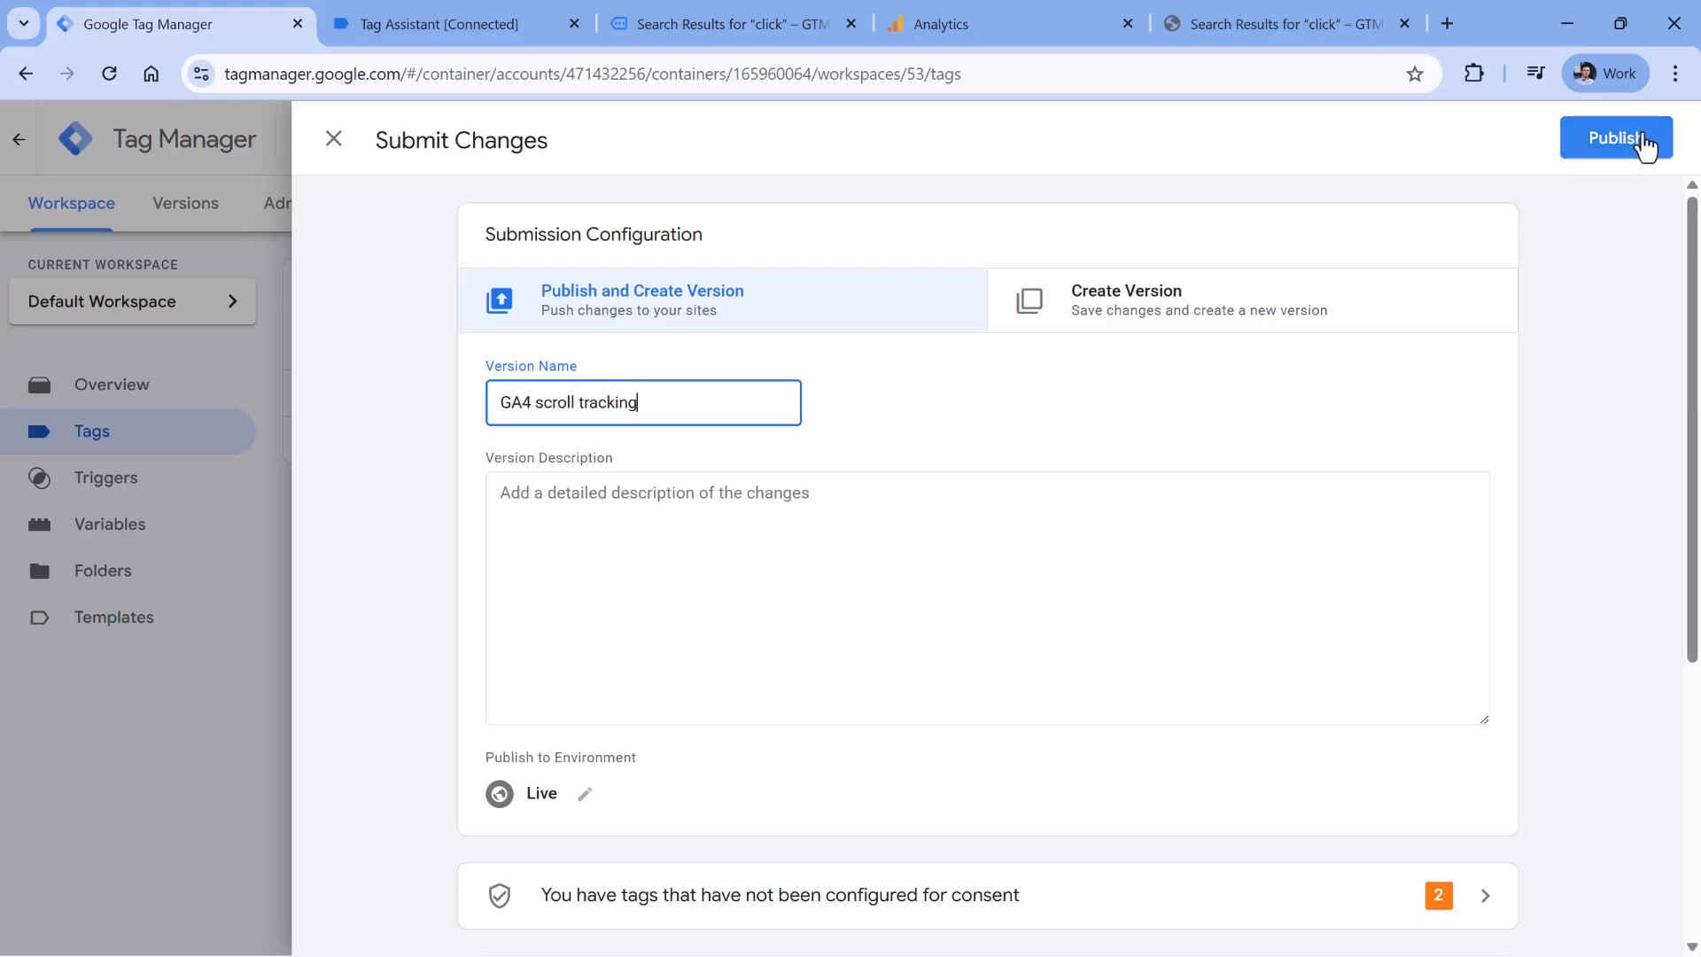
mouse_move(1580, 217)
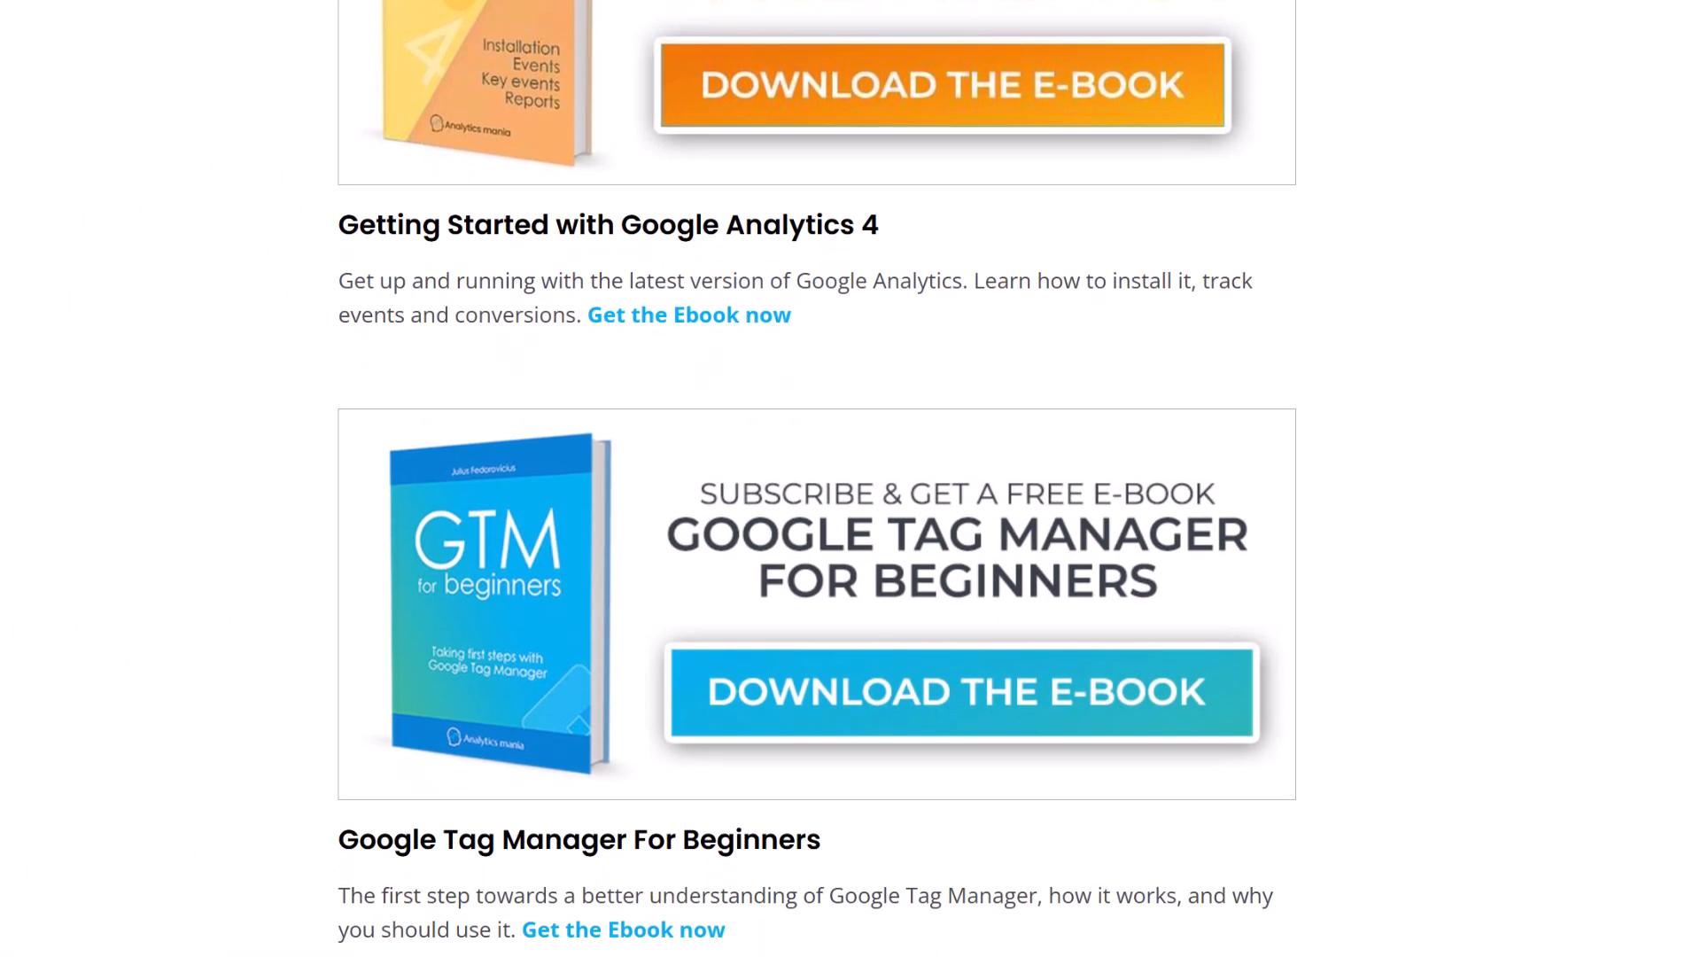
scroll("down", 3)
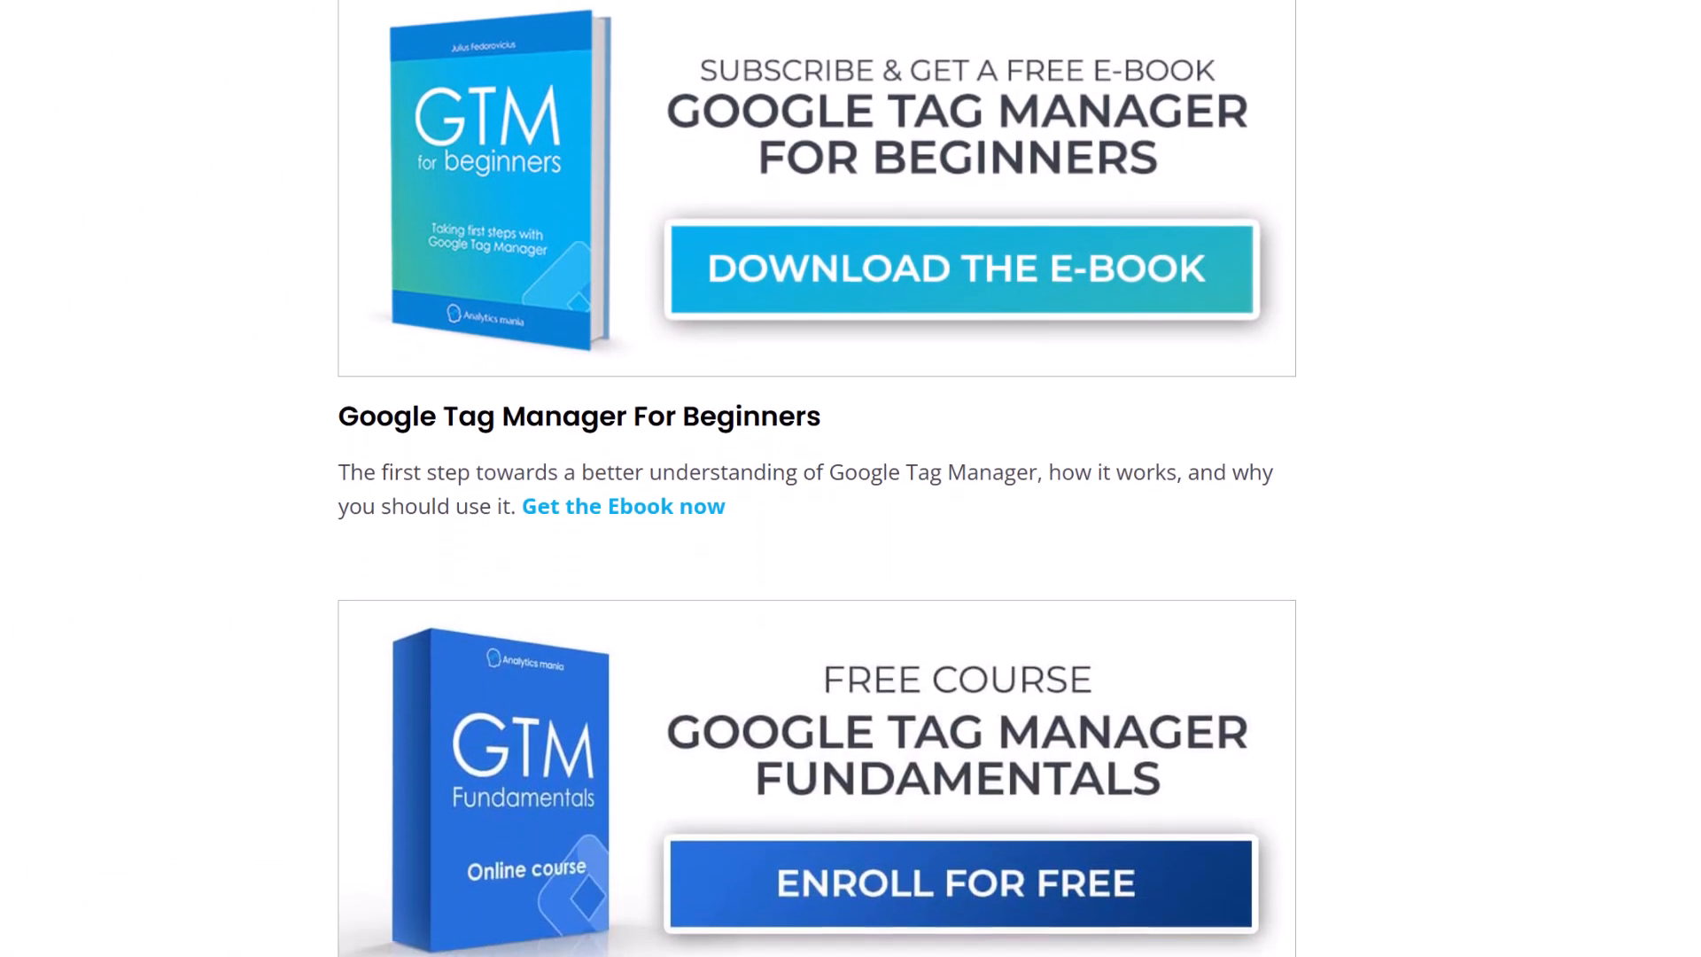
scroll("down", 3)
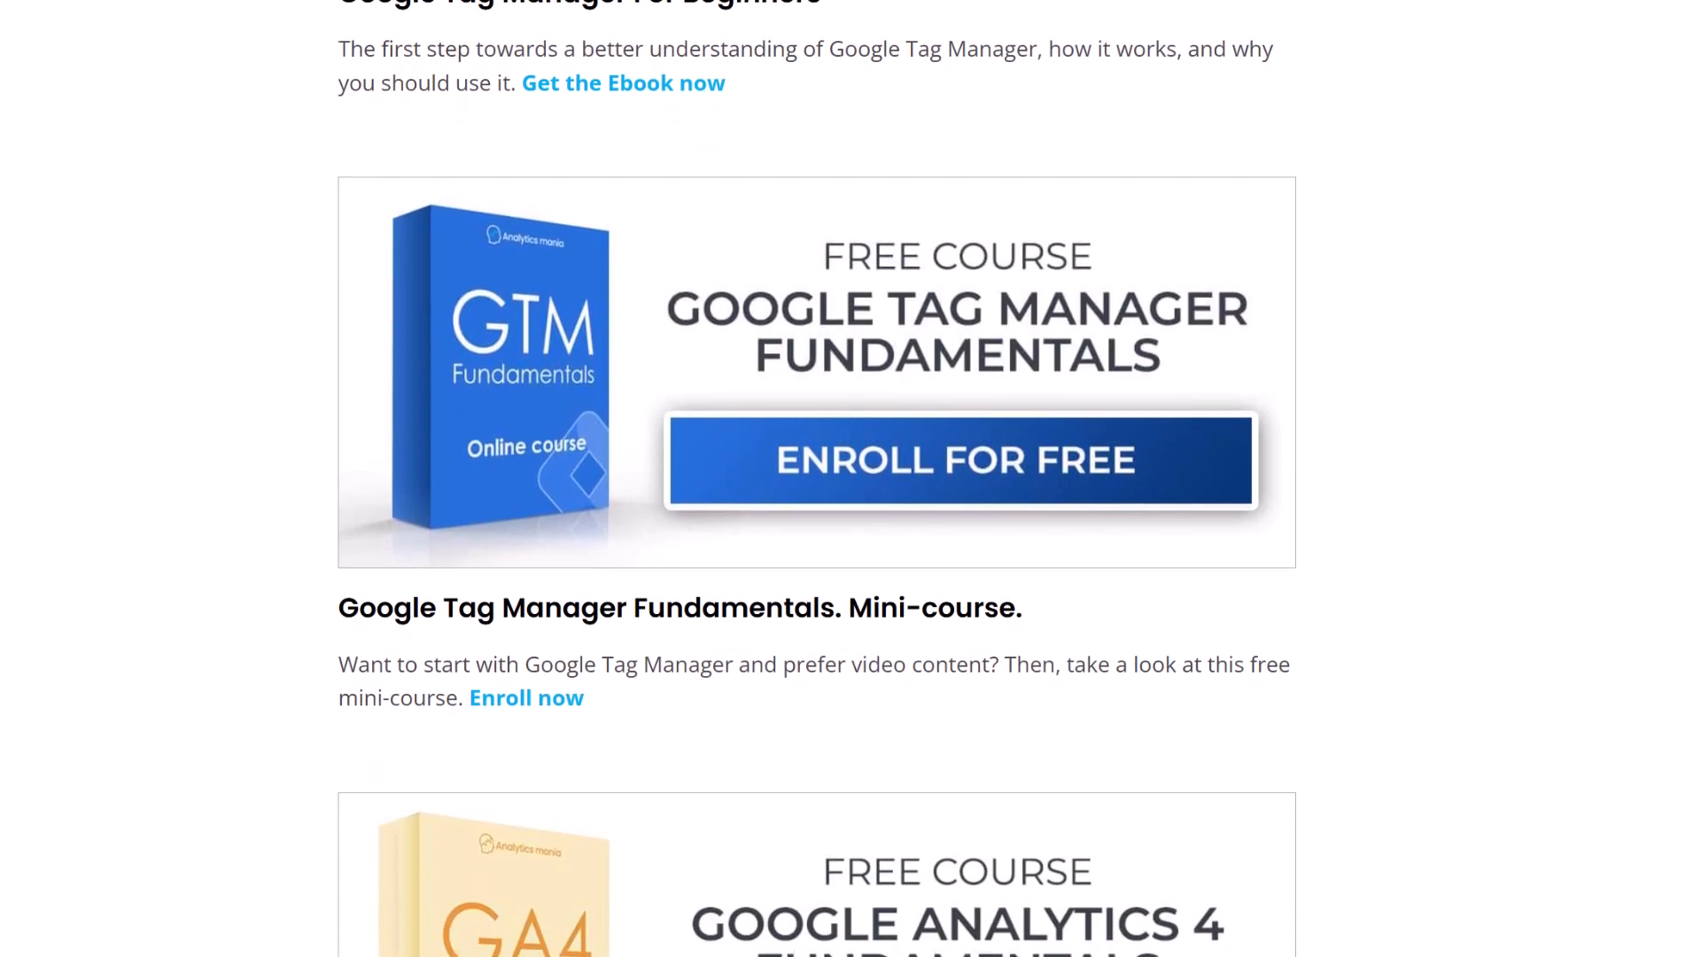
scroll("down", 3)
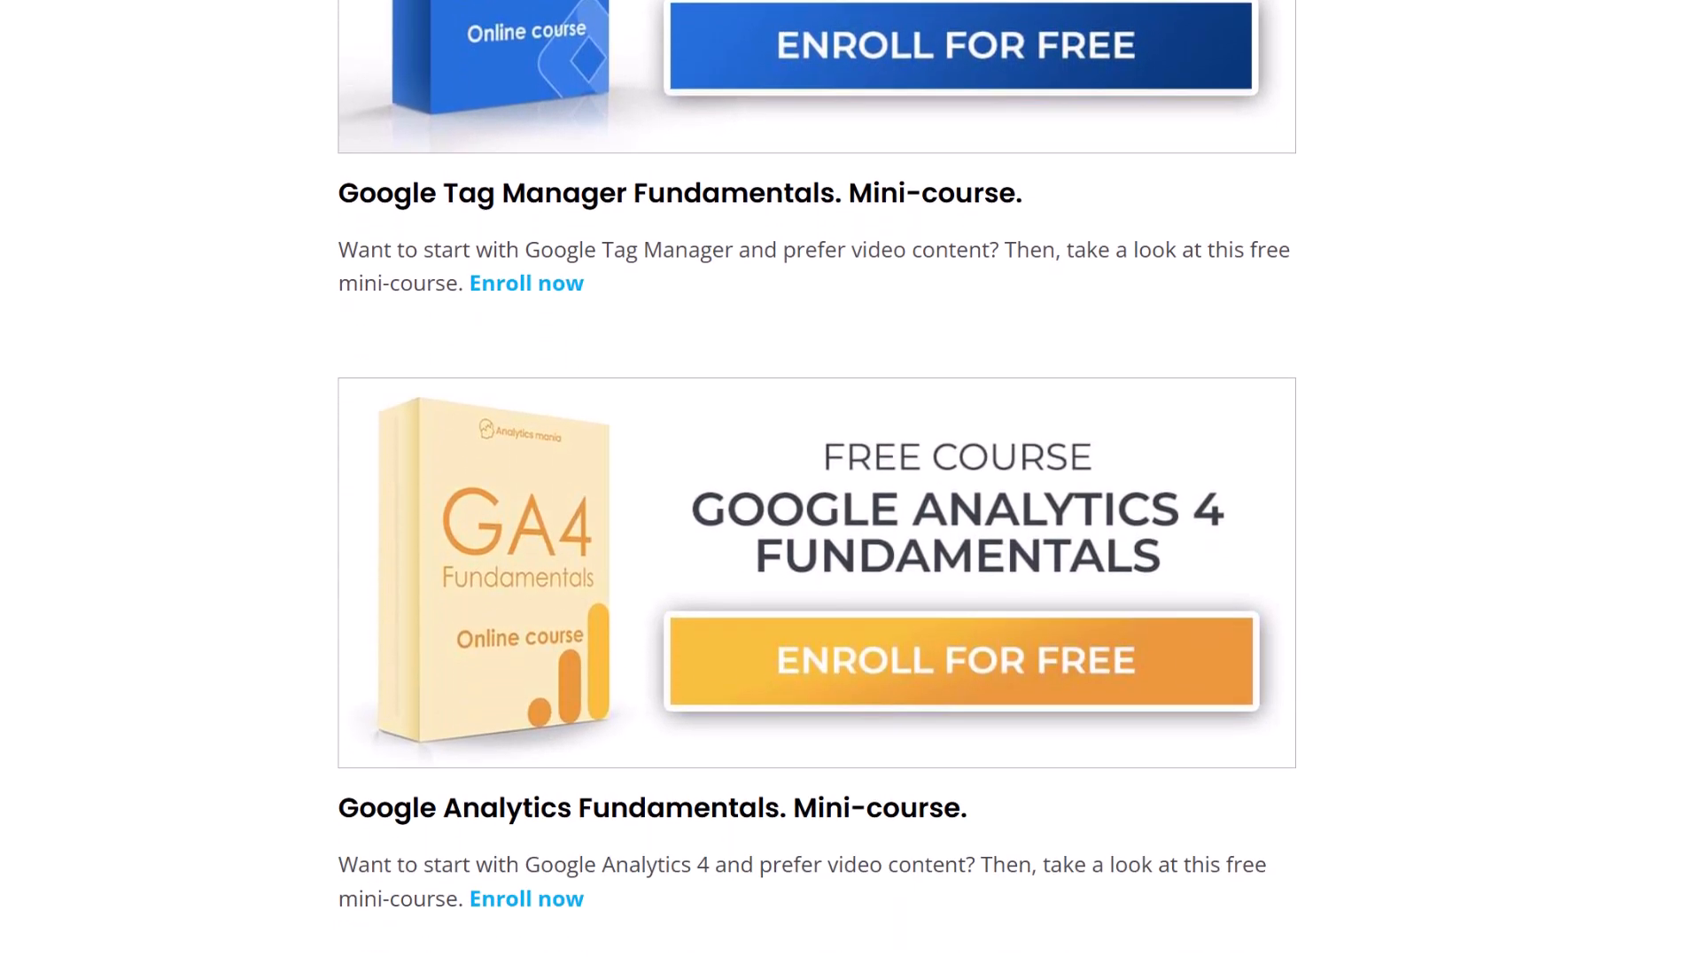
scroll("down", 3)
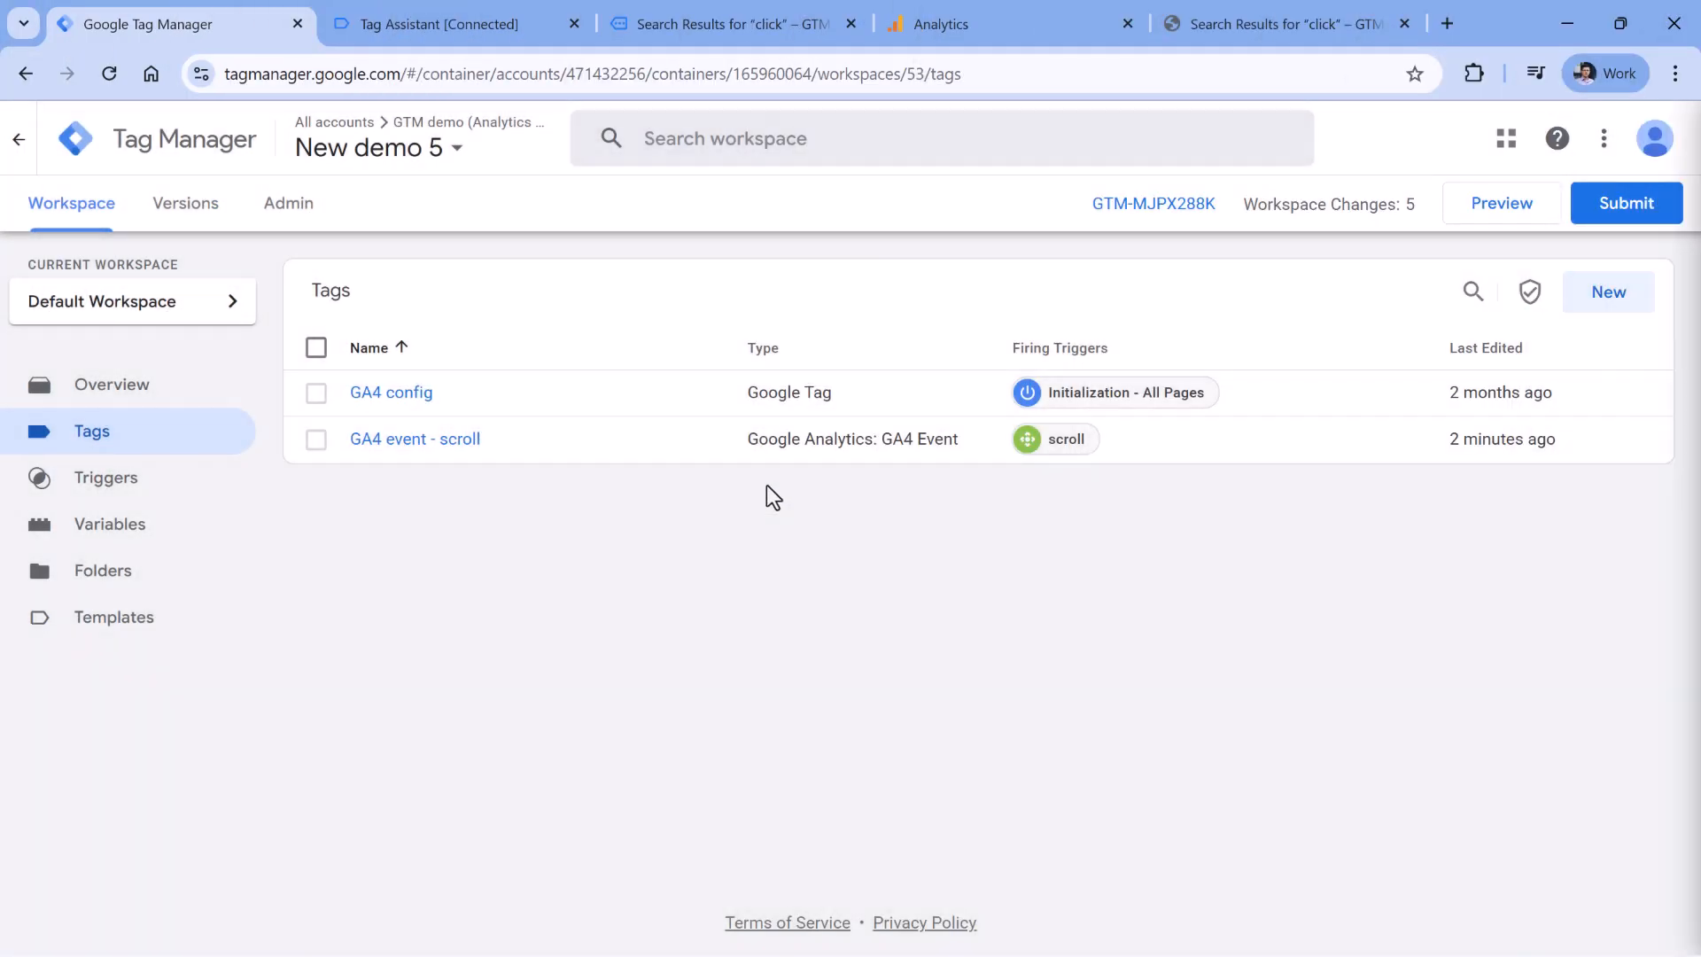
mouse_move(793, 602)
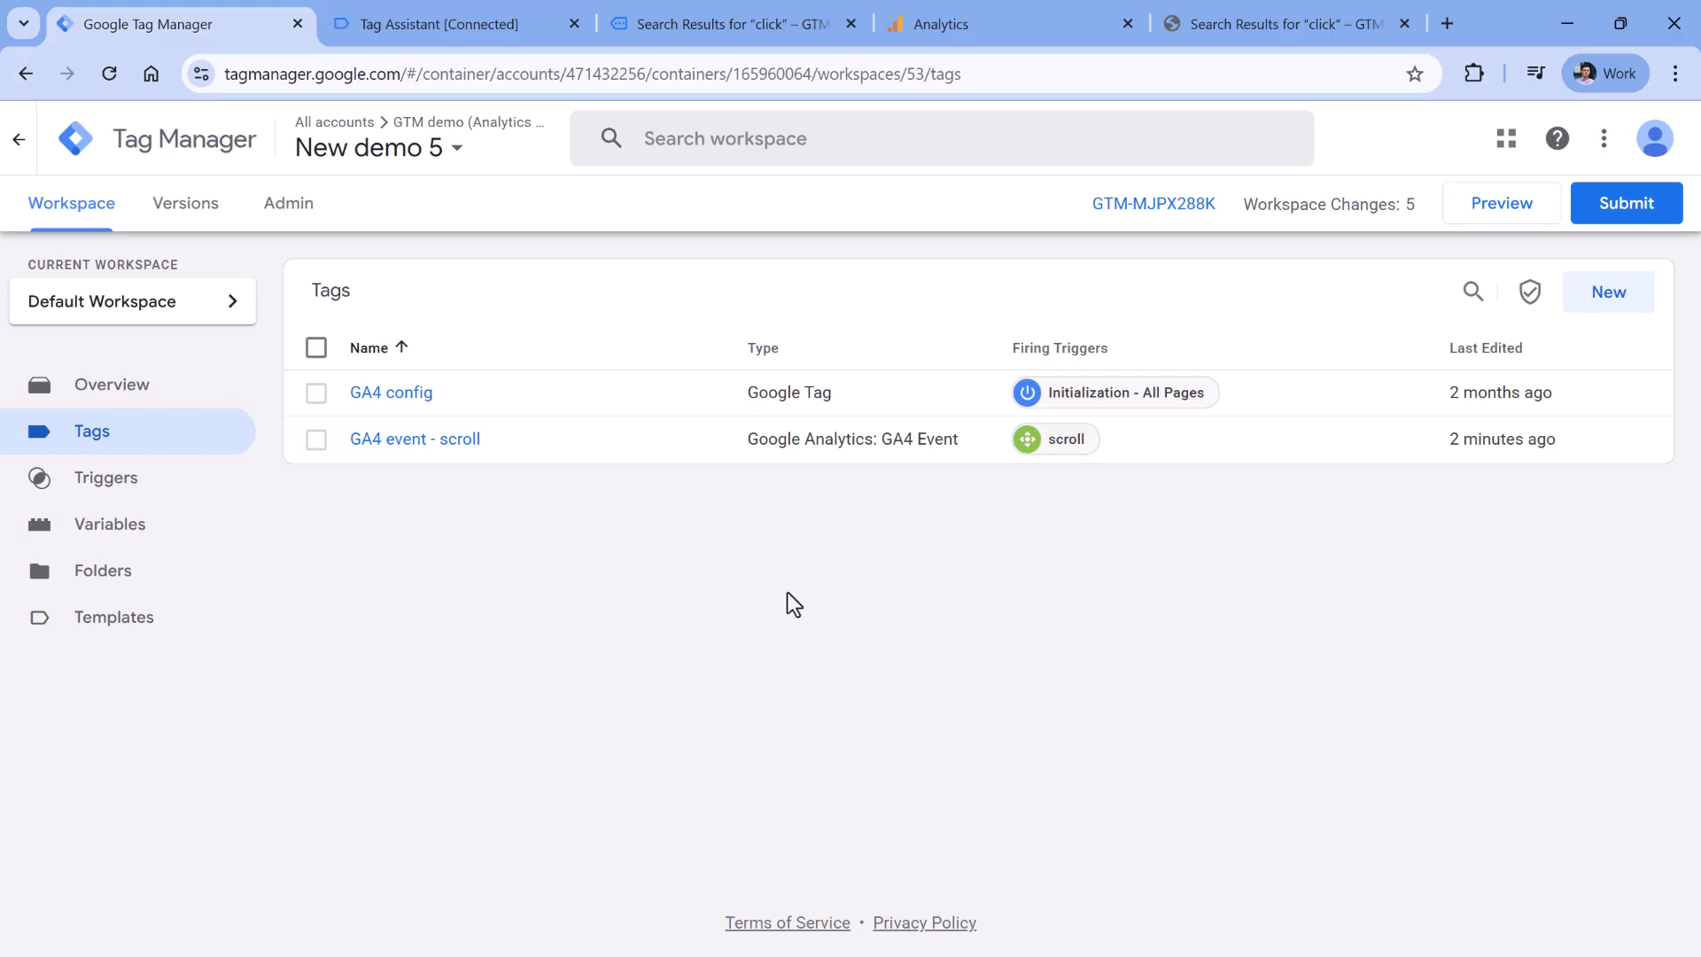
mouse_move(824, 481)
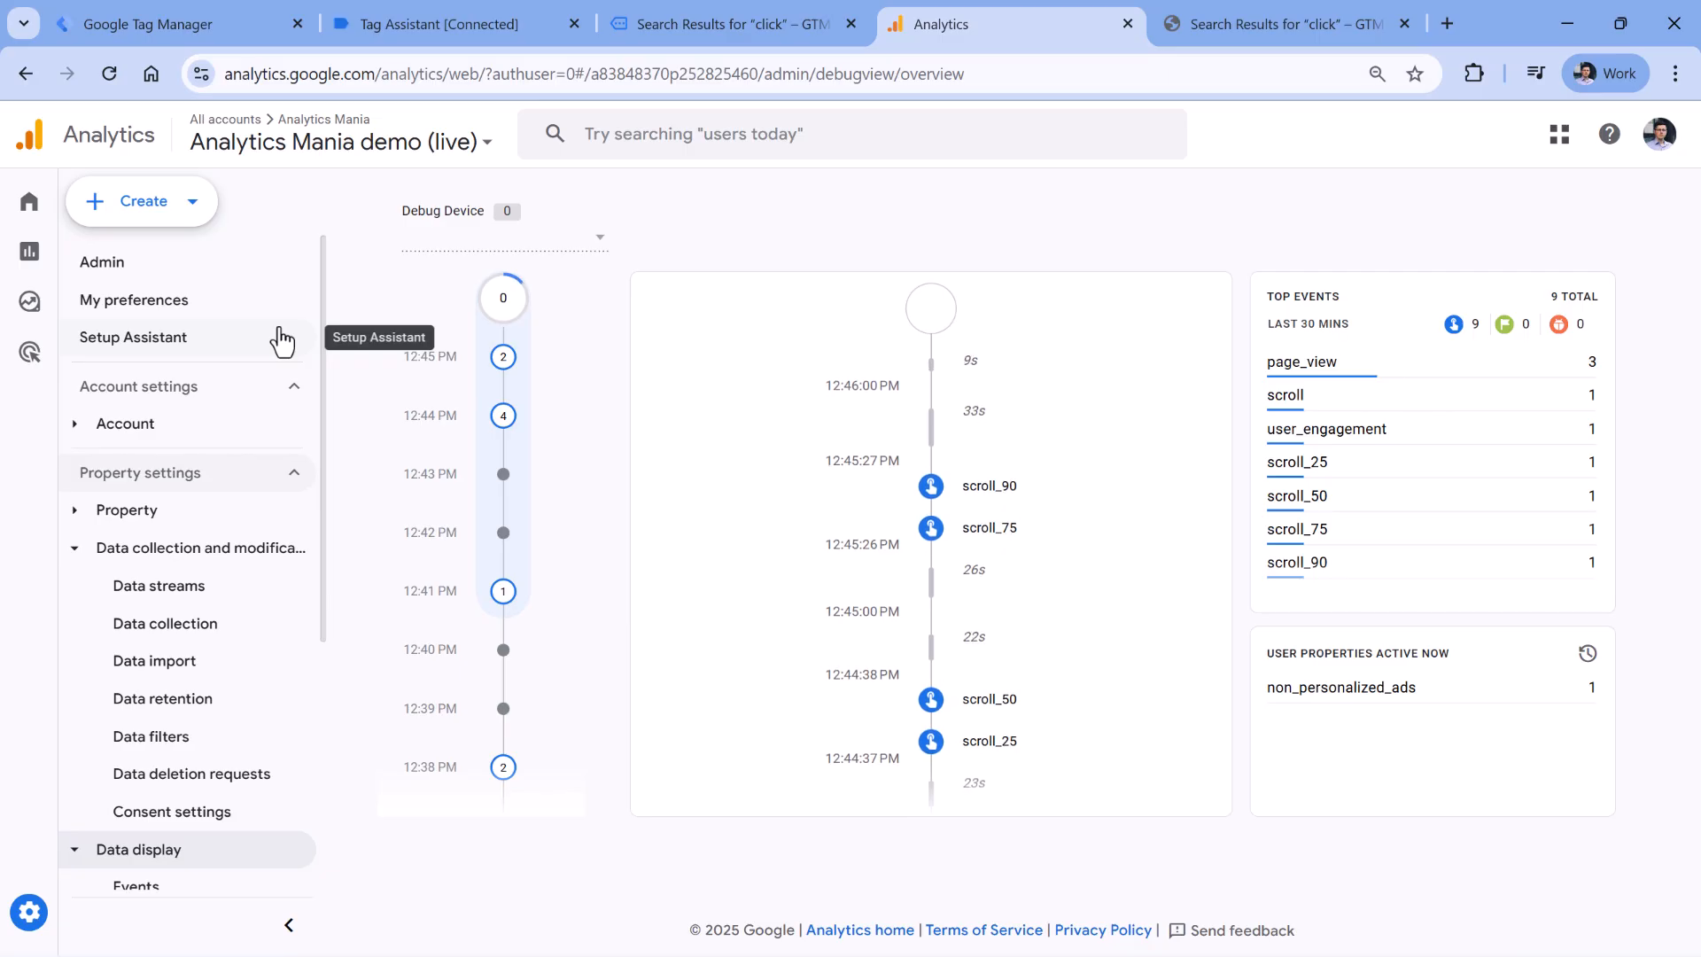
- Open the Explore section of the analyticsmania.com property
left_click(29, 302)
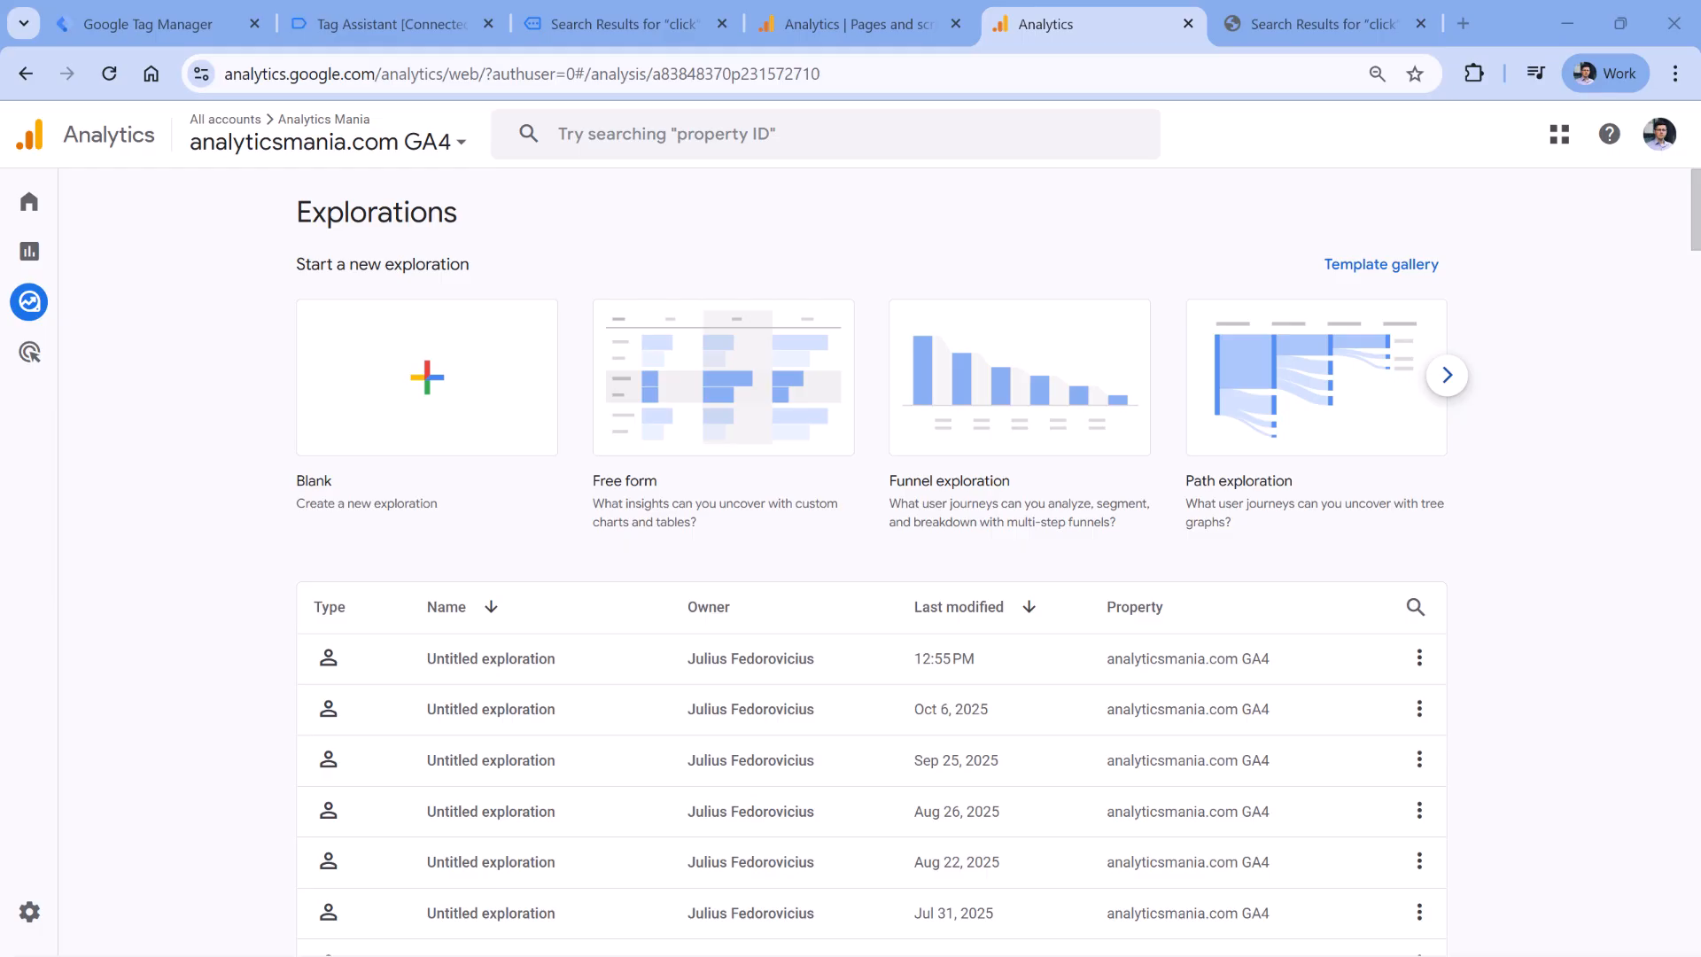
mouse_move(592, 312)
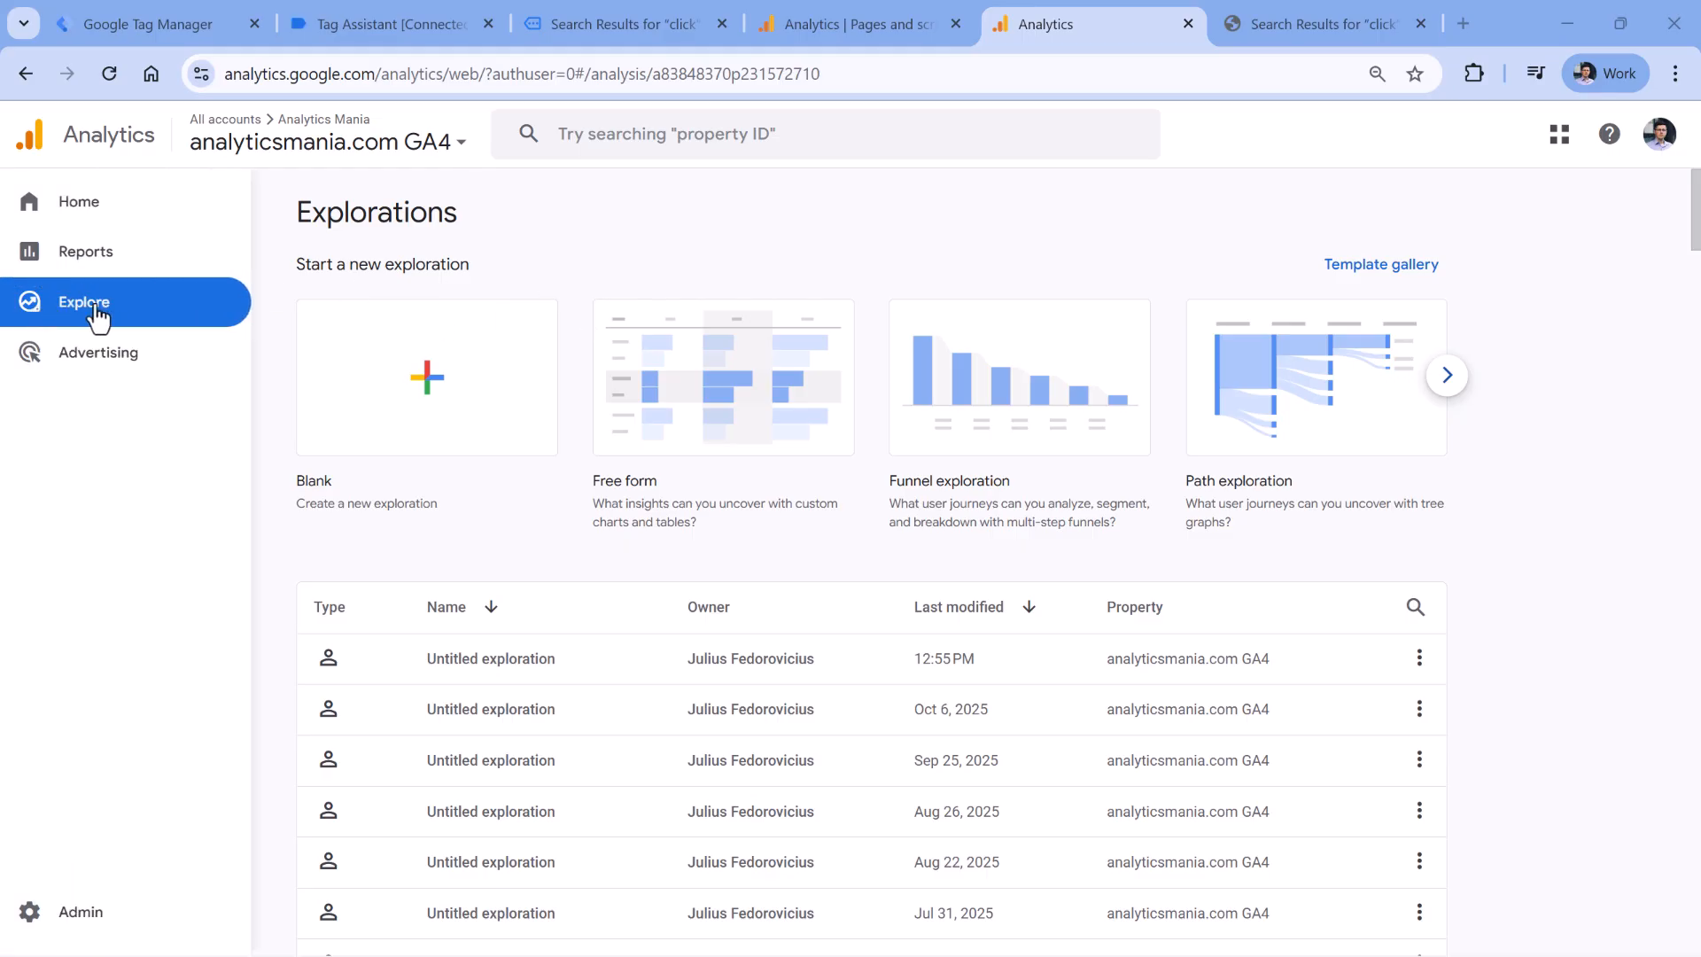
mouse_move(174, 253)
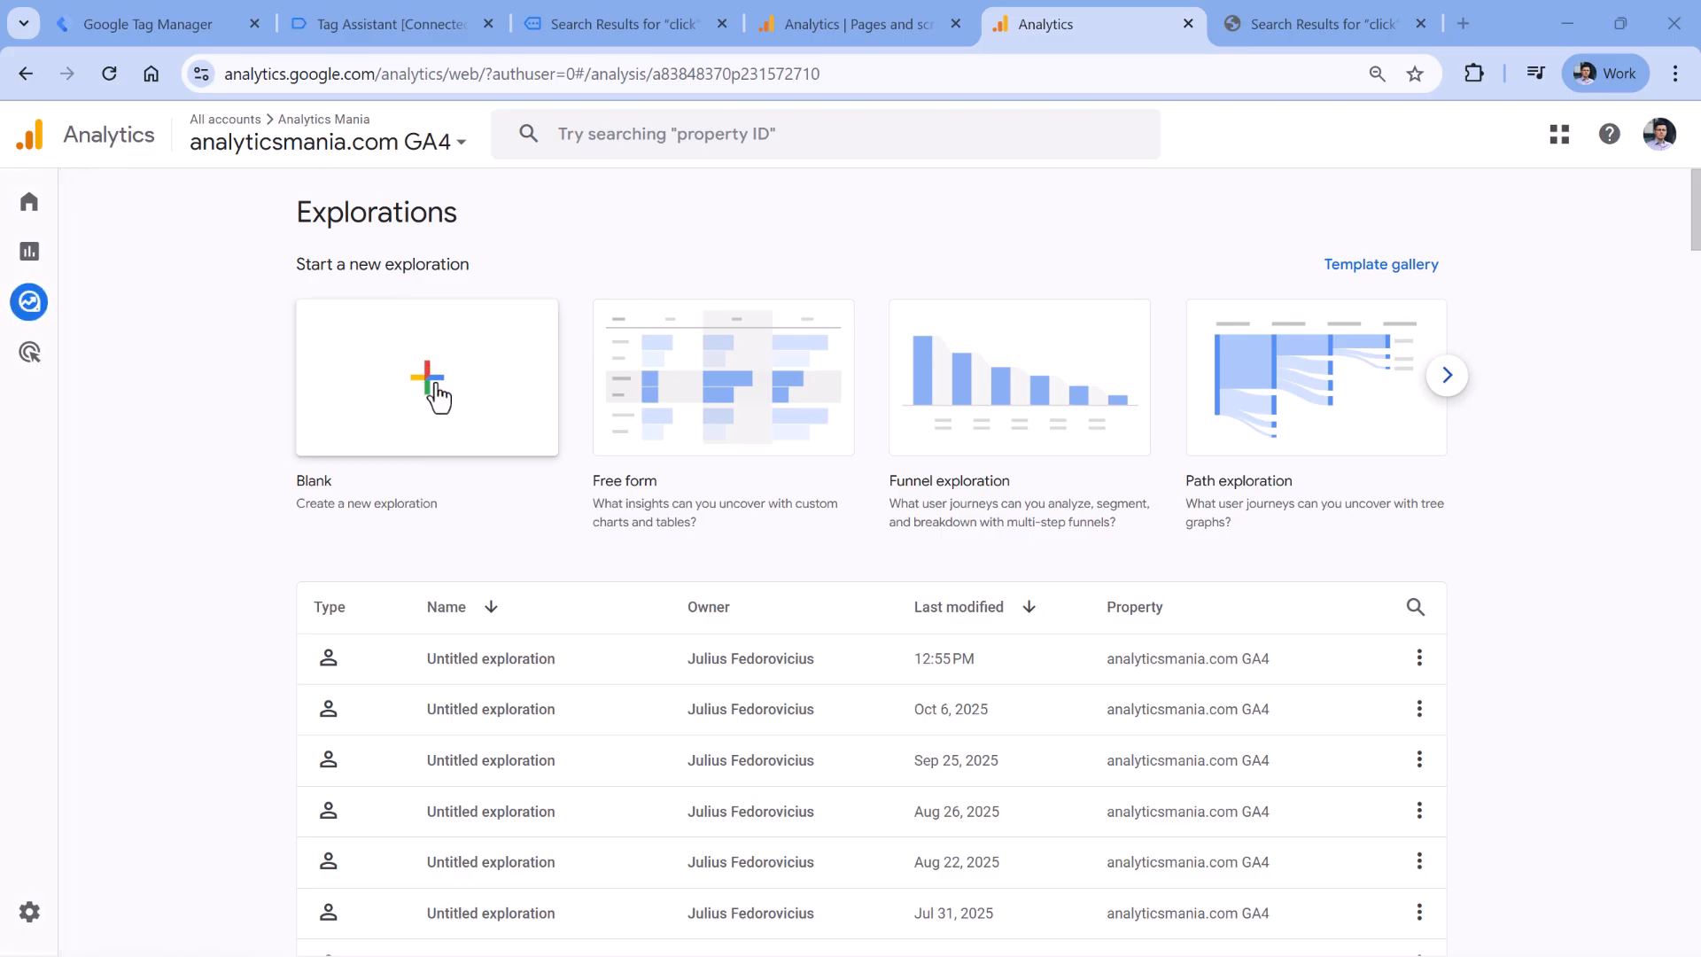
- Start a blank exploration and import the Page path and screen class and Event name dimensions
left_click(427, 377)
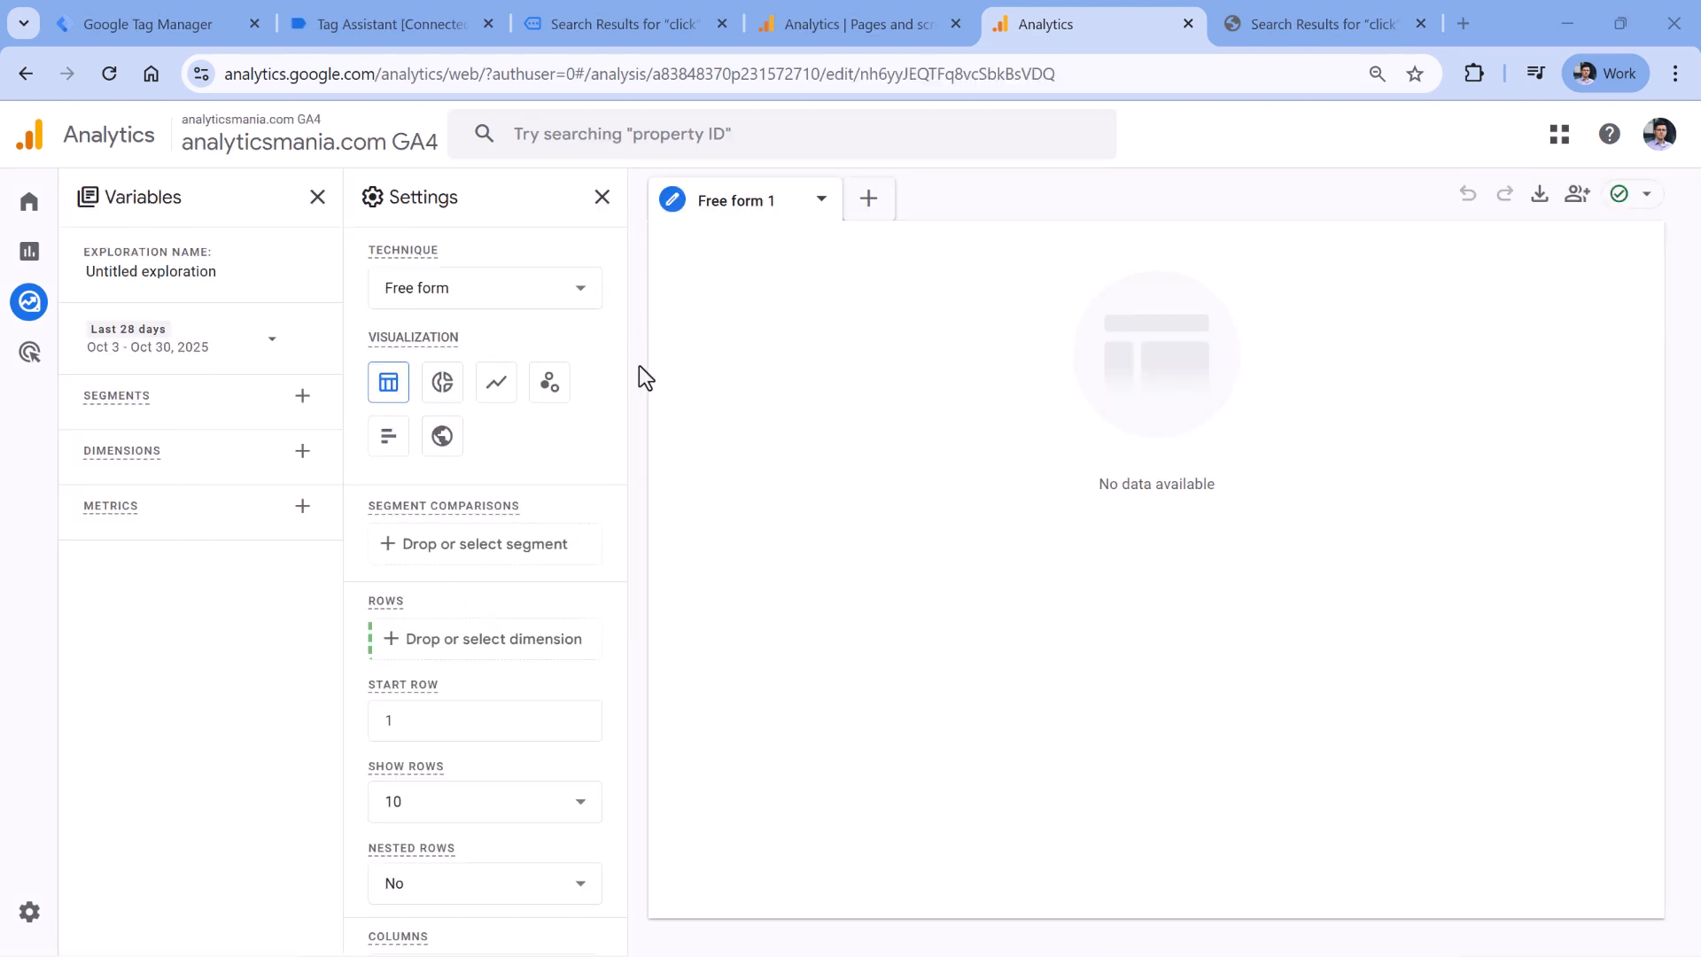
mouse_move(303, 452)
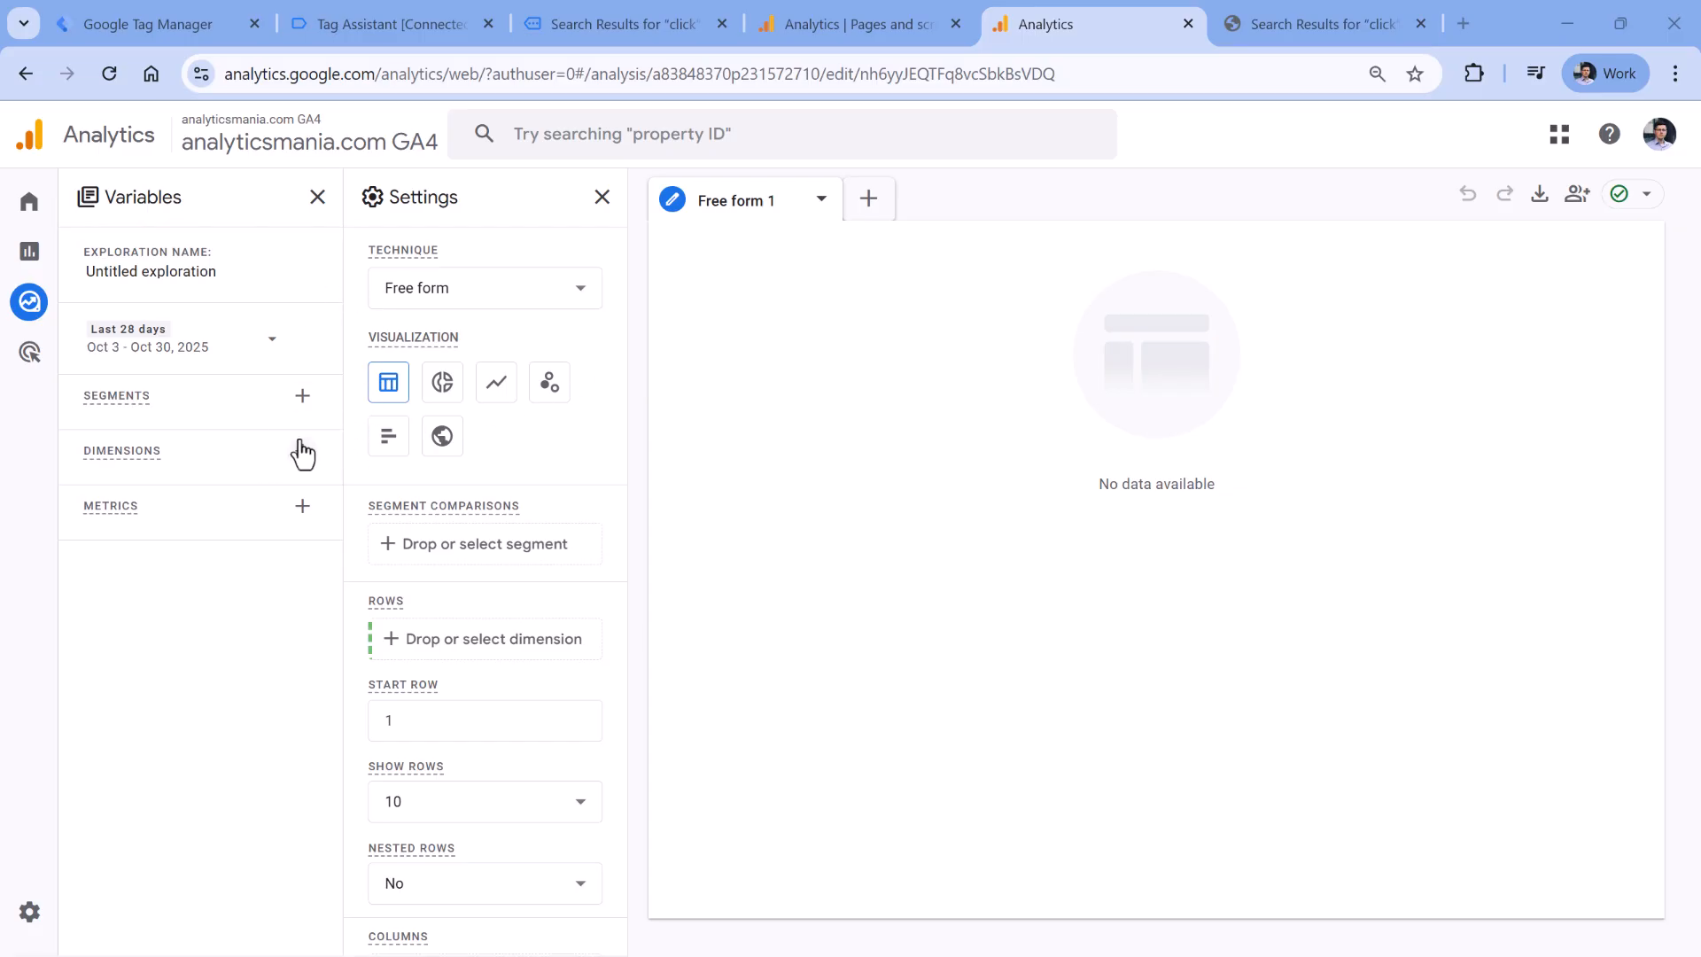
left_click(302, 451)
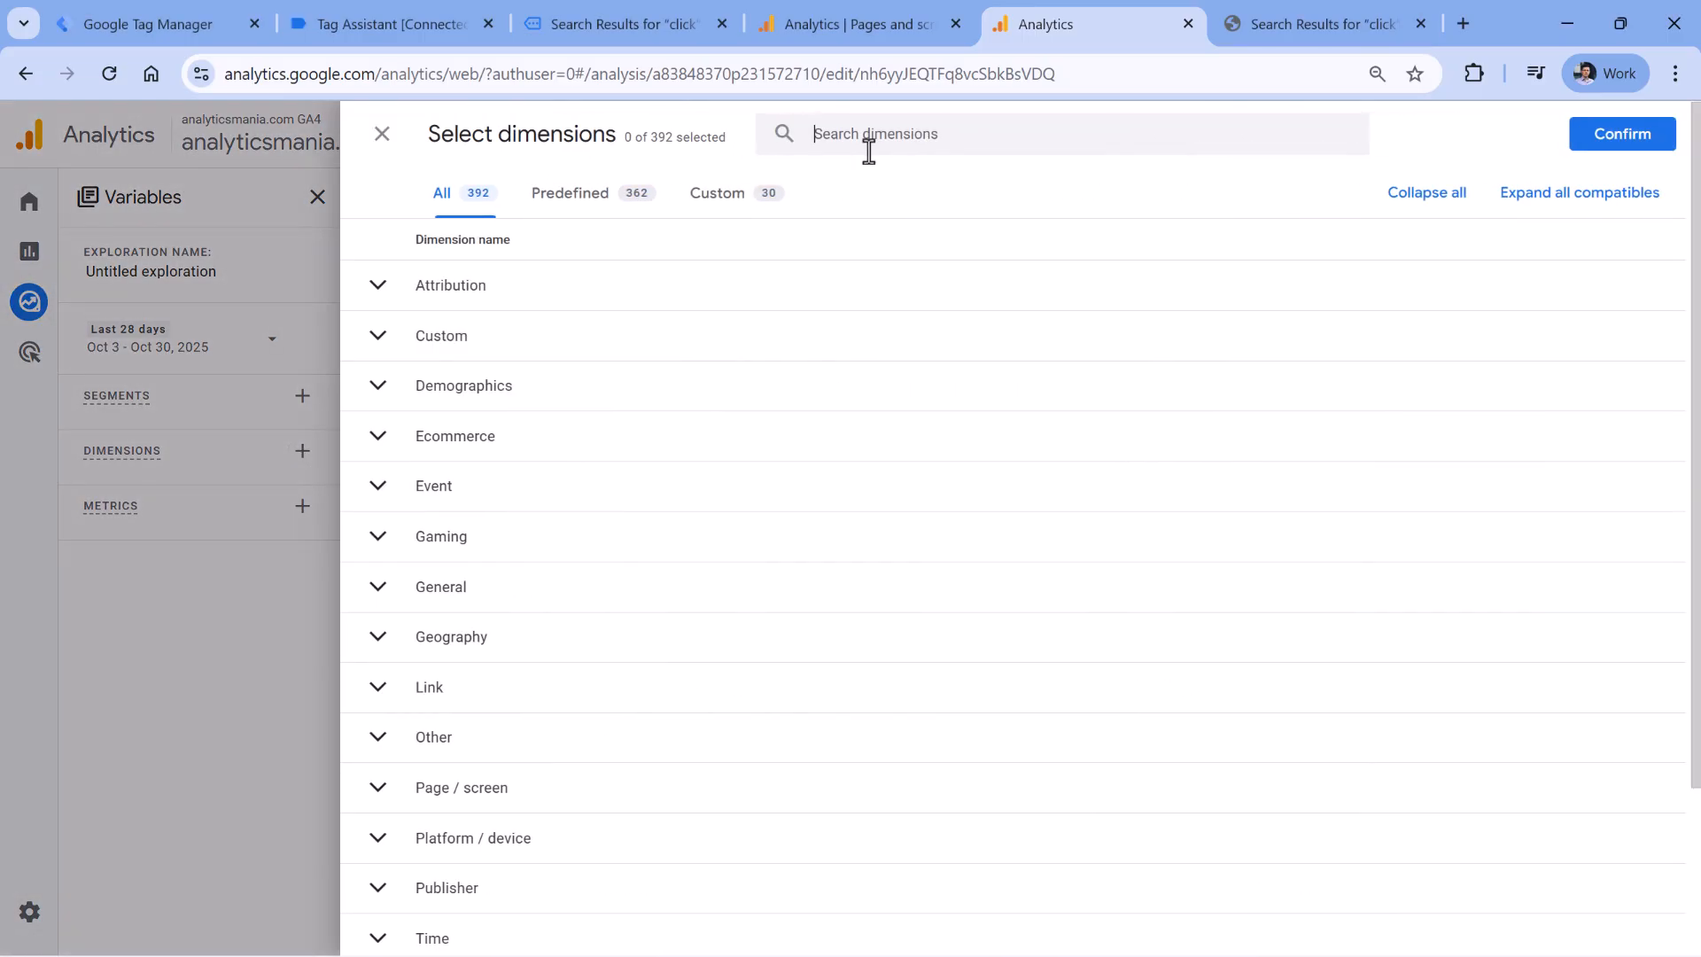
type("page path")
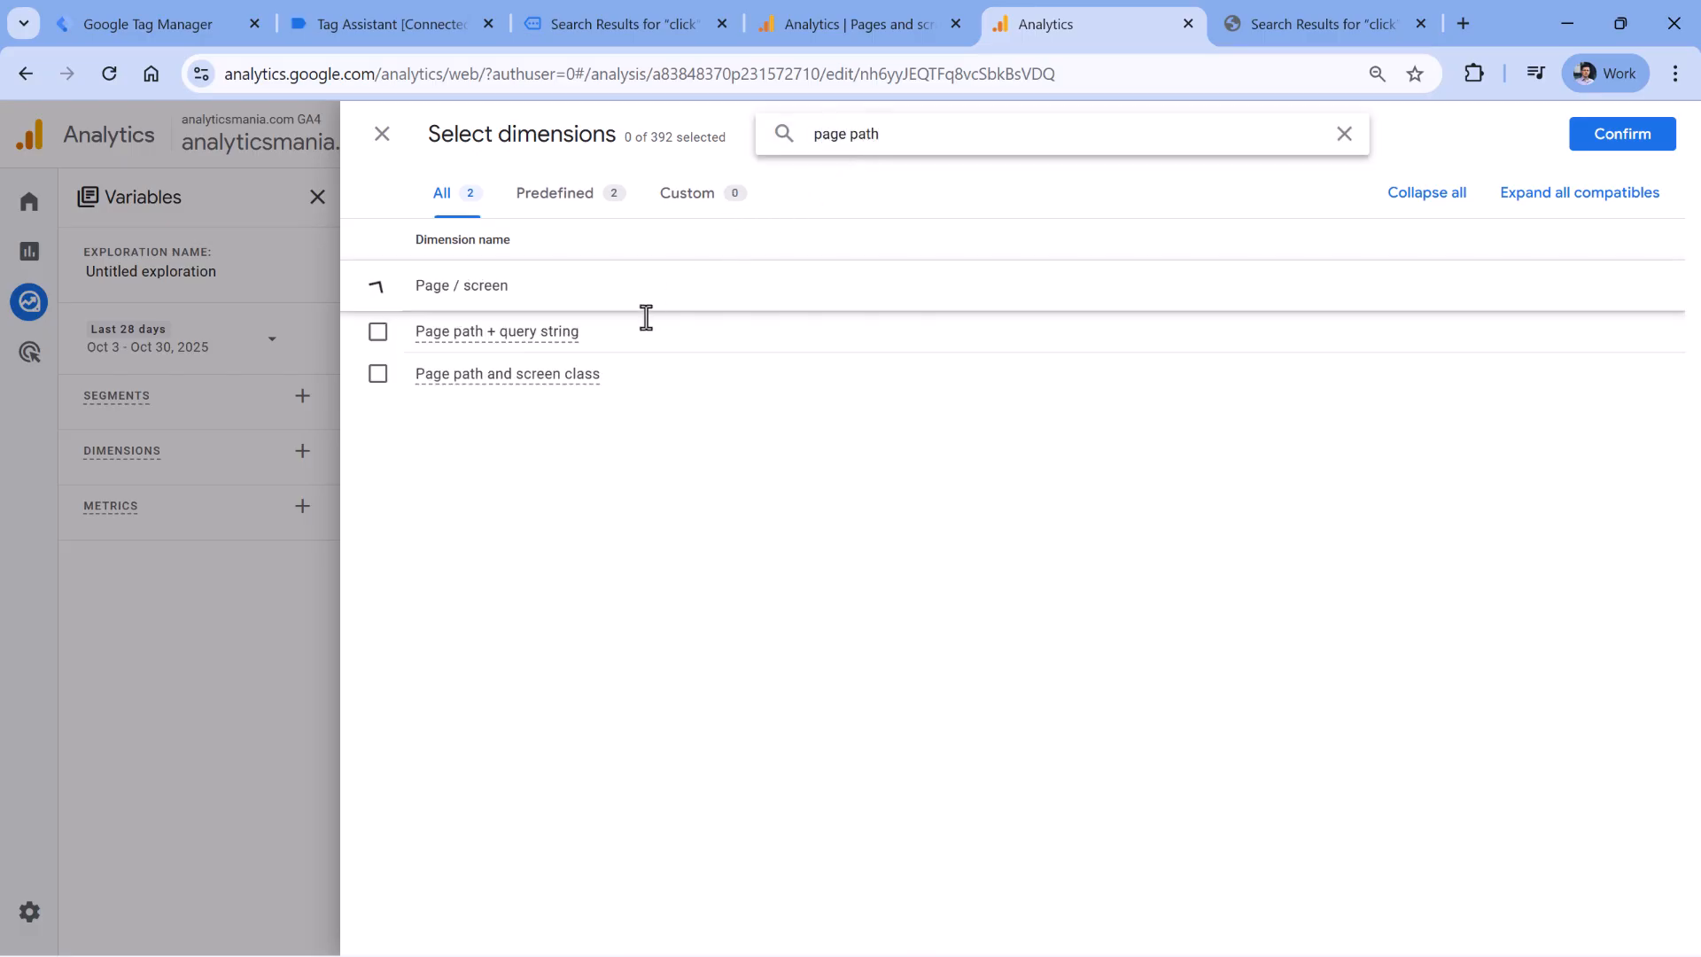
left_click(377, 373)
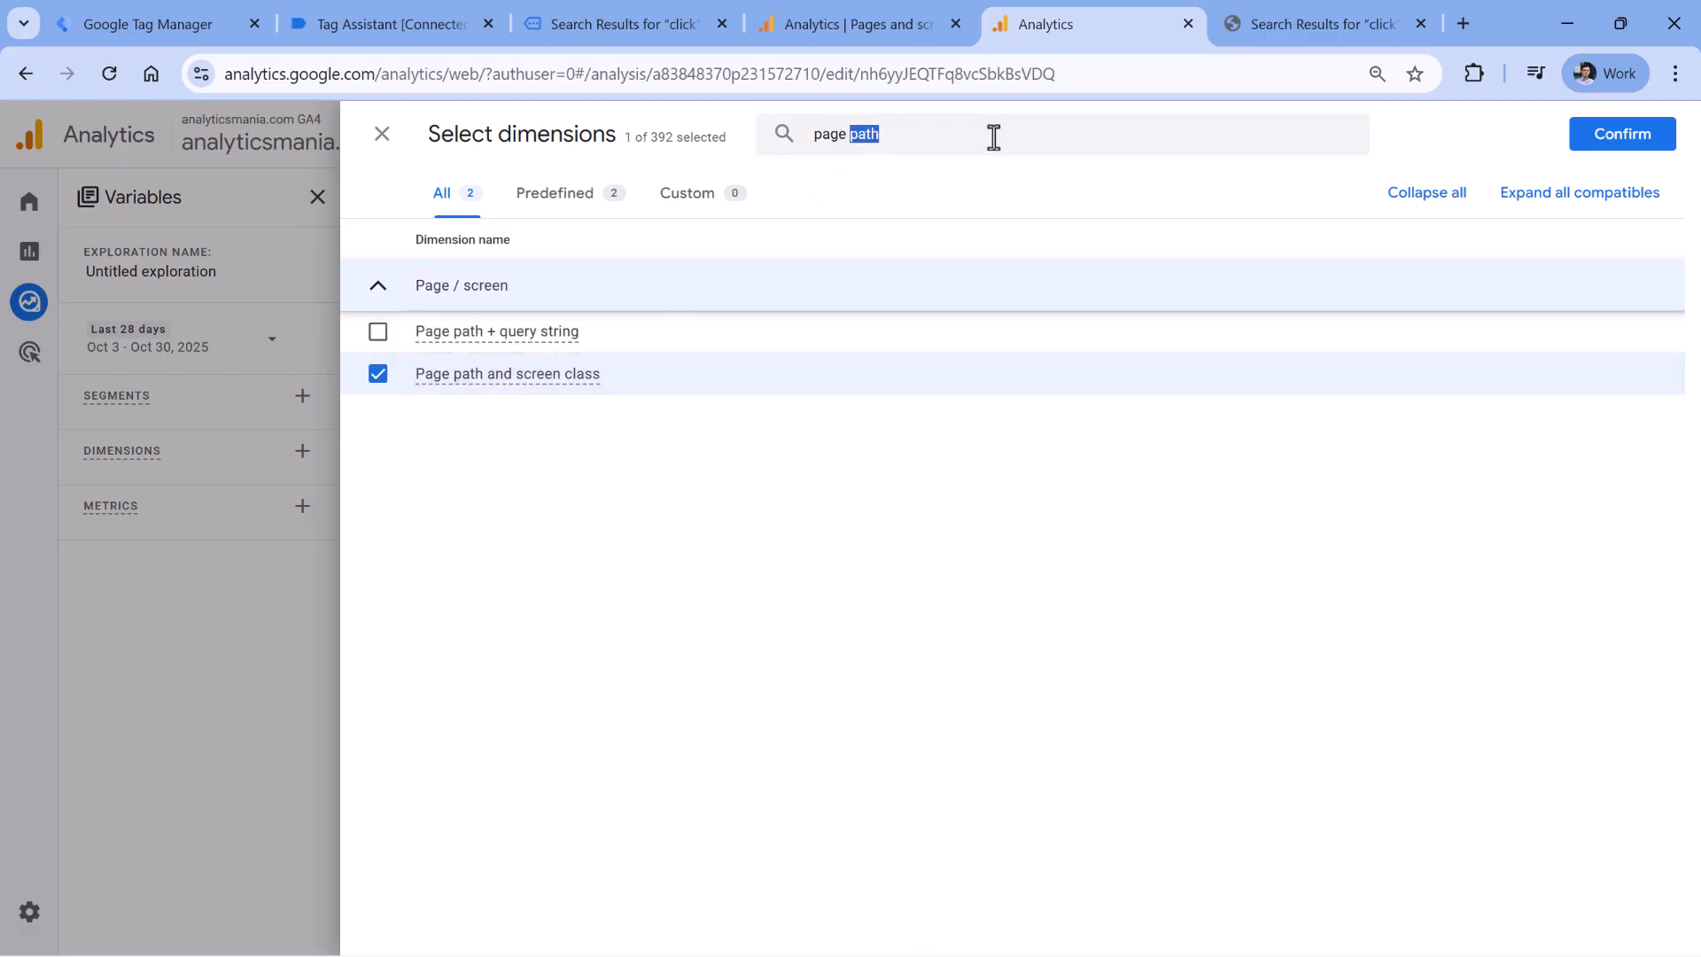
type("event name")
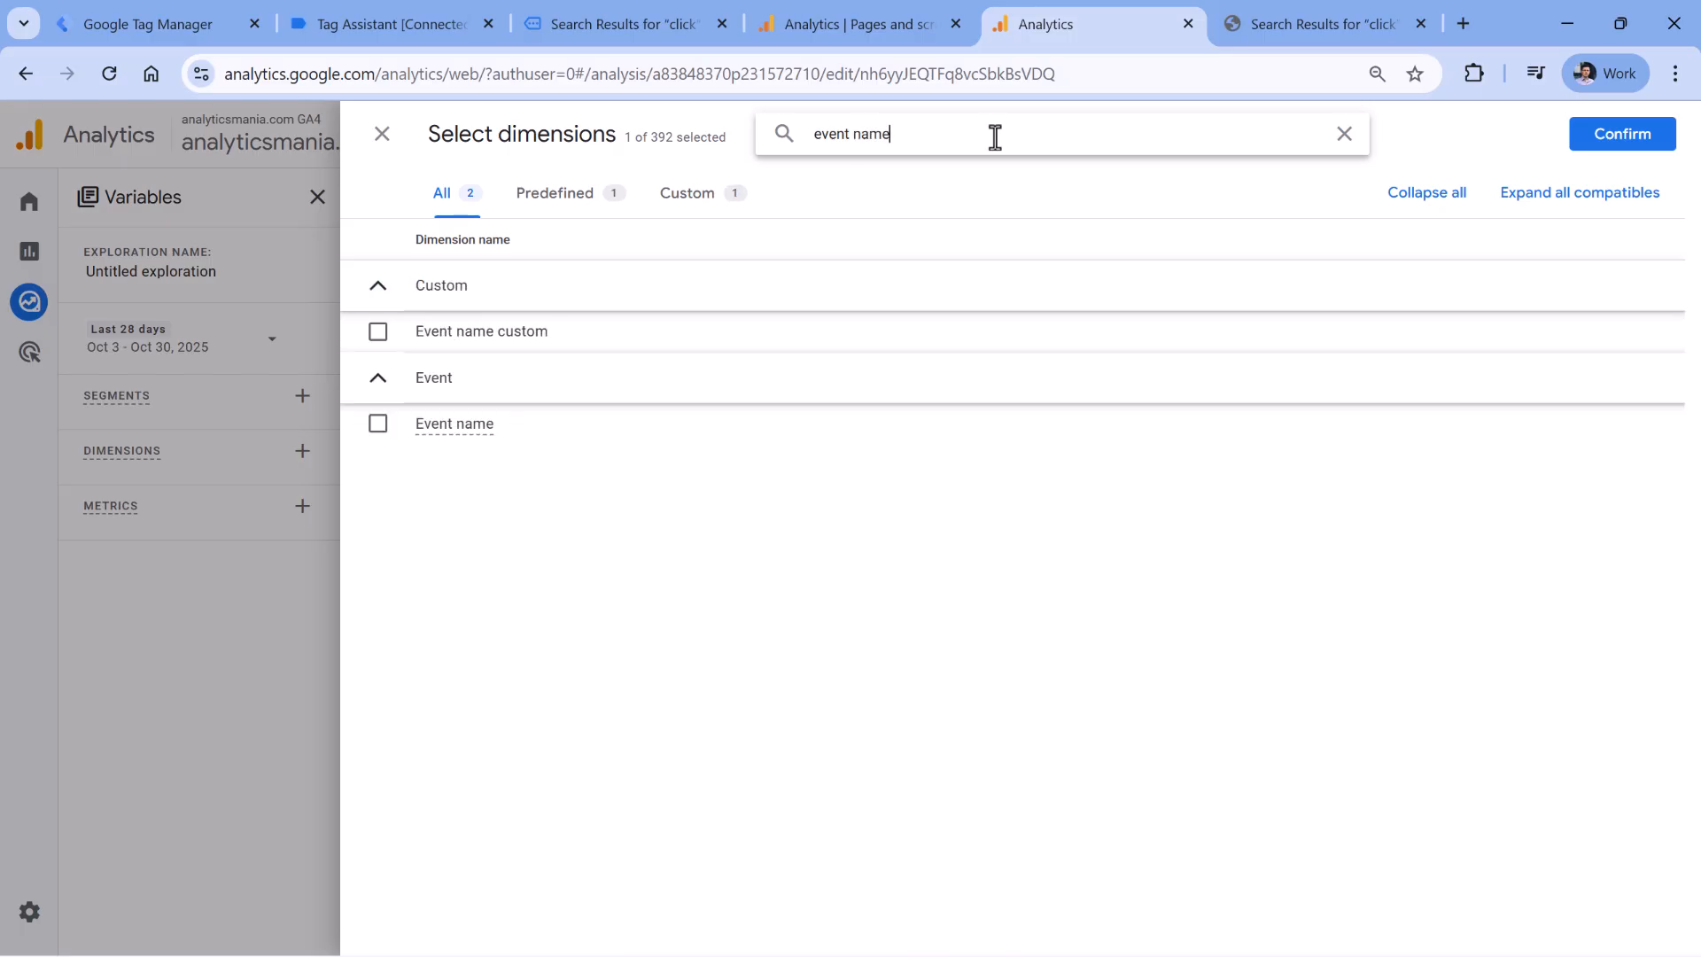
left_click(378, 424)
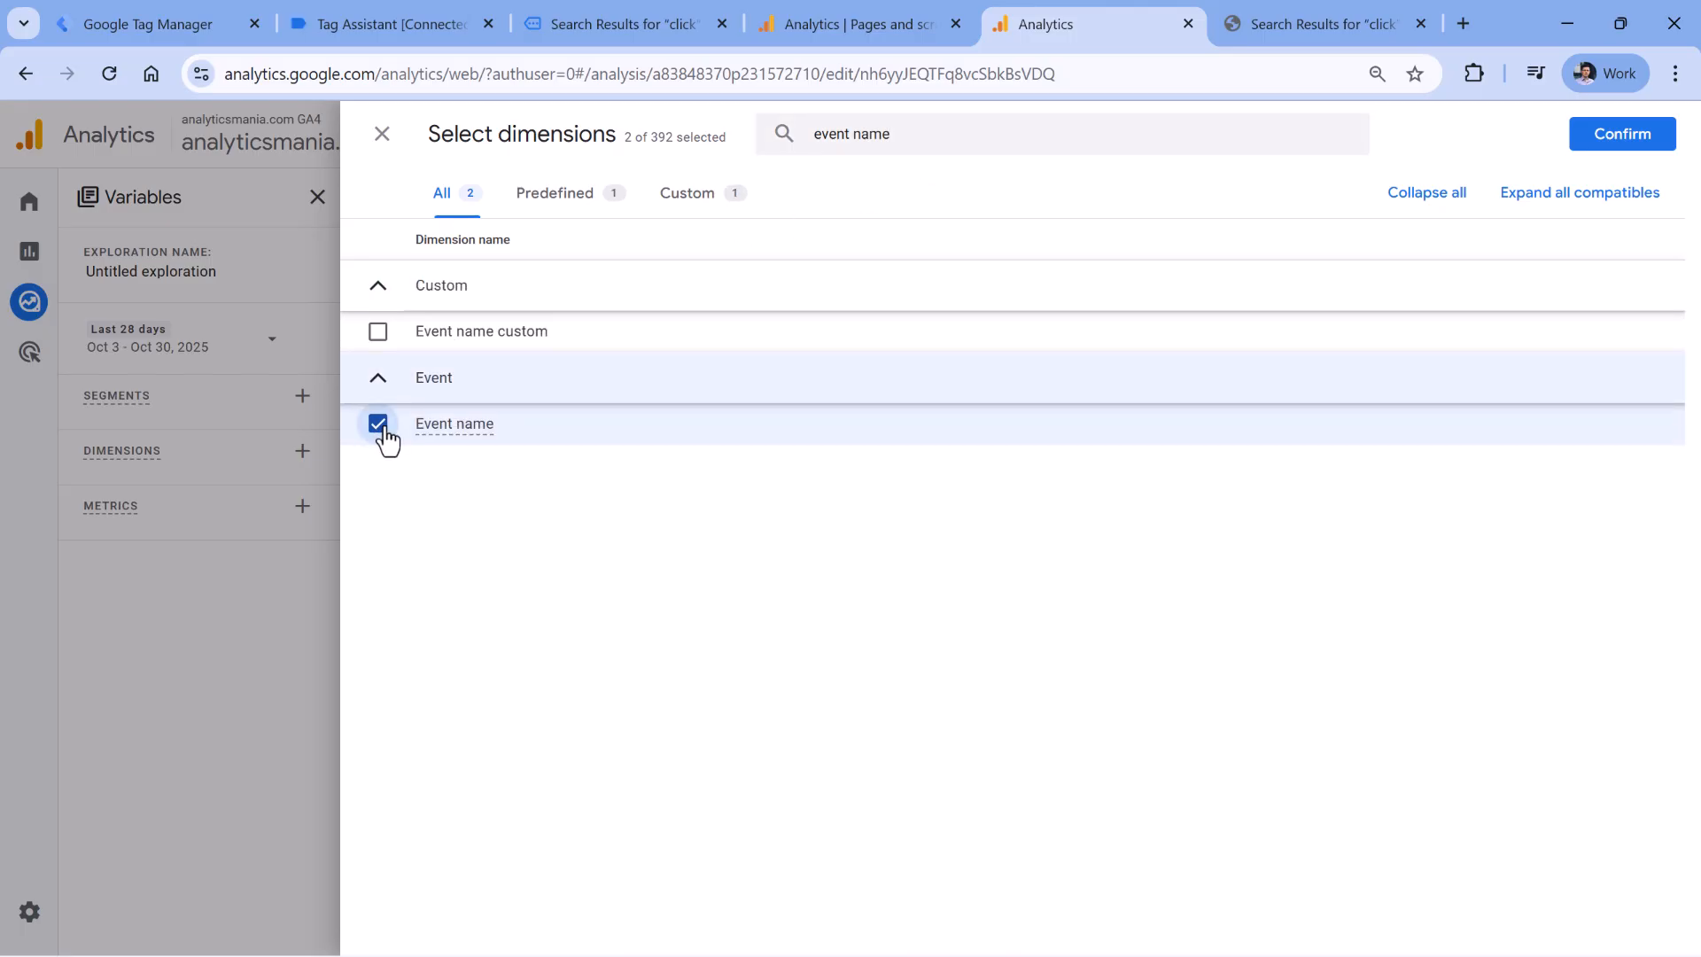
mouse_move(787, 317)
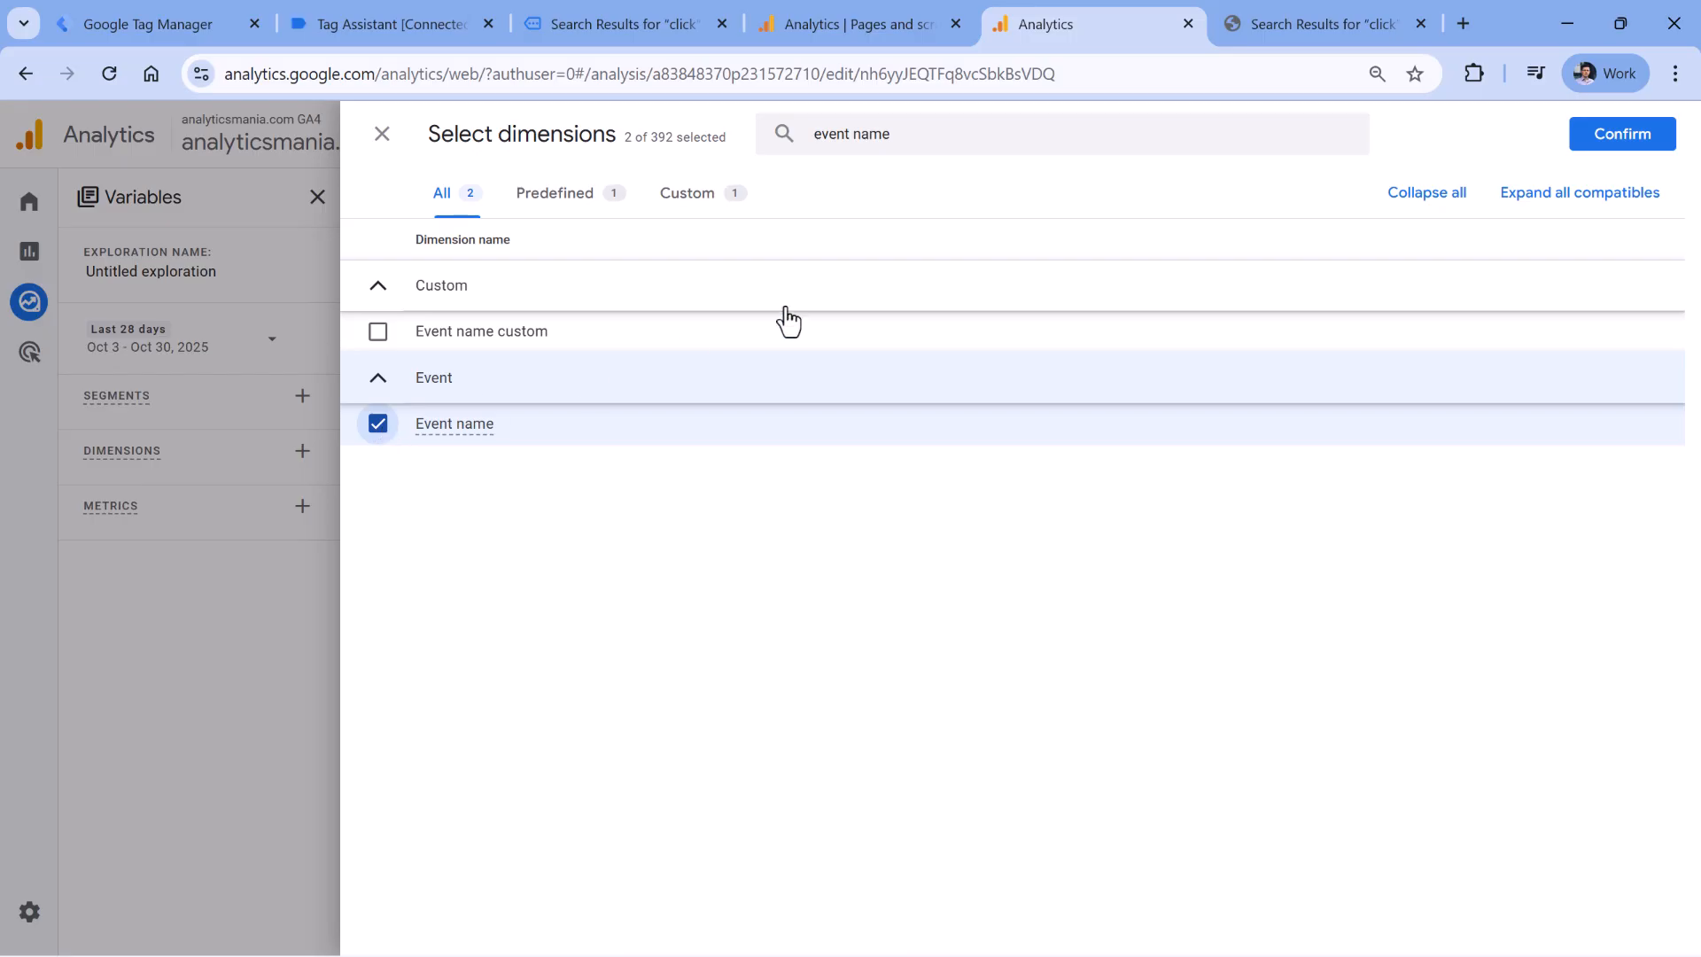
left_click(1621, 134)
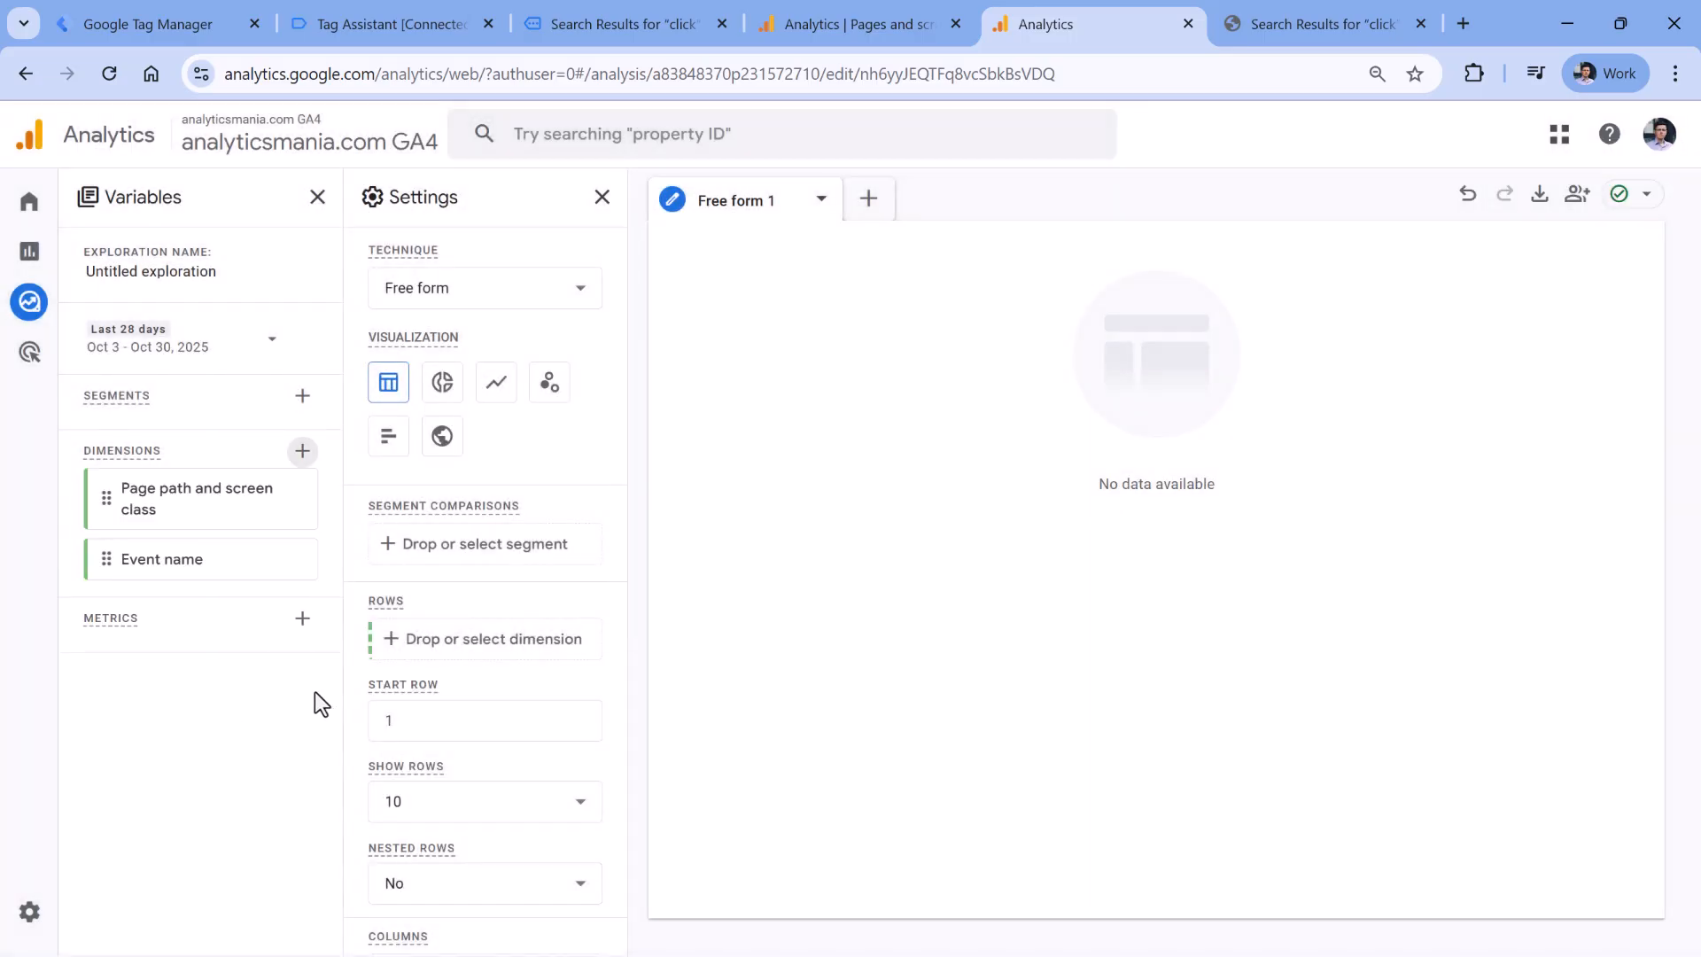
- Import the Event count metric
left_click(303, 618)
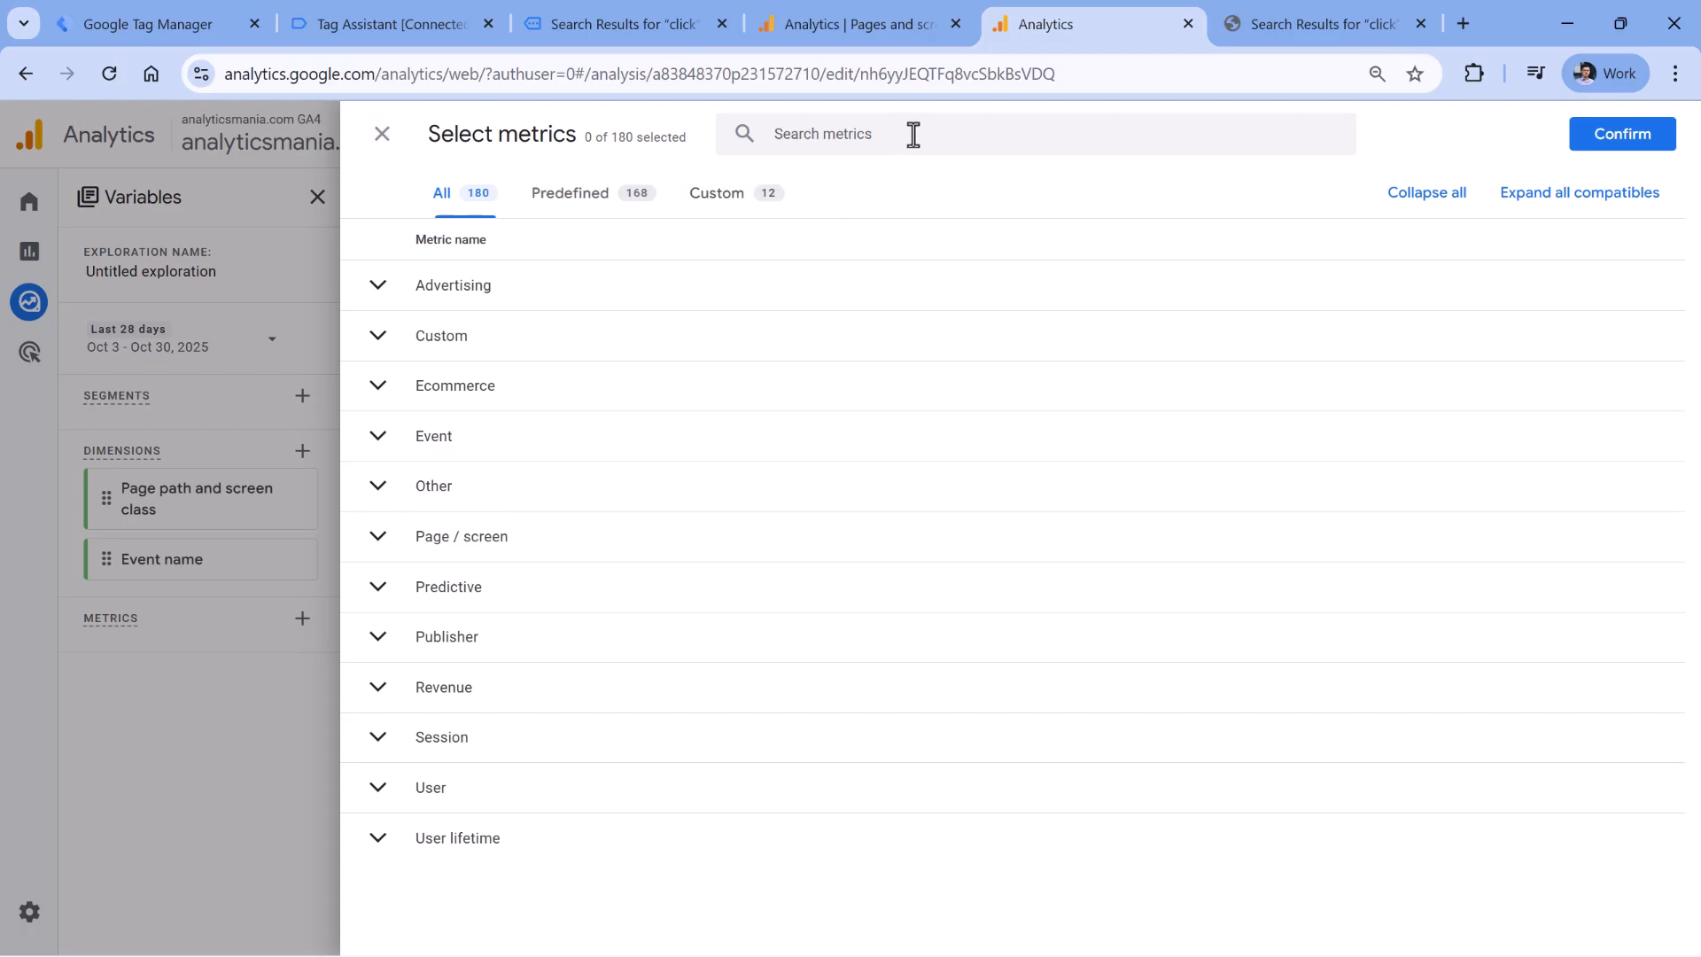
type("event count")
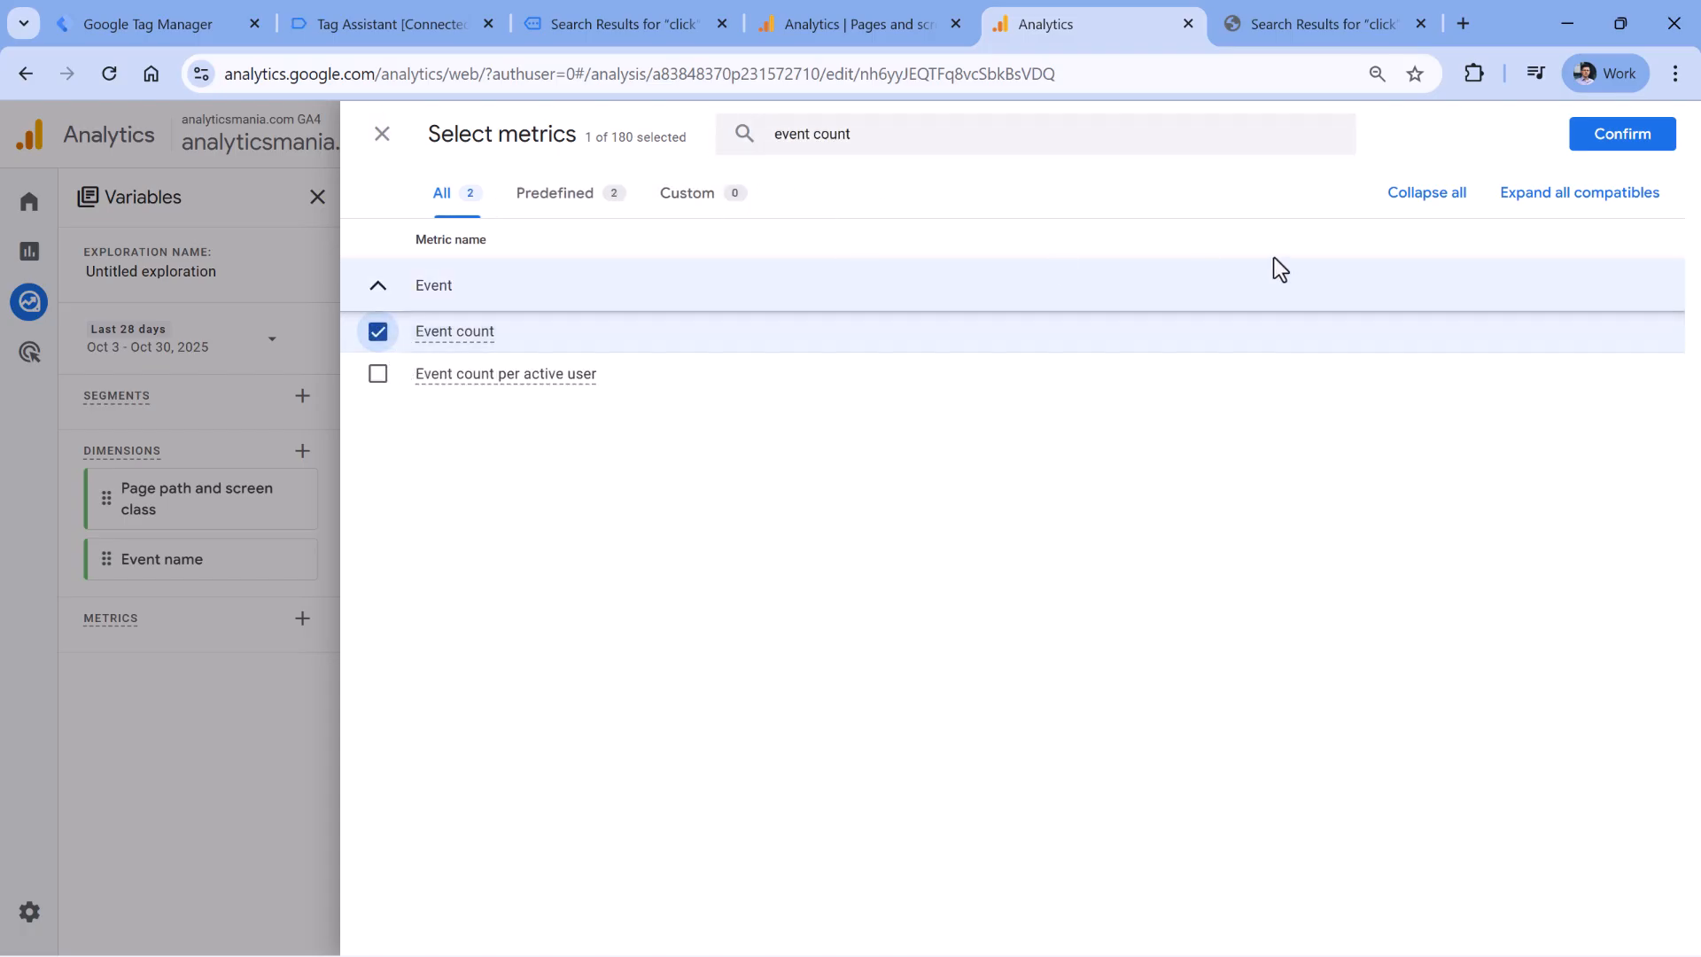
left_click(1622, 134)
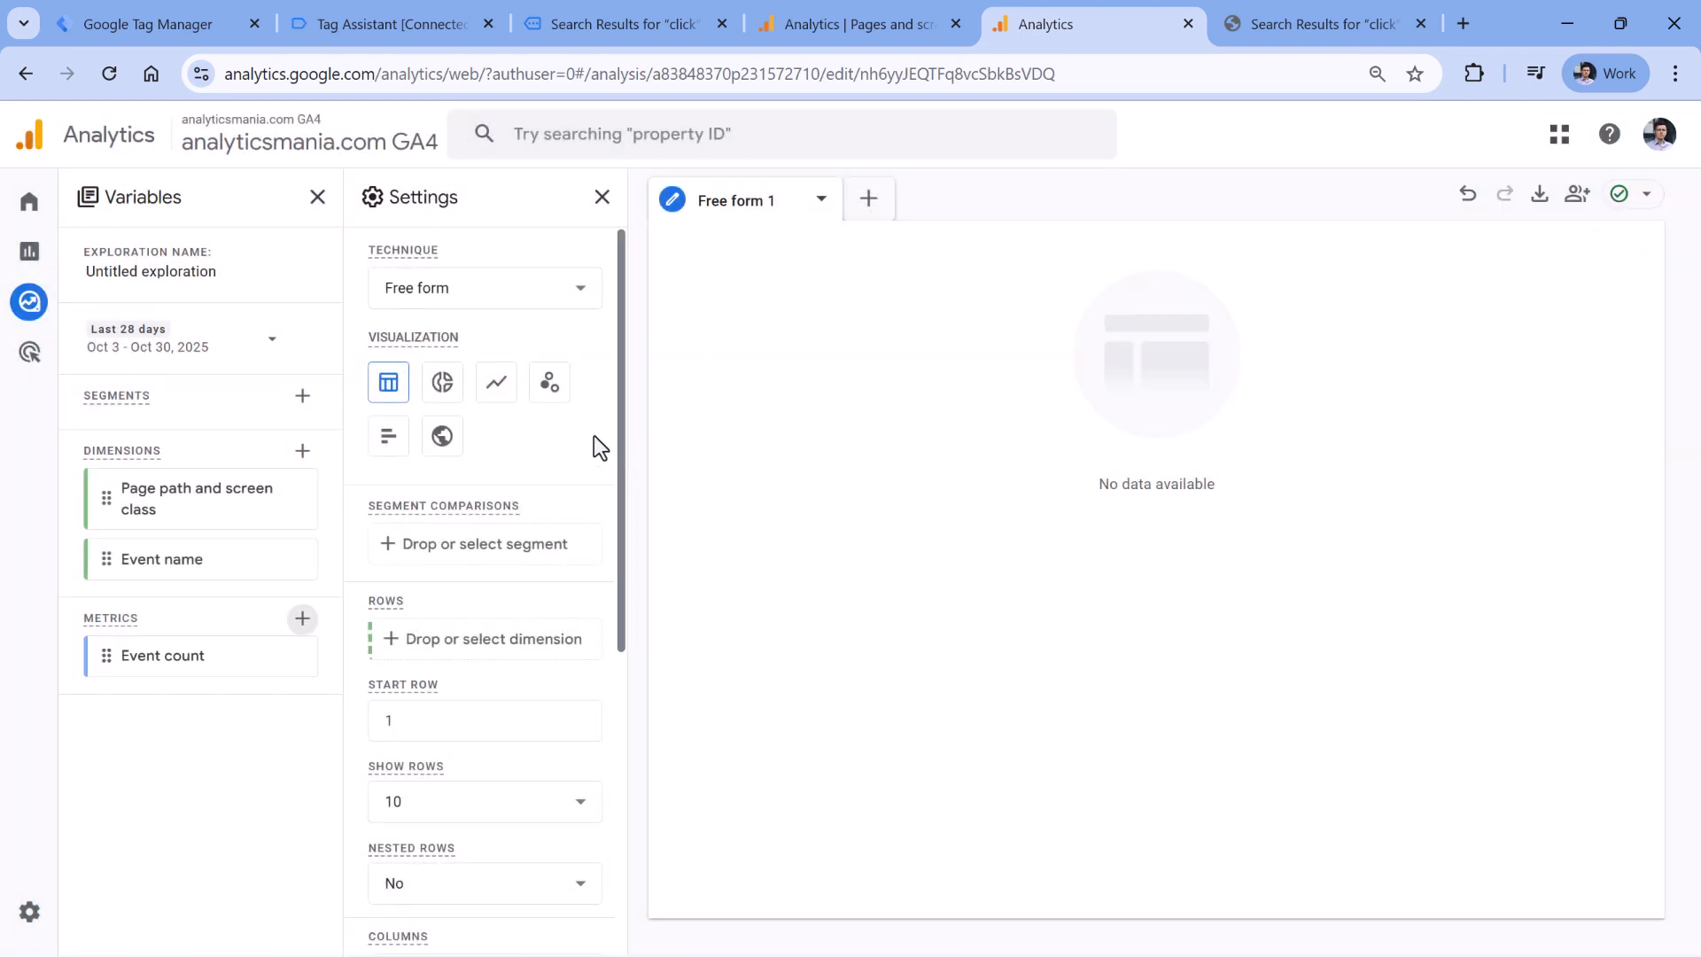
- Use Page path rows and Event count values, filtered to Event name matching scroll_.*
left_click_drag(197, 498, 485, 651)
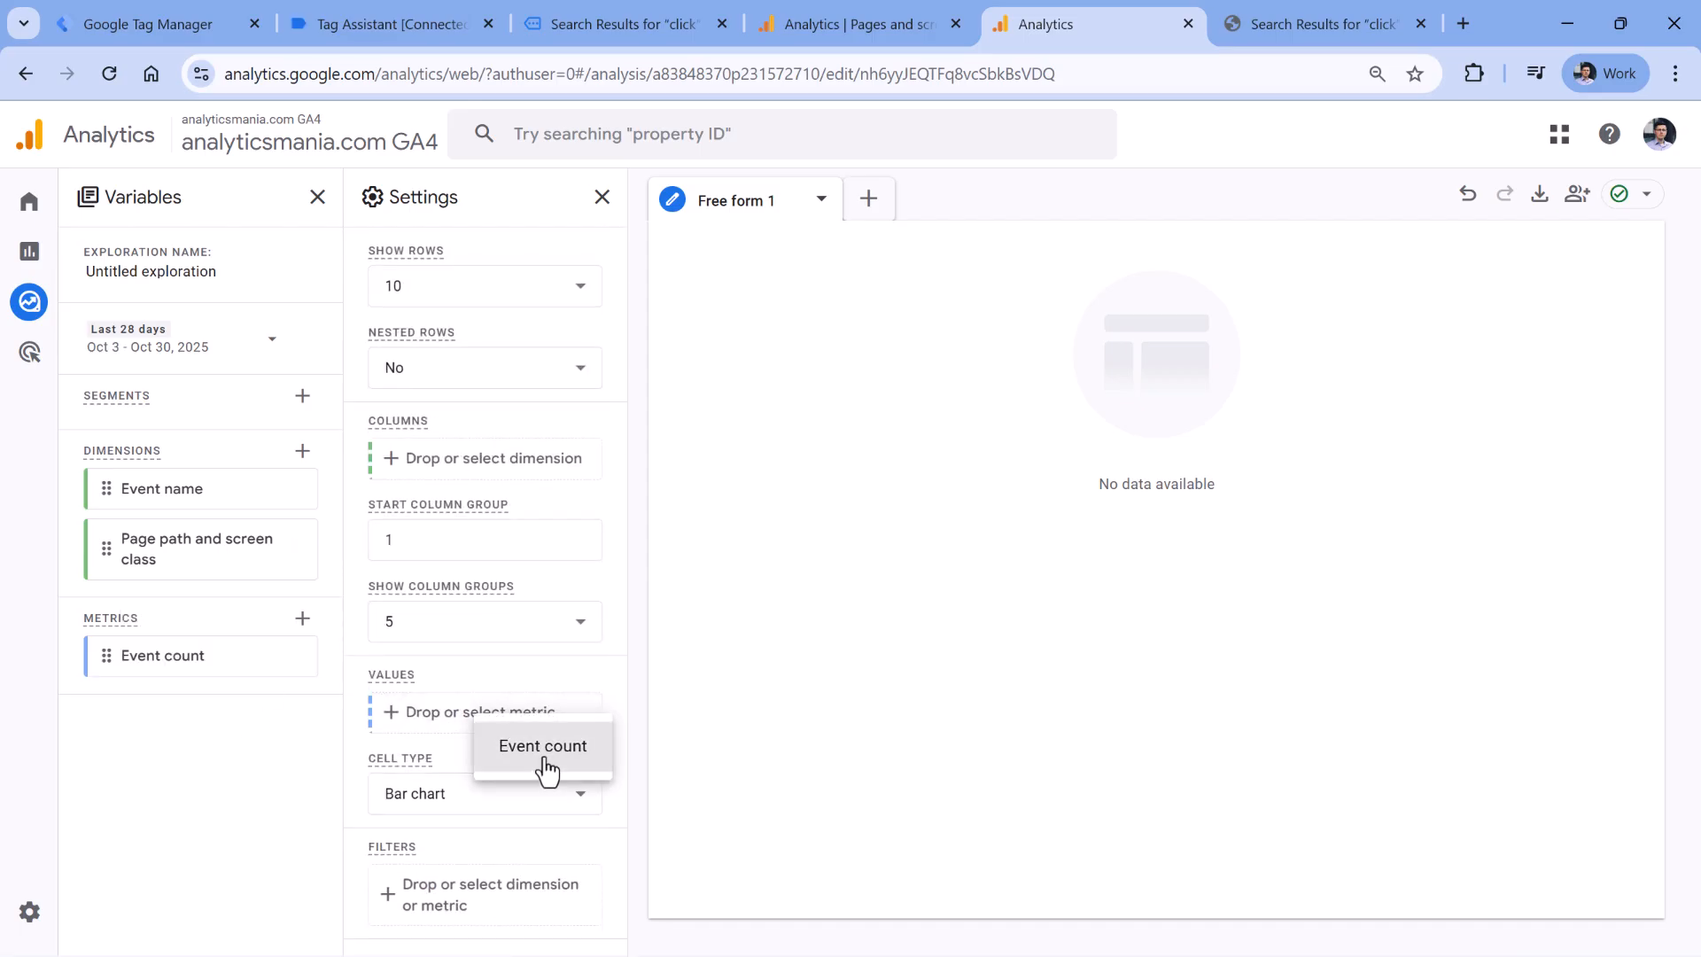
left_click(542, 746)
type("scro")
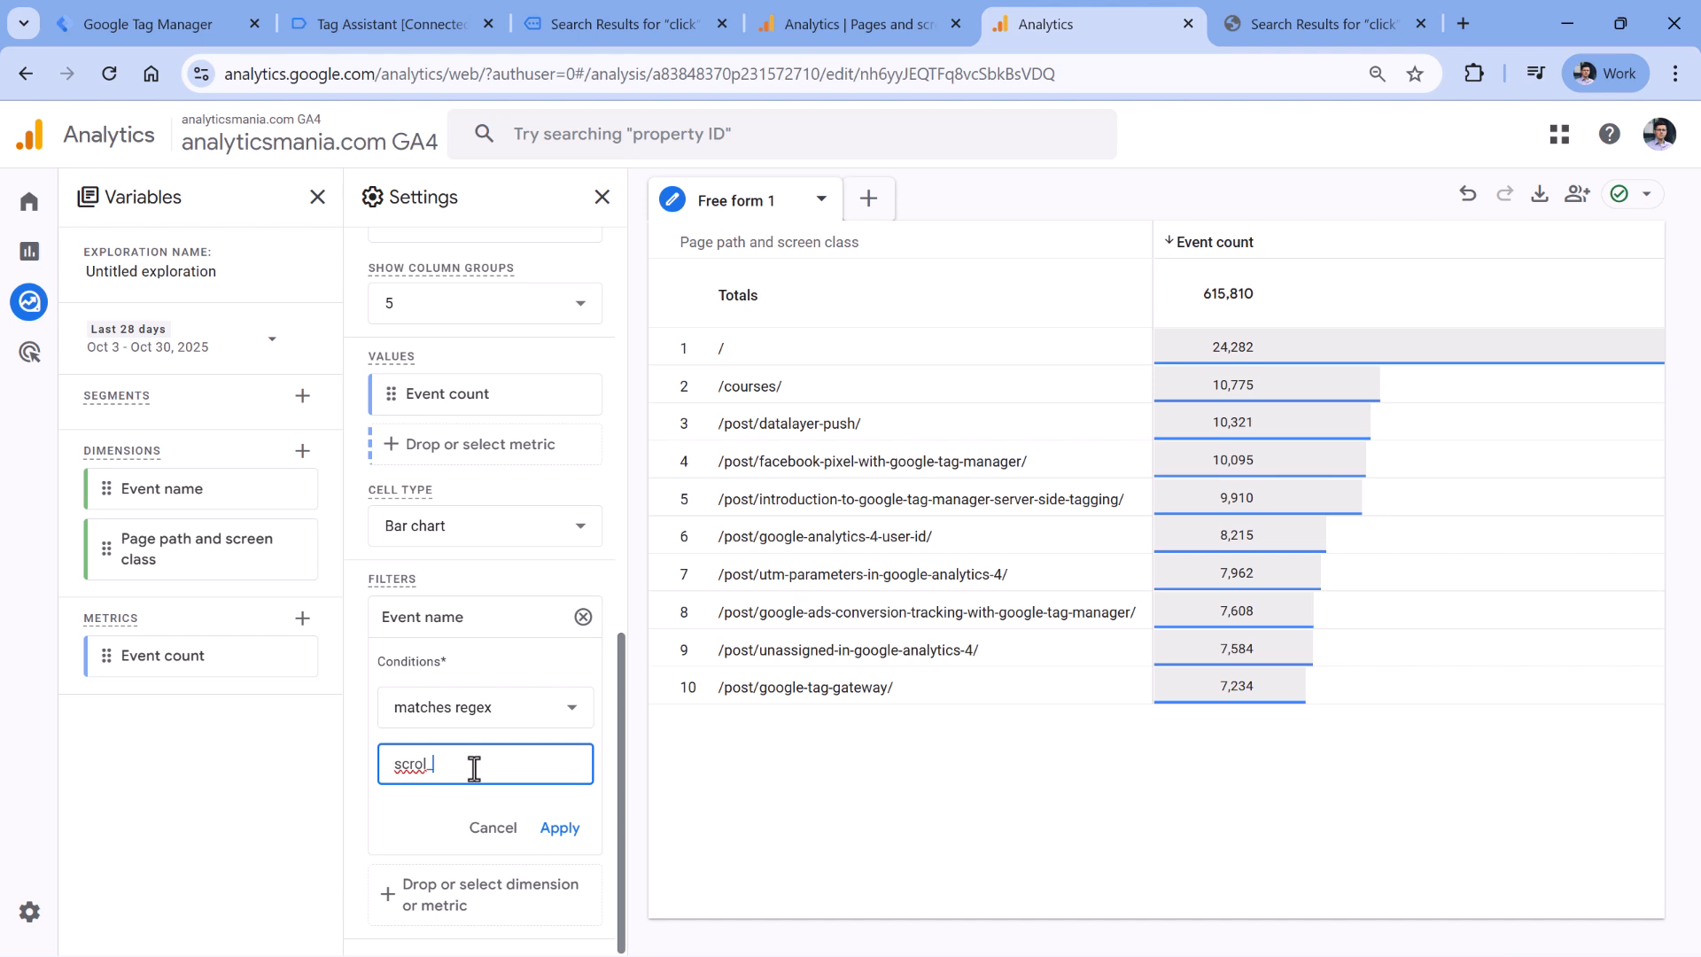
type("l*")
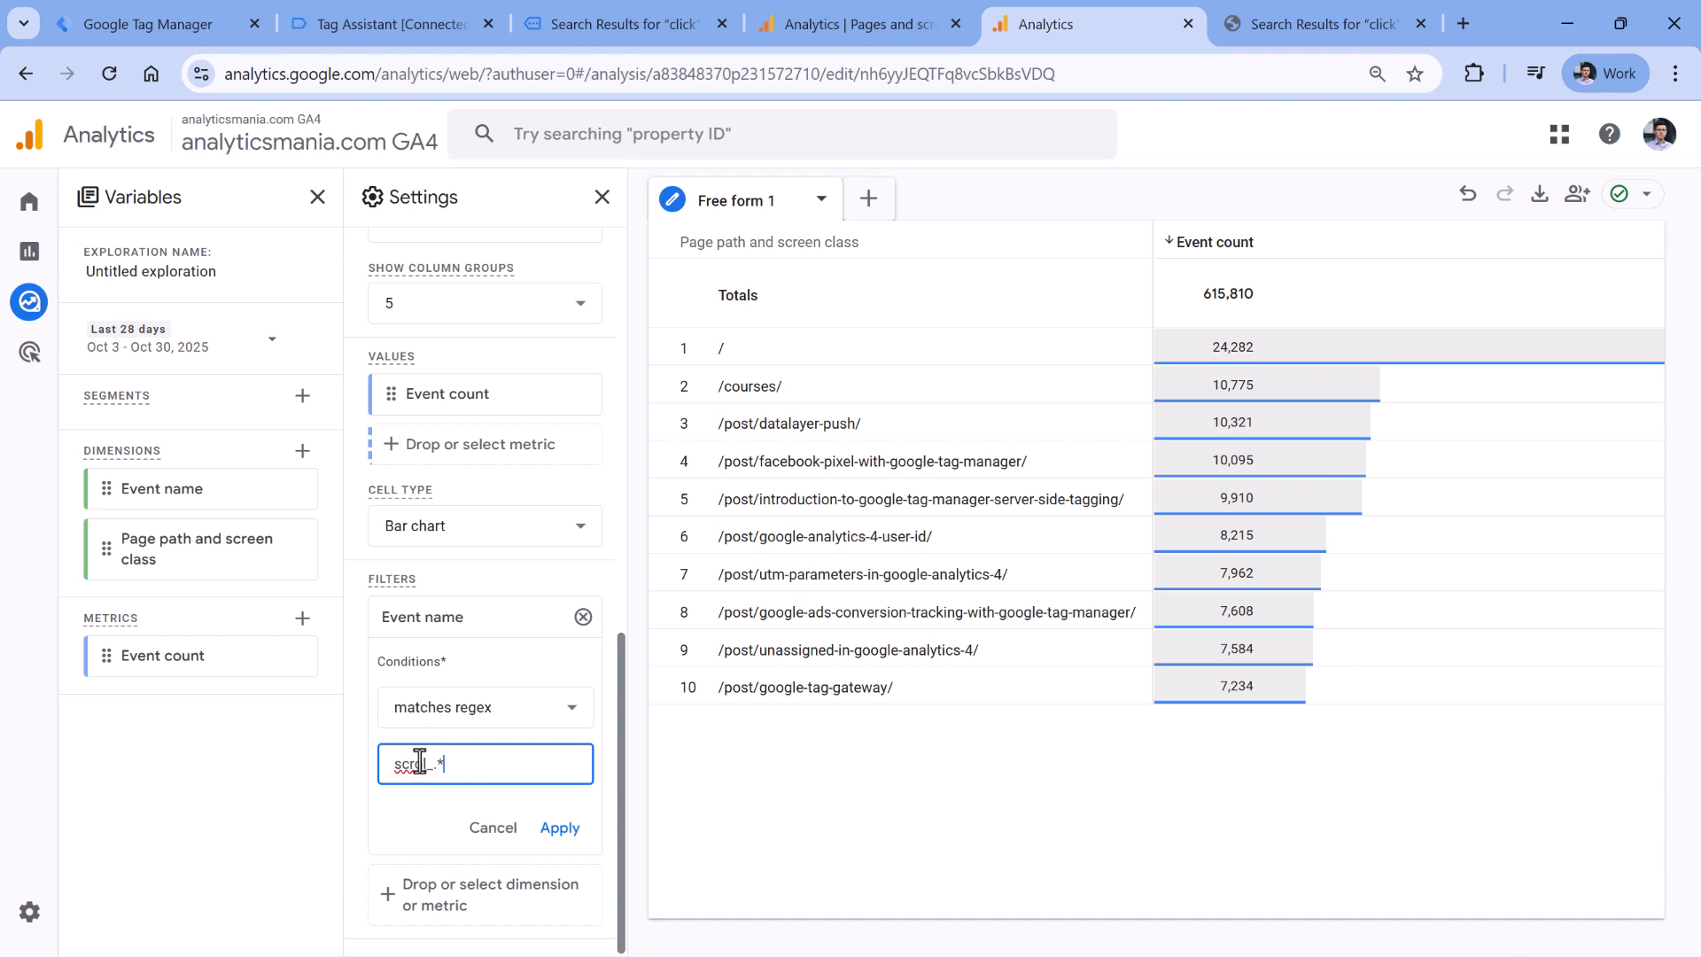
type("scroll_")
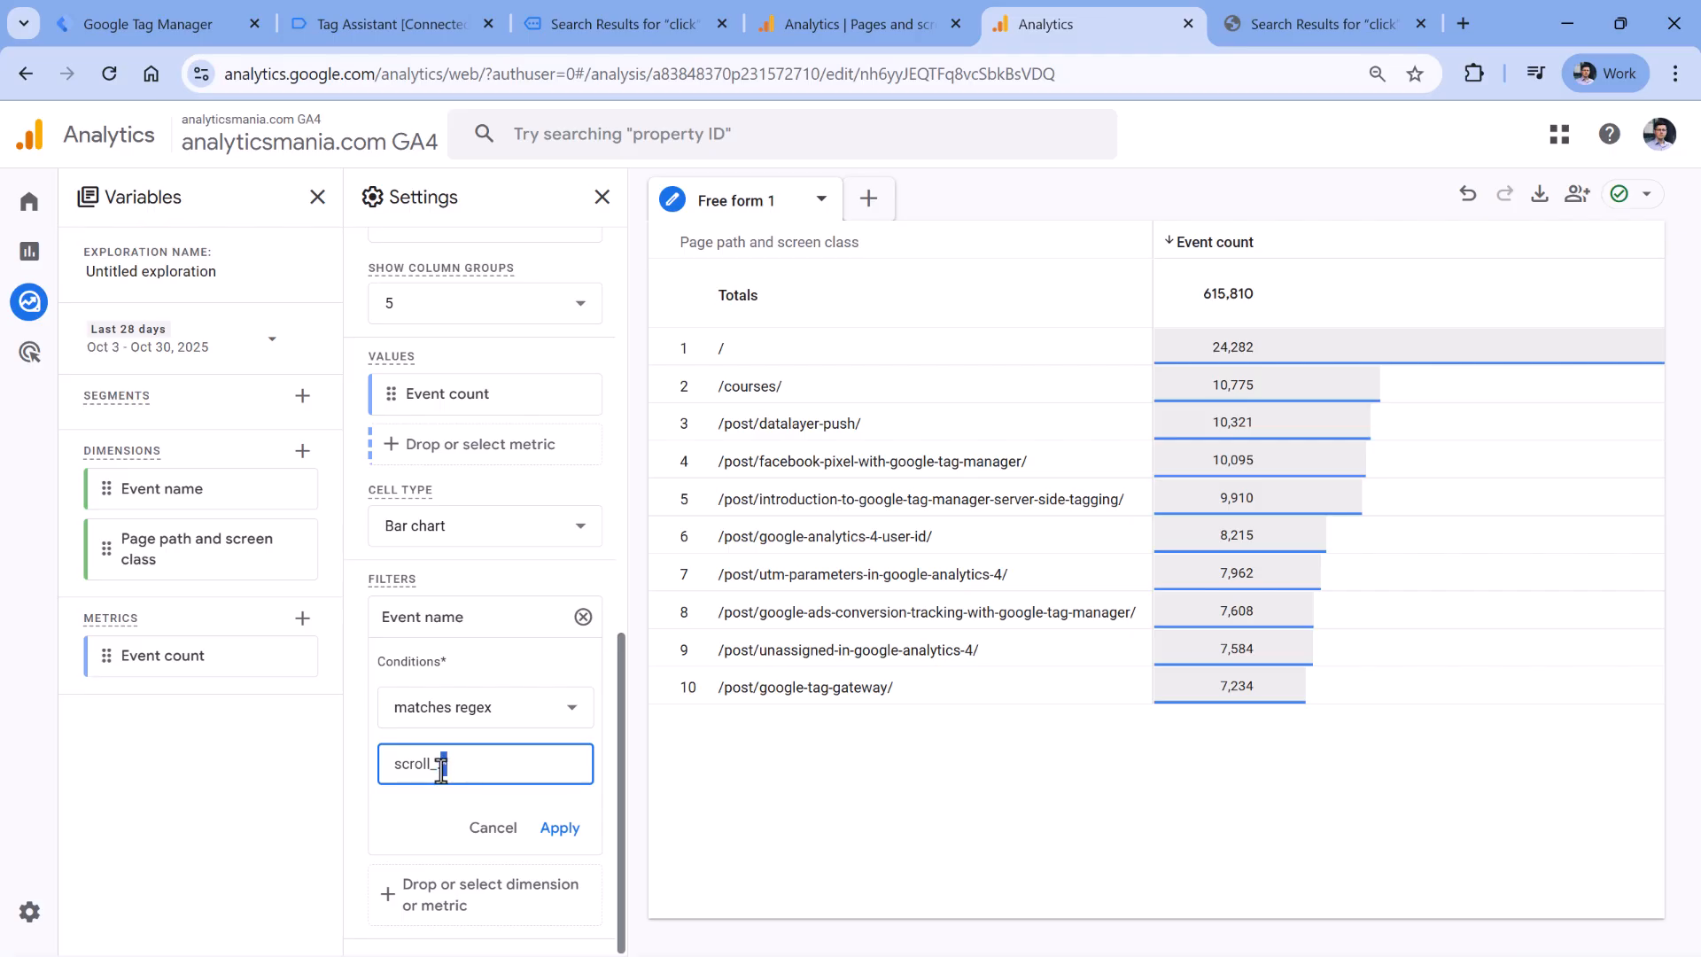
left_click(560, 827)
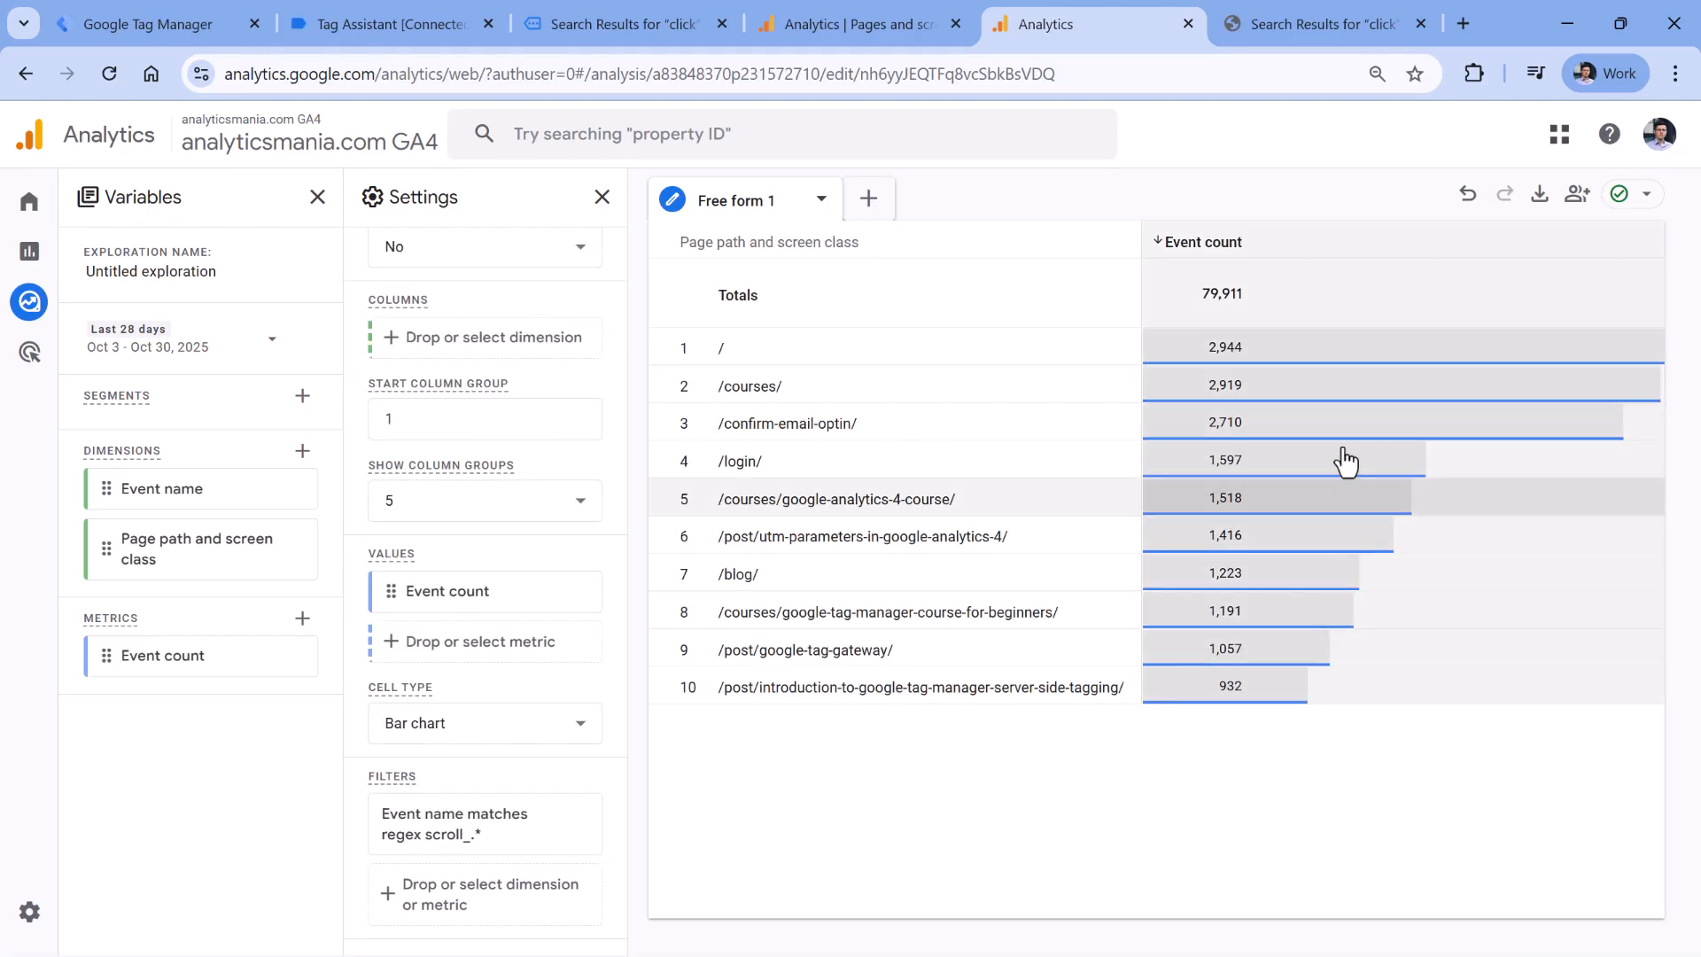
mouse_move(722, 374)
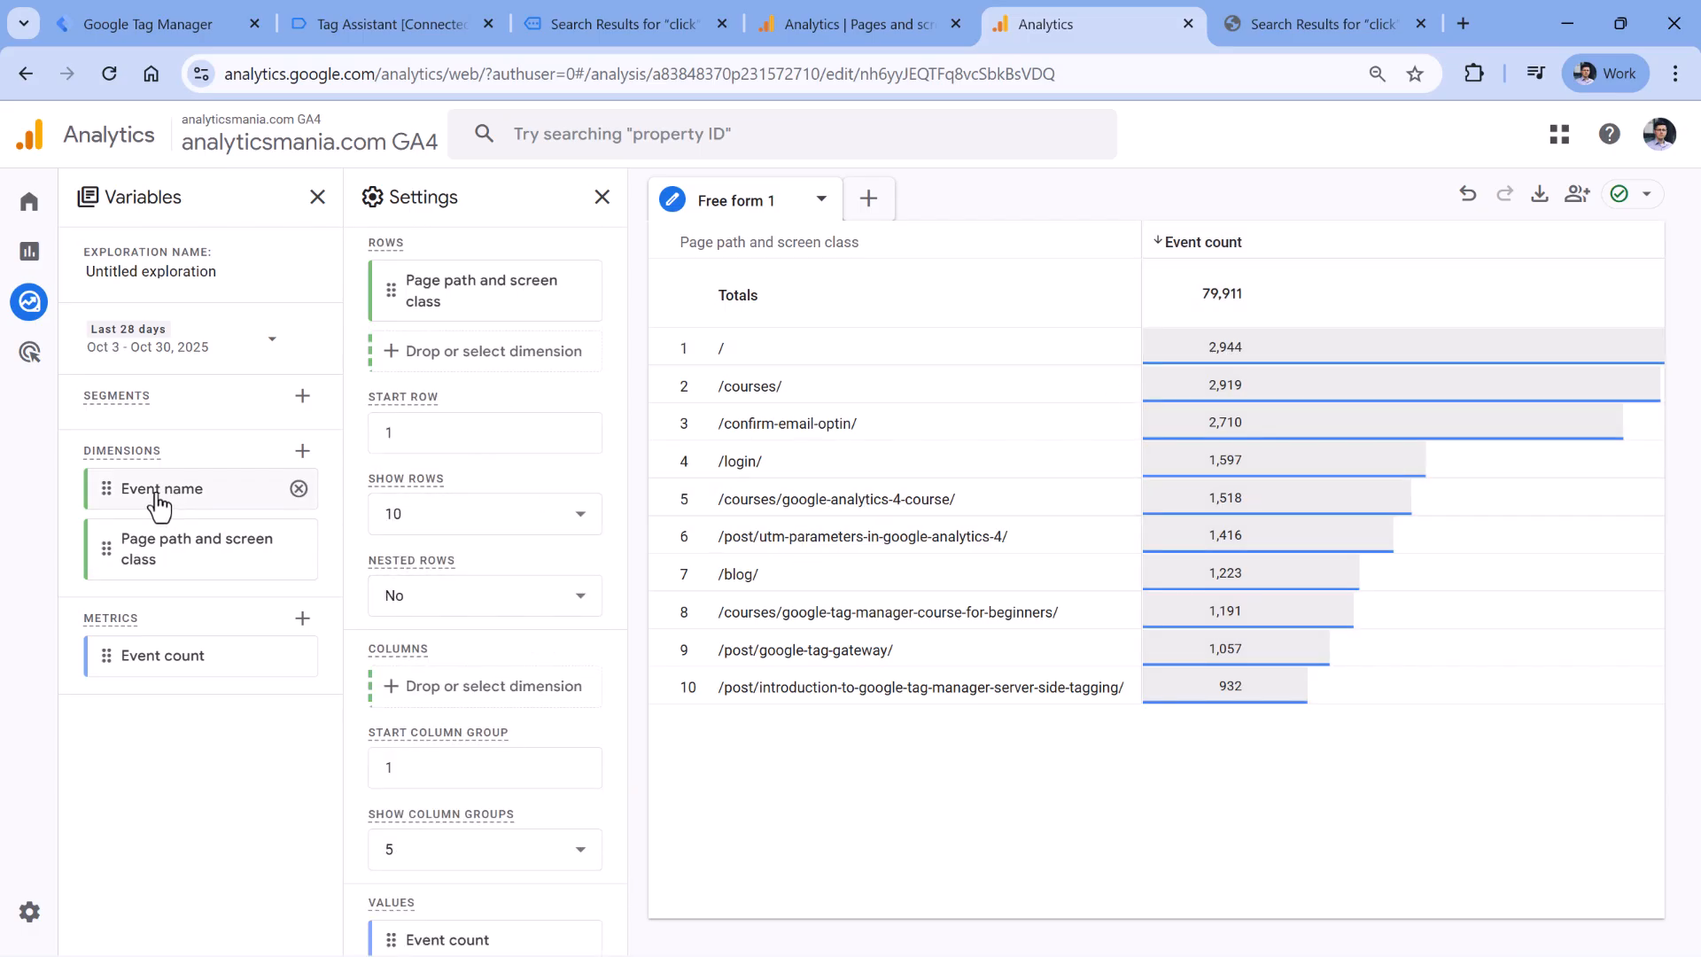
- Drag Event name into Columns to split counts into scroll_25, scroll_50 and scroll_75
left_click_drag(160, 488, 484, 697)
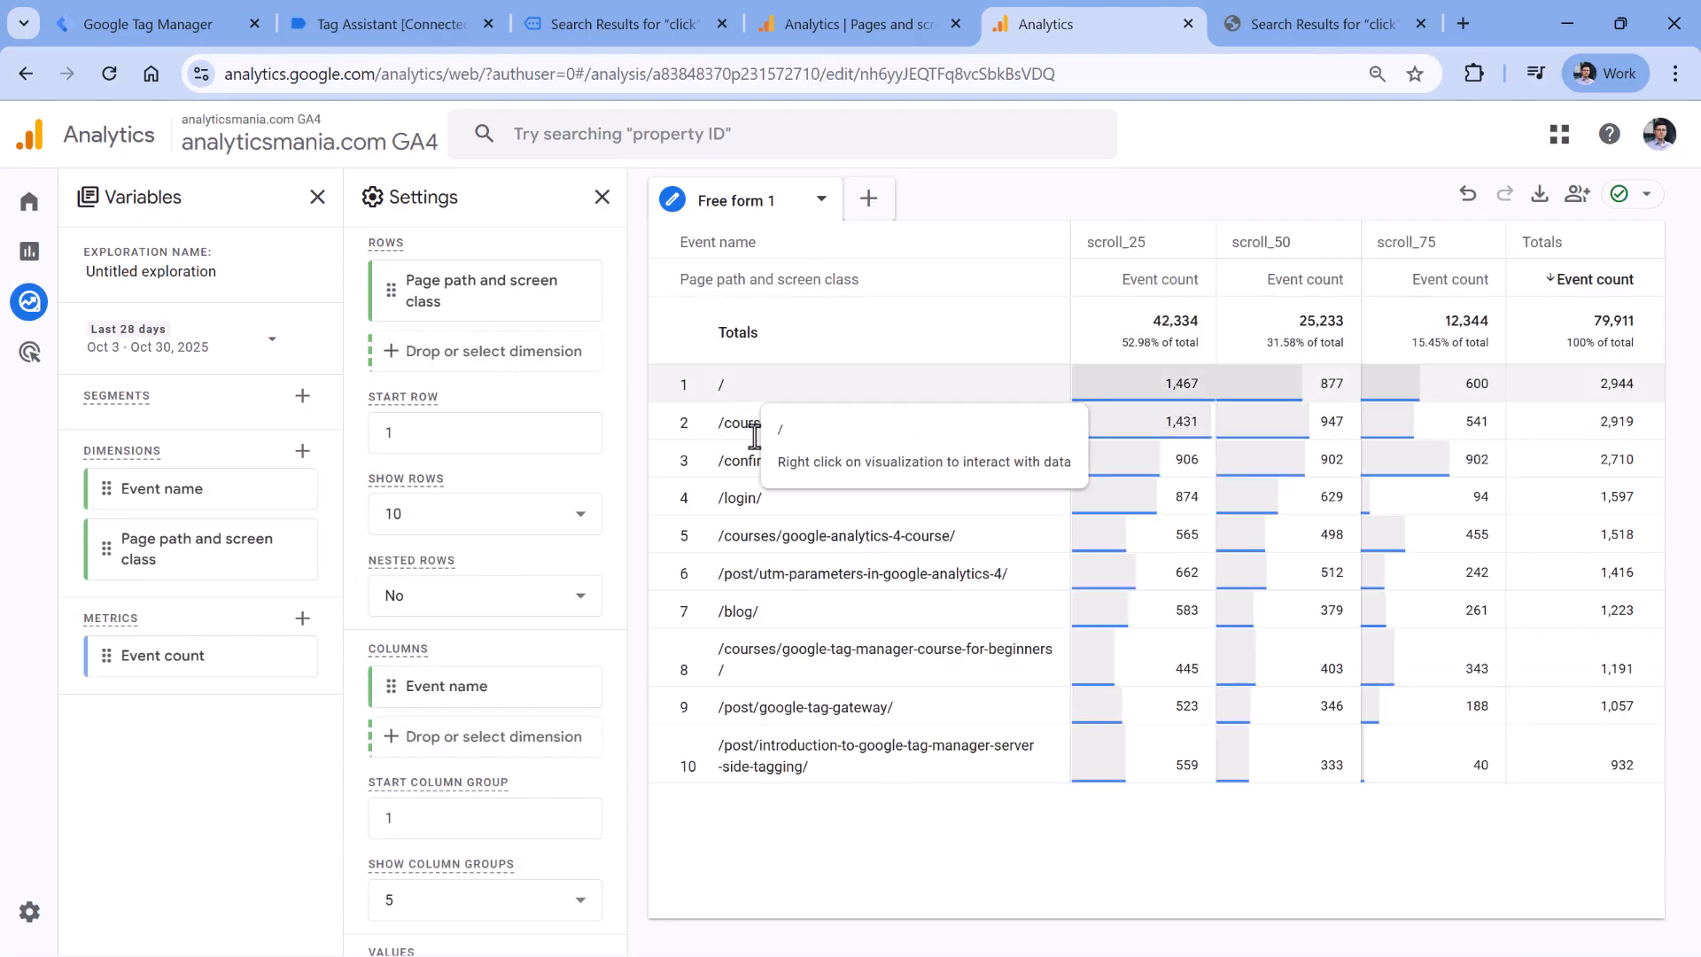
mouse_move(1153, 387)
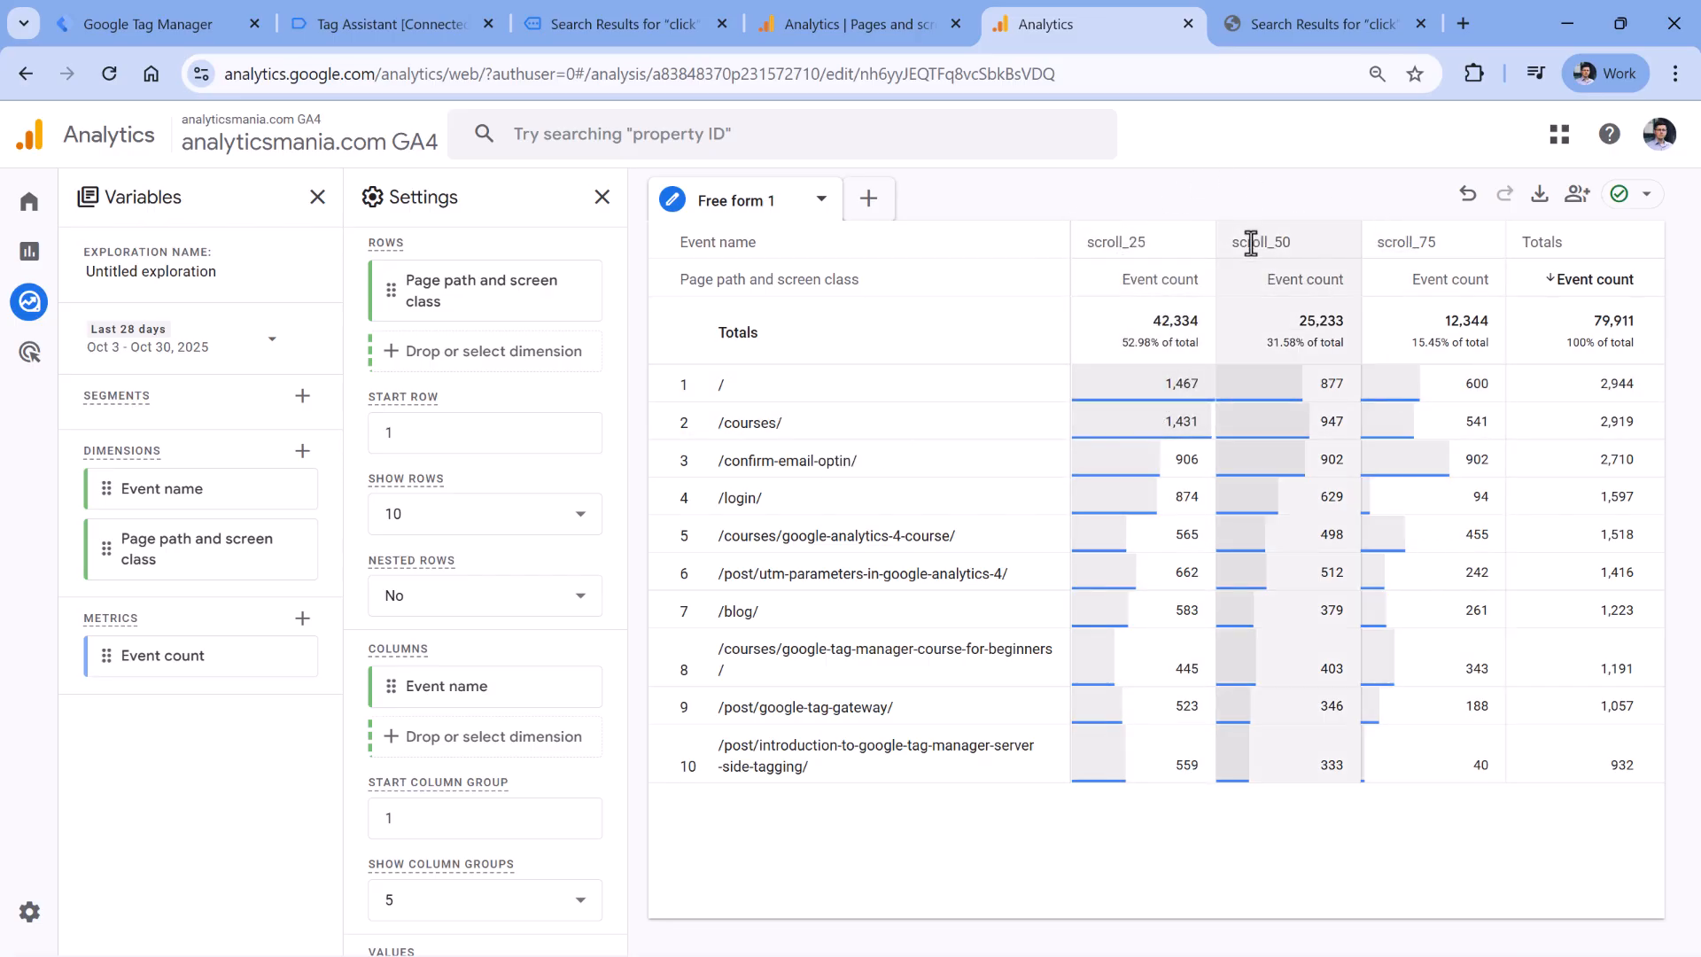
mouse_move(1102, 212)
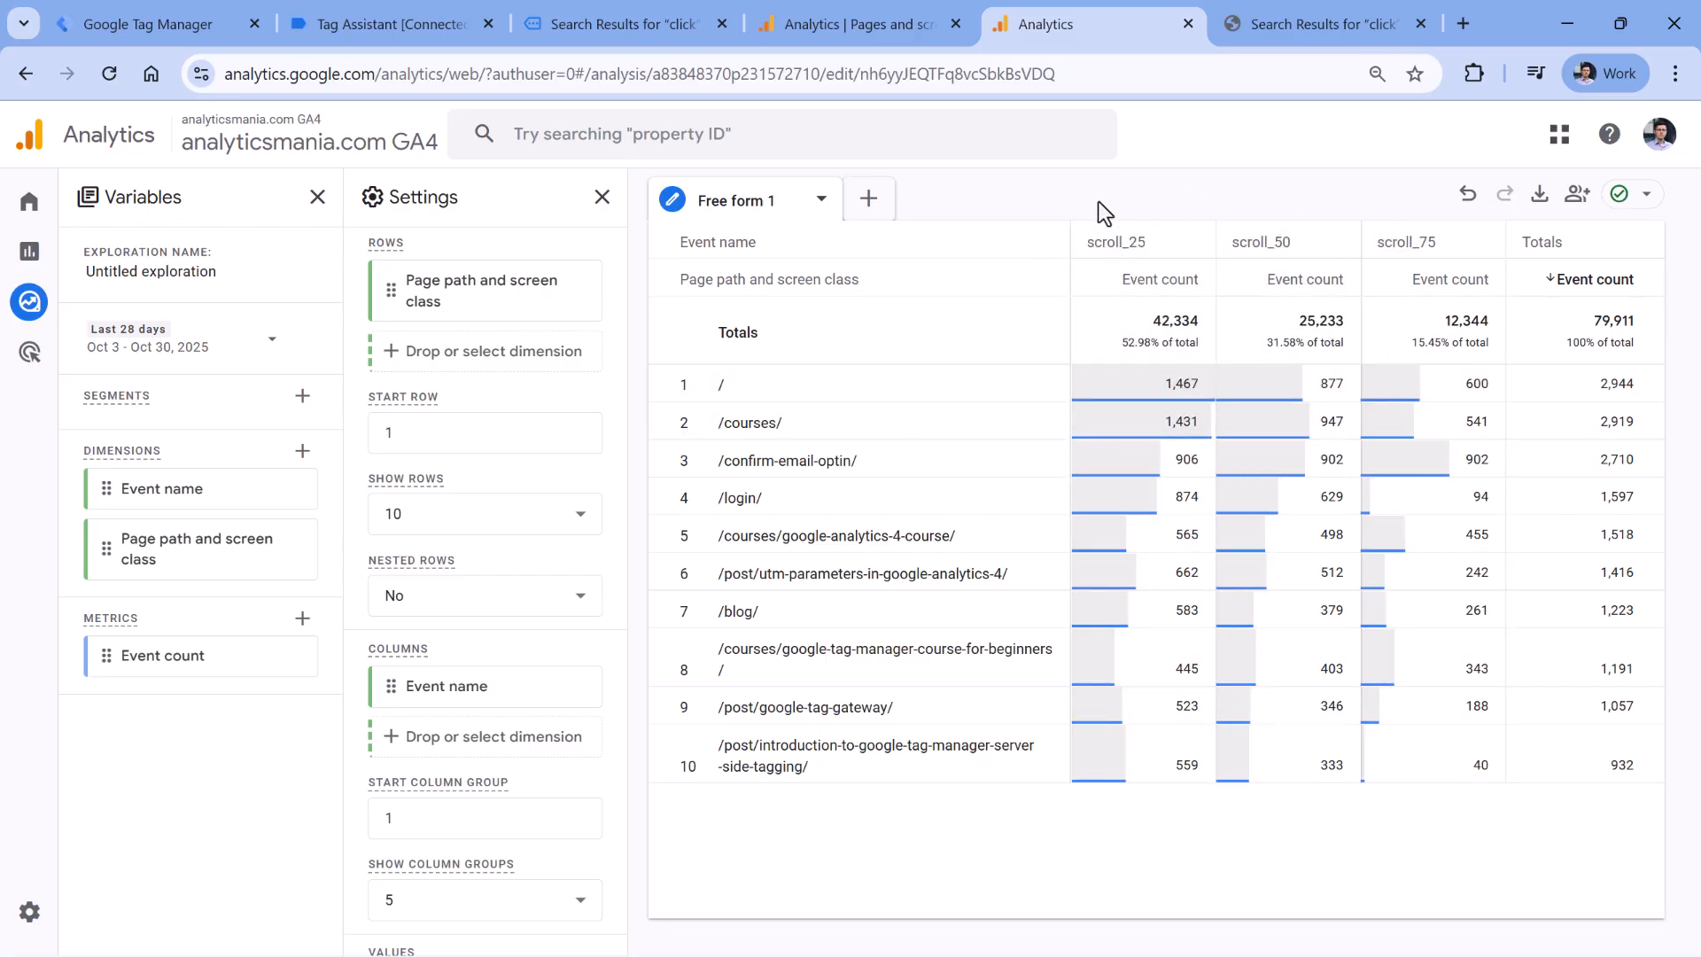
mouse_move(1137, 243)
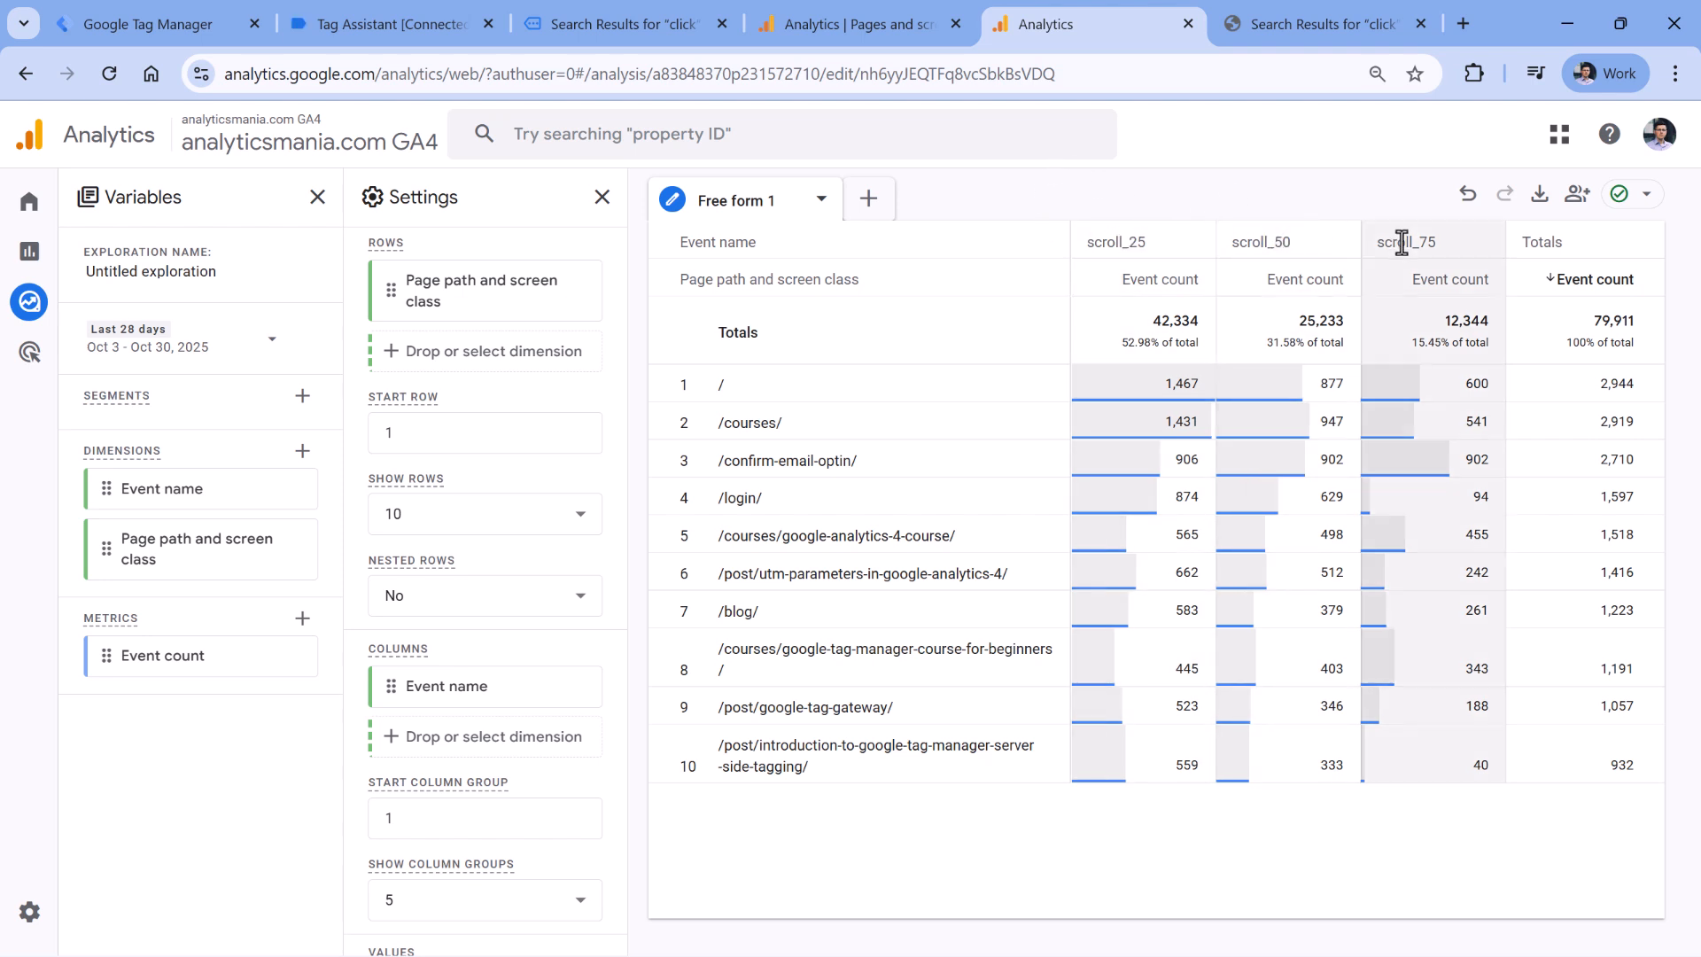
mouse_move(1423, 239)
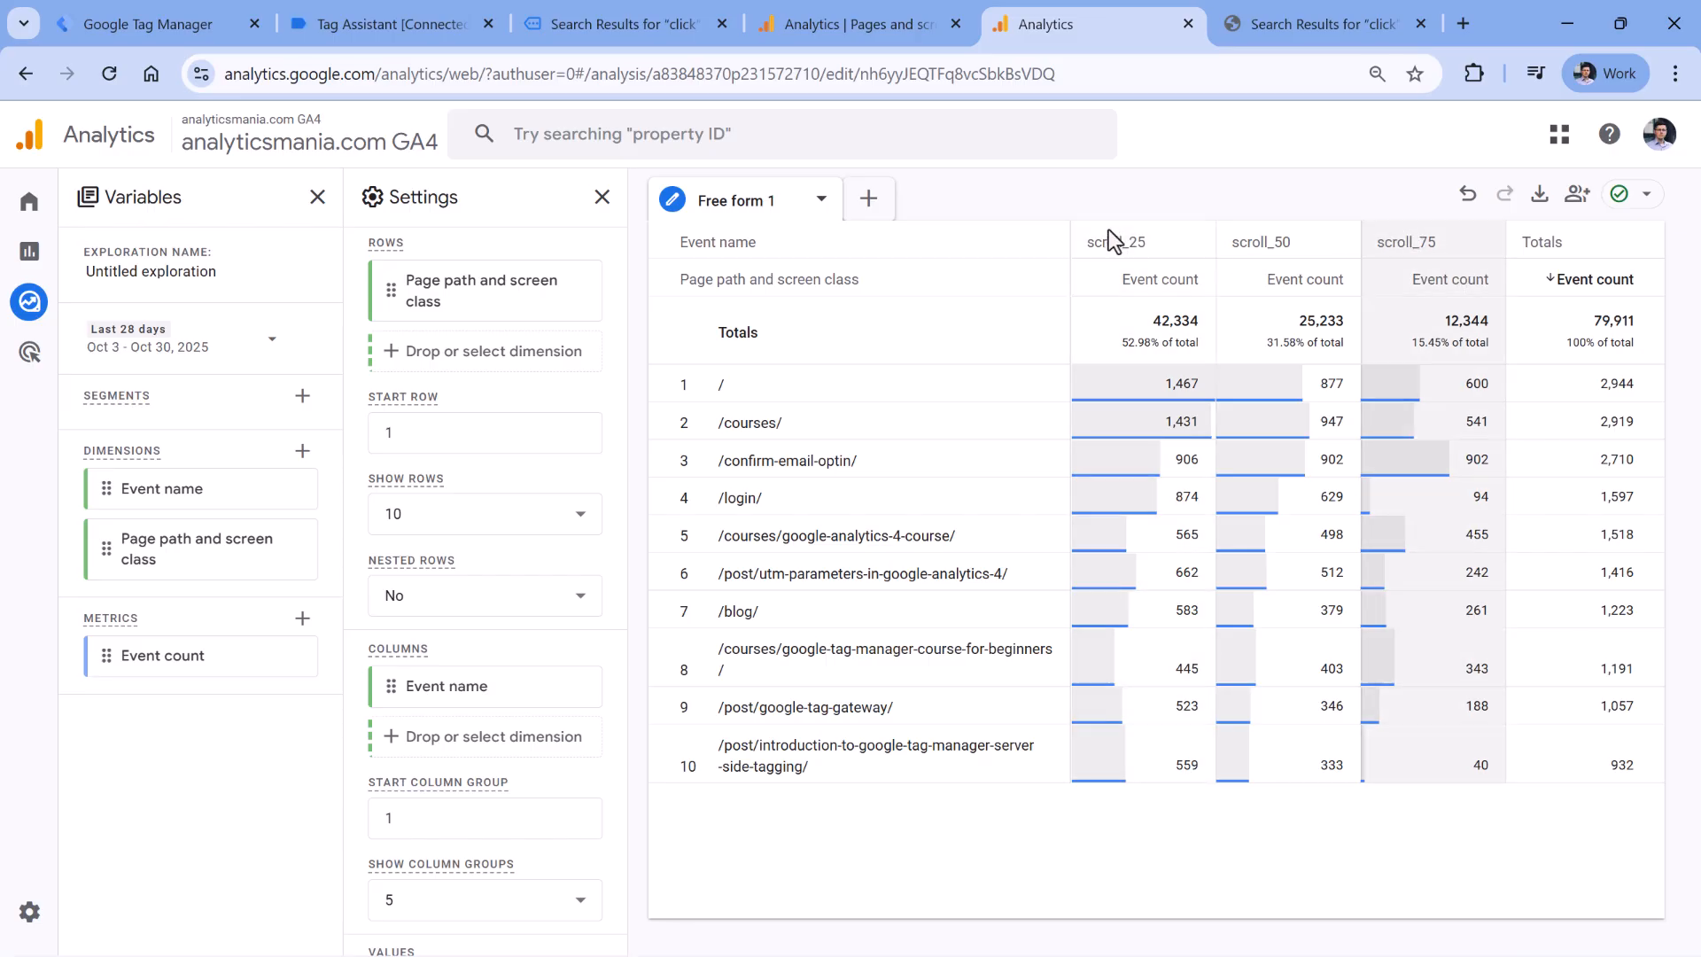
mouse_move(1087, 244)
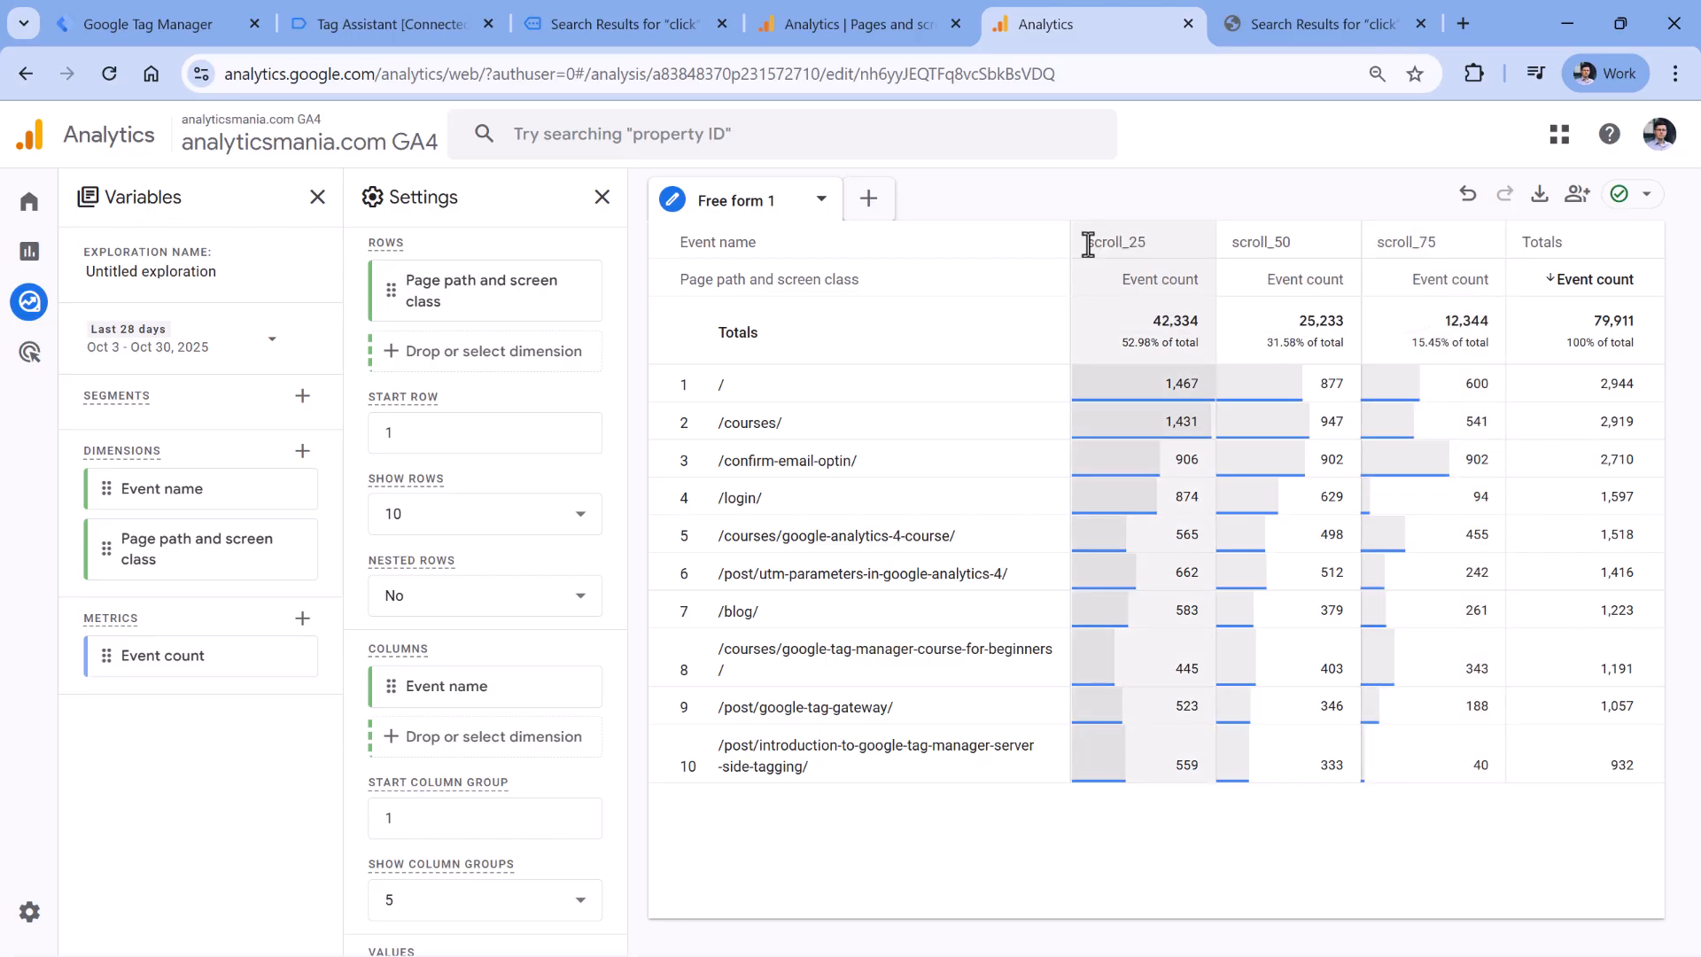
mouse_move(1179, 197)
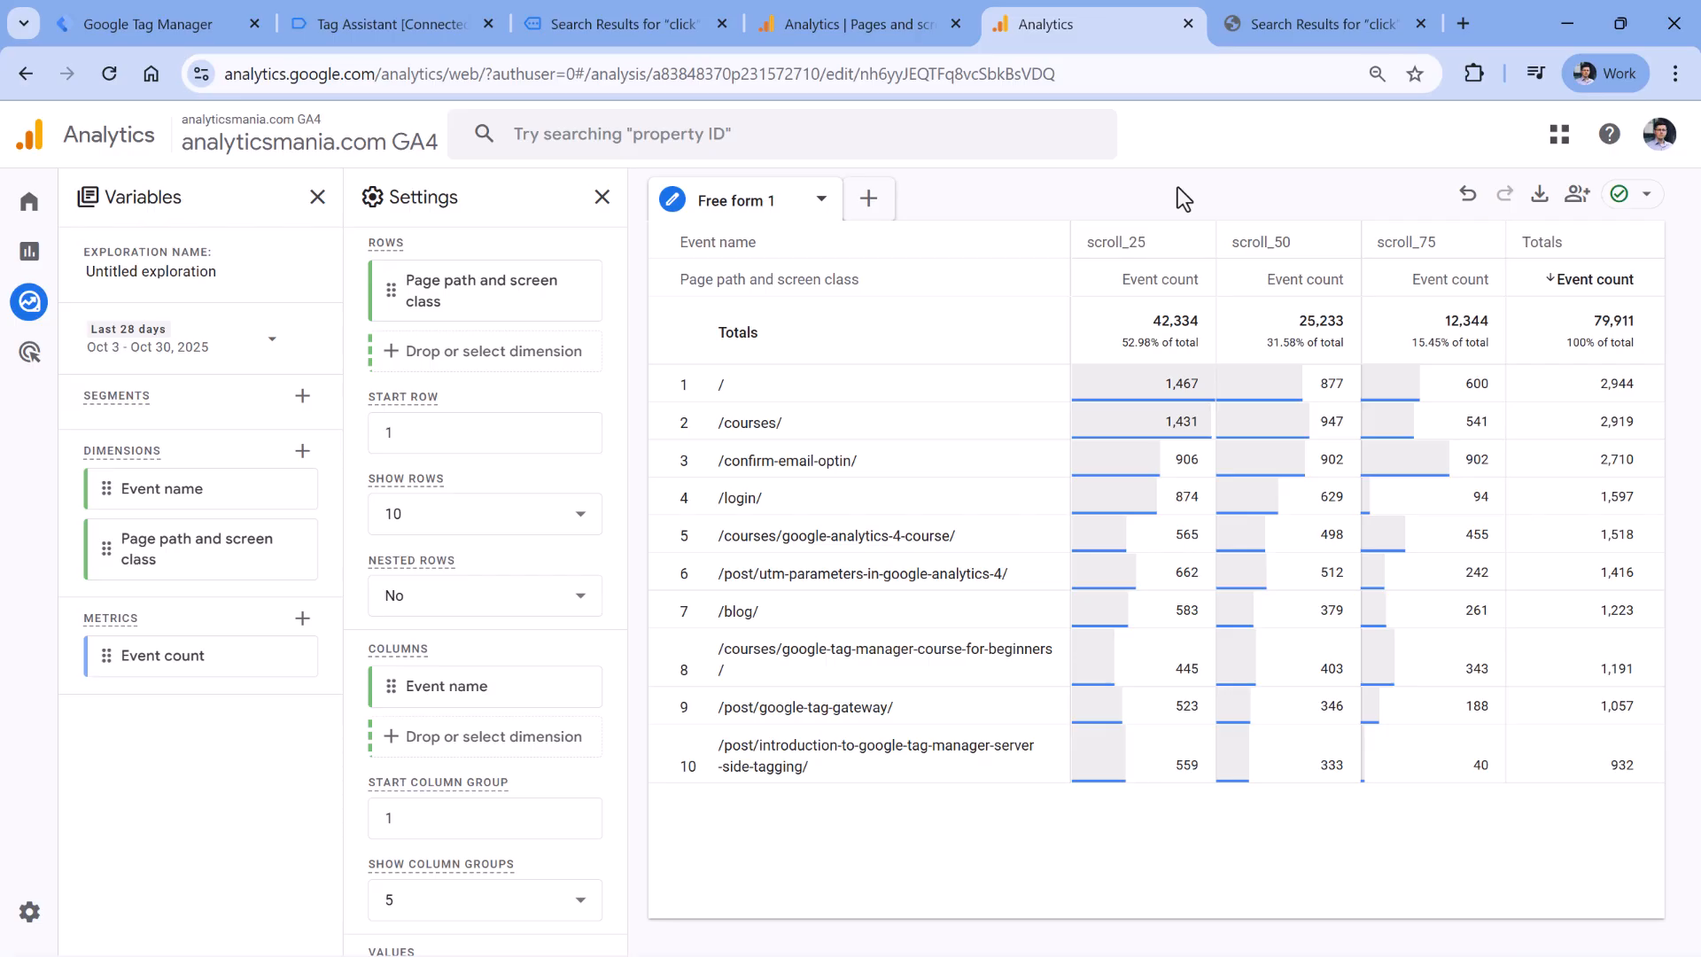
mouse_move(1510, 256)
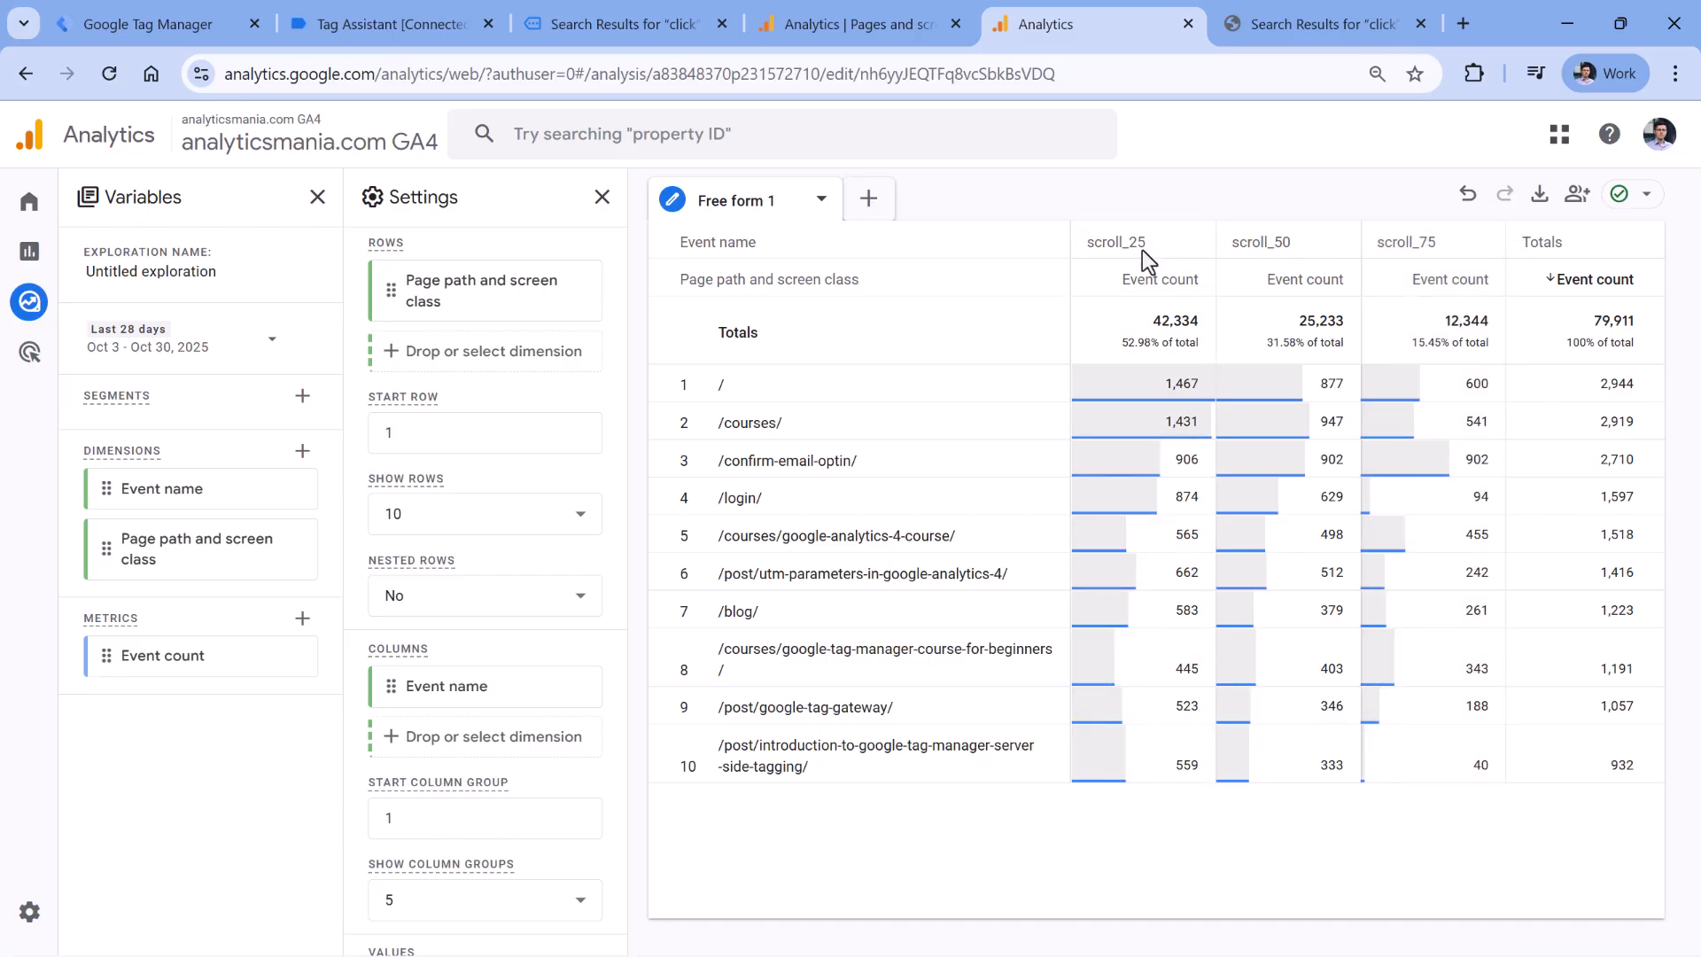
- Extend the Event name filter regex to scroll_.*|page_view and apply it
scroll("down", 3)
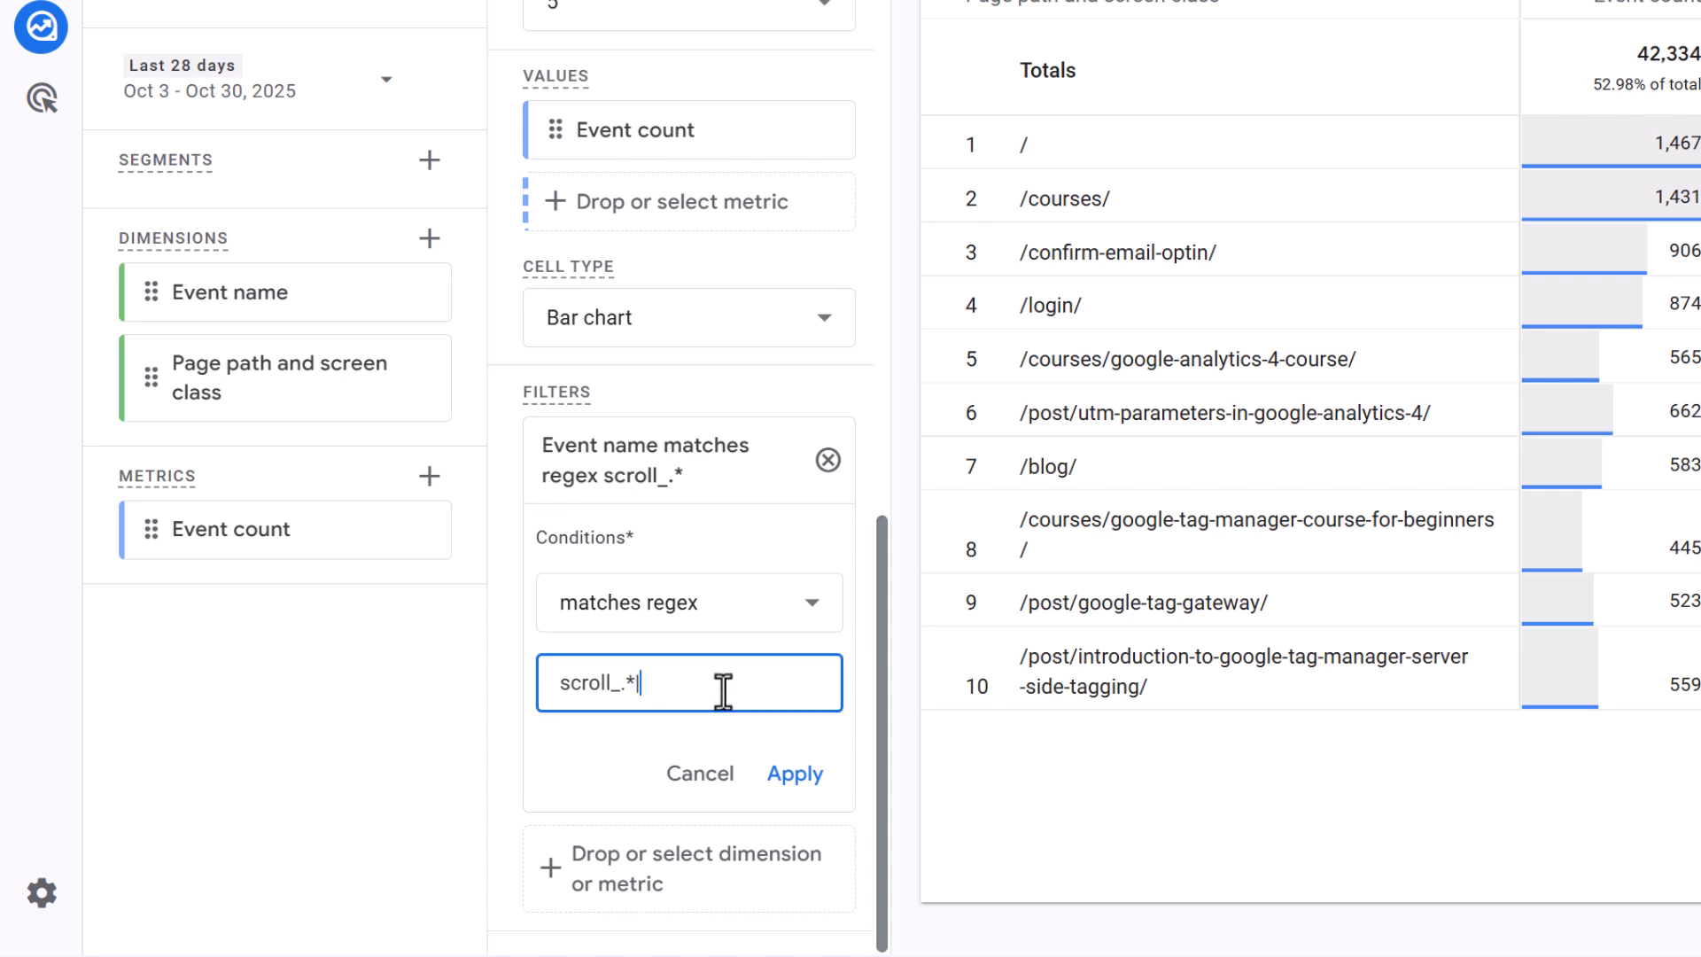
type("|page_view")
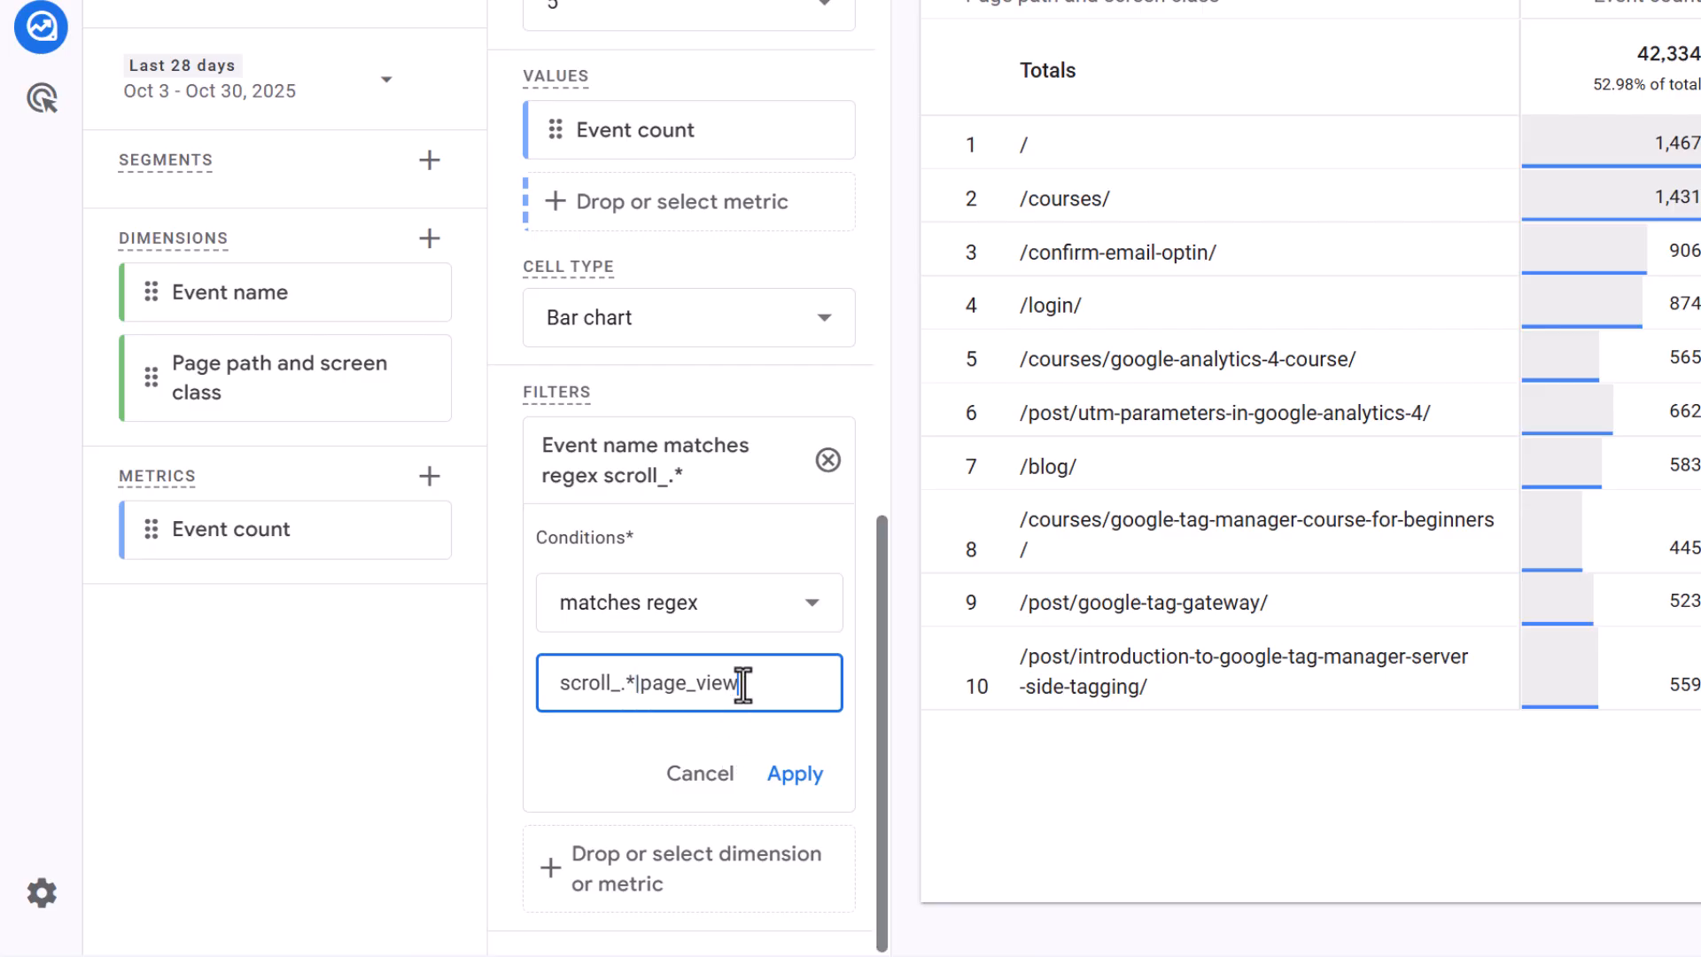
left_click(795, 773)
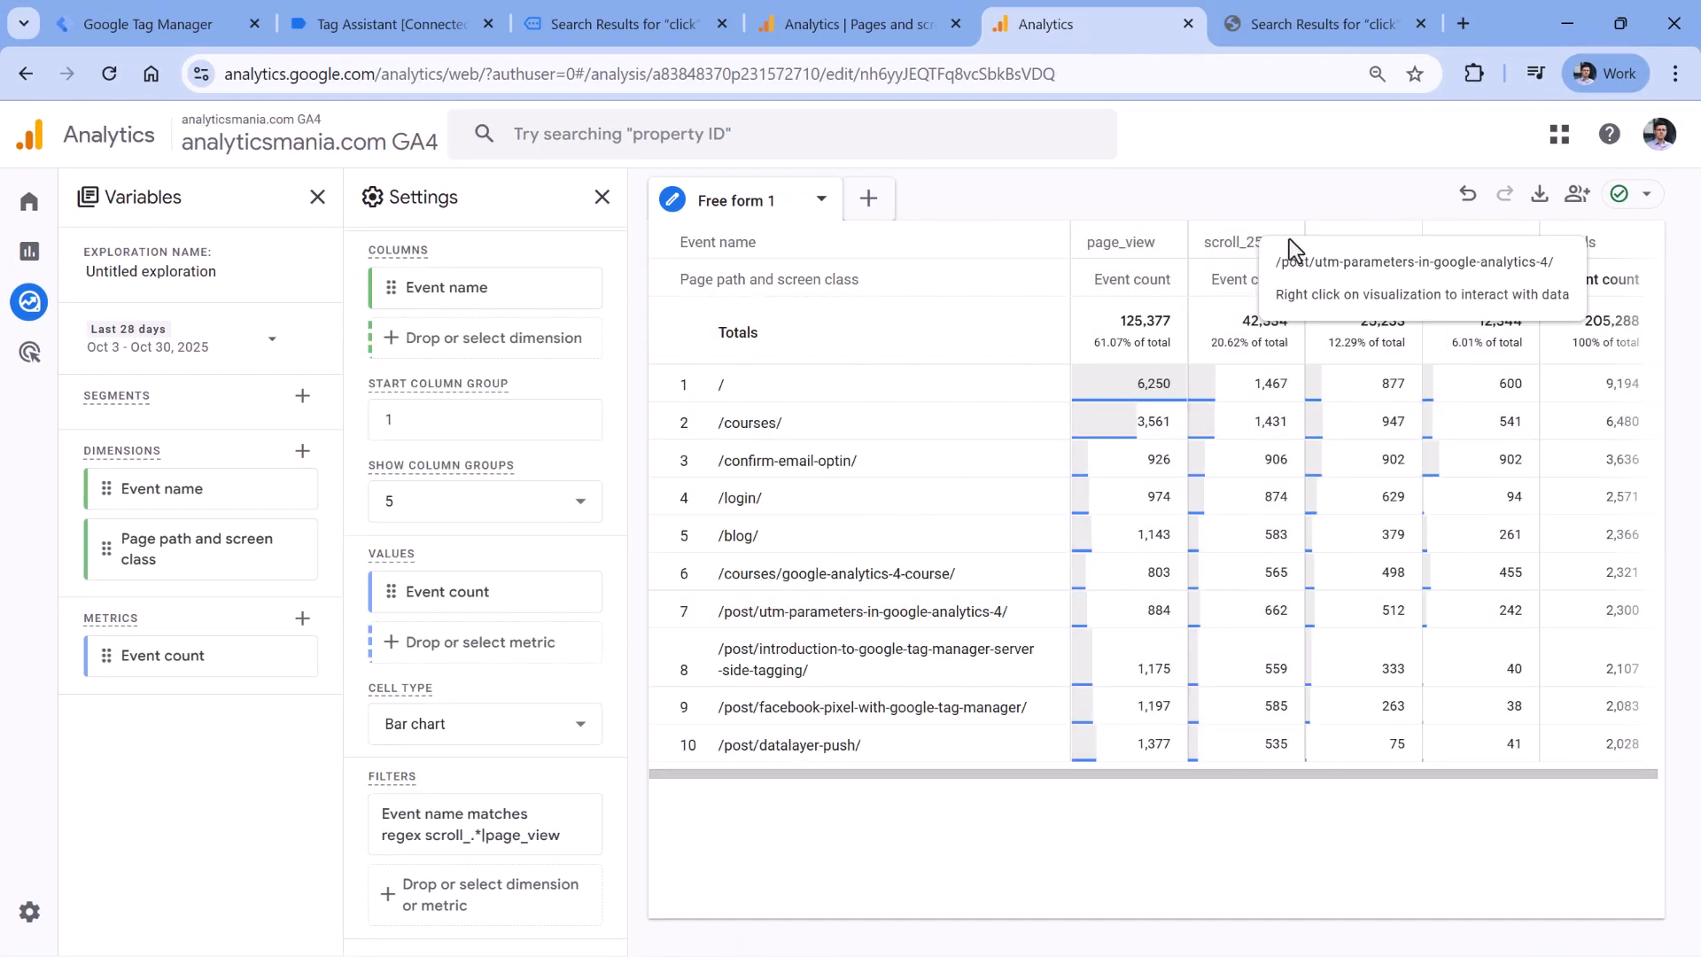
mouse_move(1166, 404)
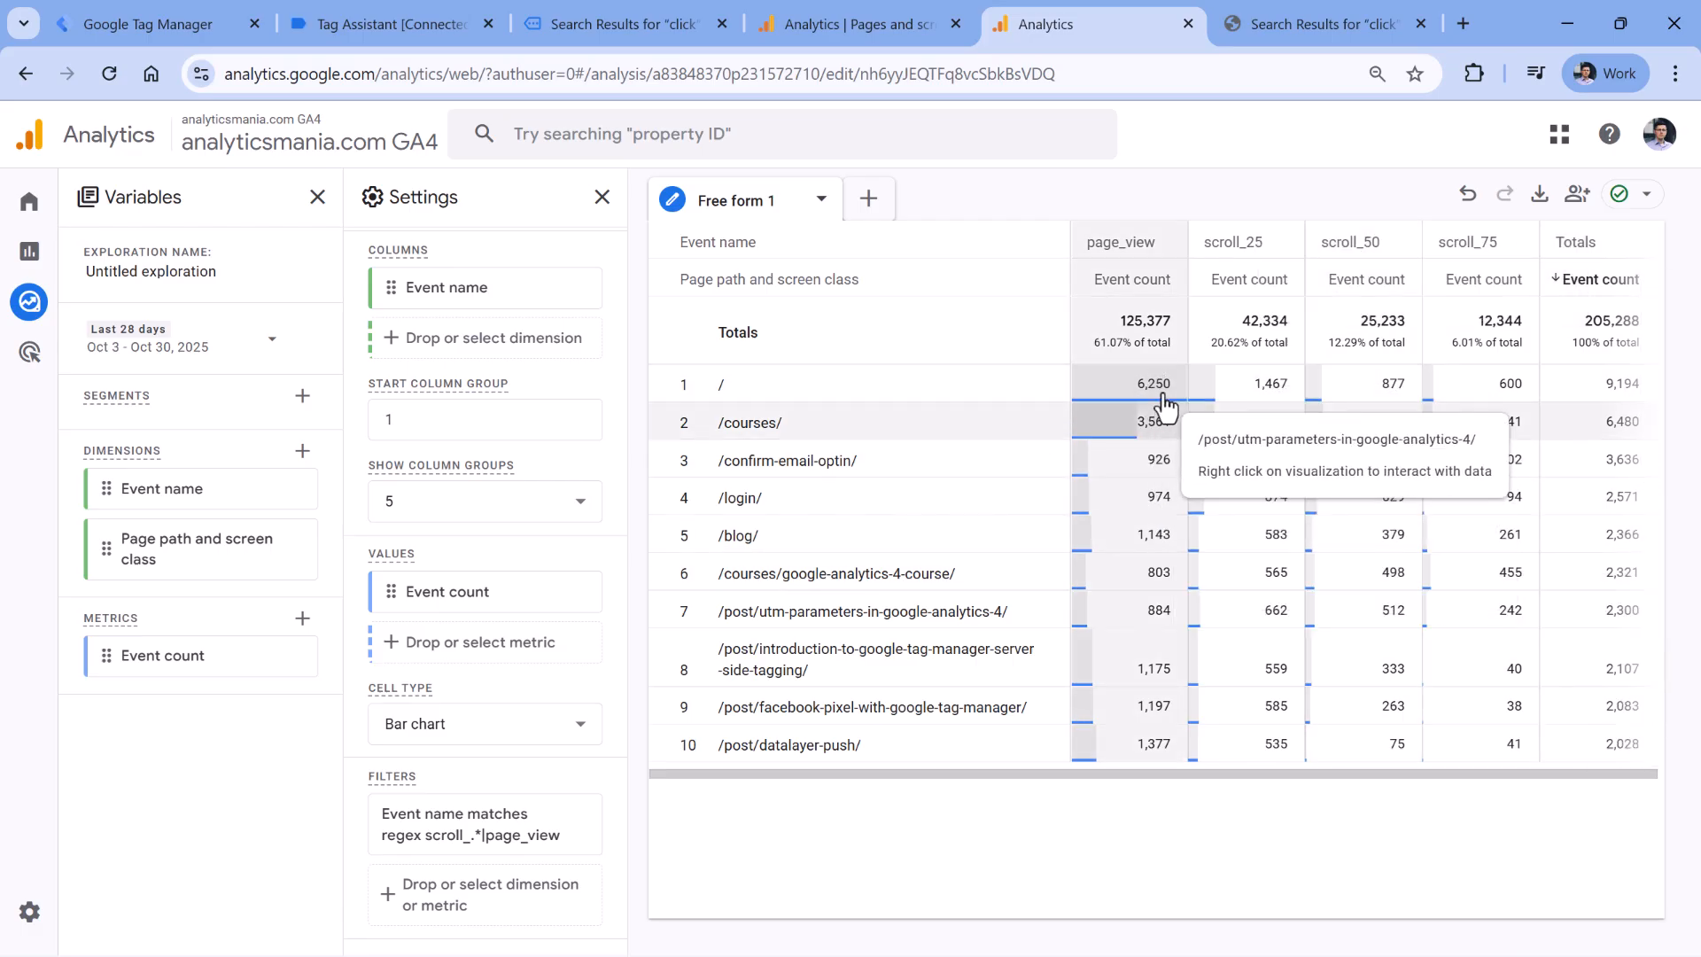
mouse_move(1153, 383)
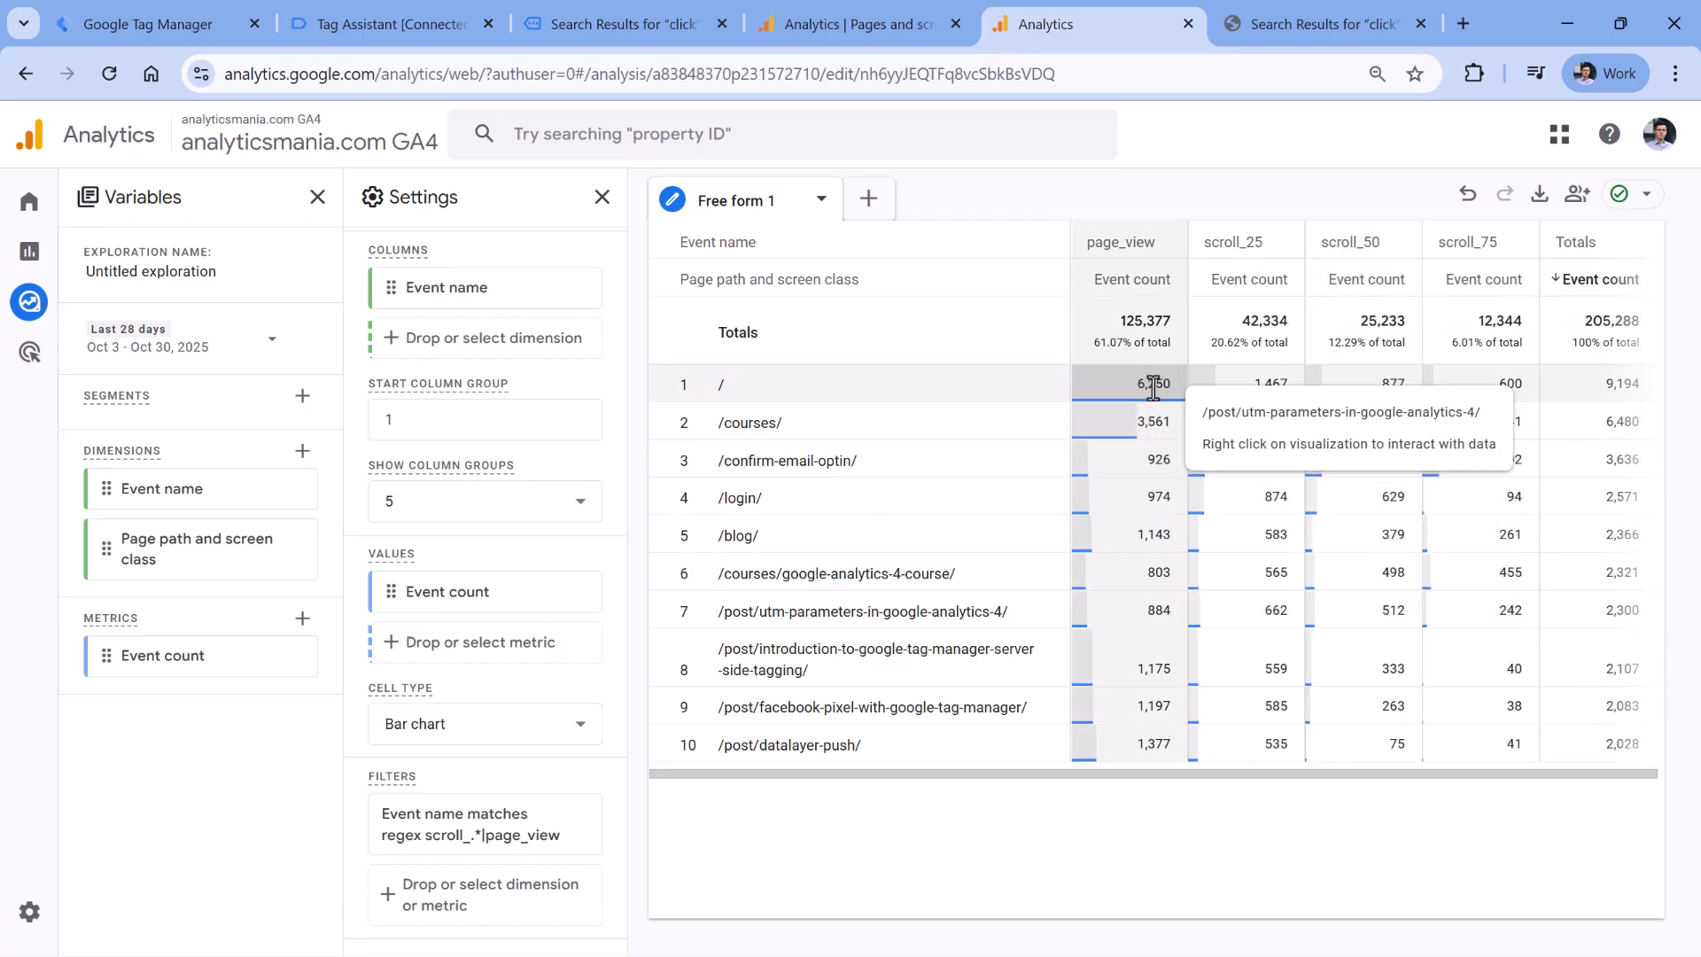
mouse_move(1272, 384)
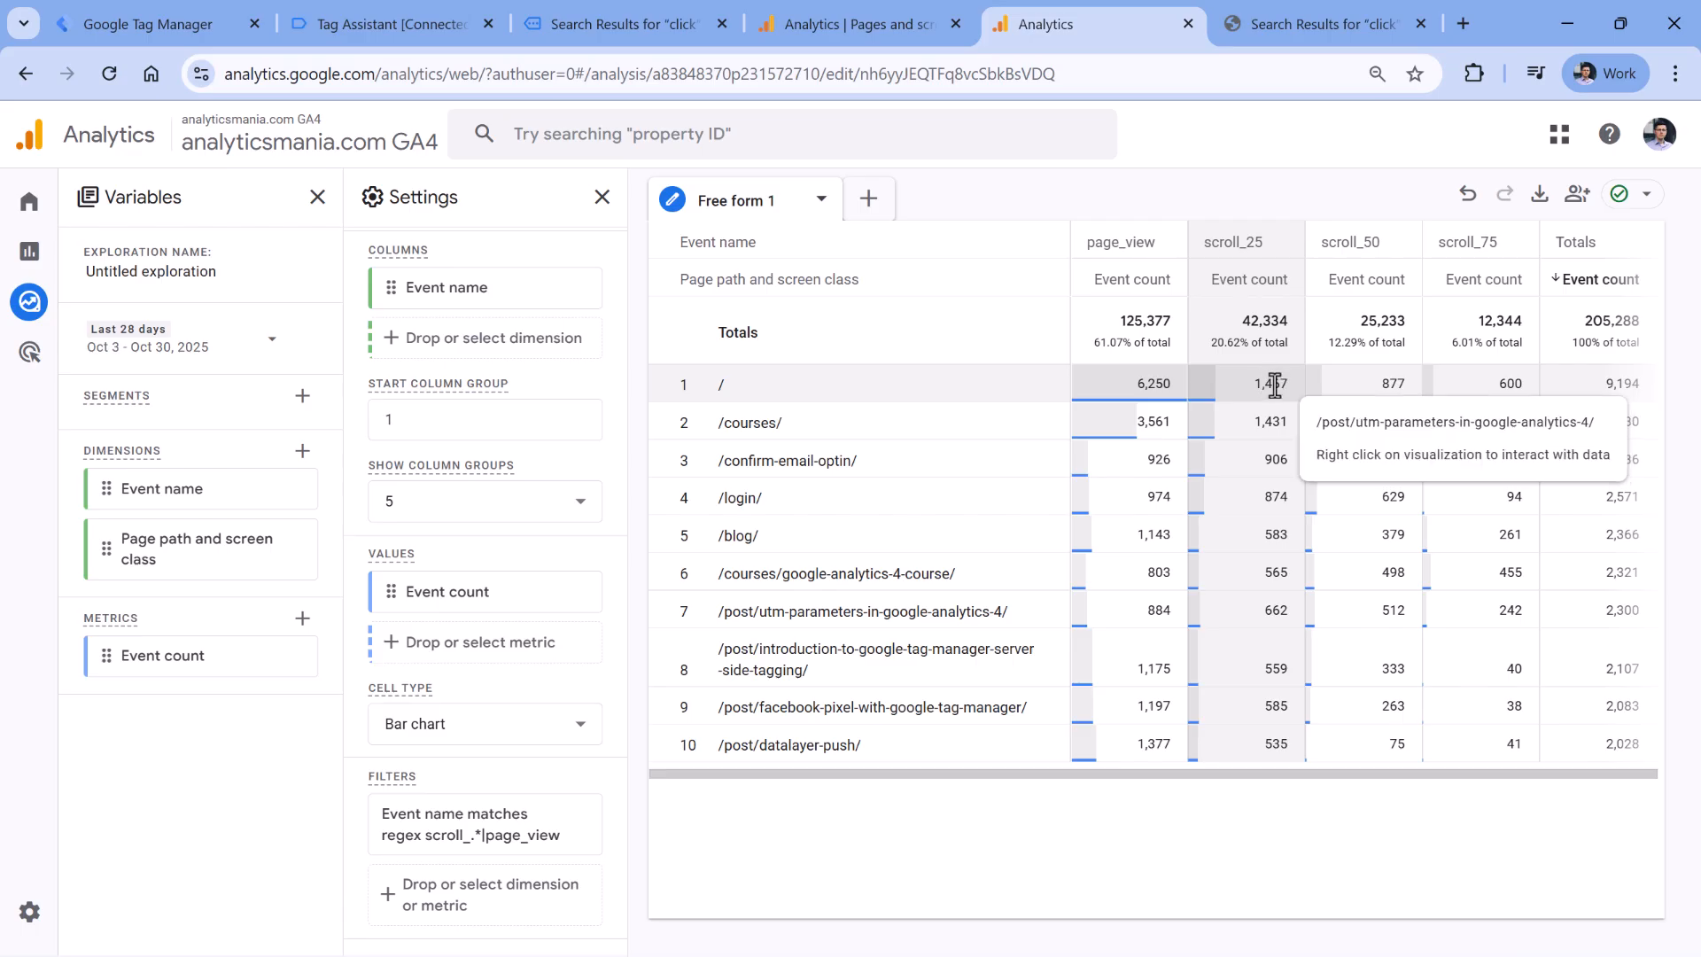
mouse_move(1429, 383)
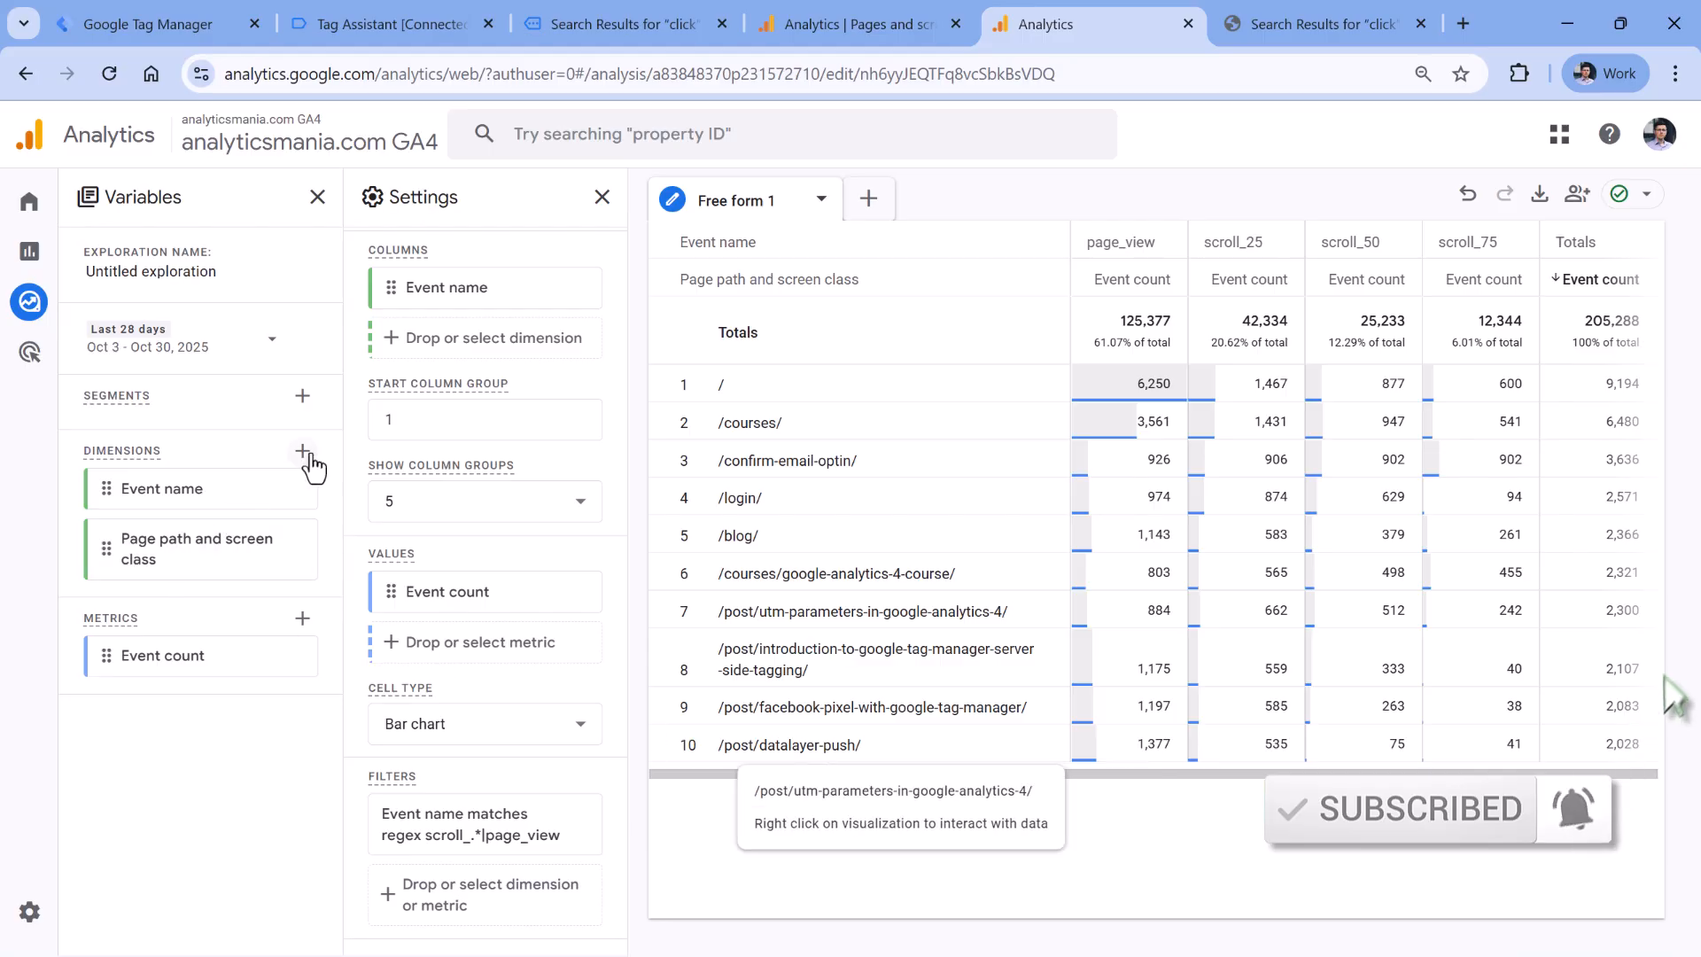
mouse_move(257, 464)
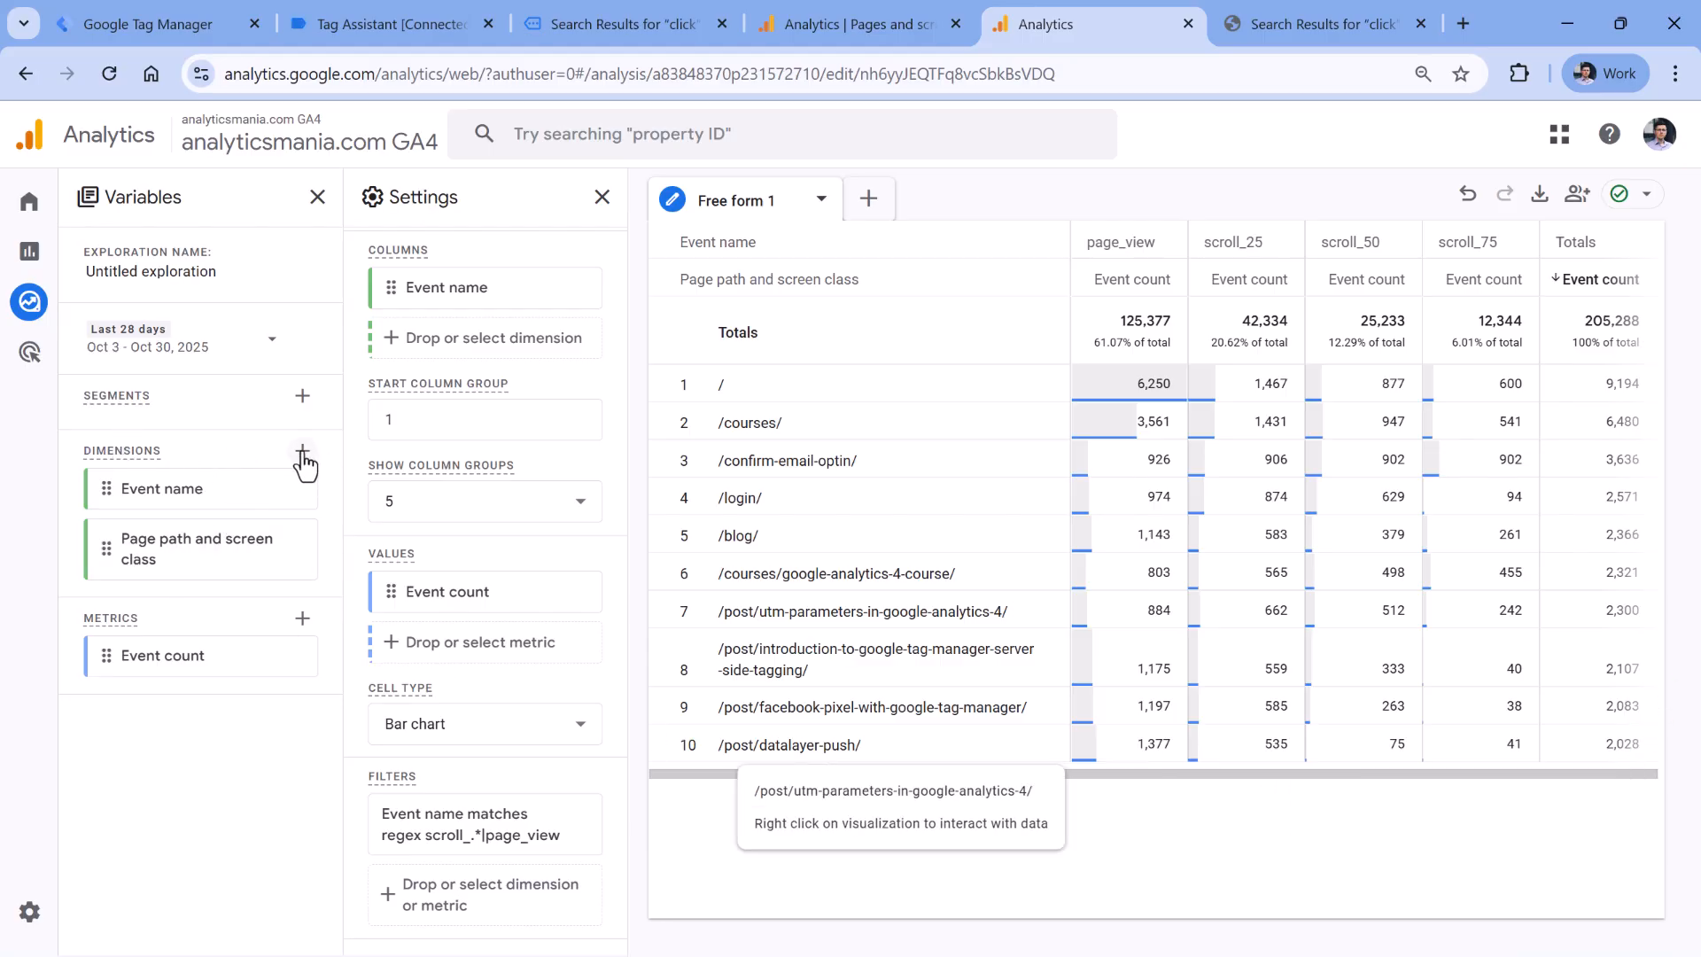
- Add the Percent scrolled dimension and replace Event name in Columns with it
left_click(302, 451)
type("percent")
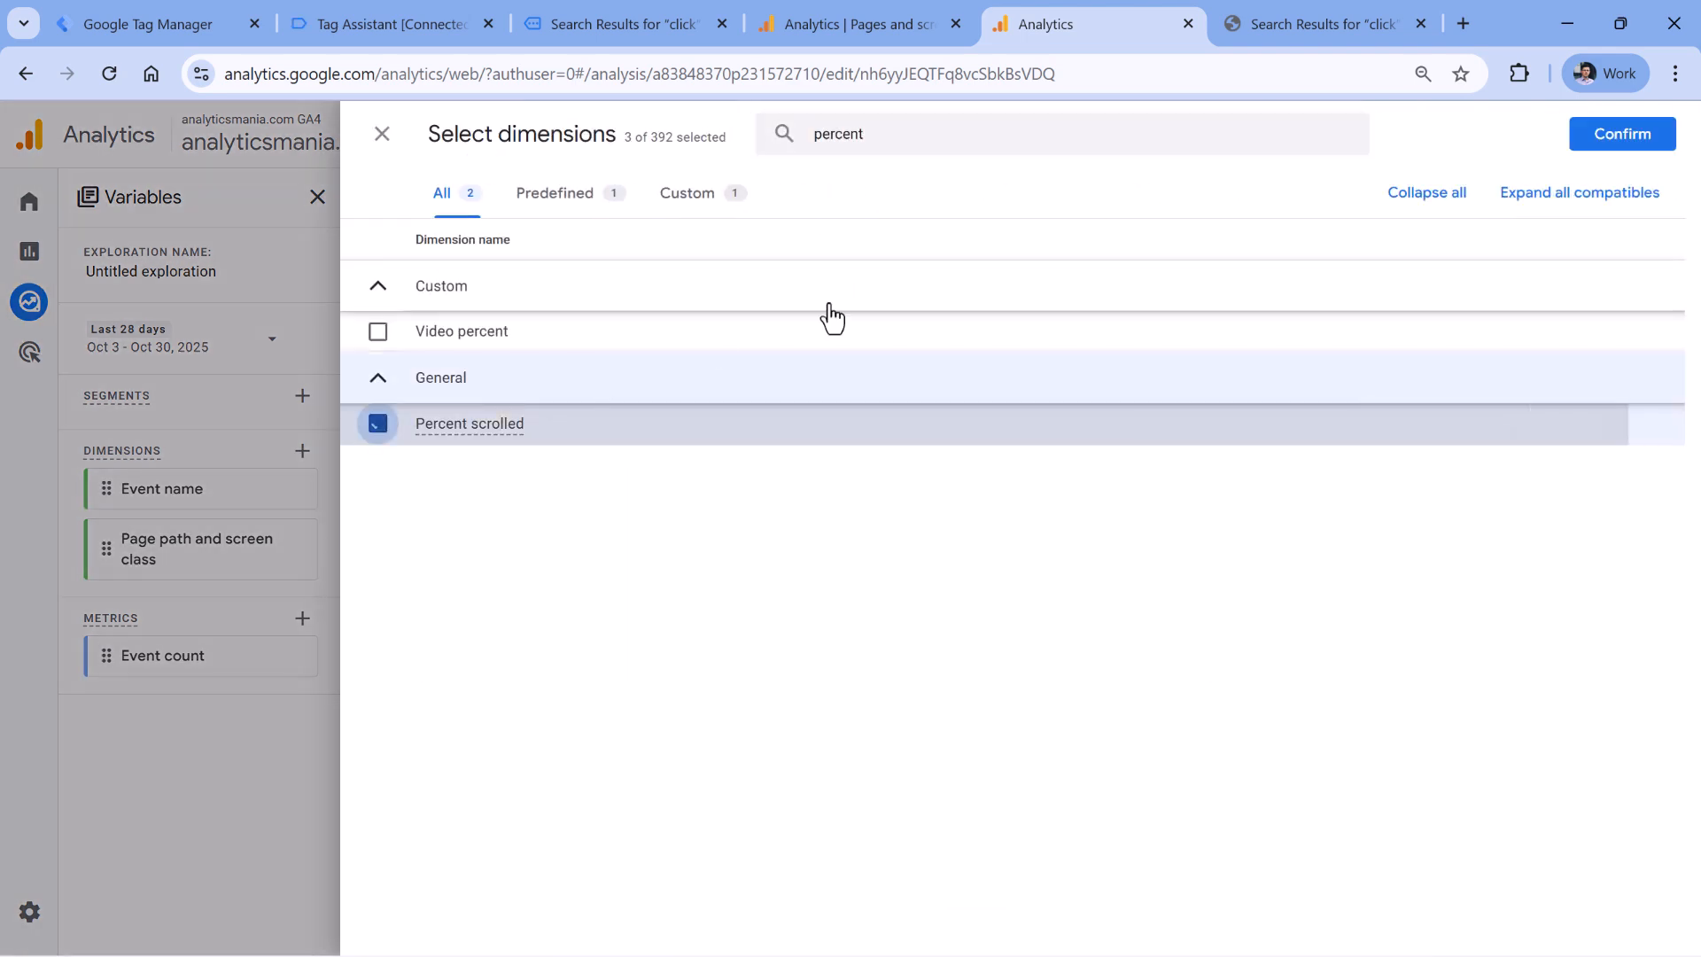
left_click(1622, 134)
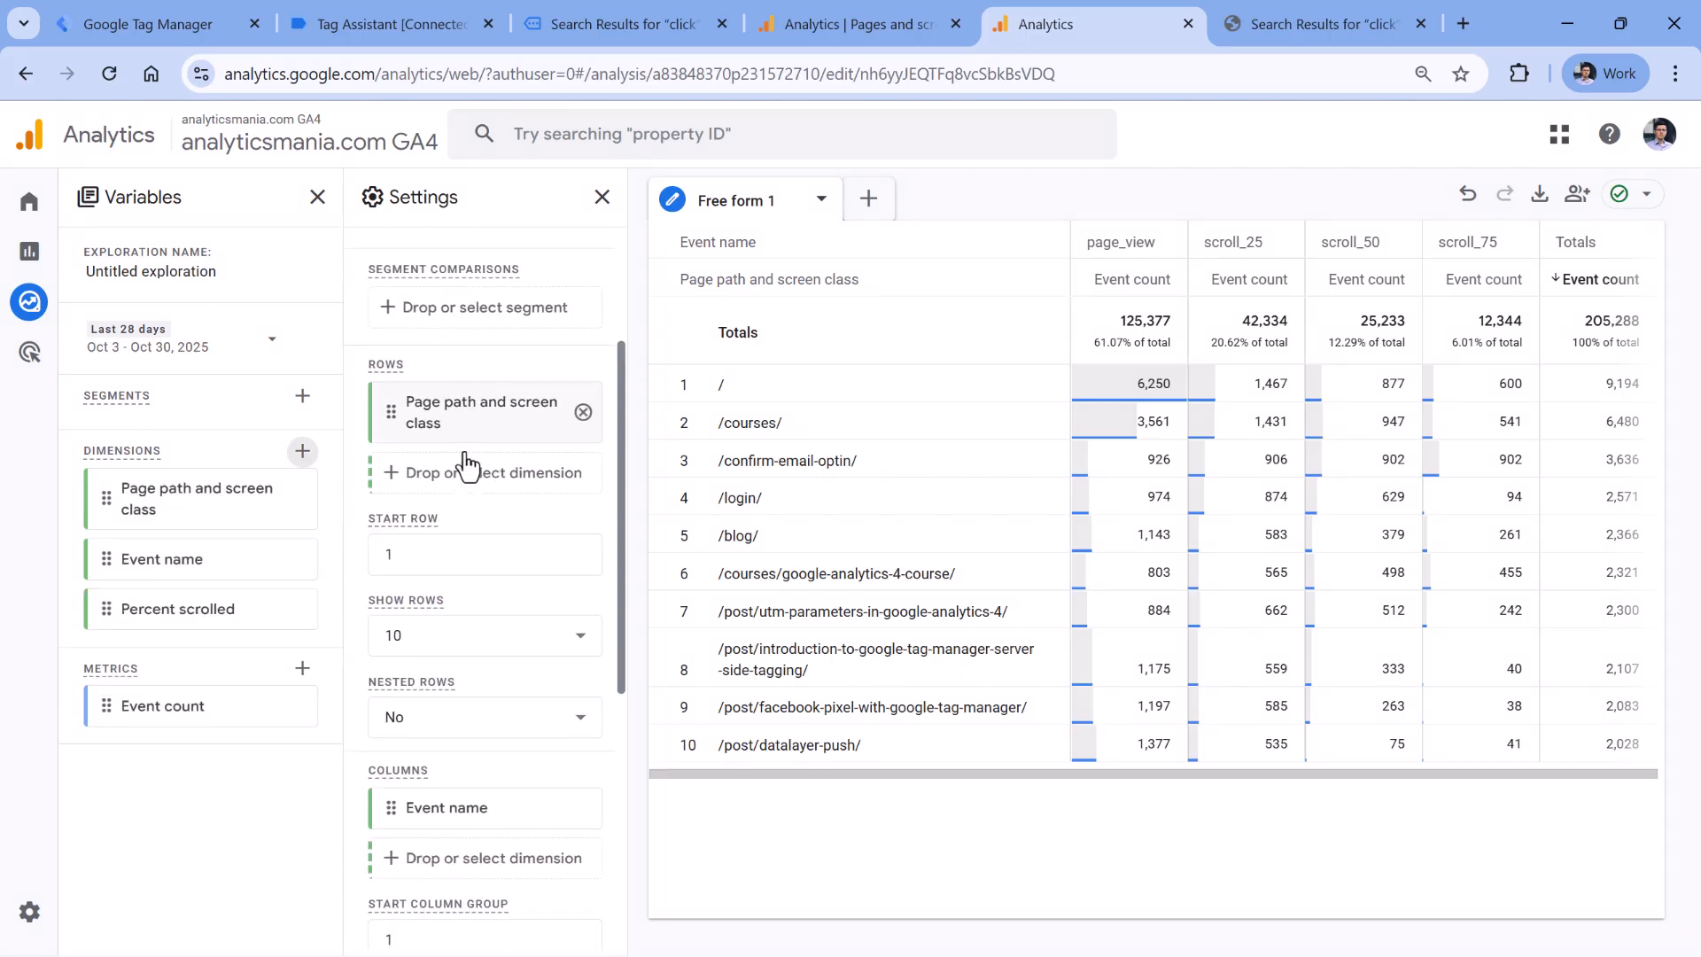
scroll("down", 3)
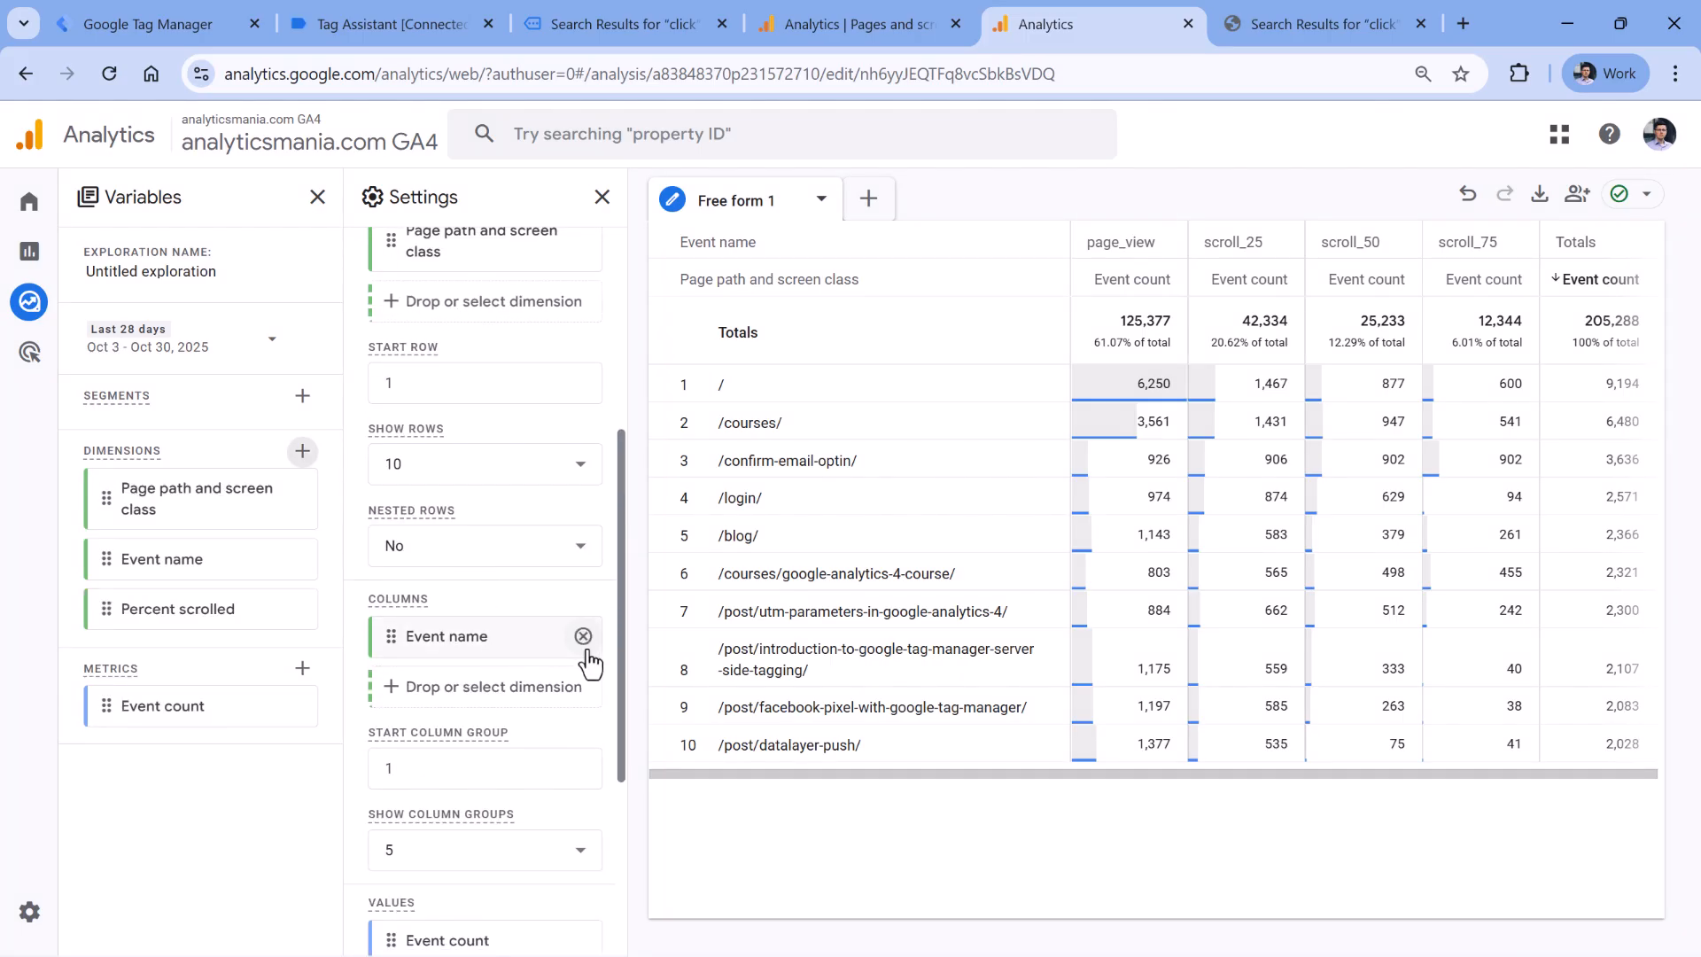
left_click(582, 636)
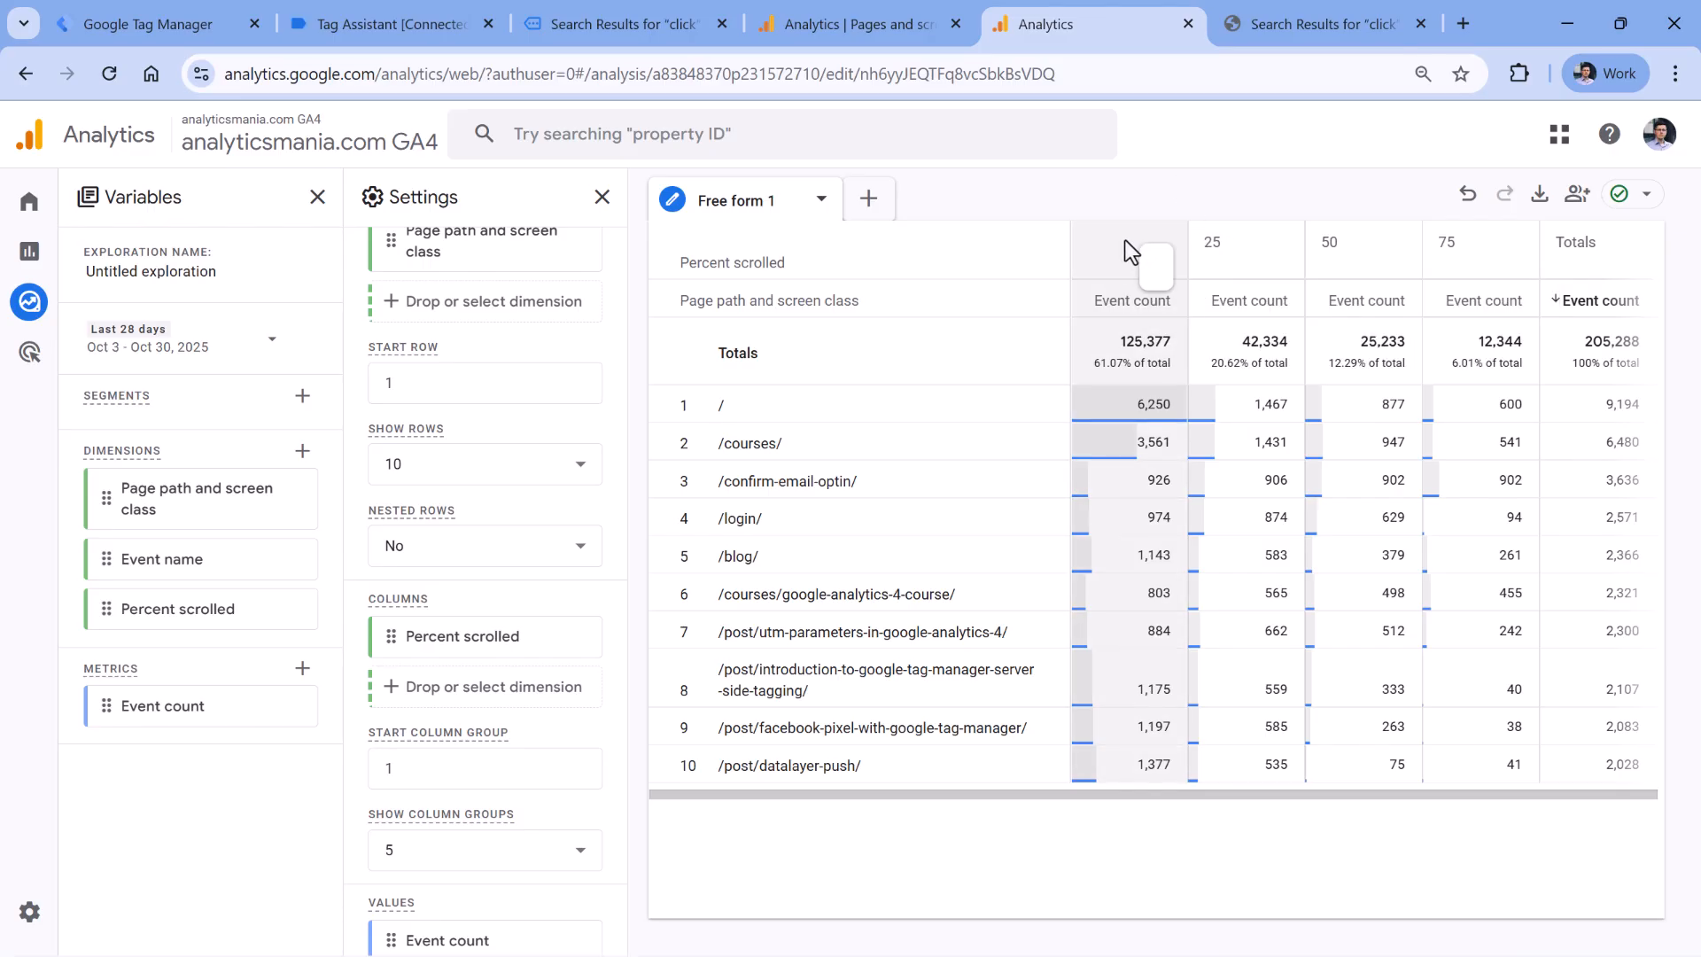
mouse_move(1101, 402)
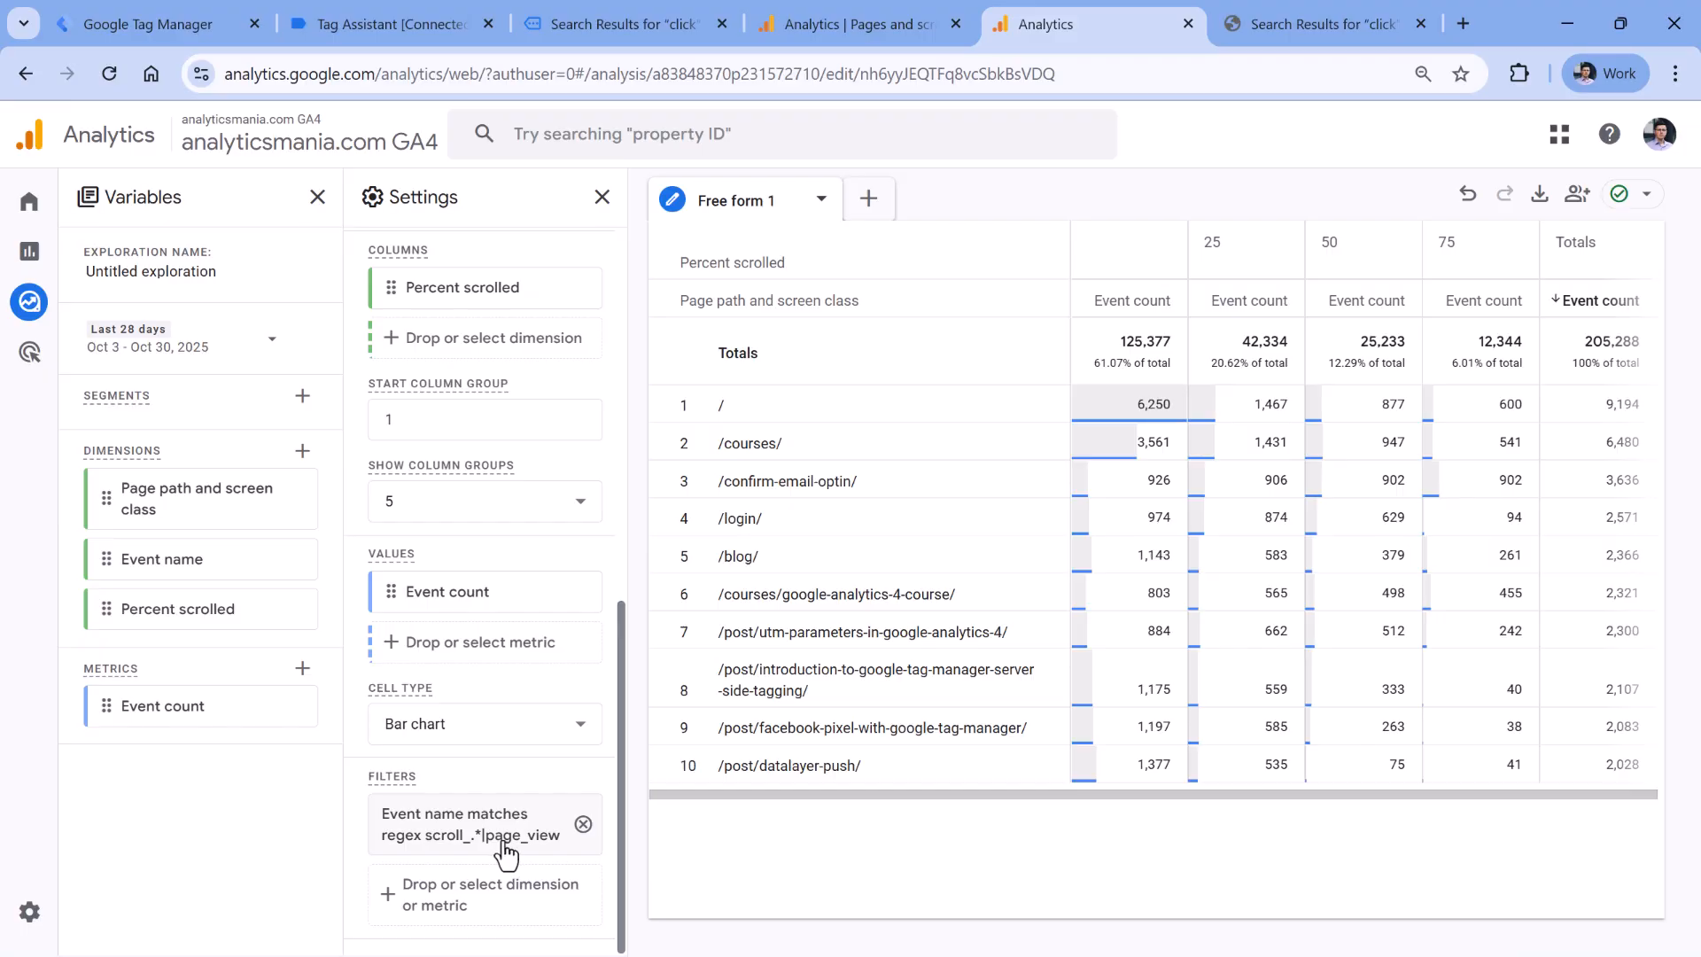
mouse_move(1155, 197)
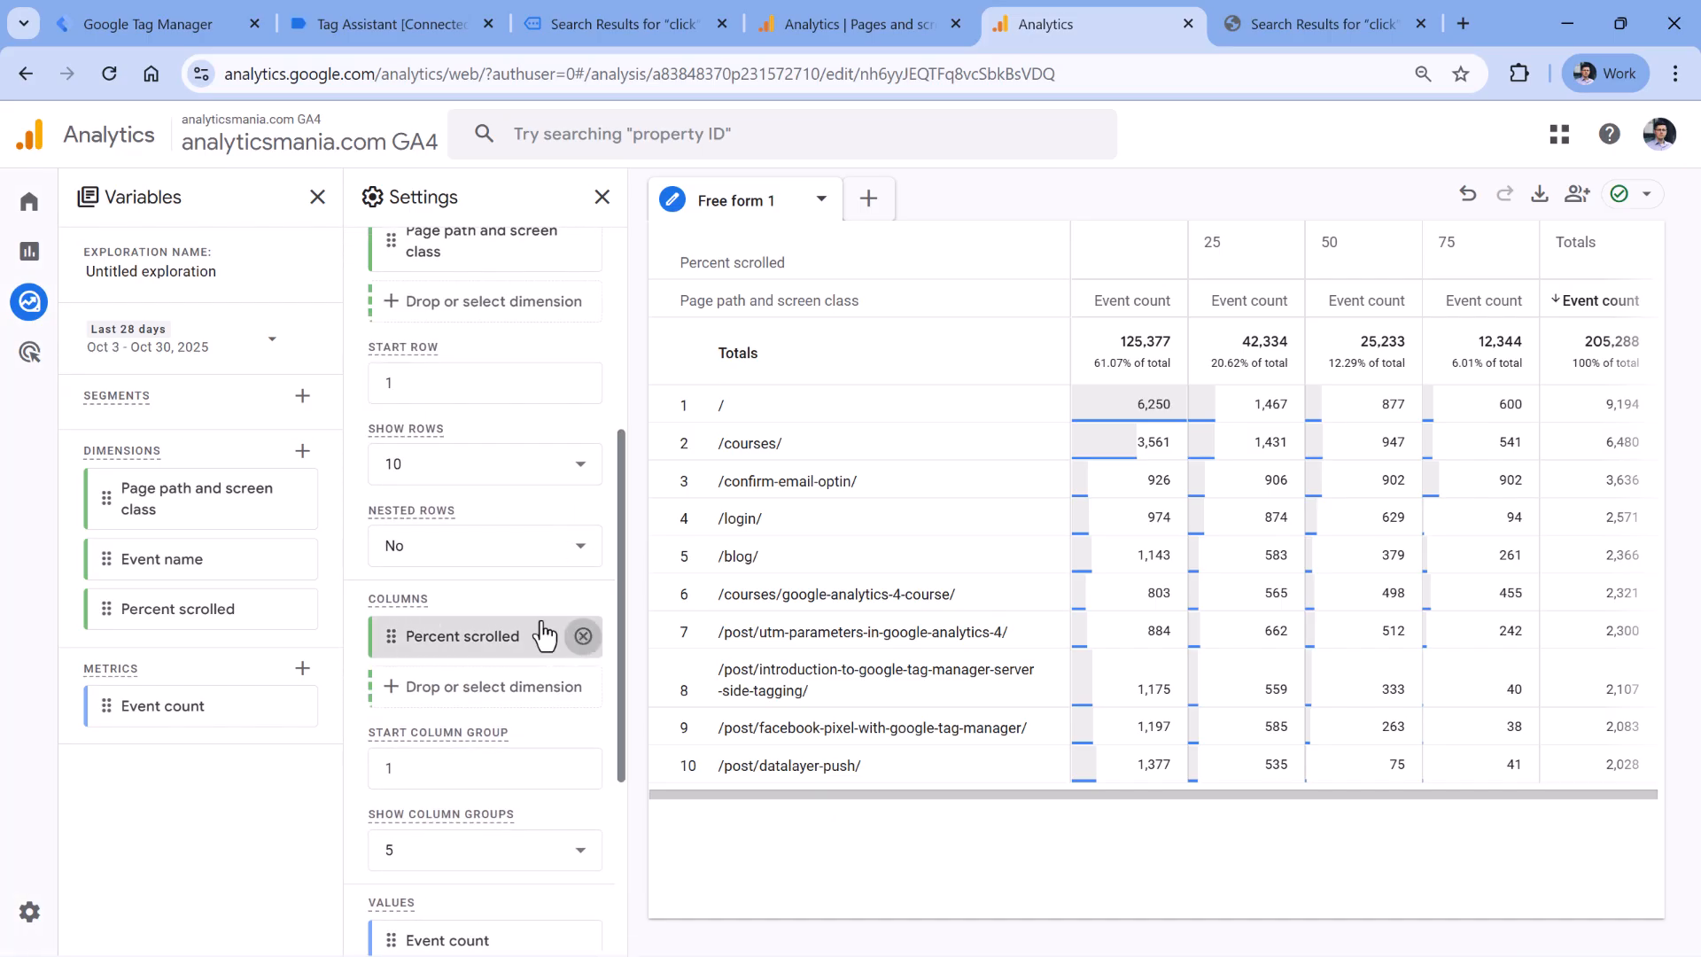
- Move Percent scrolled from Columns to Rows under Page path with nested rows on
left_click(583, 637)
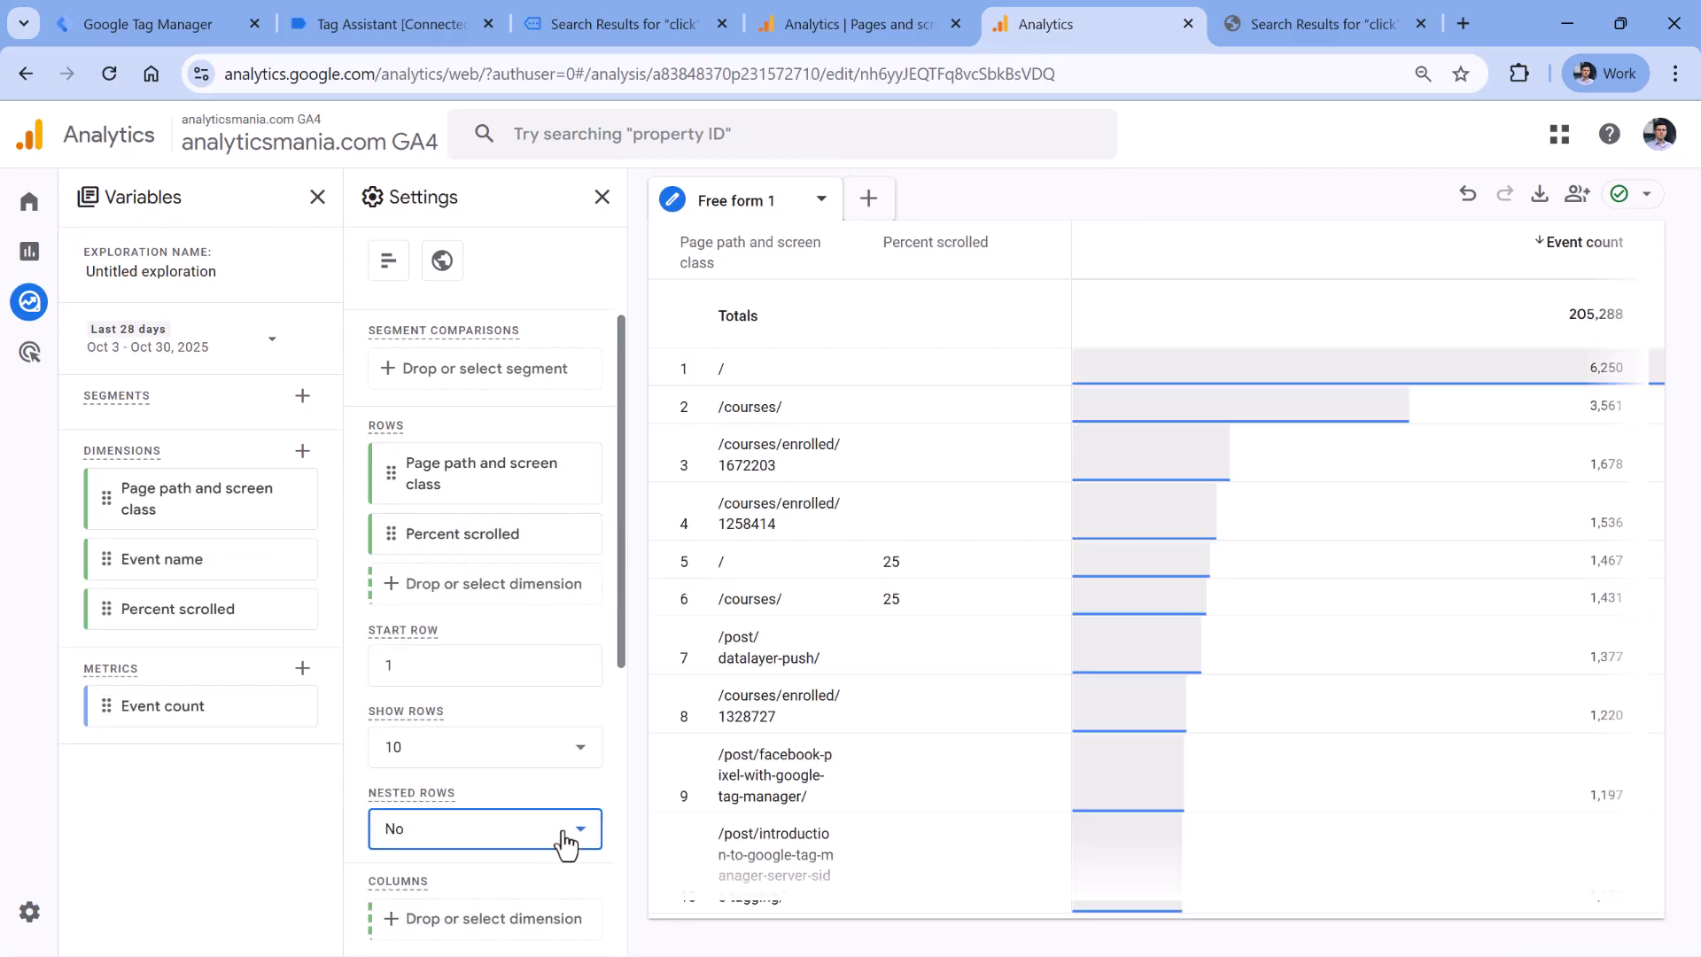
left_click(484, 828)
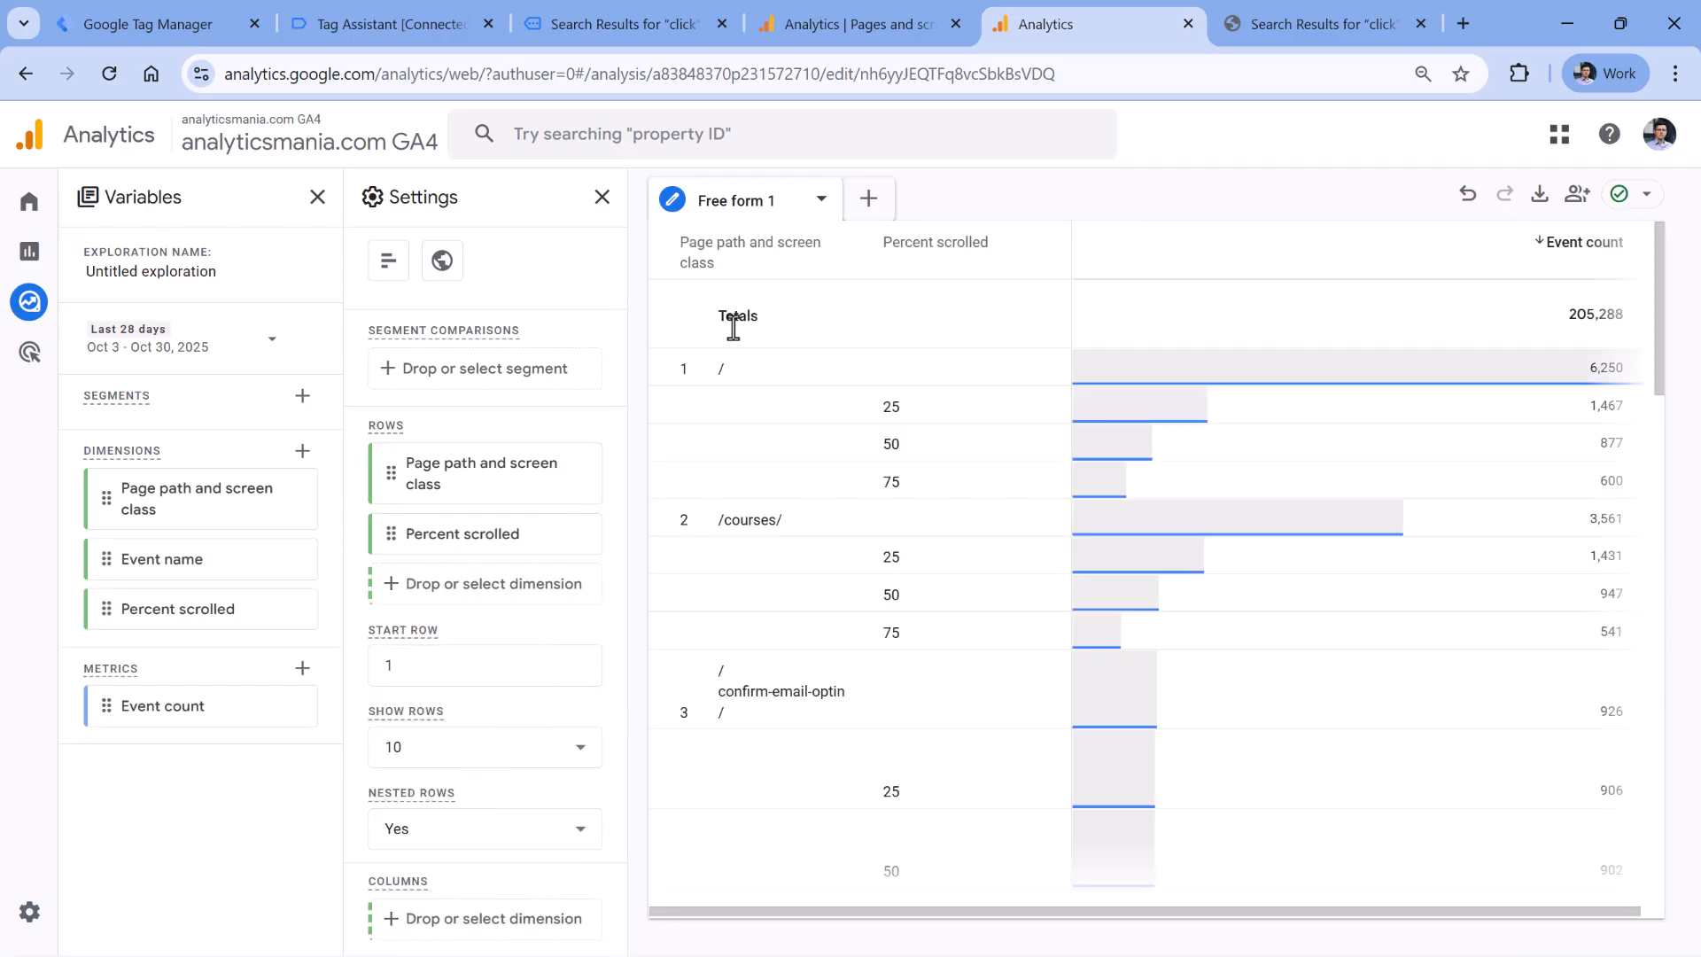
mouse_move(712, 389)
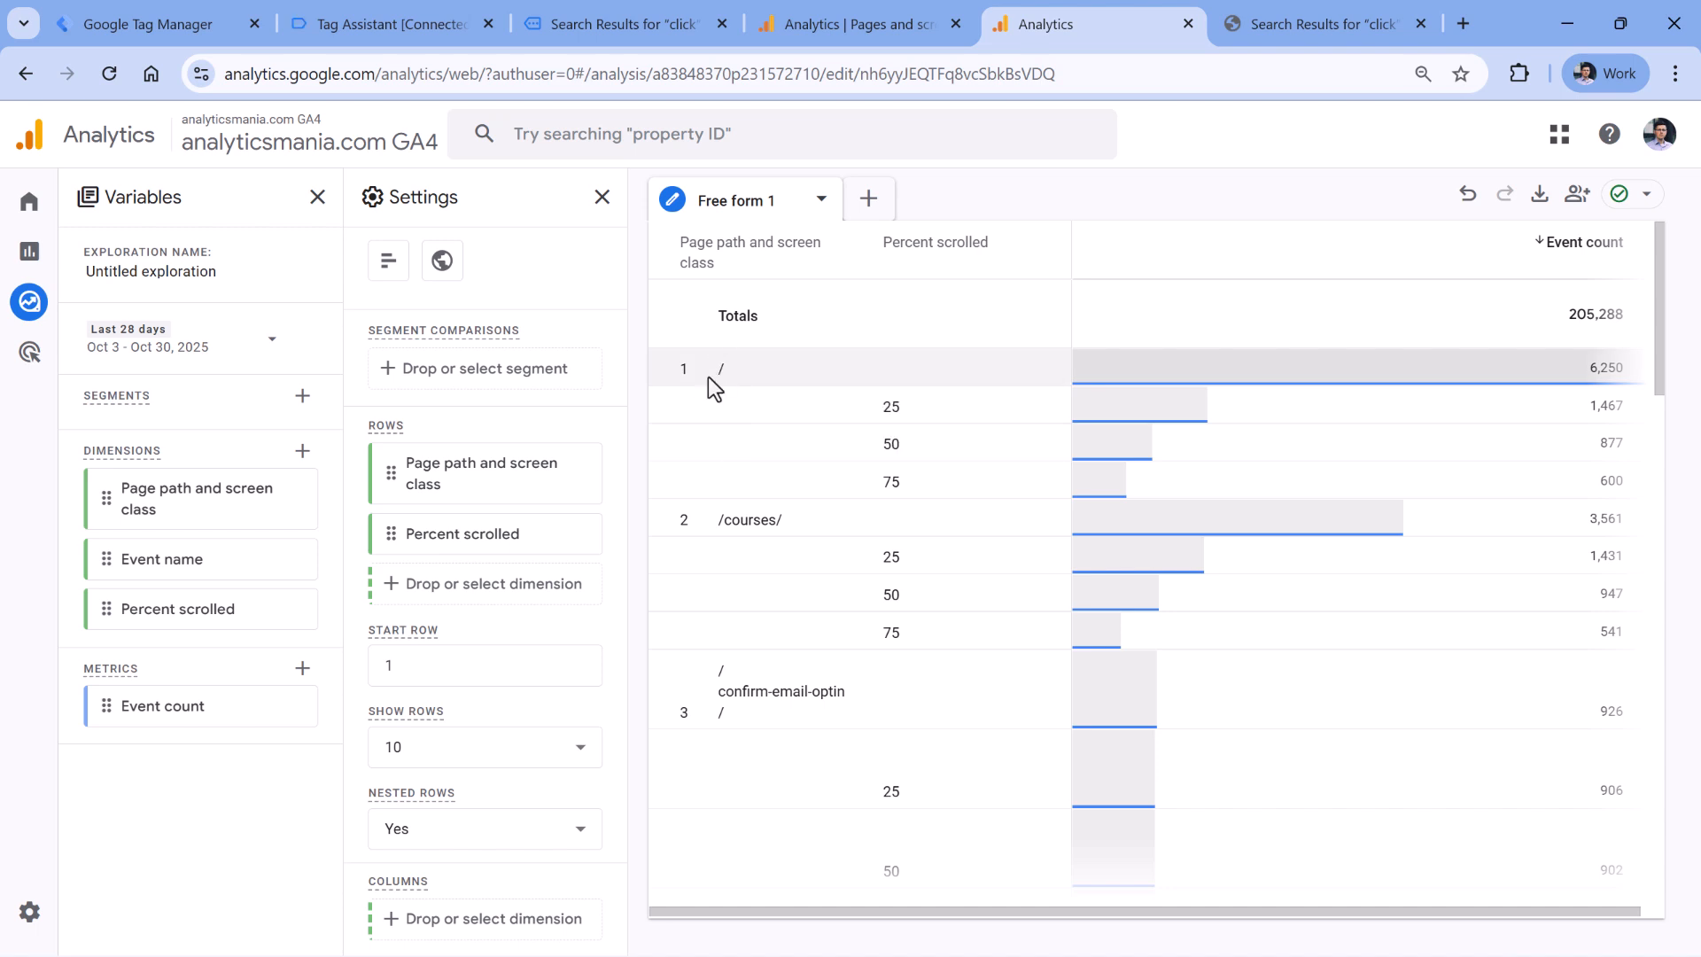
mouse_move(881, 386)
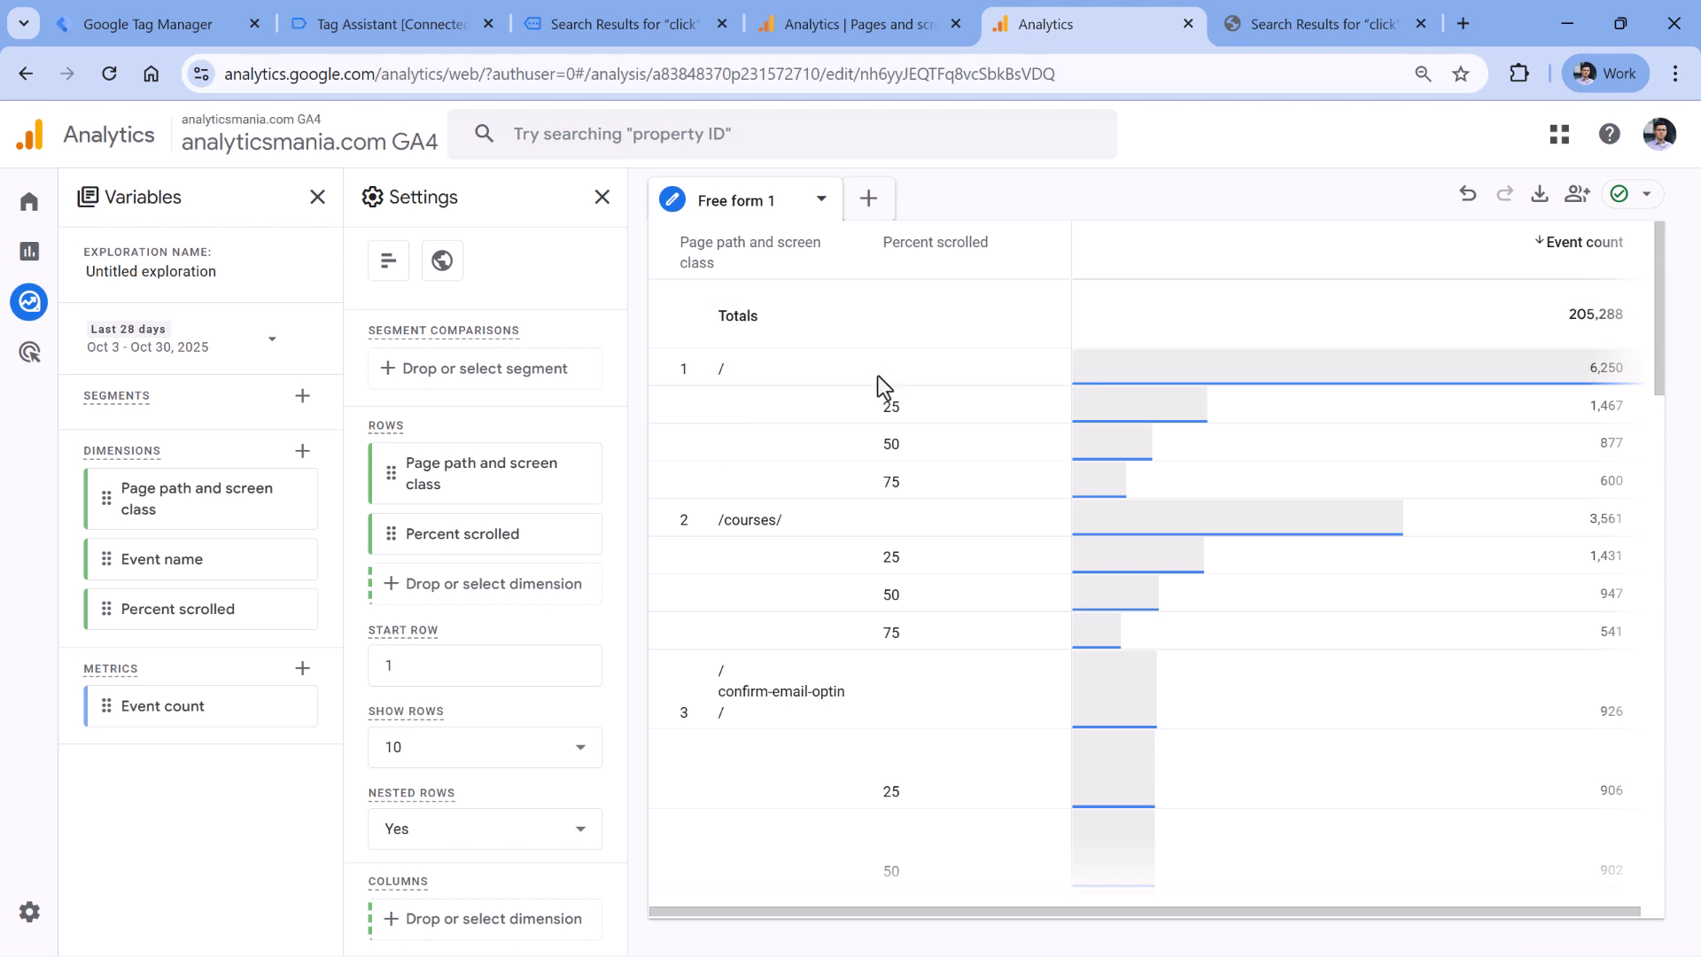
mouse_move(1356, 430)
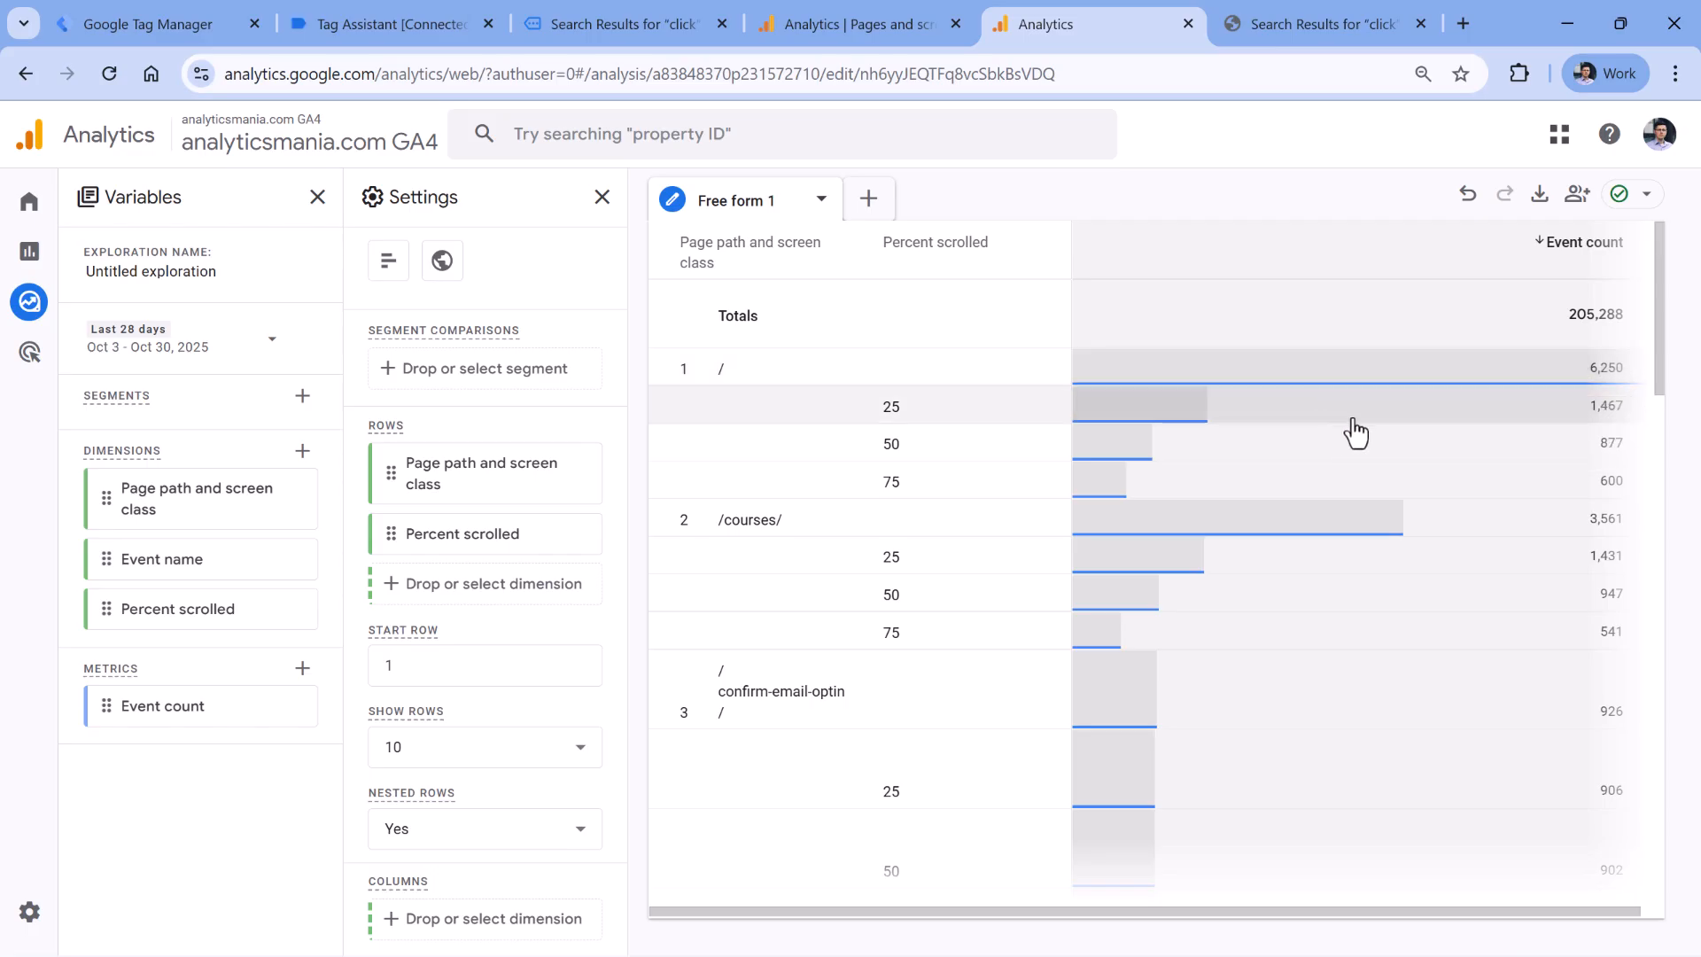
mouse_move(1370, 419)
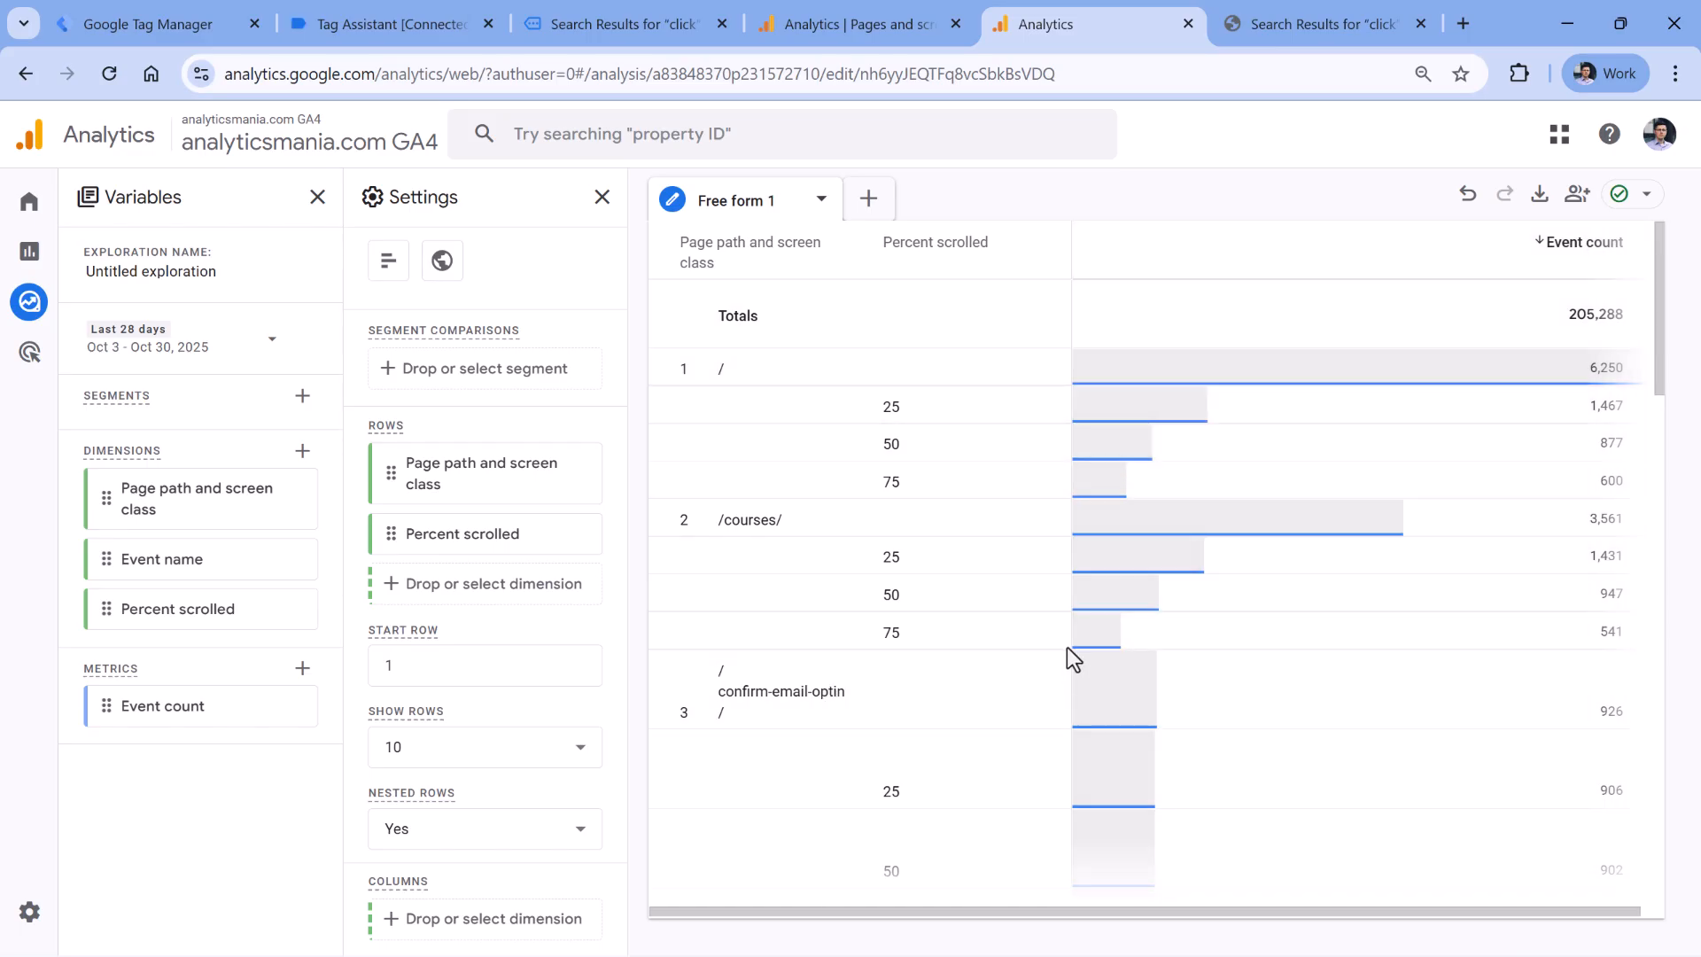
mouse_move(1118, 639)
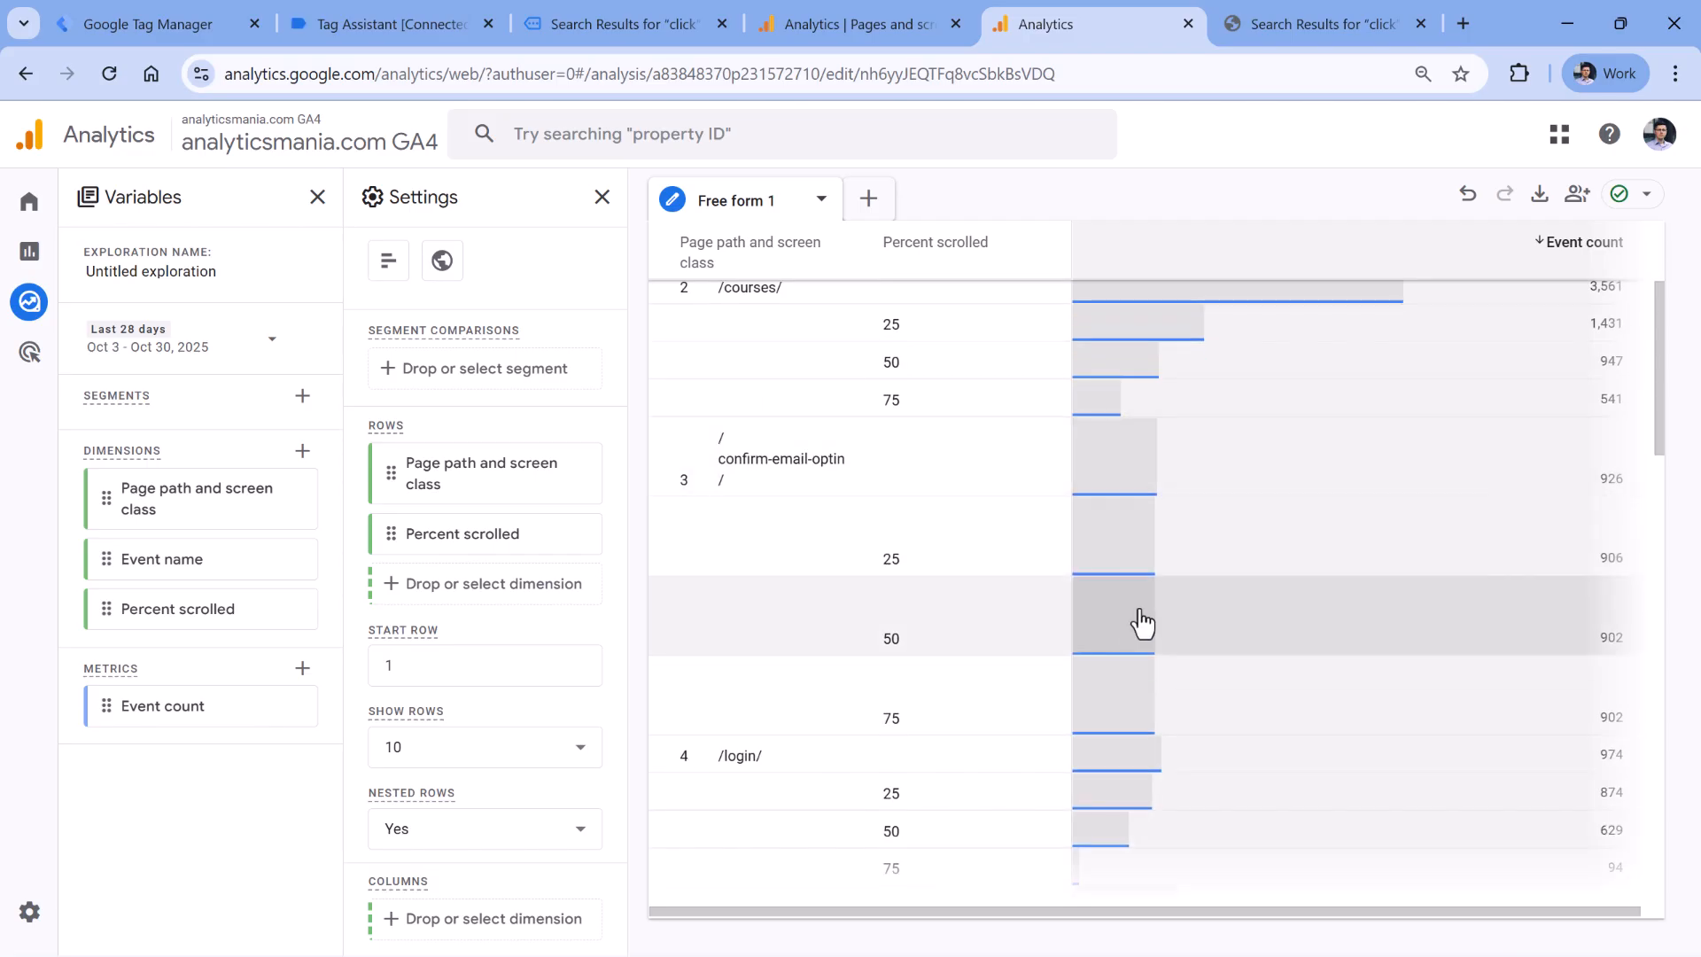
mouse_move(1226, 488)
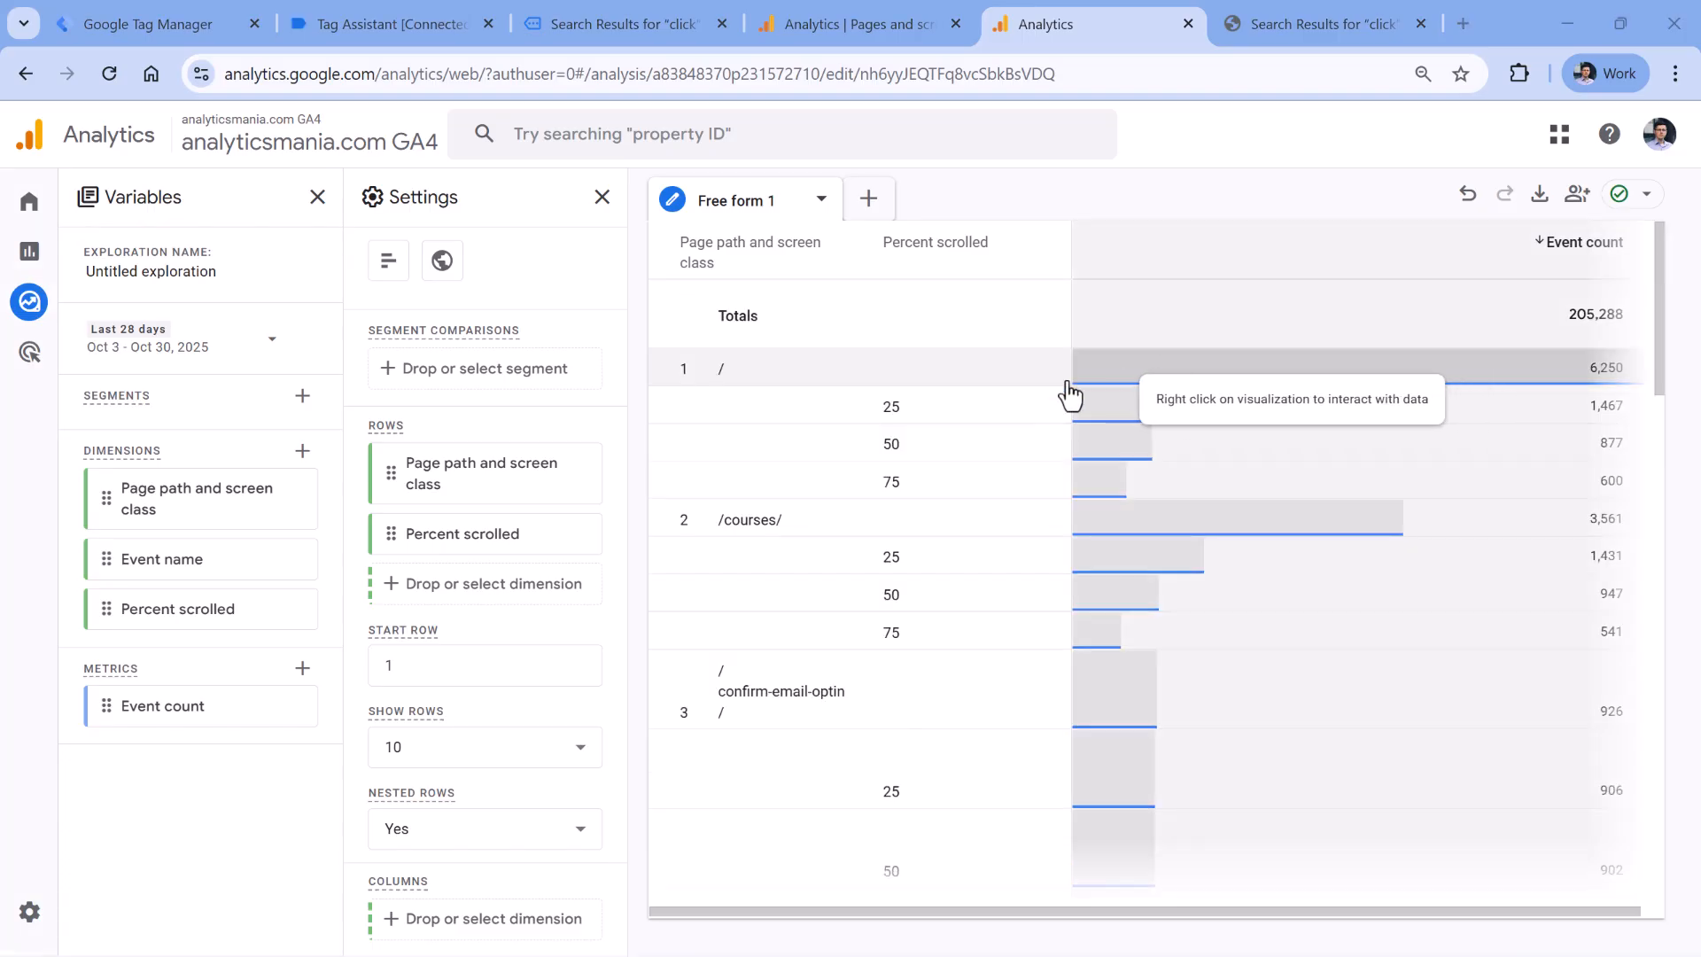
mouse_move(491, 630)
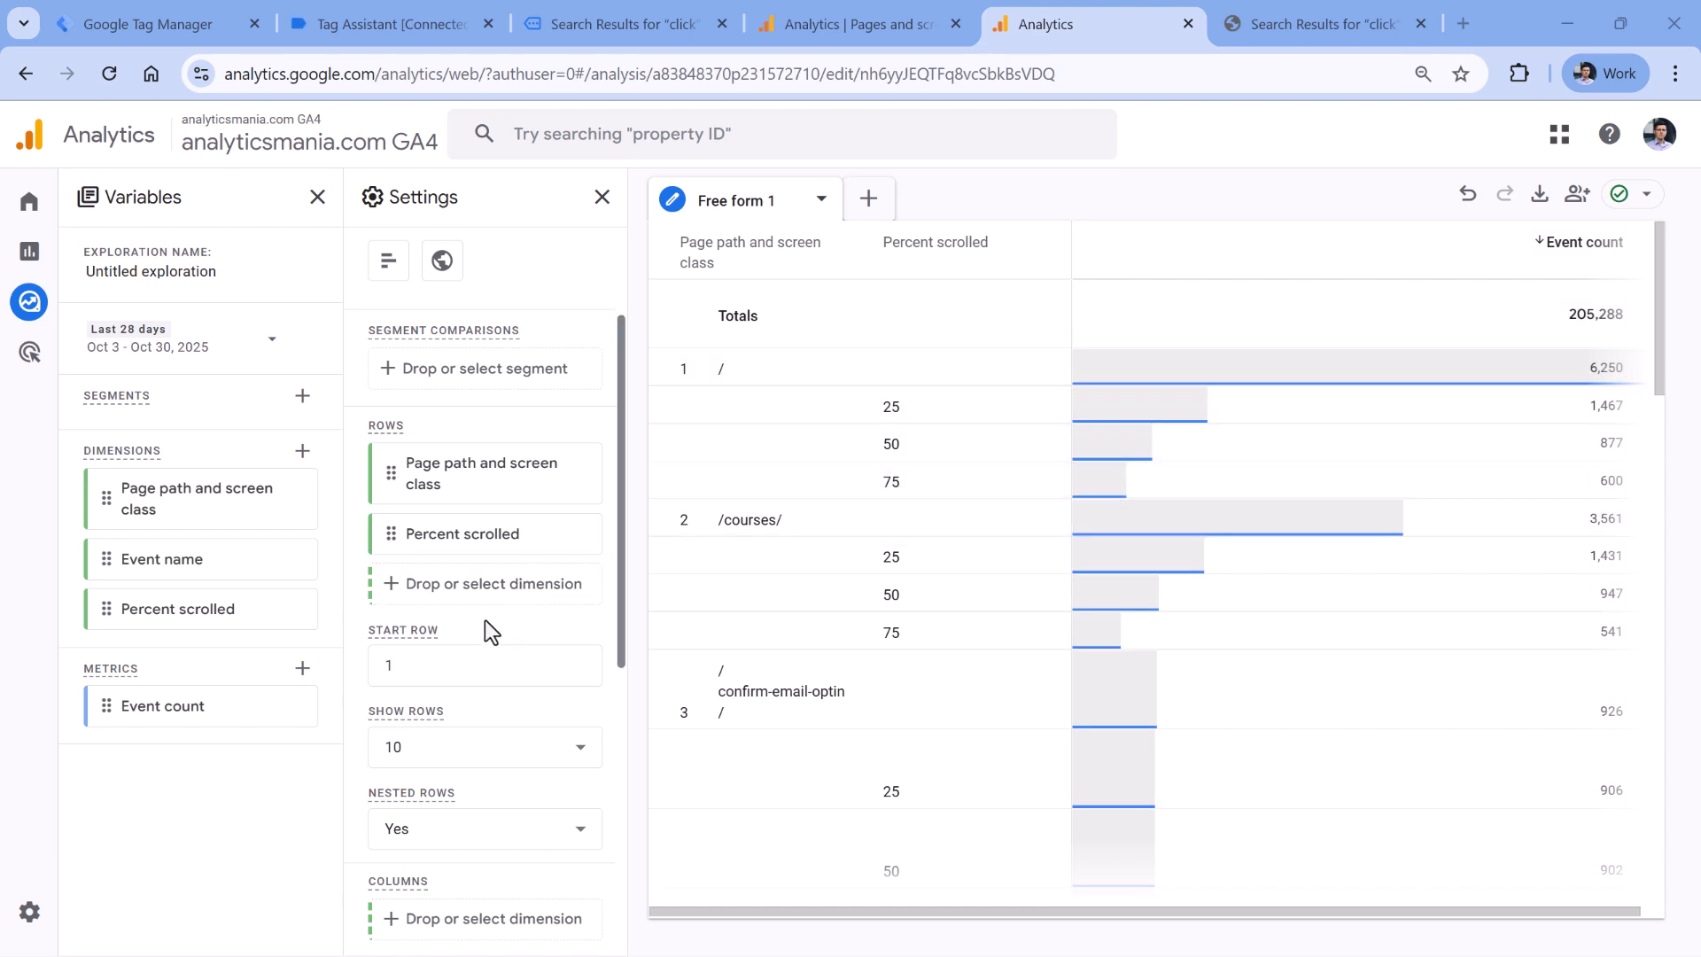
mouse_move(753, 524)
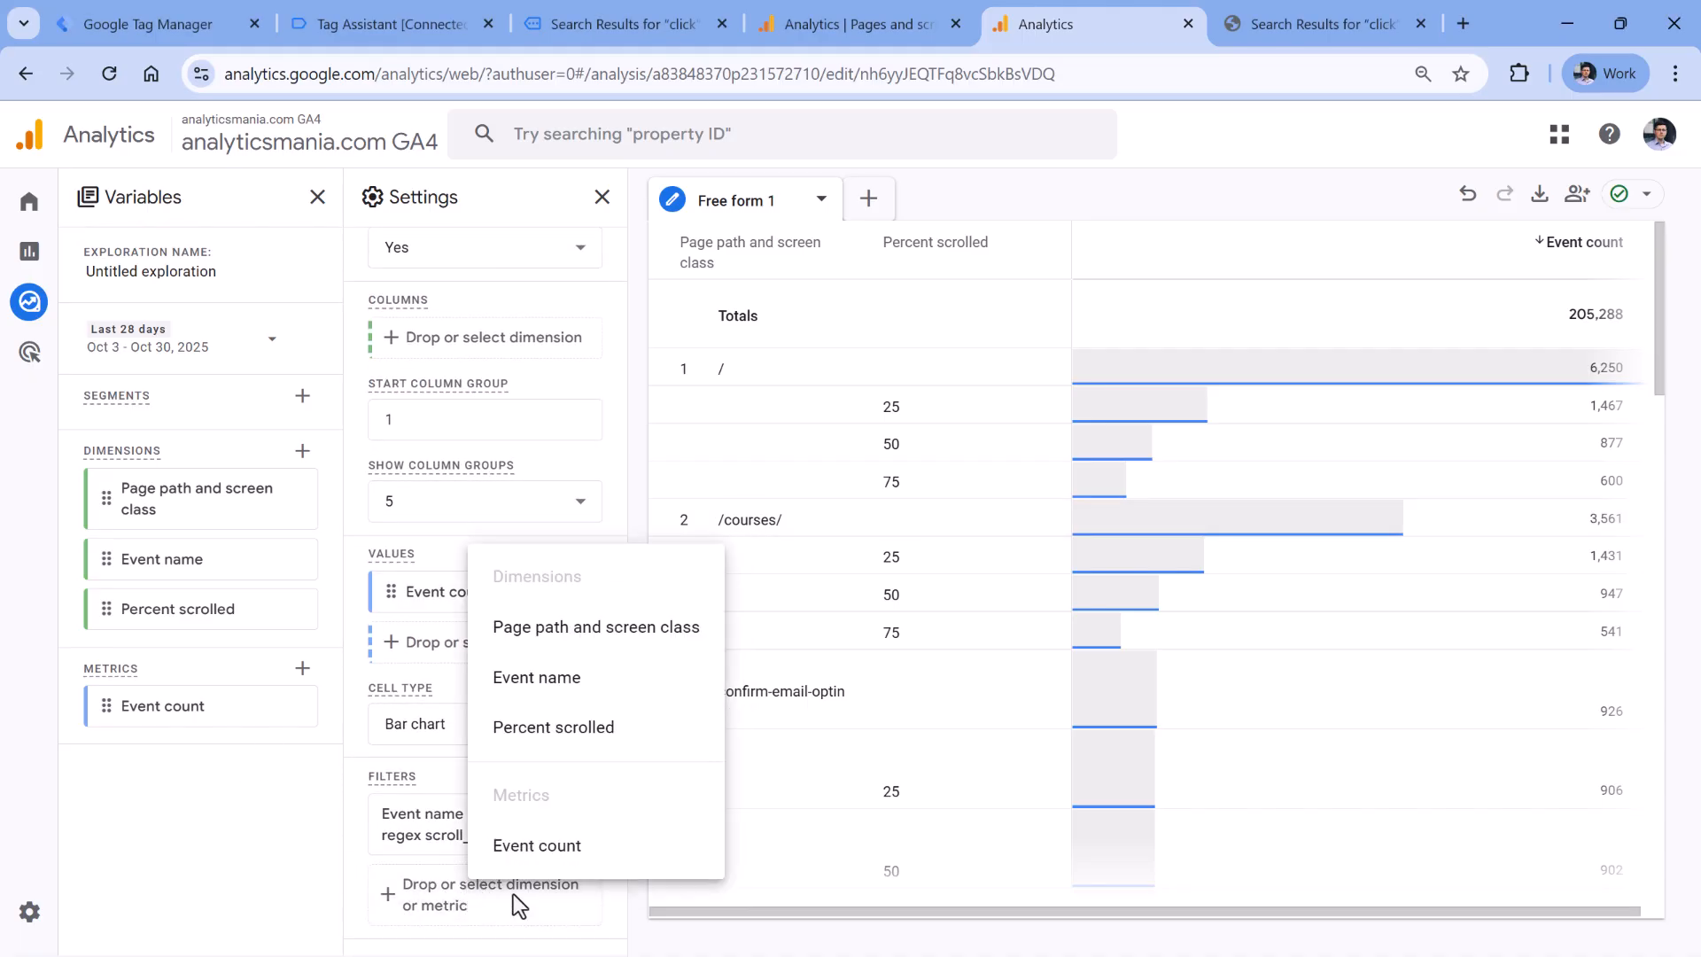
mouse_move(596, 638)
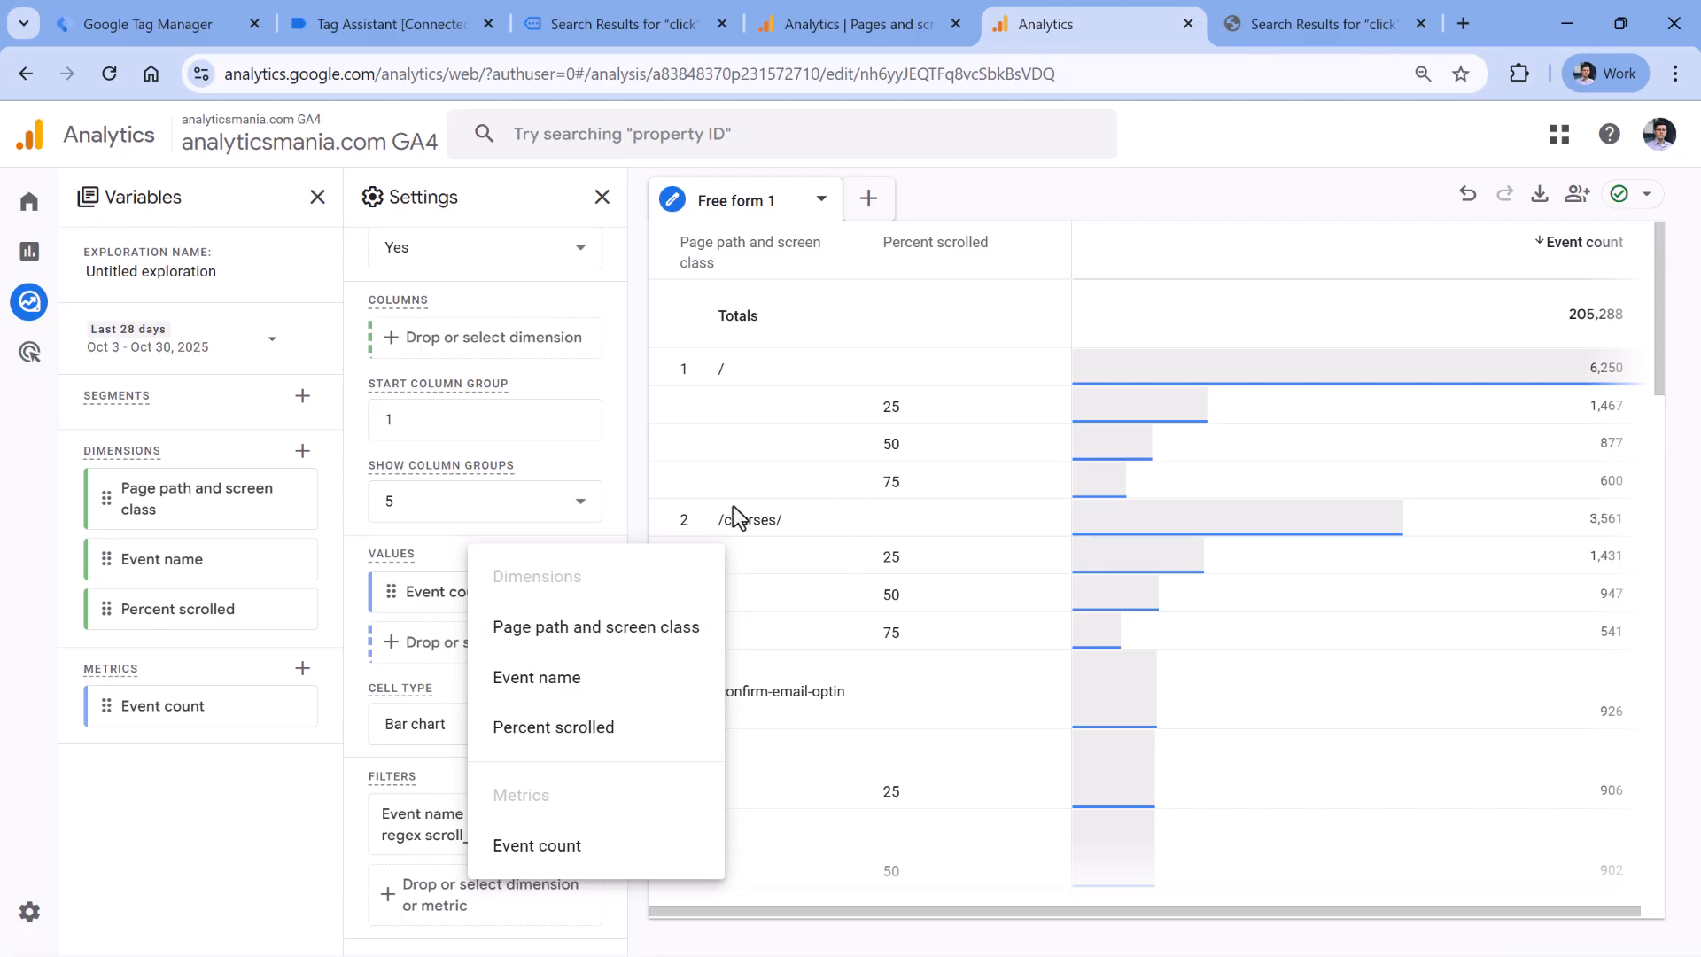
mouse_move(249, 453)
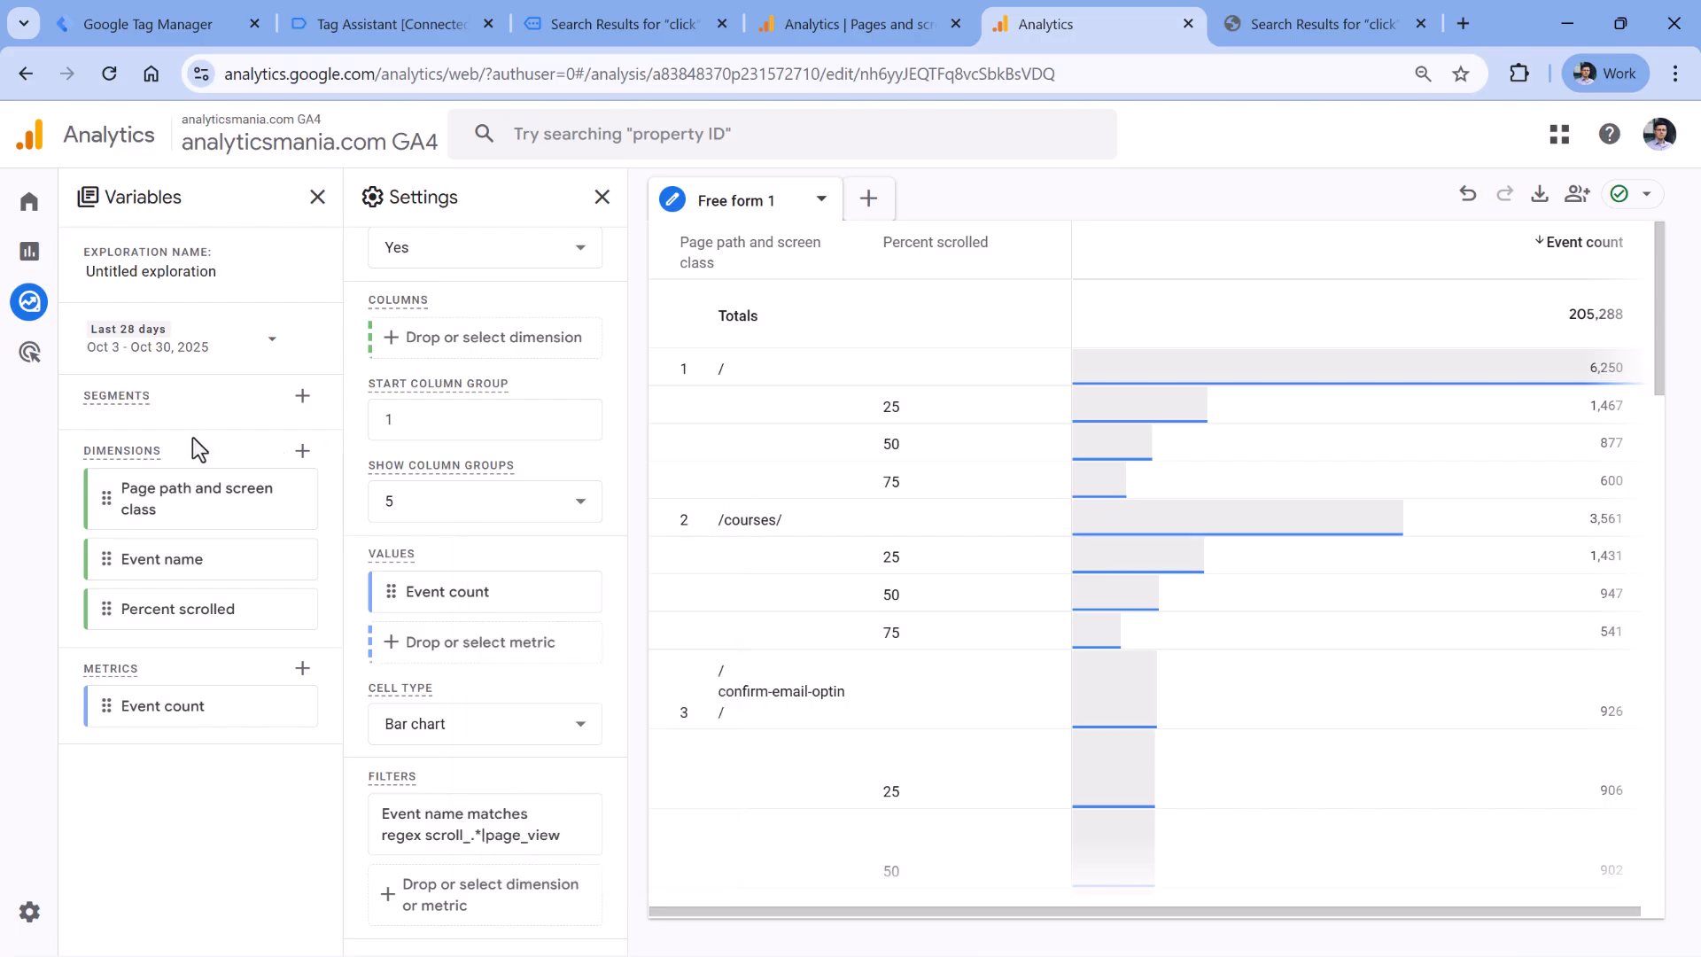
mouse_move(304, 451)
type("page location")
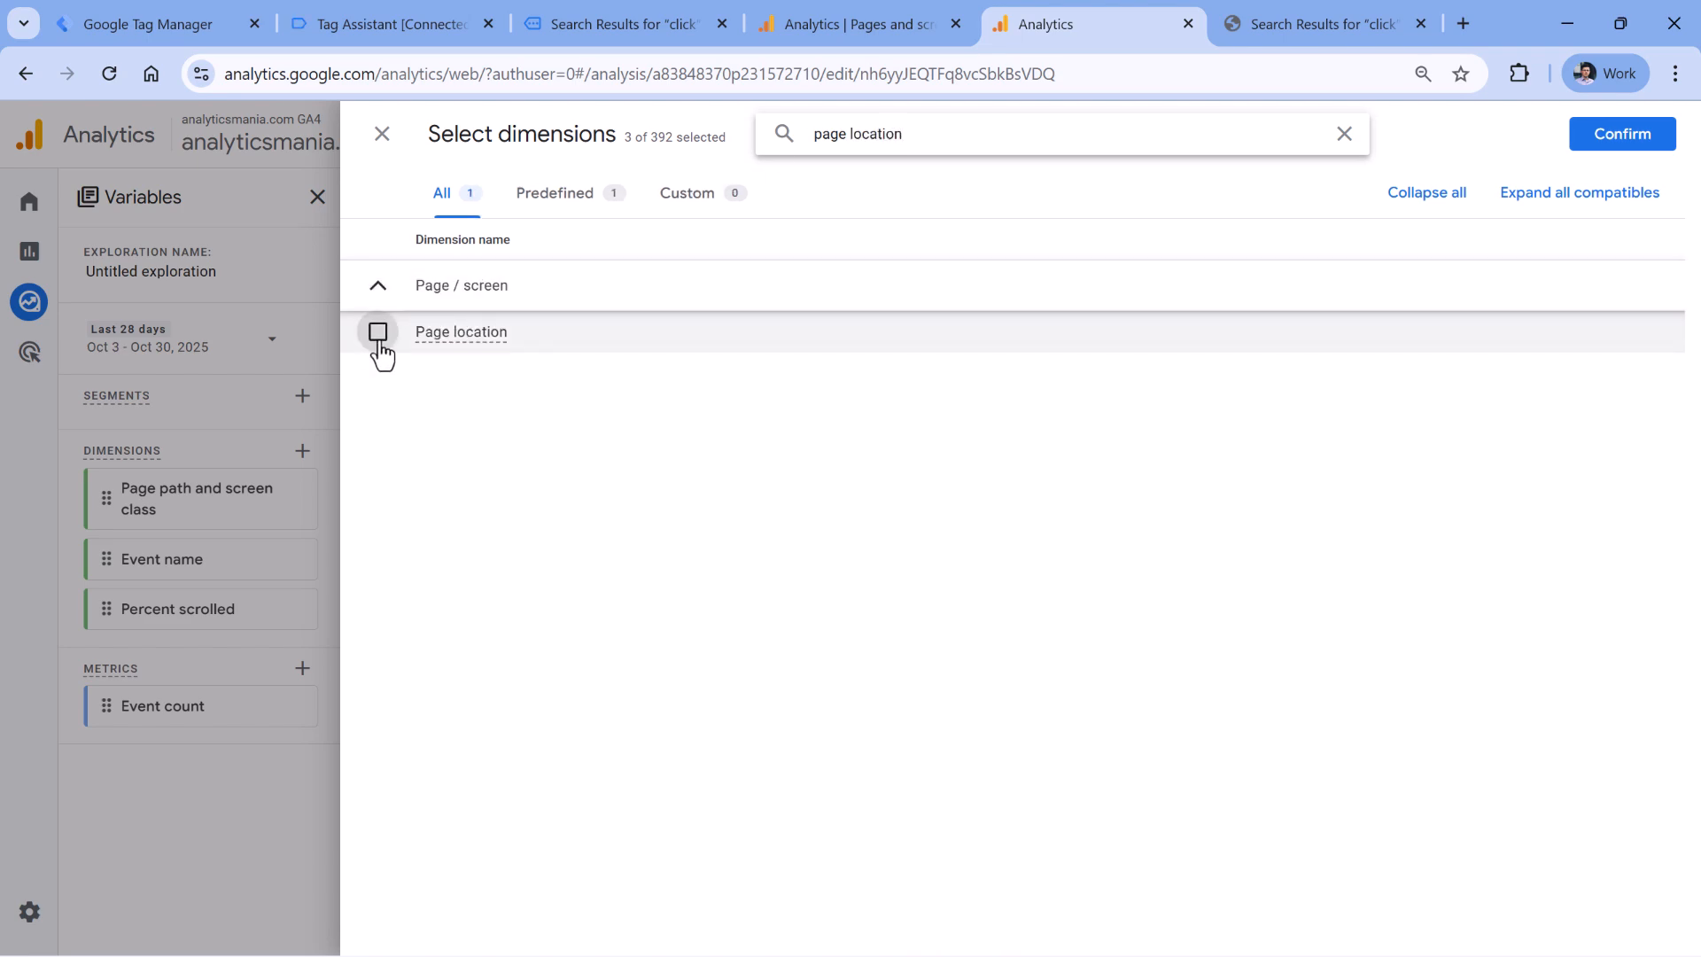
- Add the Page location dimension and draft a 'contains' filter with an analyticsmania.com URL
left_click(1622, 134)
type("https")
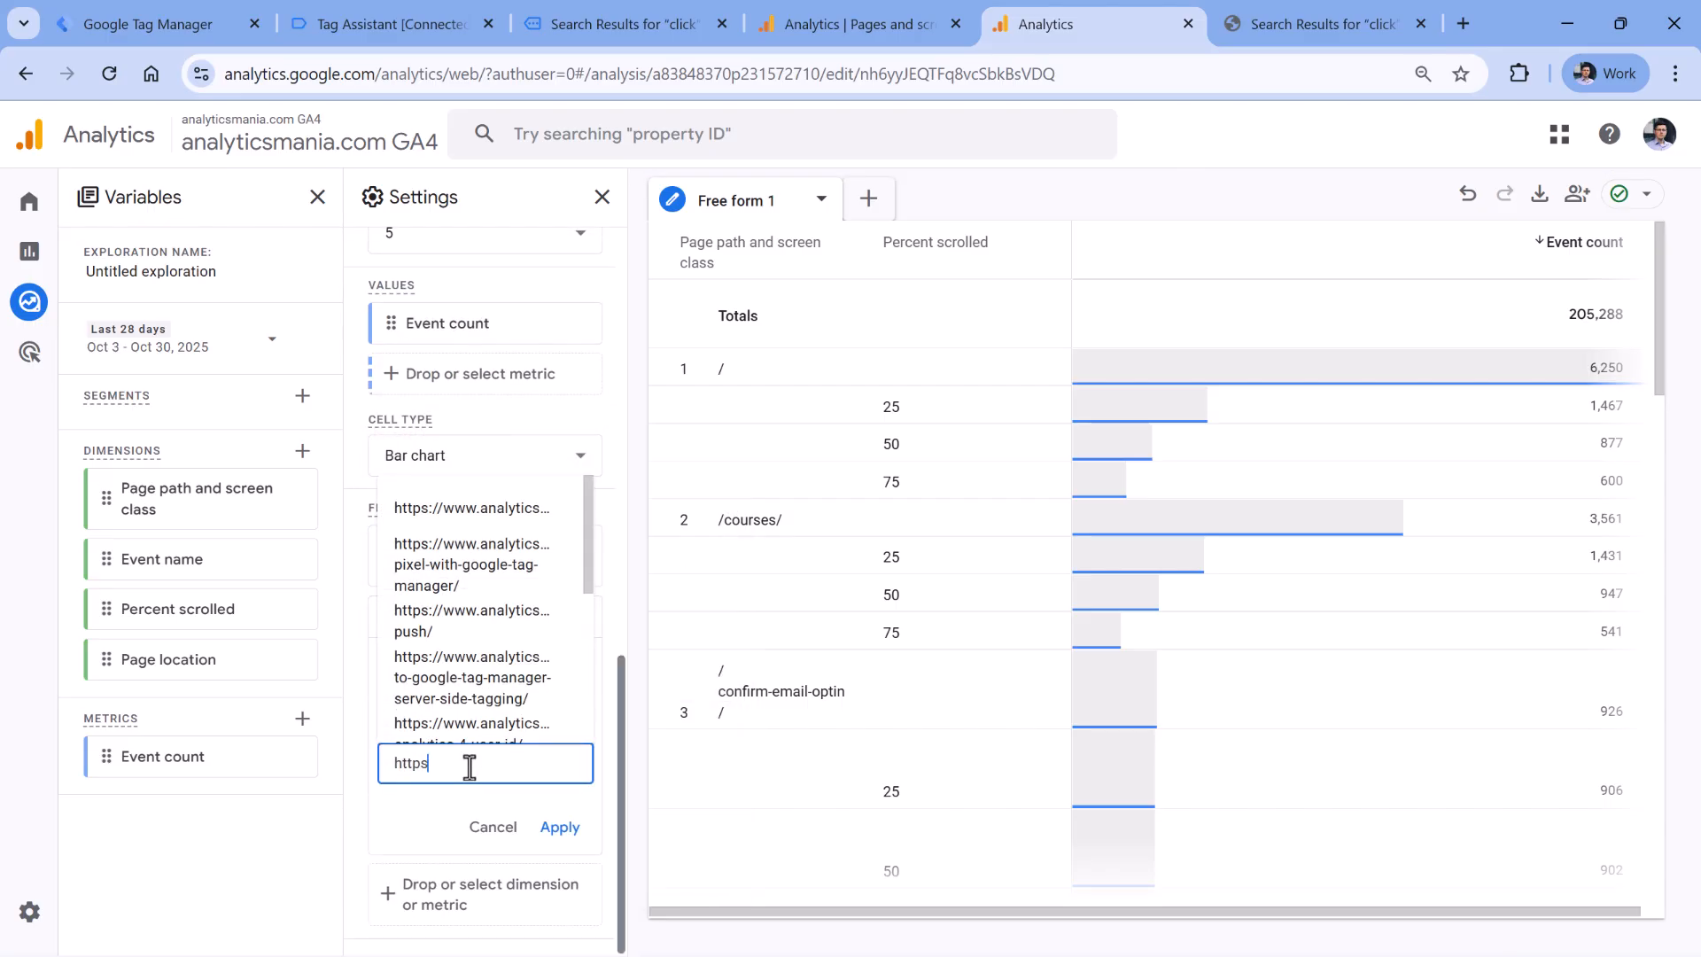
type("://www.analyticsmania")
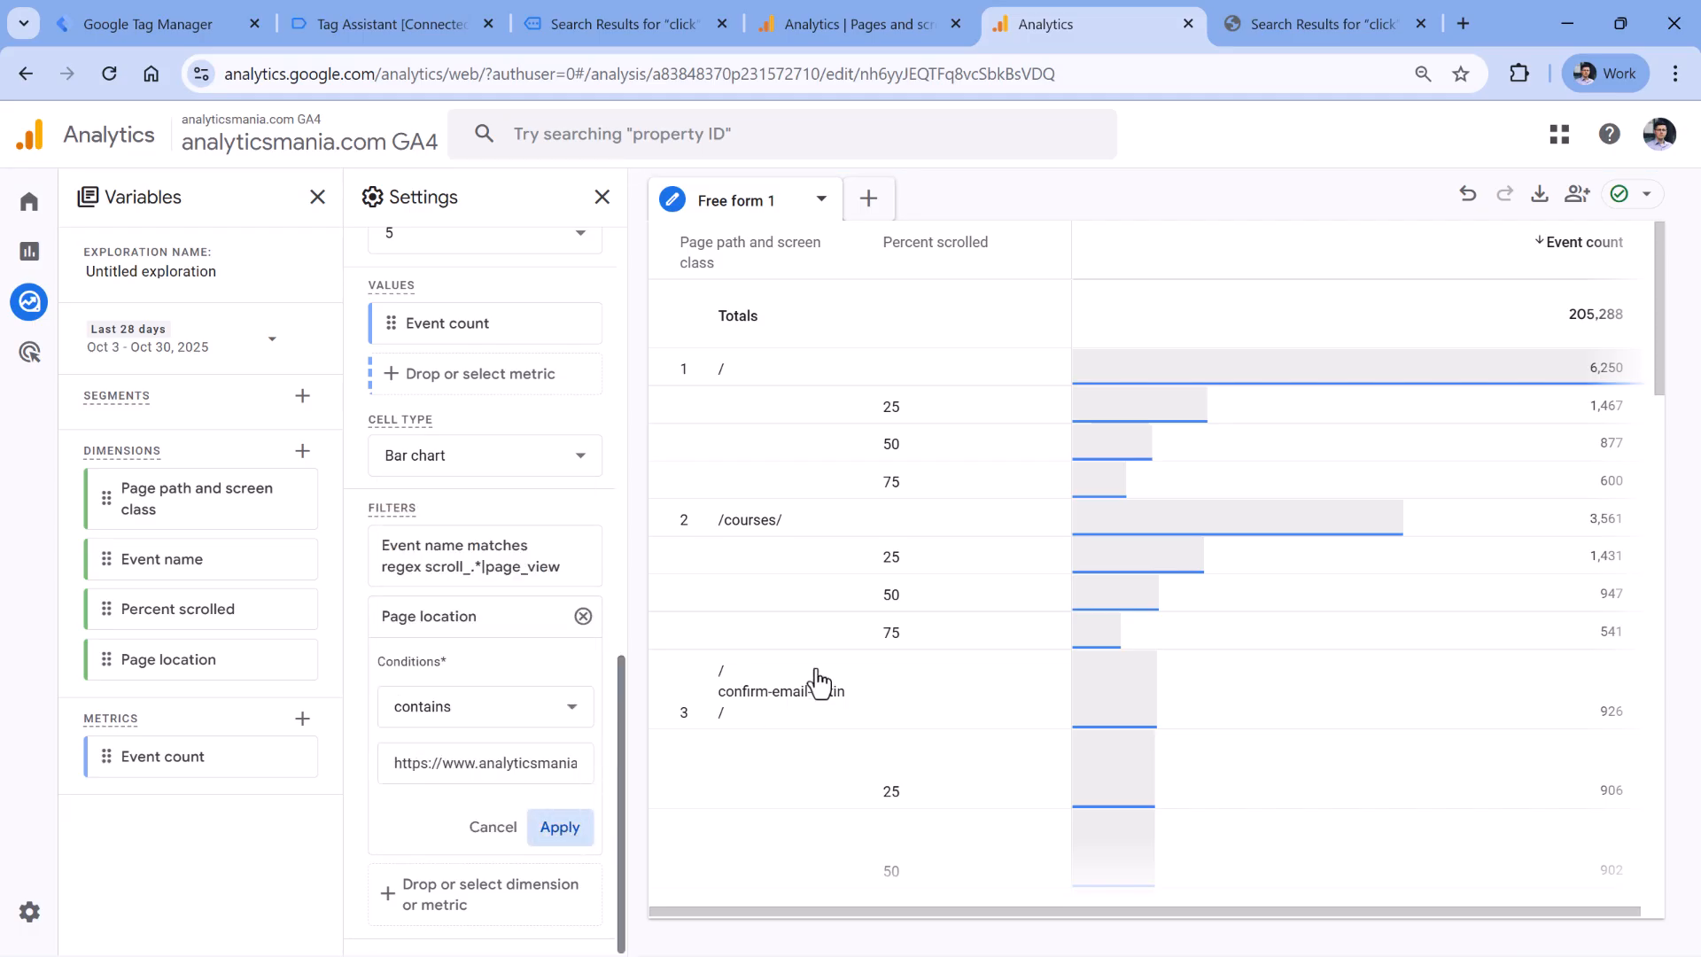
- Apply the Page location filter for analyticsmania.com/courses/ and scroll through the course pages
left_click(559, 827)
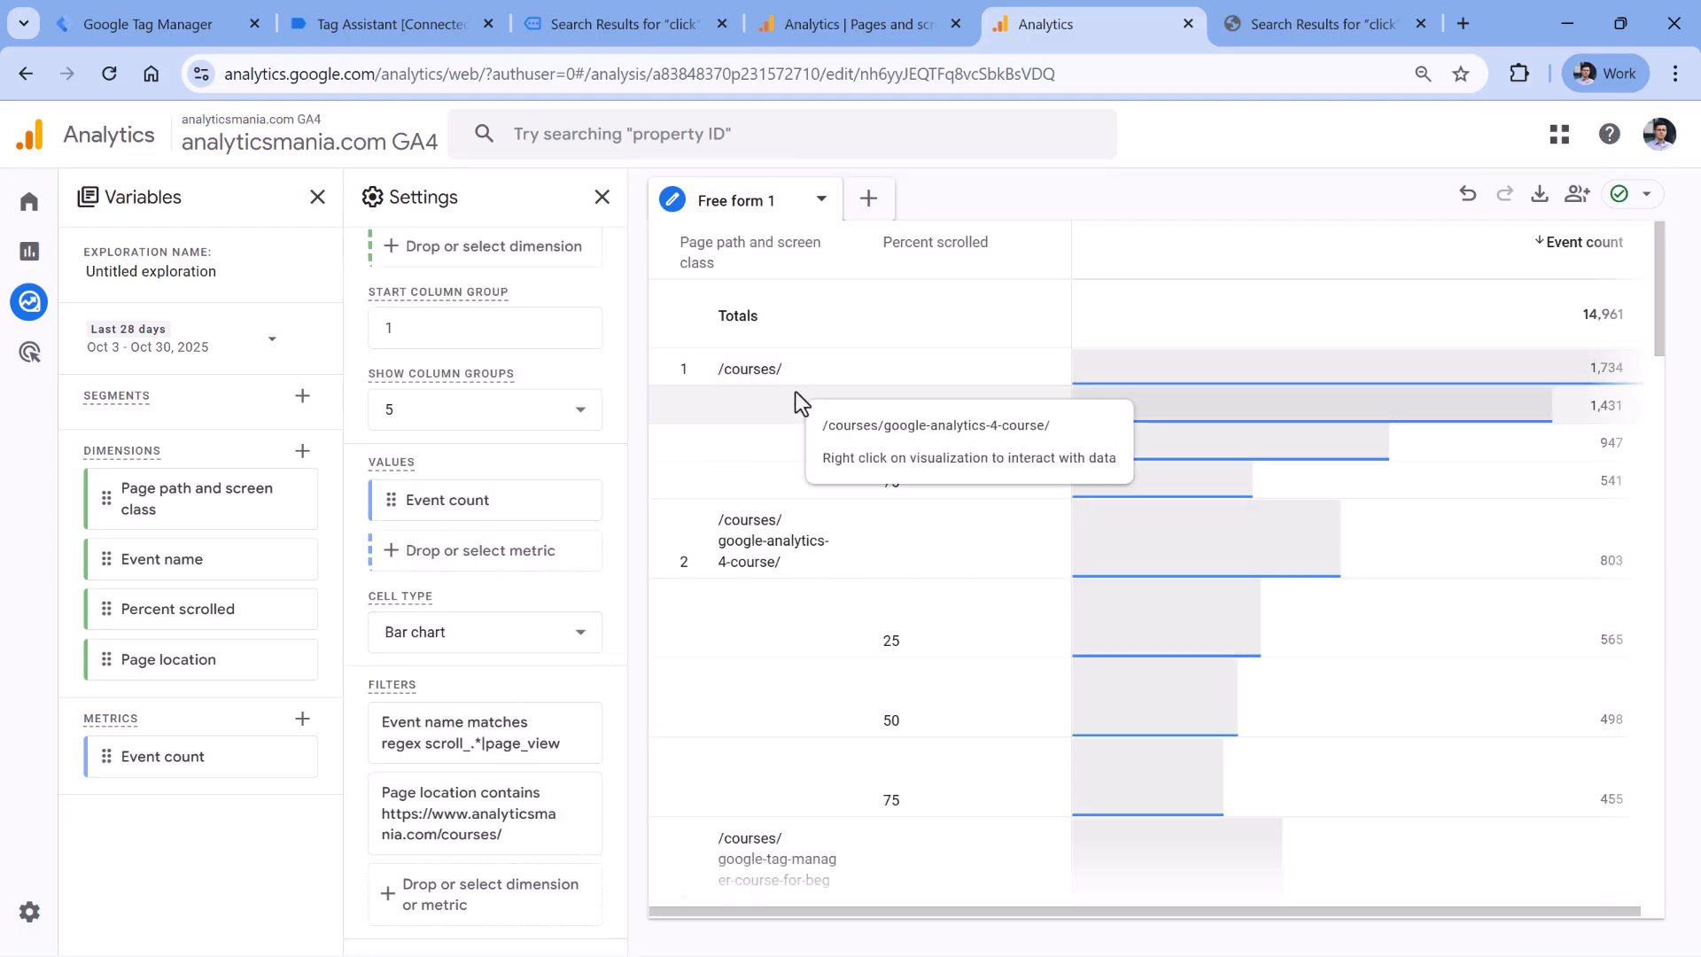
mouse_move(880, 596)
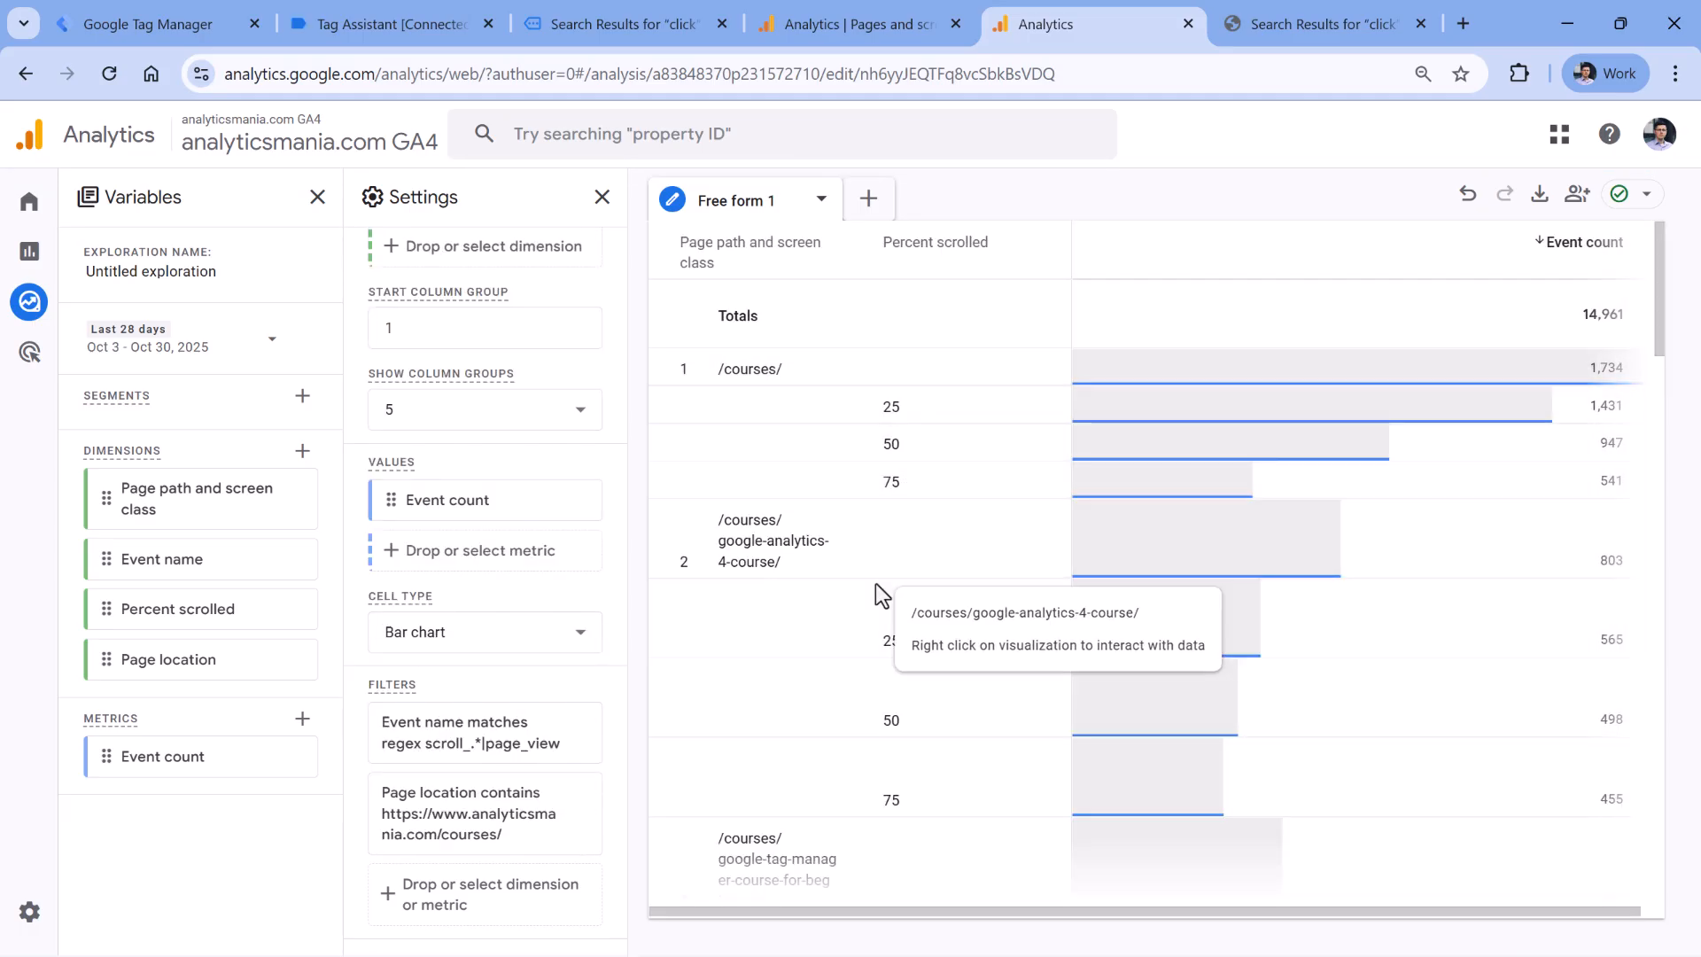
scroll("down", 3)
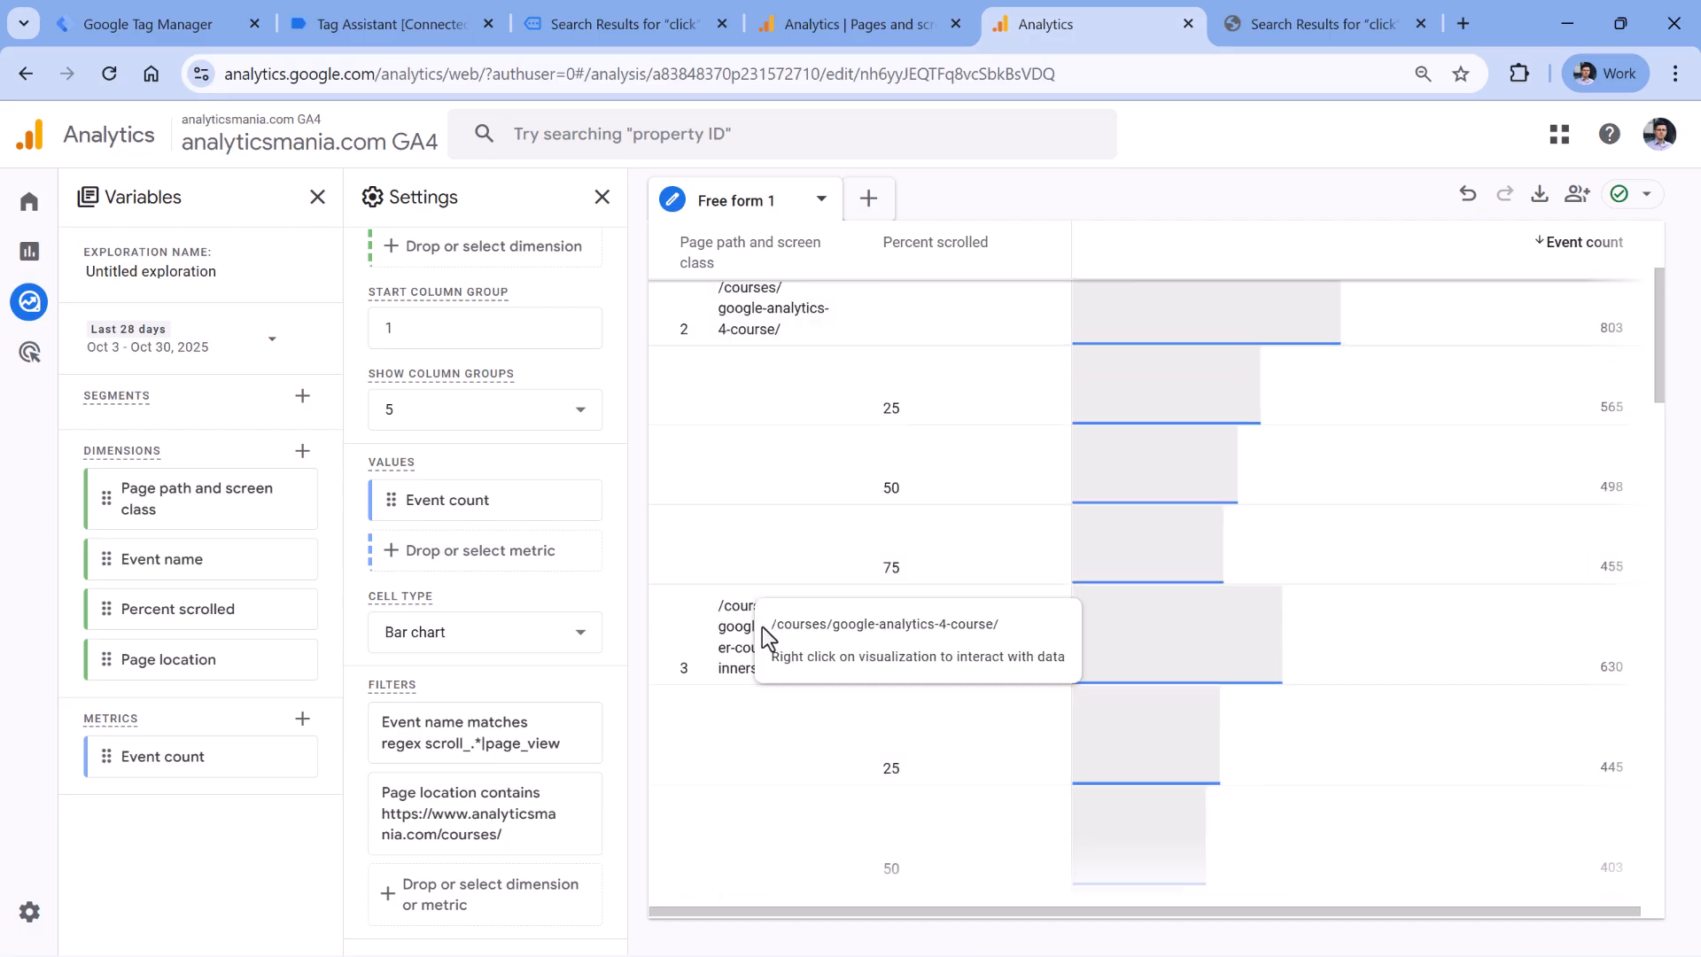
scroll("down", 3)
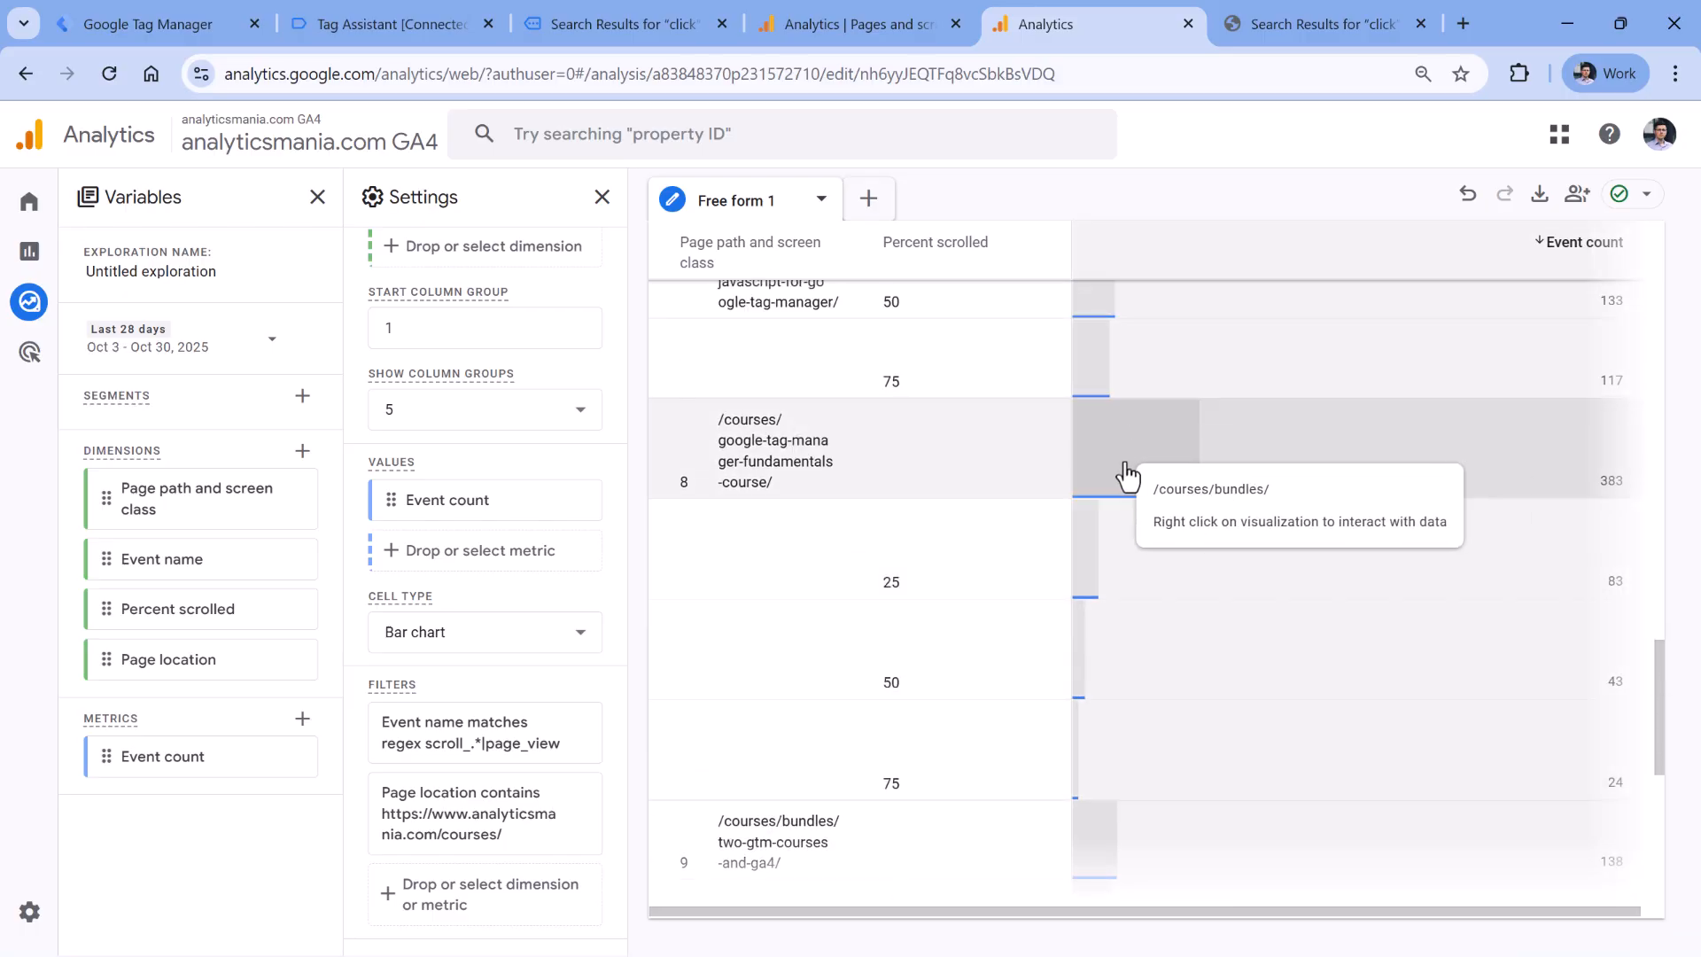
mouse_move(1145, 450)
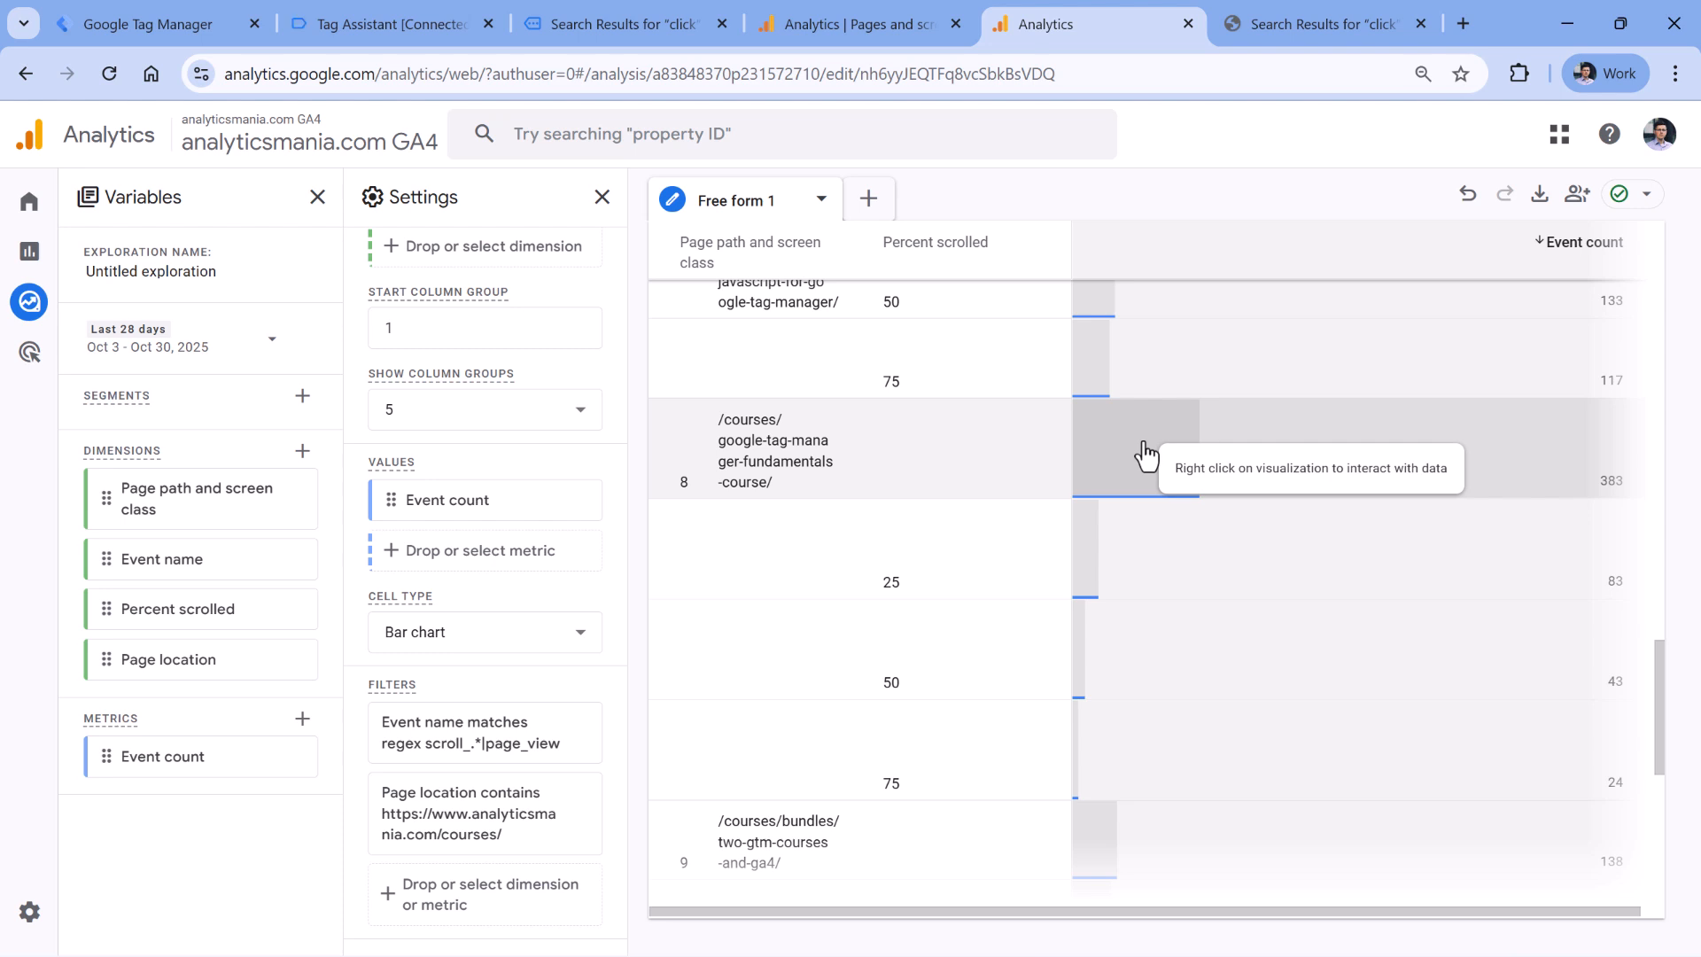
mouse_move(1148, 498)
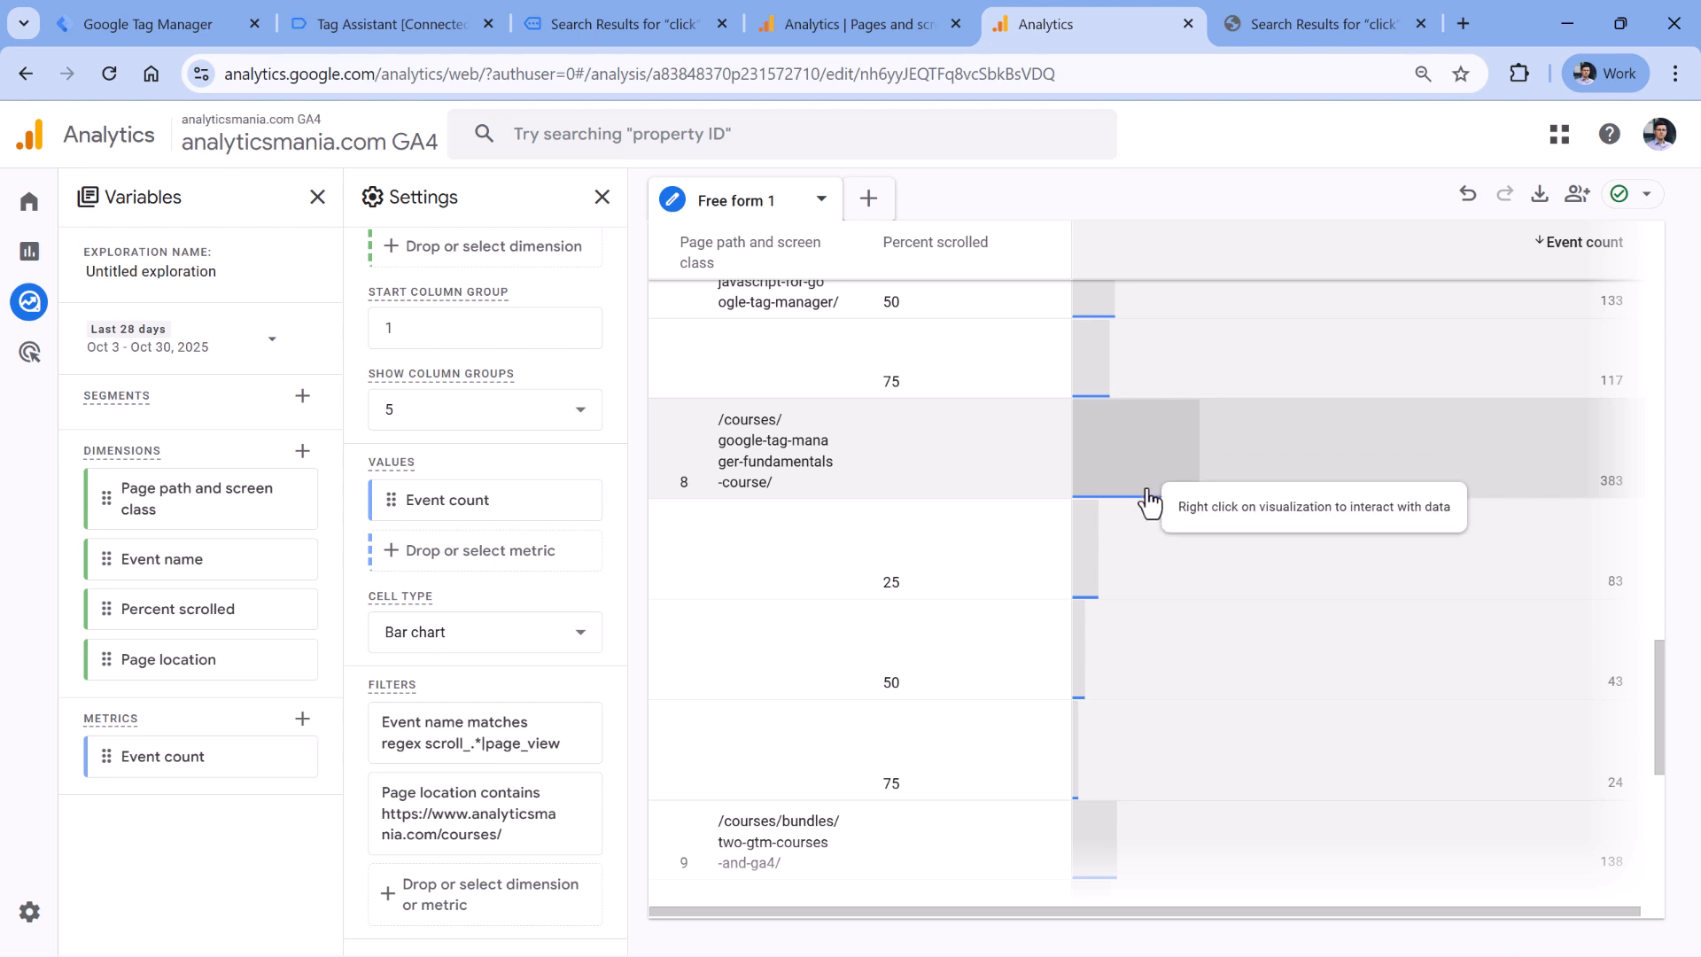
mouse_move(1115, 482)
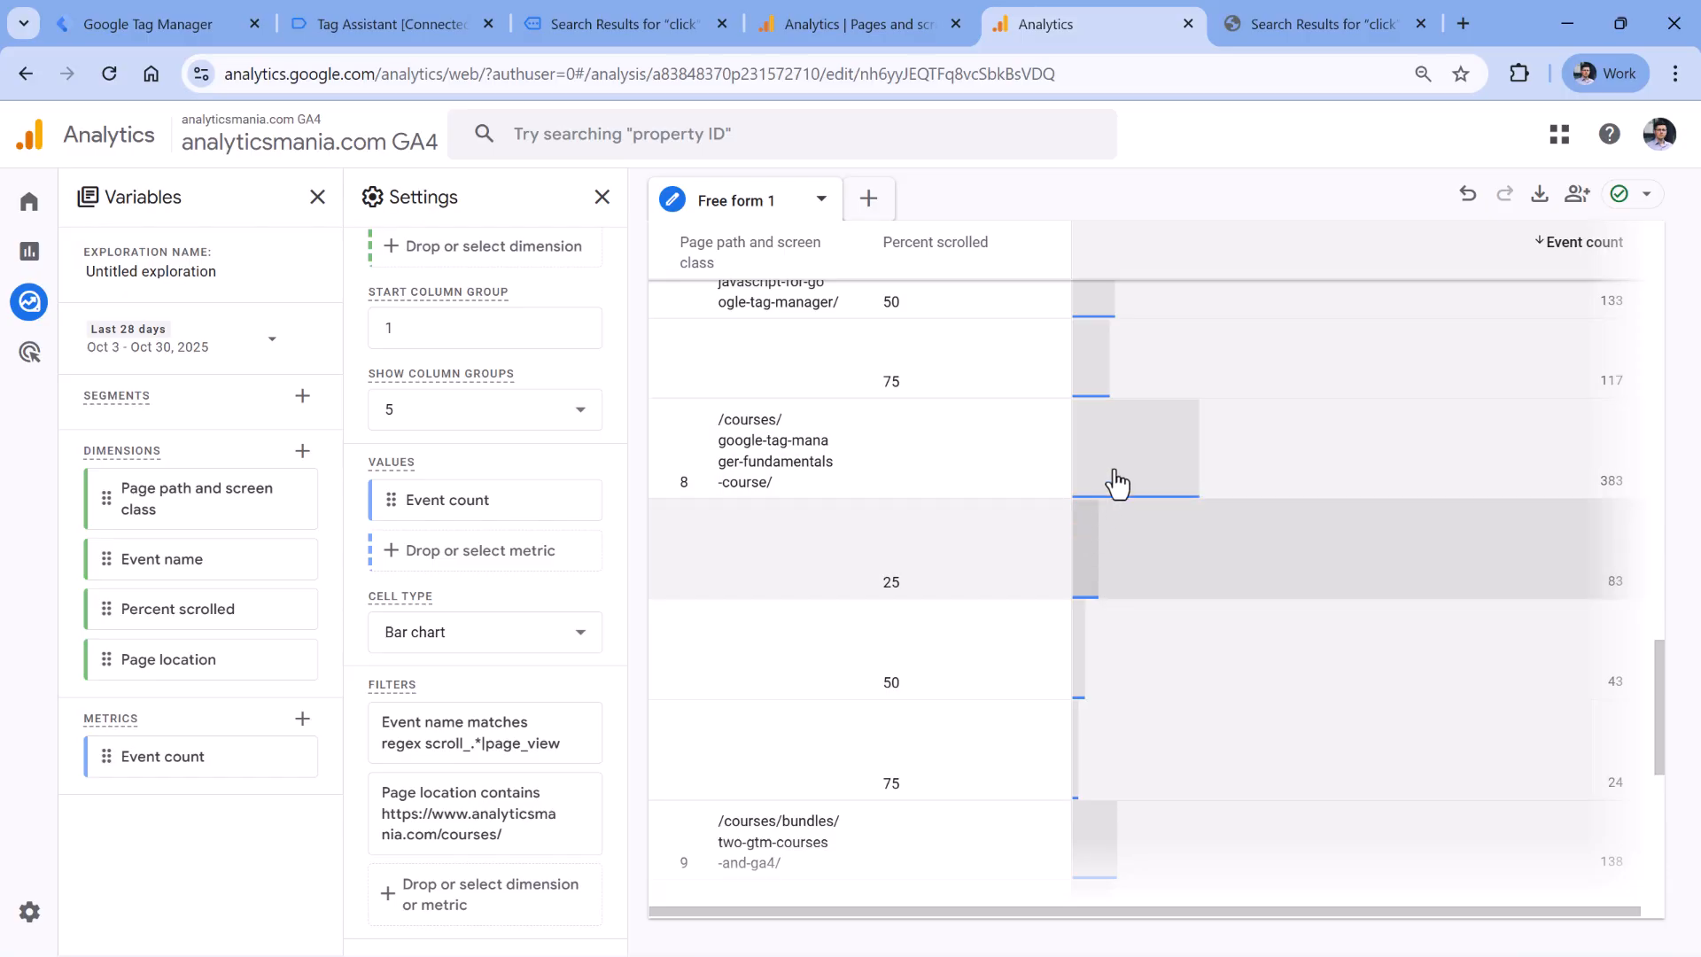
mouse_move(1114, 469)
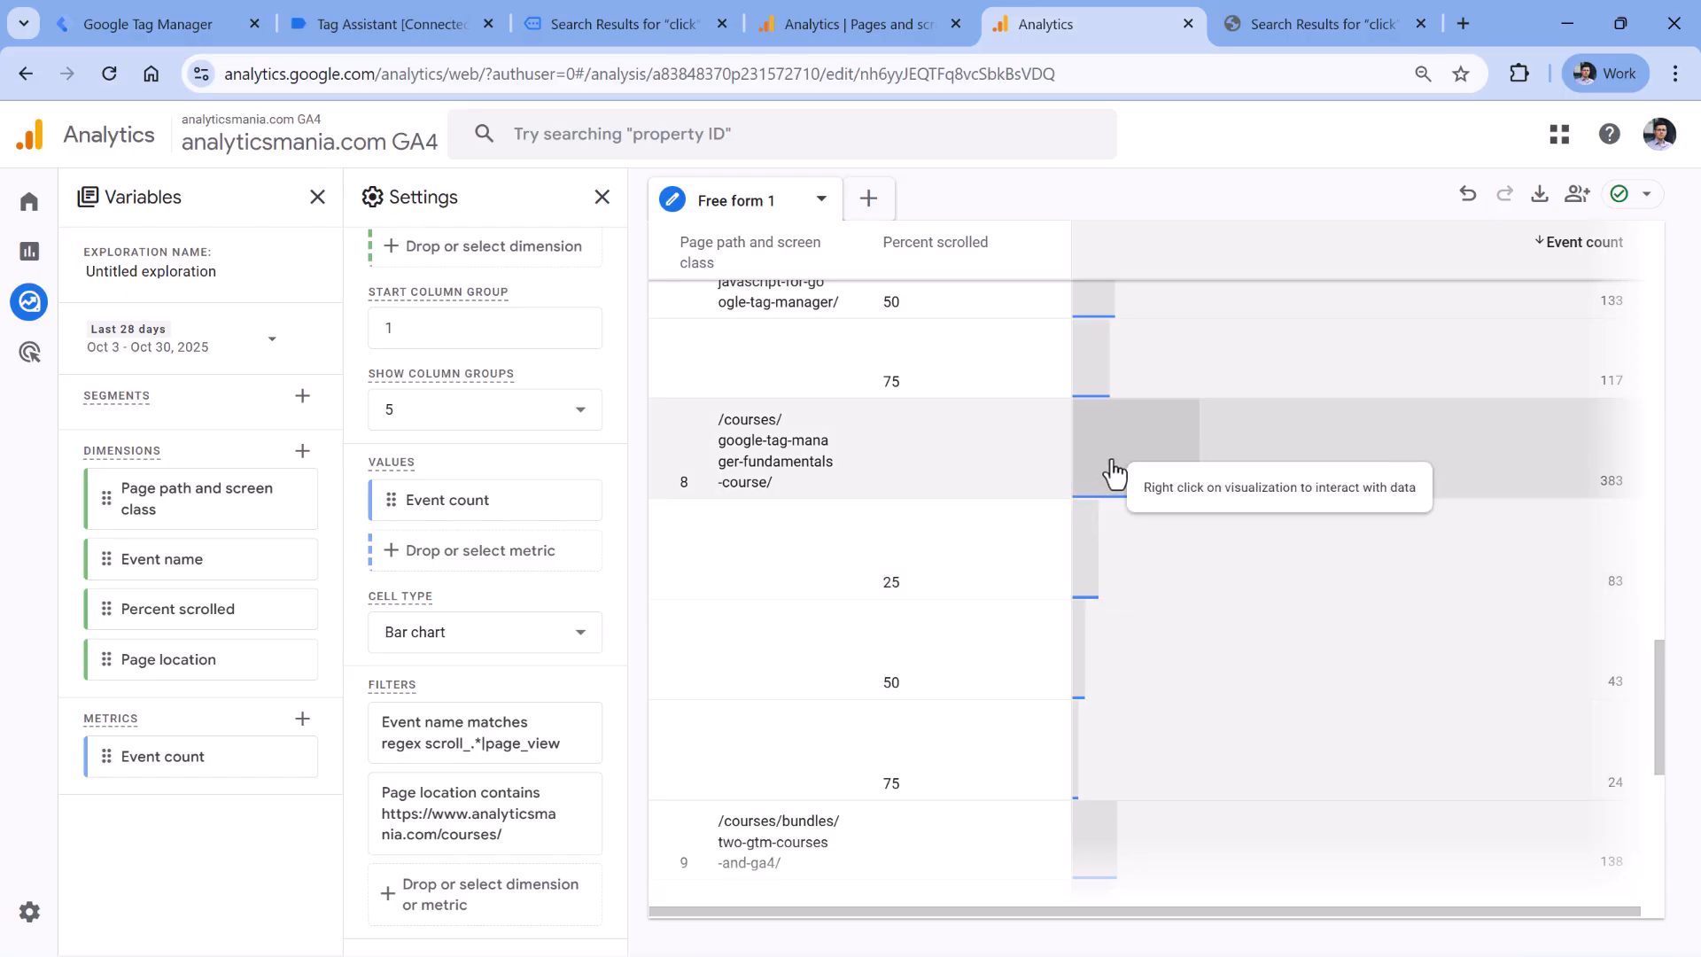
mouse_move(1135, 454)
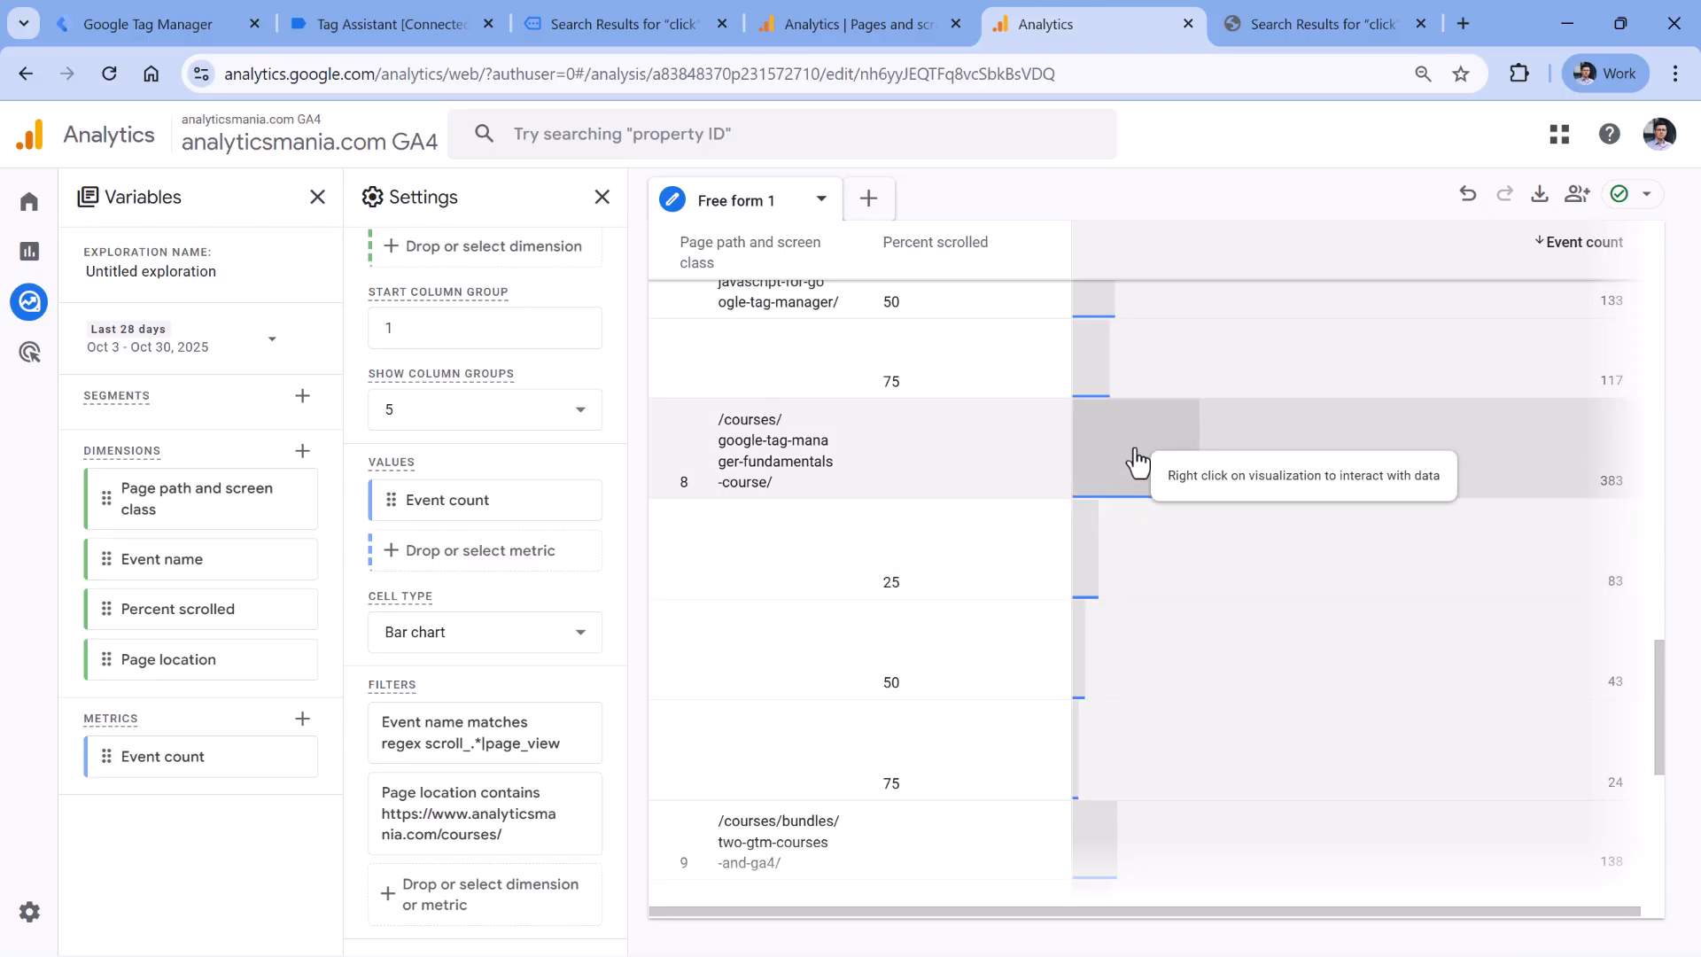